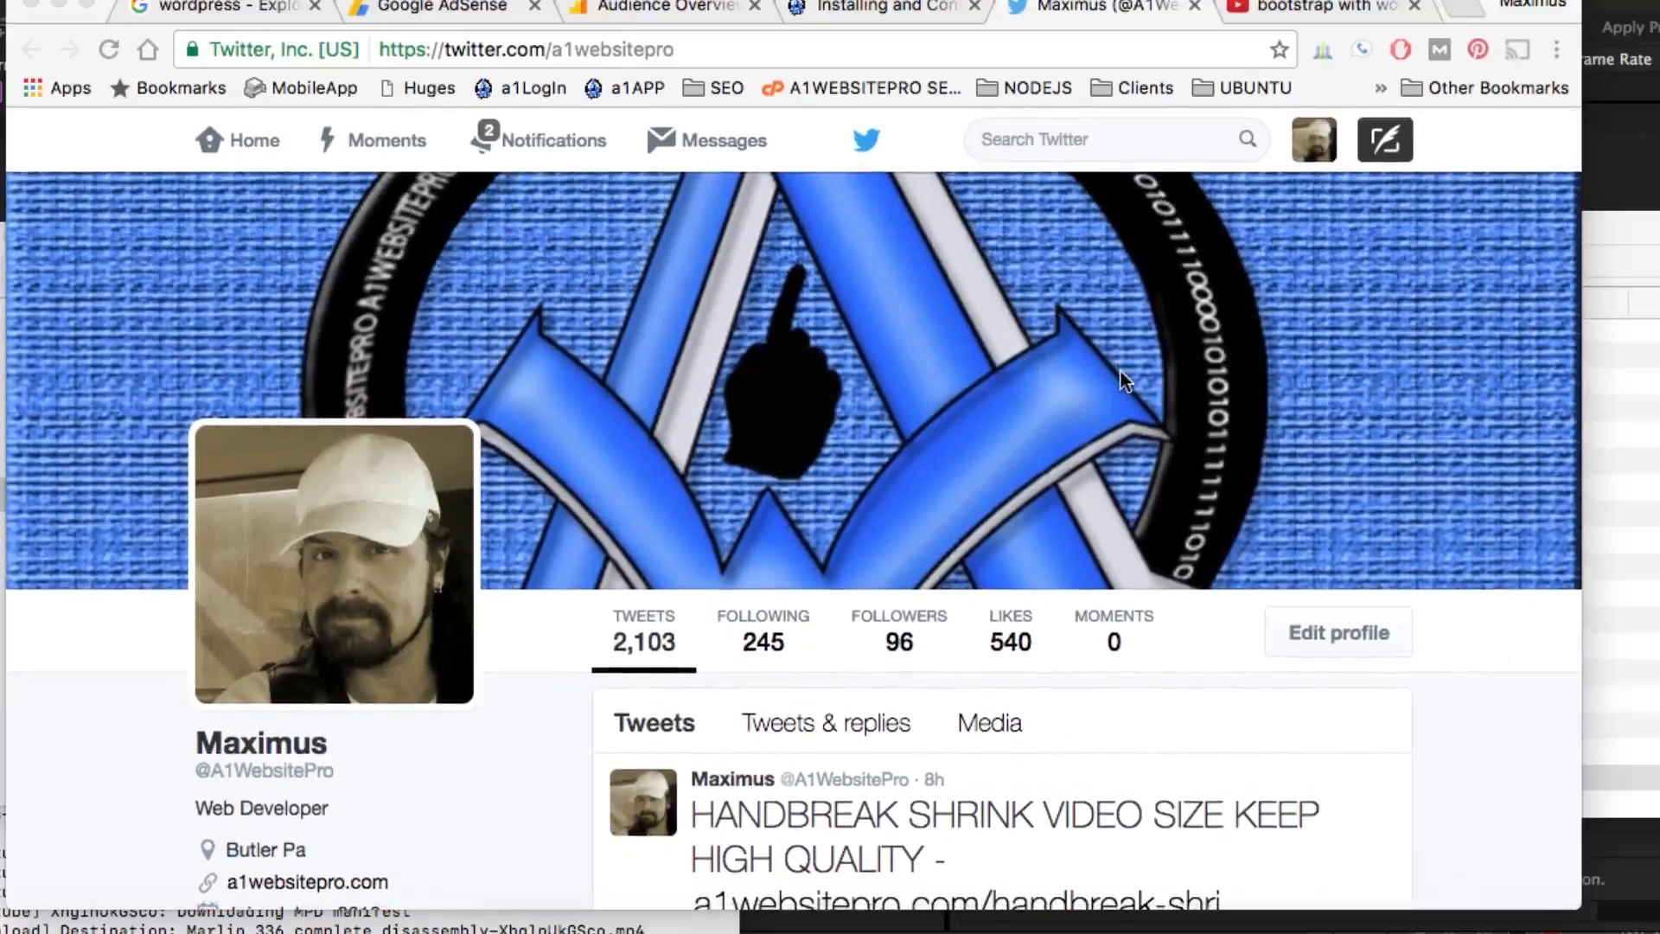
{"action": "mouse_move", "coordinate": [1172, 399]}
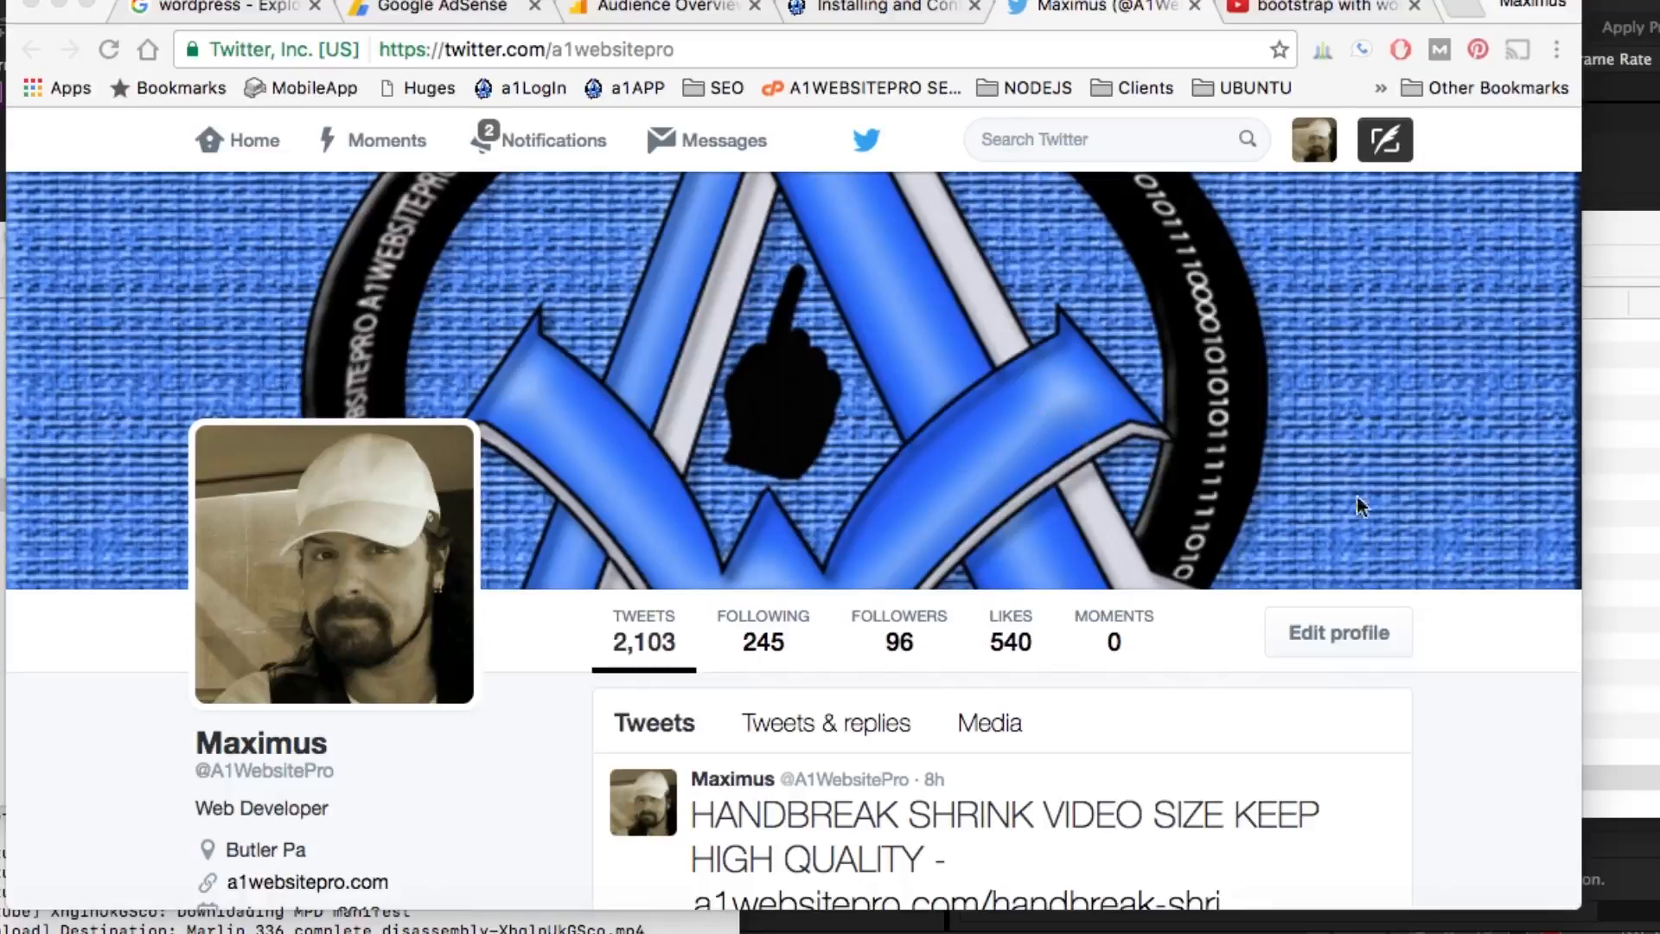
{"action": "mouse_move", "coordinate": [1372, 526]}
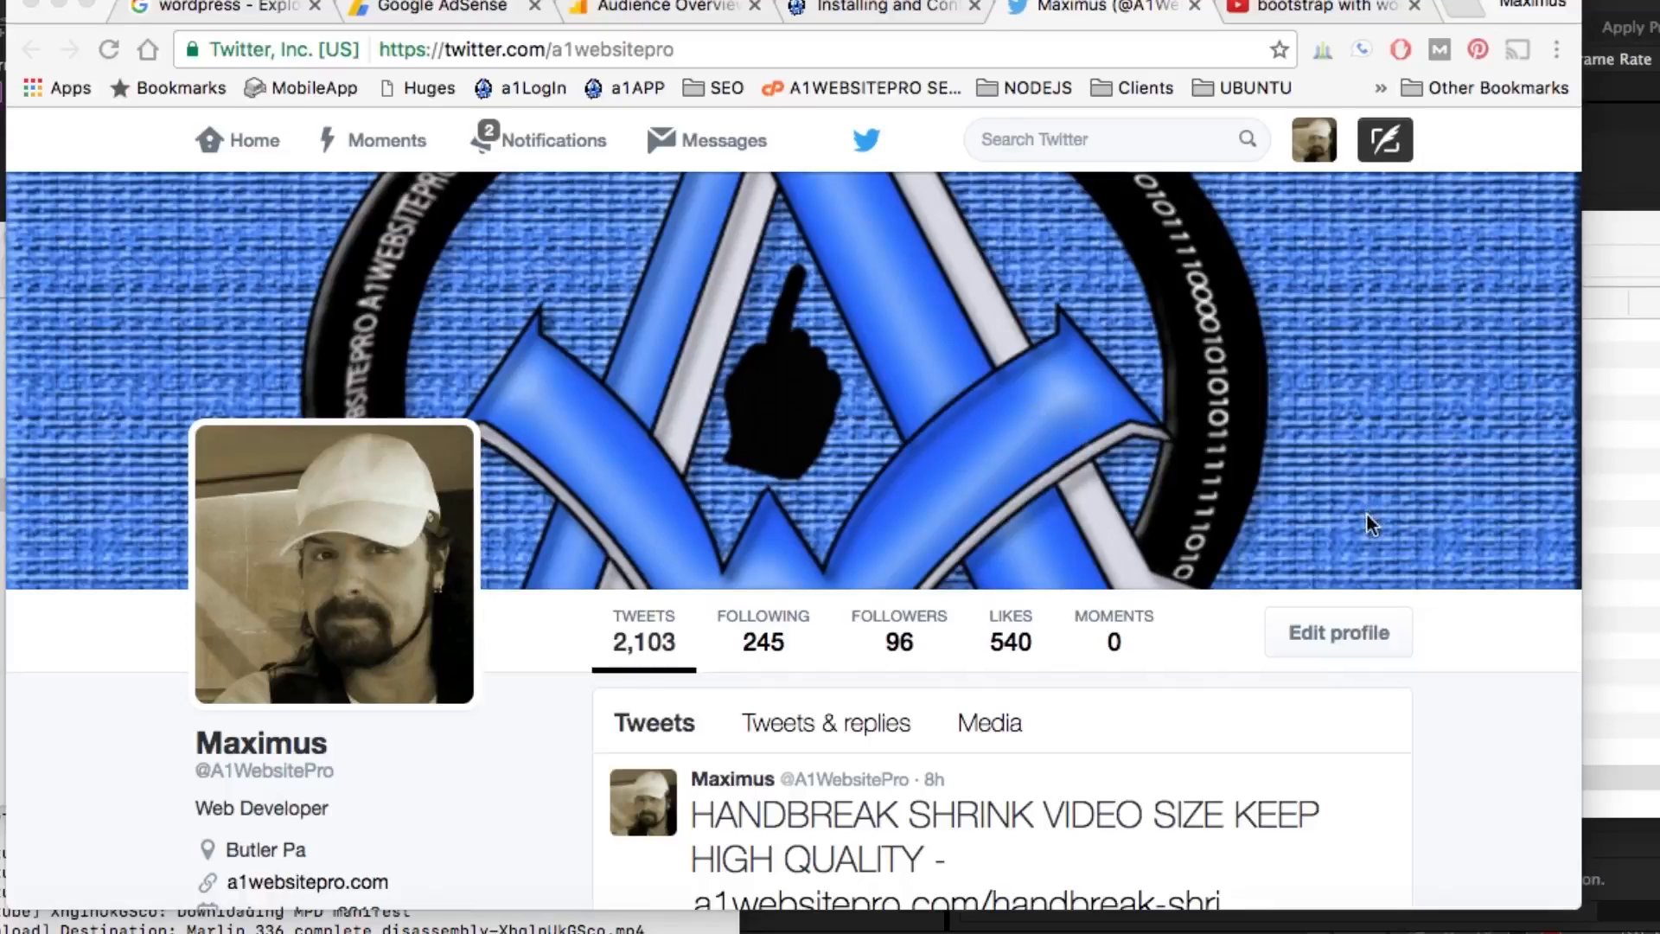
{"action": "mouse_move", "coordinate": [1480, 724]}
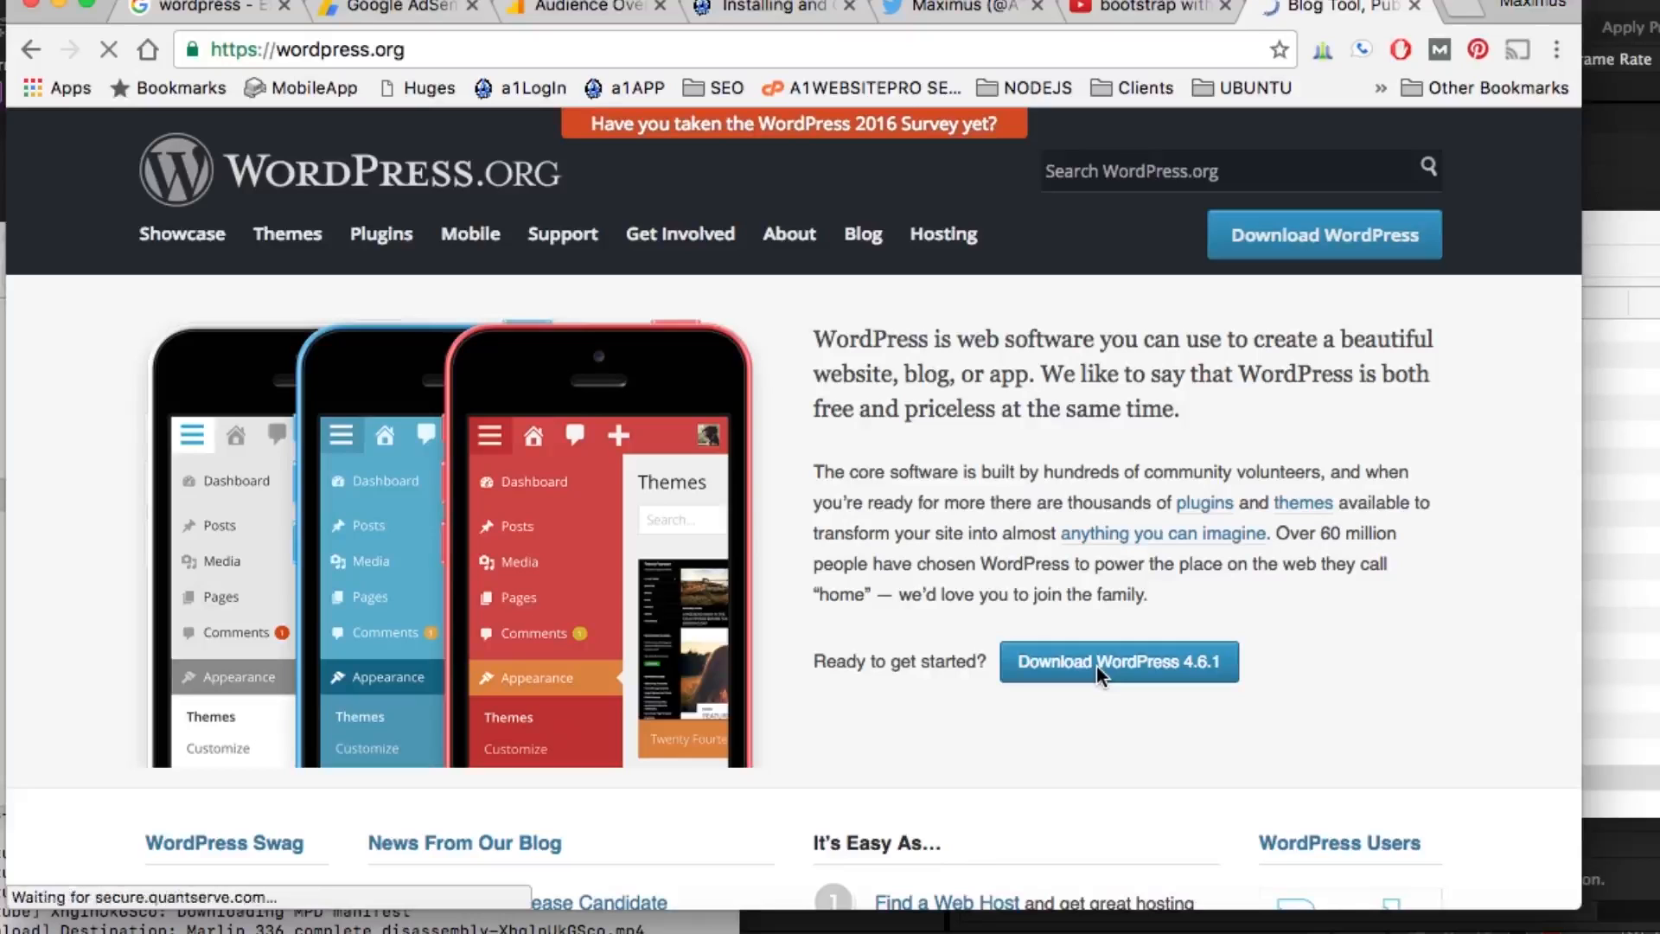
Step: Reach the WordPress 4.6.1 download page and request the wordpress-4.6.1.zip download
{"action": "left_click", "coordinate": [1118, 661]}
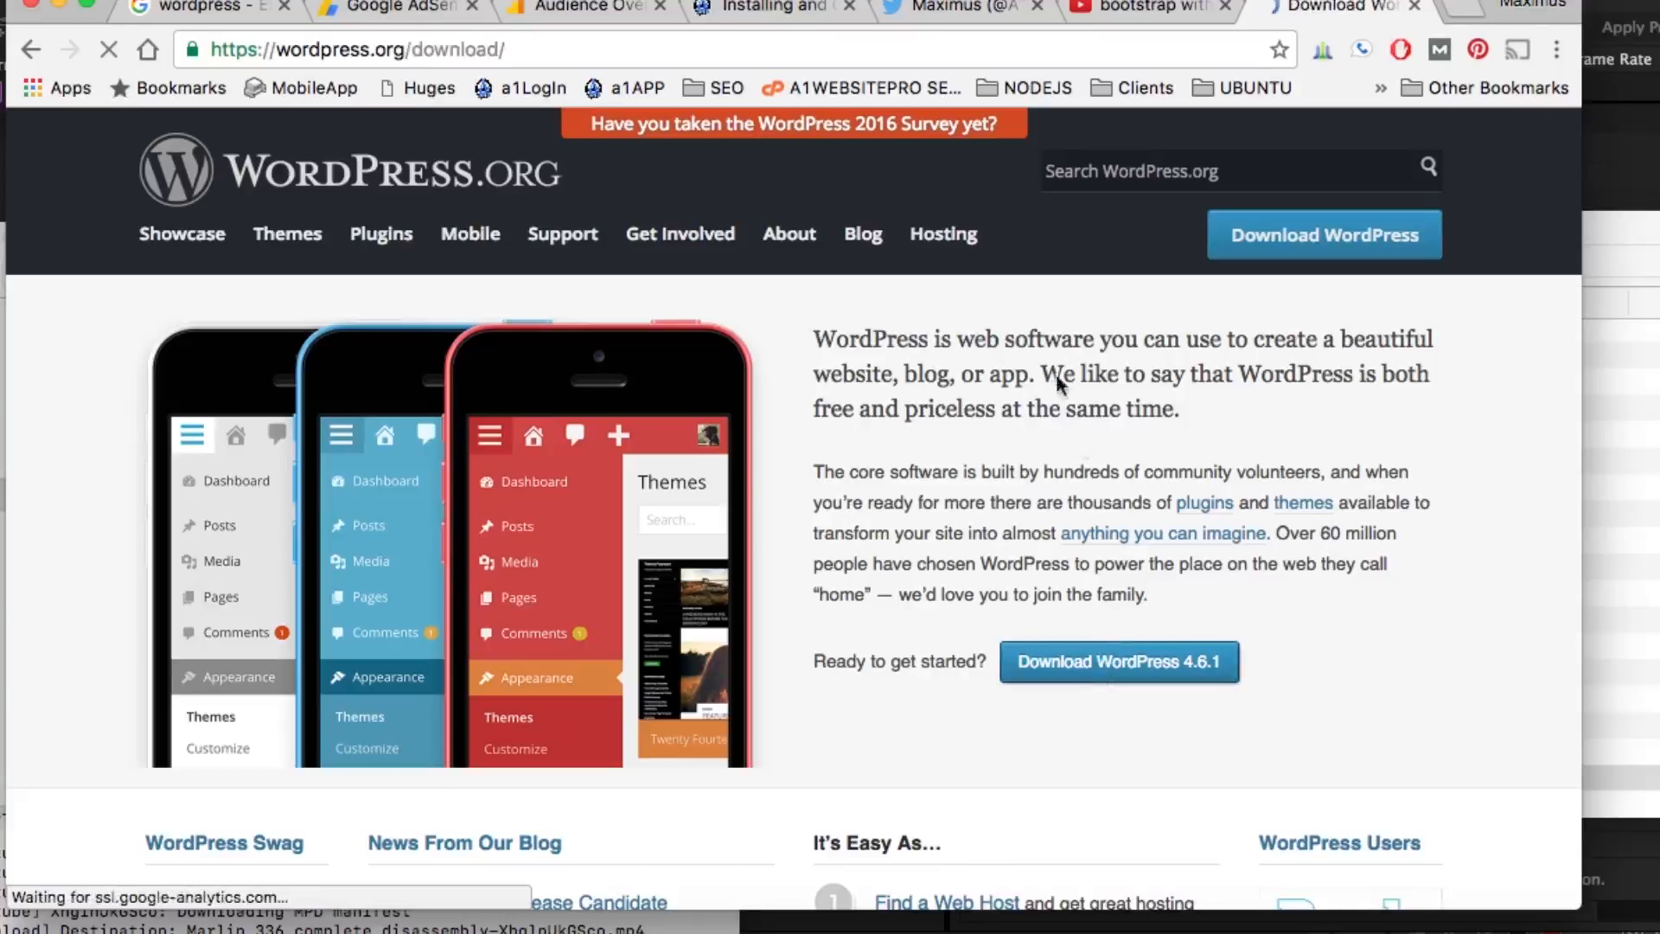
{"action": "left_click", "coordinate": [1117, 660]}
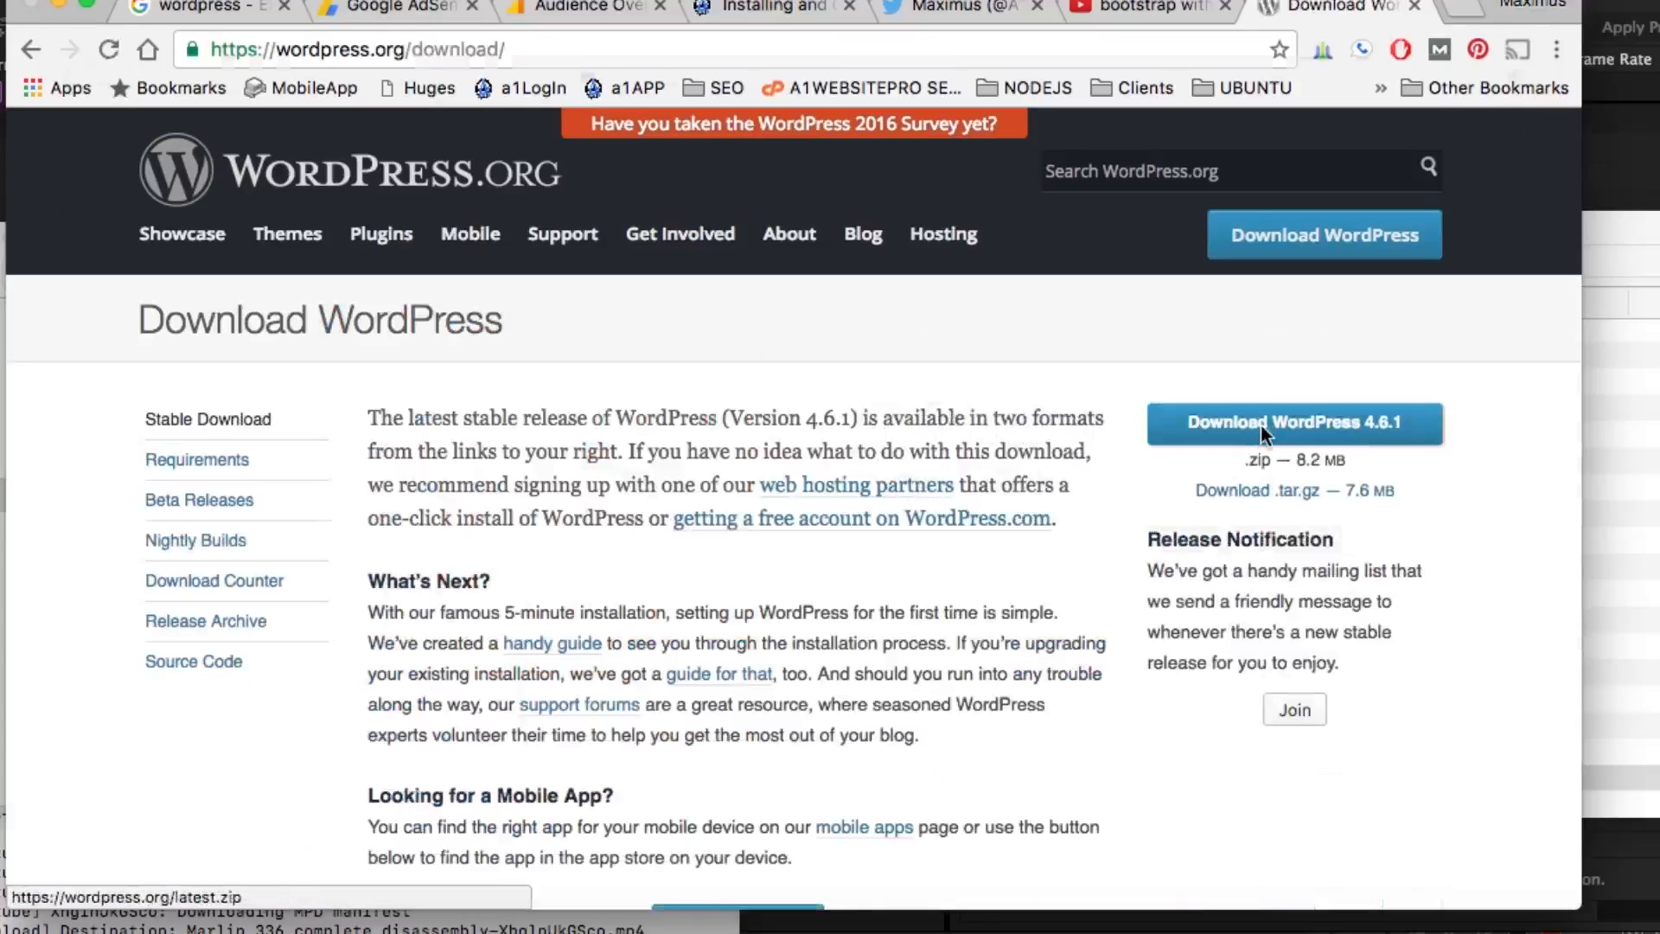
{"action": "left_click", "coordinate": [1293, 422]}
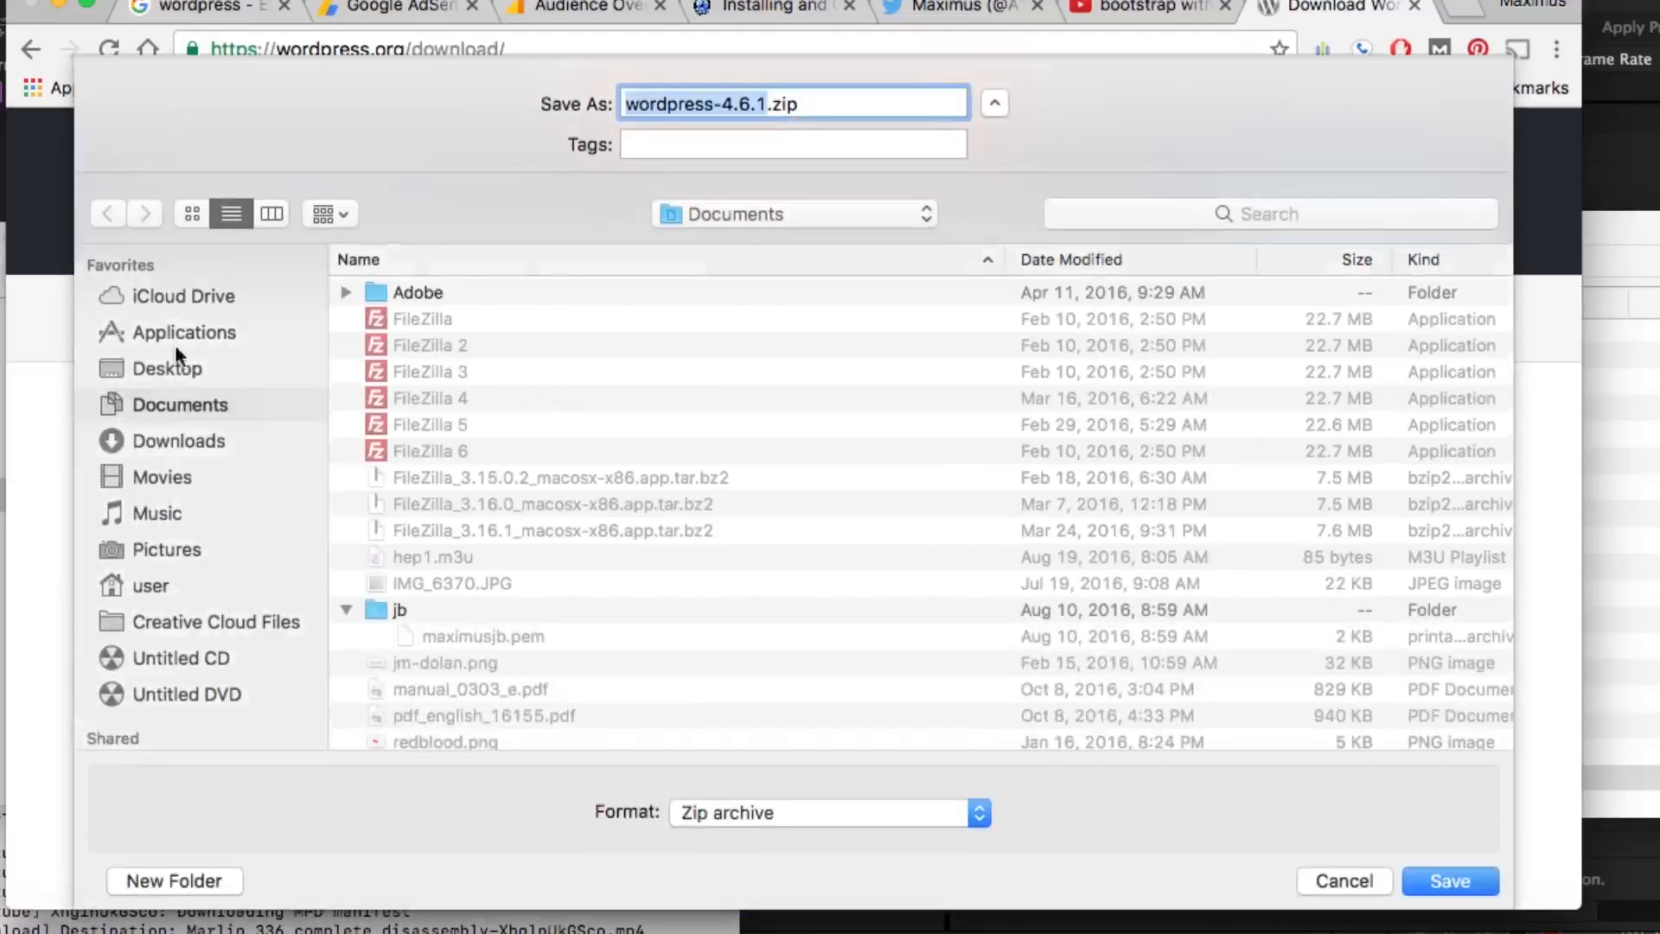
Step: Point the Save dialog at Desktop > bootstrap, then cancel saving the zip
{"action": "left_click", "coordinate": [166, 367]}
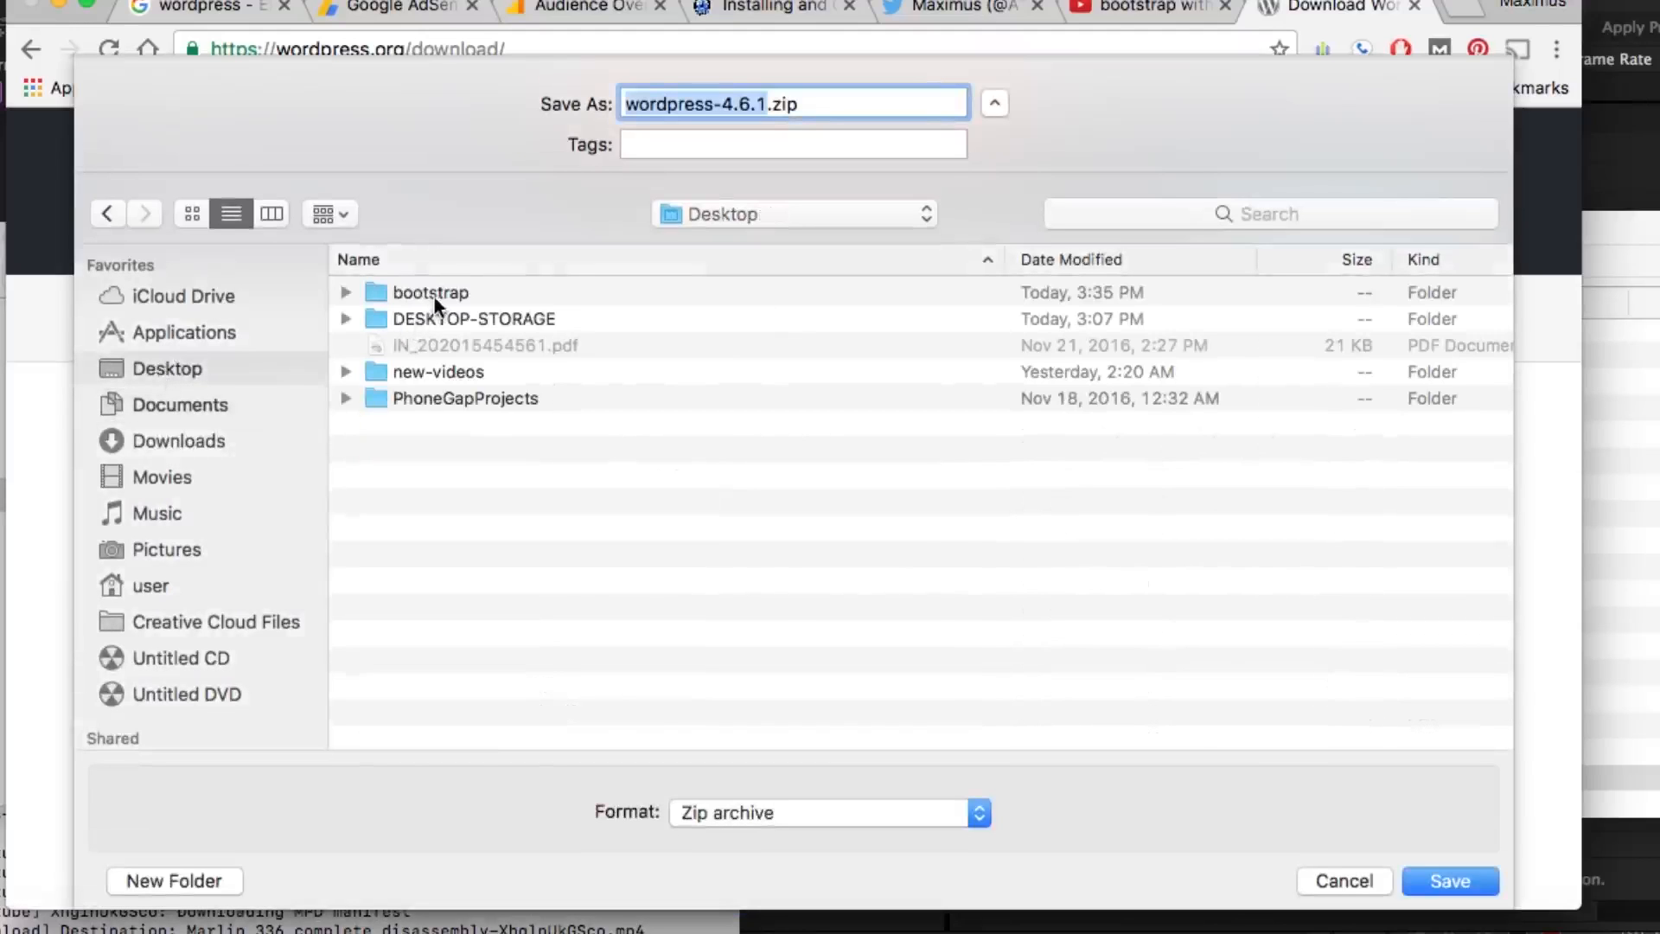
{"action": "double_click", "coordinate": [429, 293]}
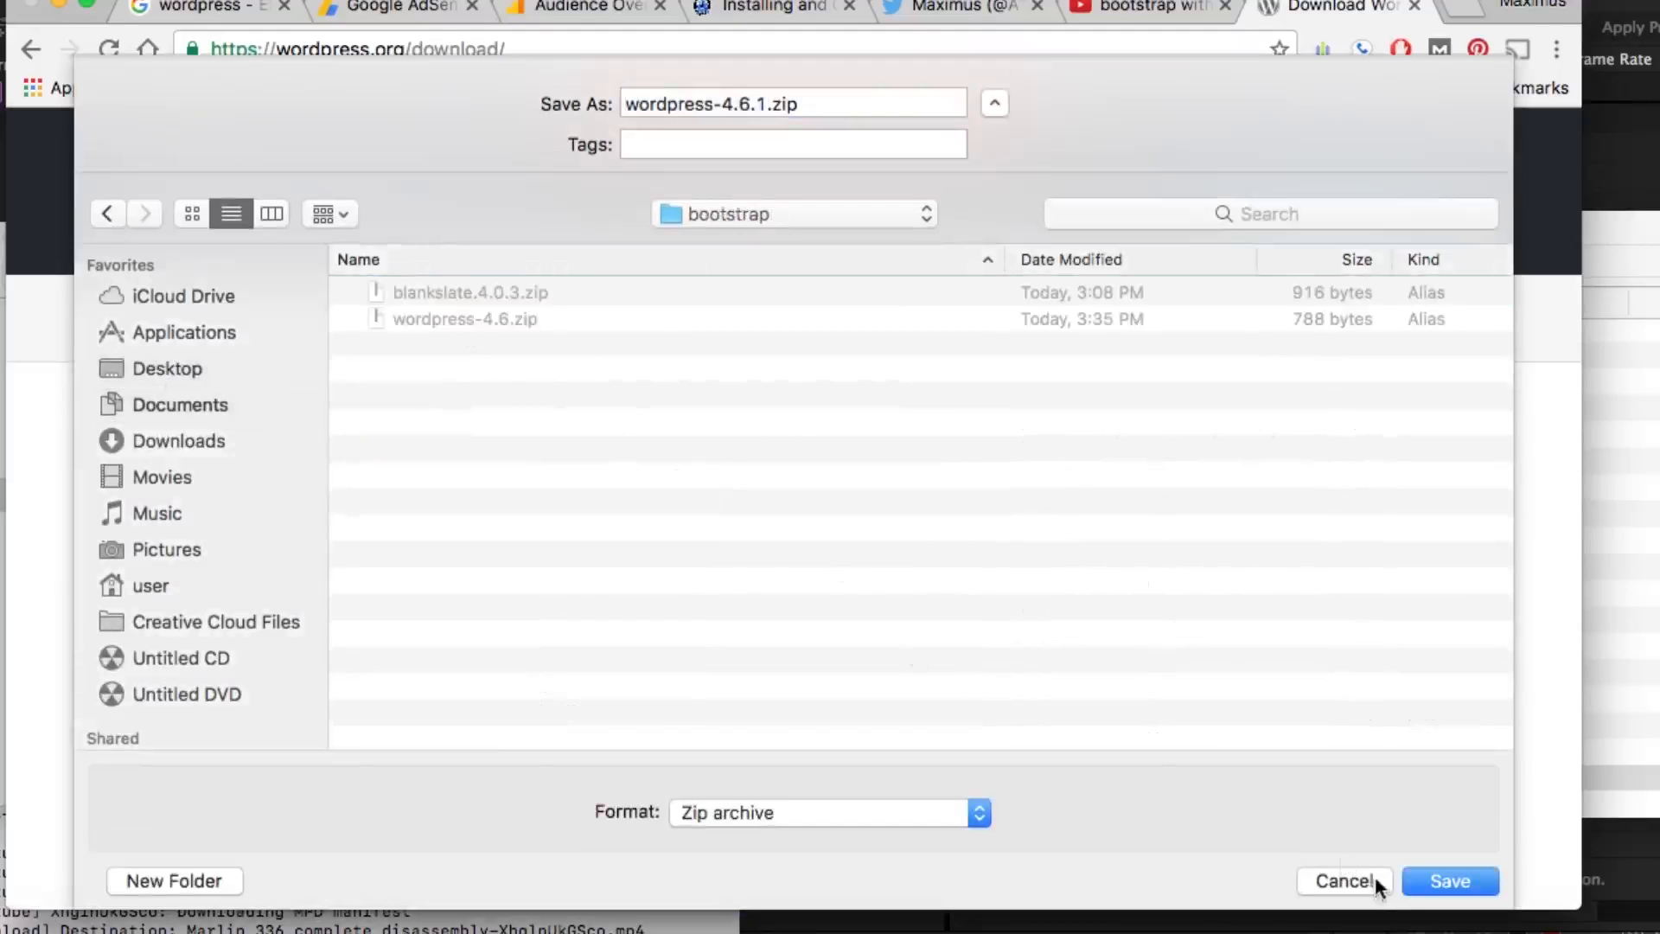
{"action": "left_click", "coordinate": [1342, 881]}
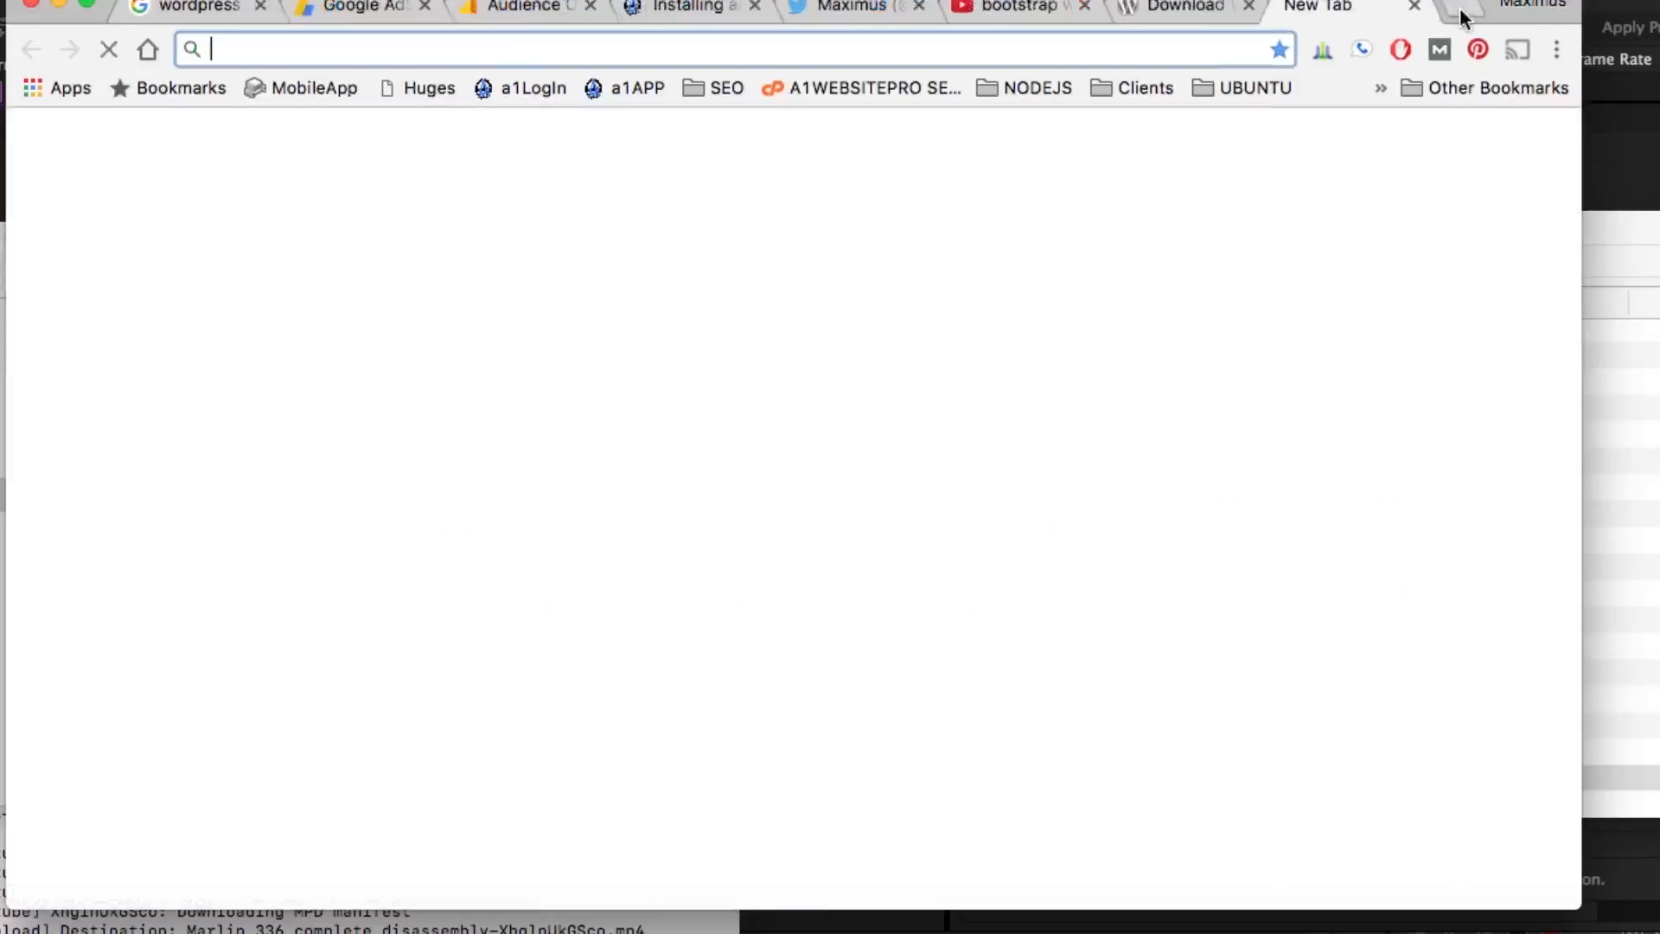
Step: Find the BlankSlate theme by searching 'bla' and start downloading blankslate.4.0.3.zip
{"action": "type", "text": "blankslate/"}
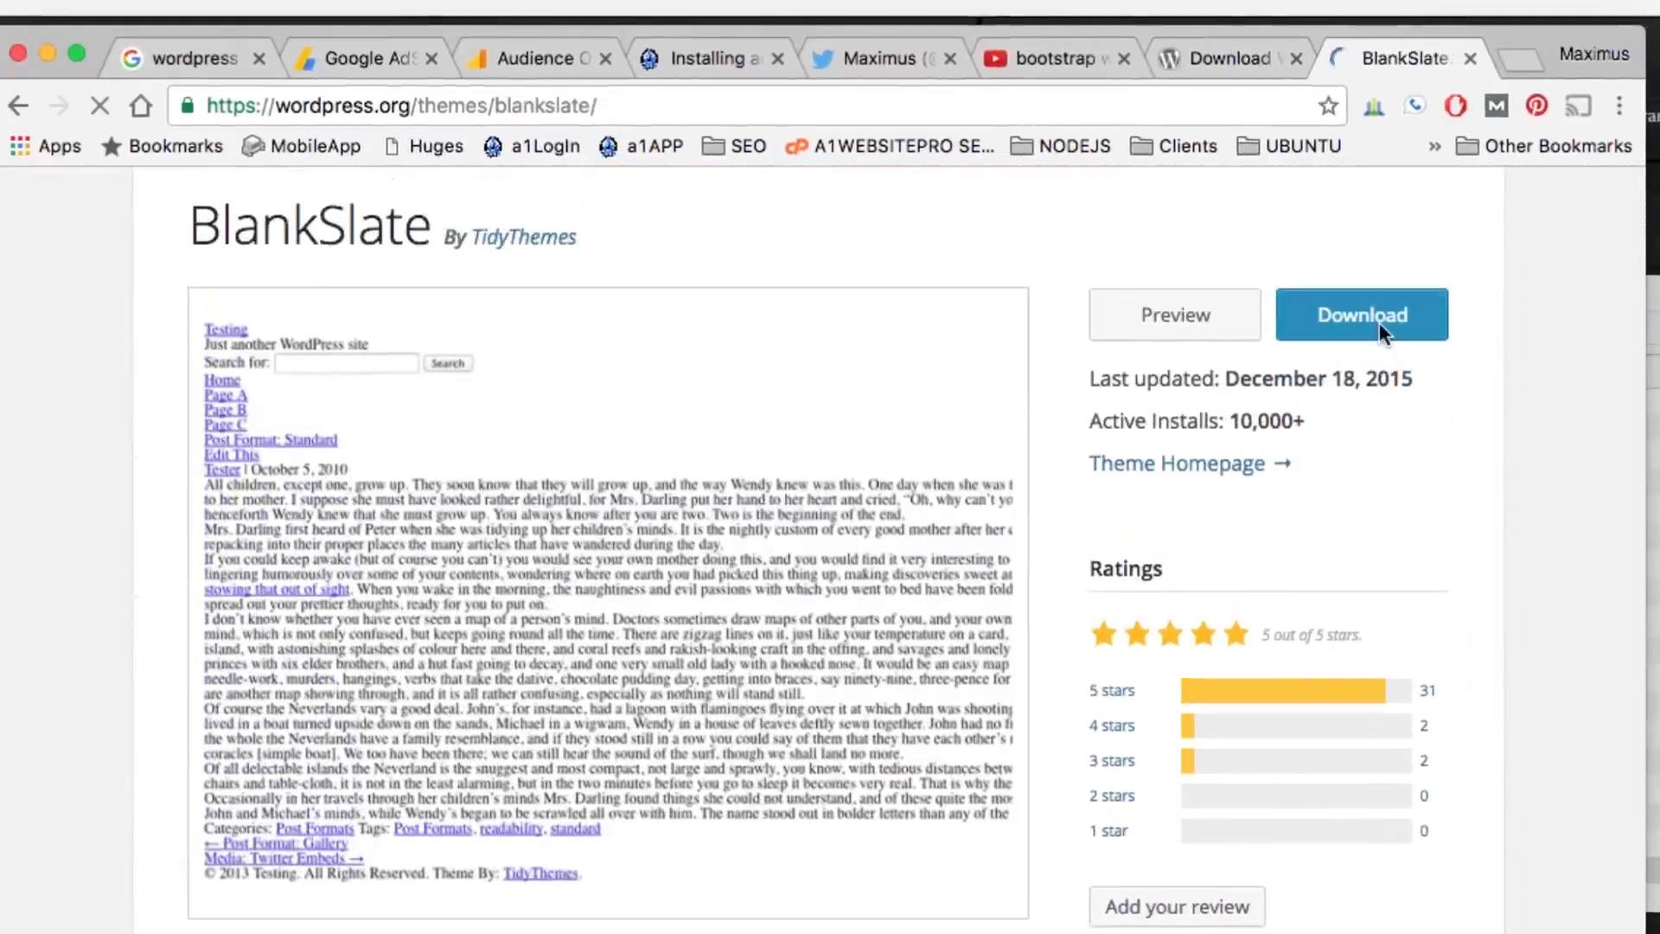
{"action": "left_click", "coordinate": [1361, 314]}
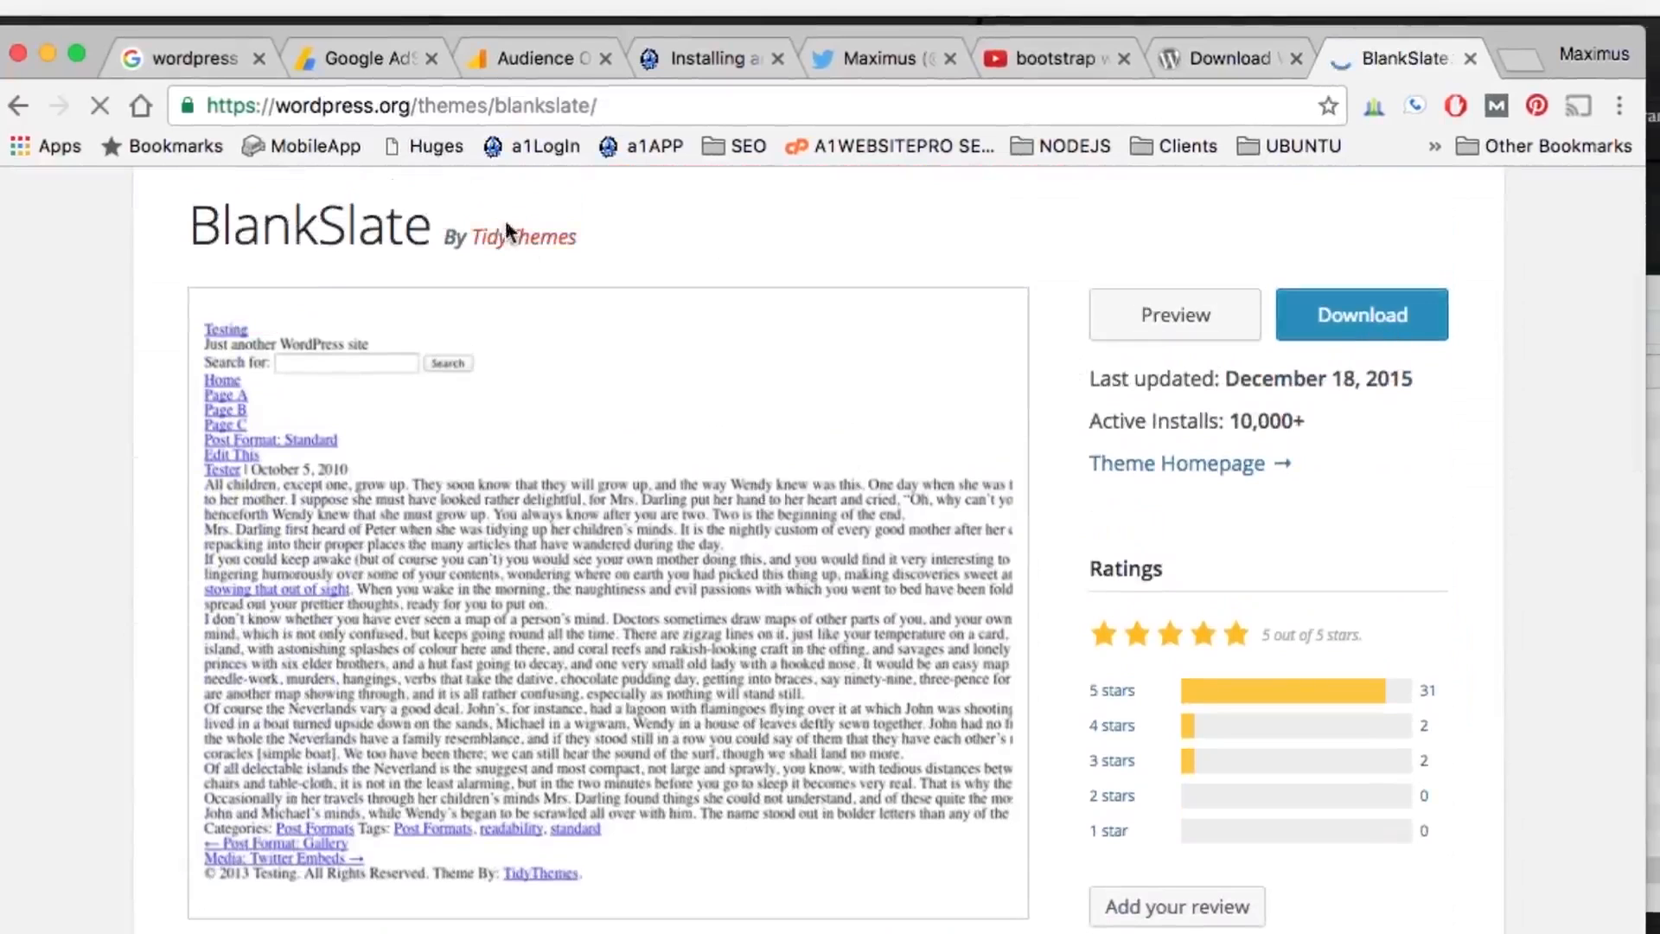
{"action": "left_click", "coordinate": [1361, 314]}
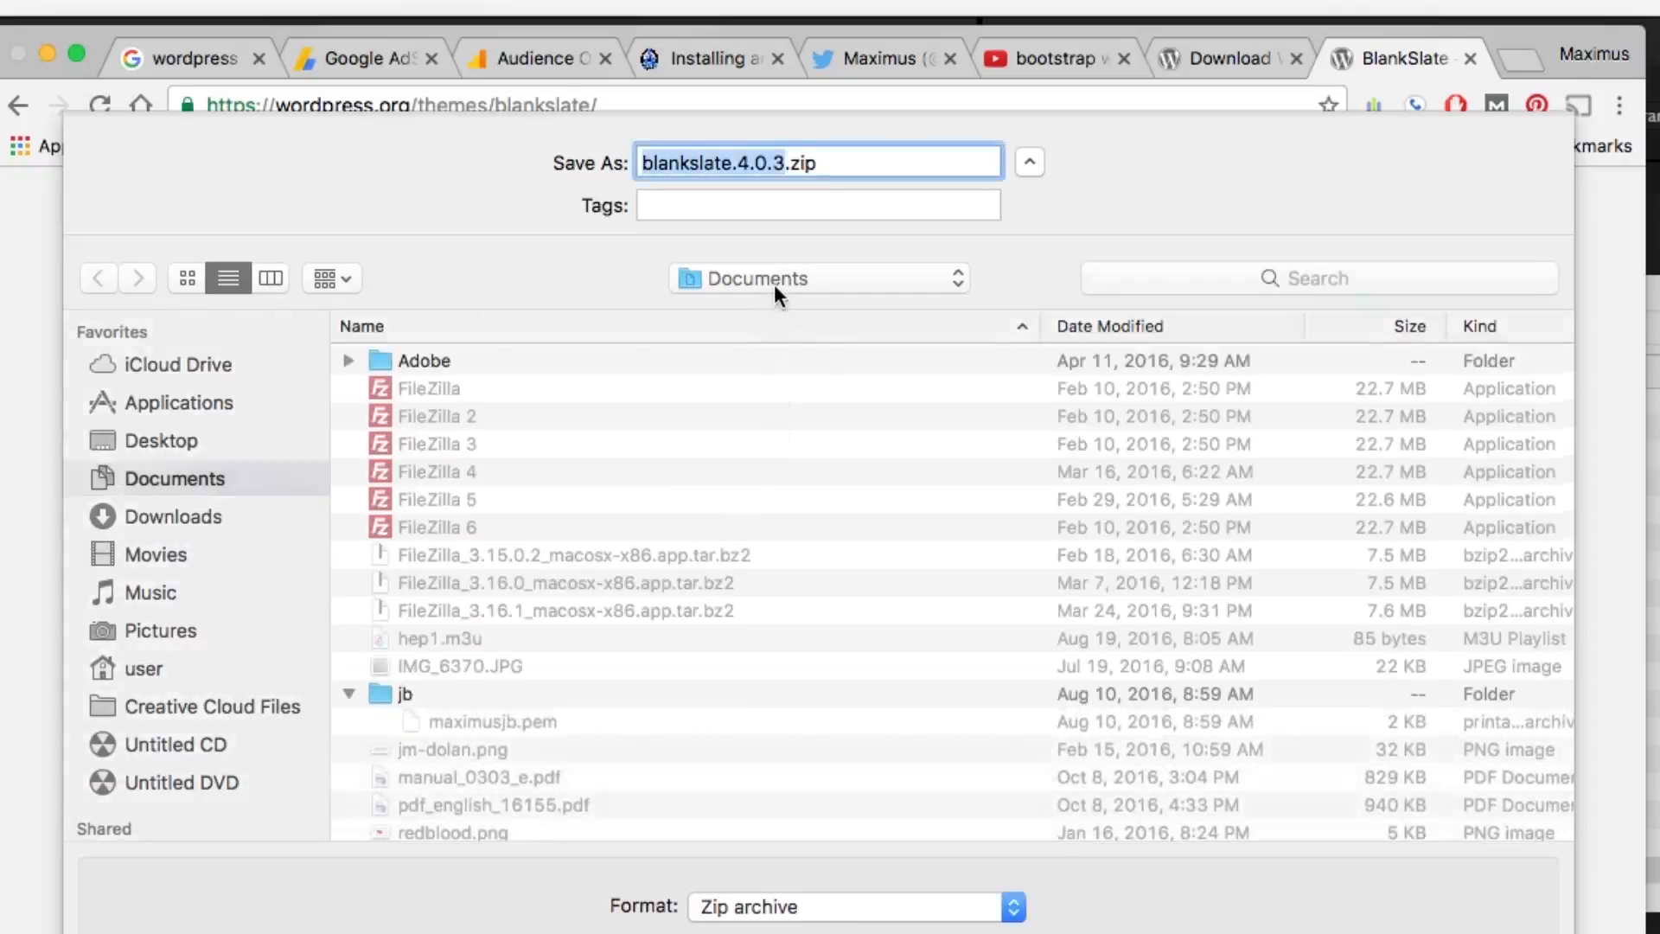
{"action": "mouse_move", "coordinate": [779, 295]}
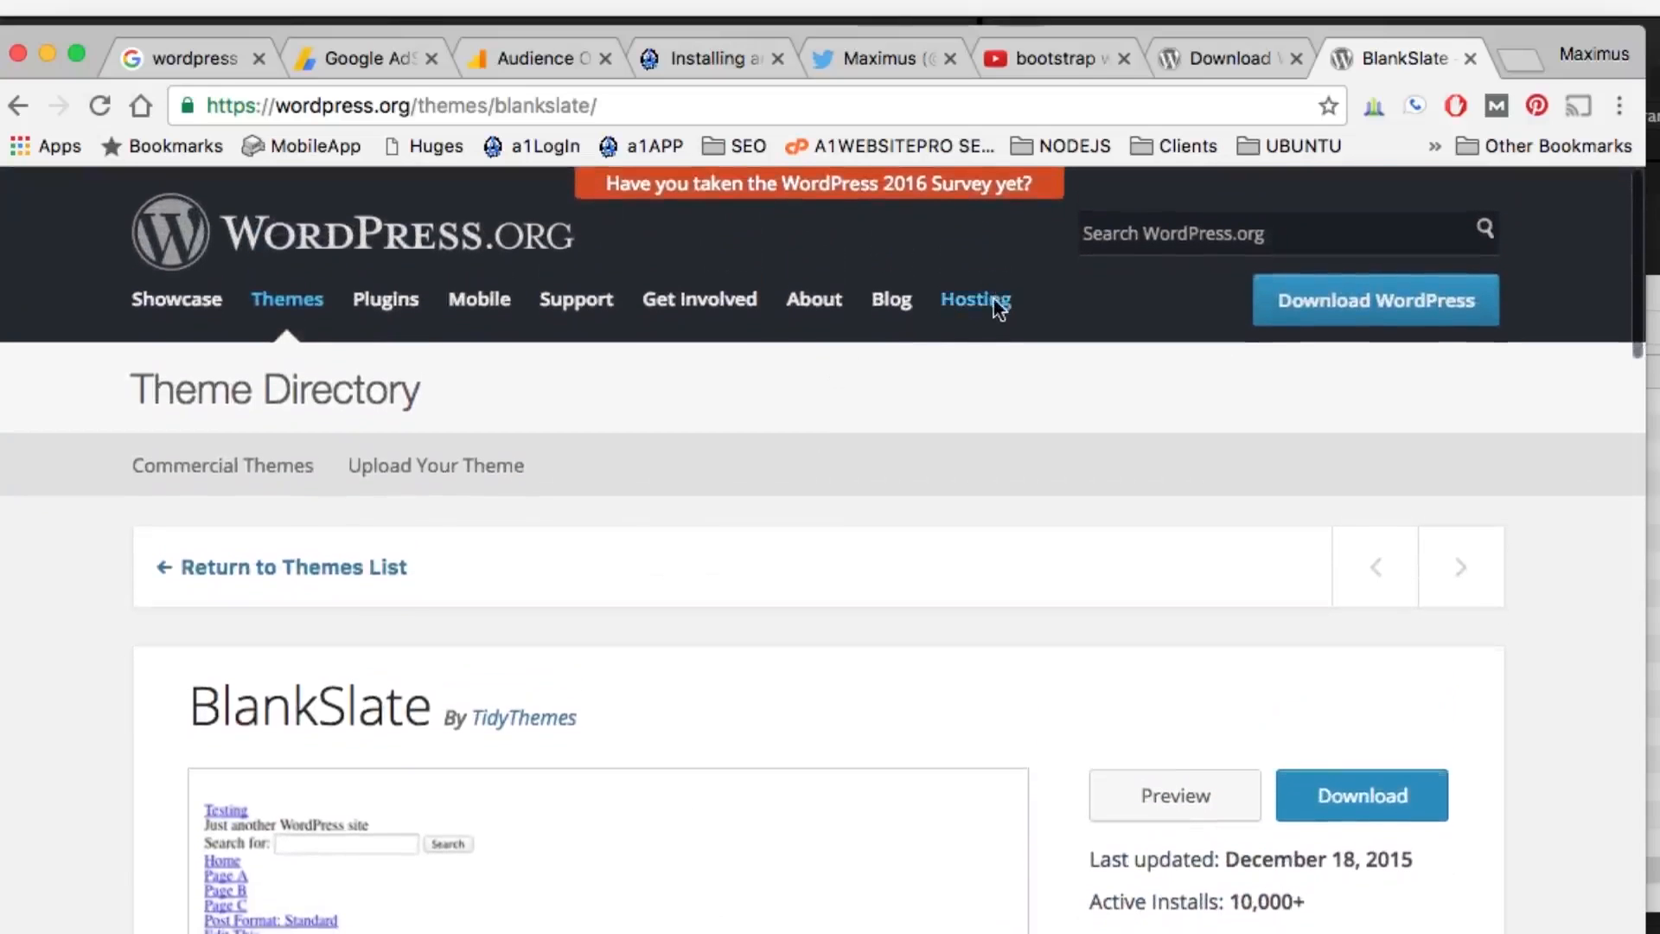
{"action": "mouse_move", "coordinate": [709, 59]}
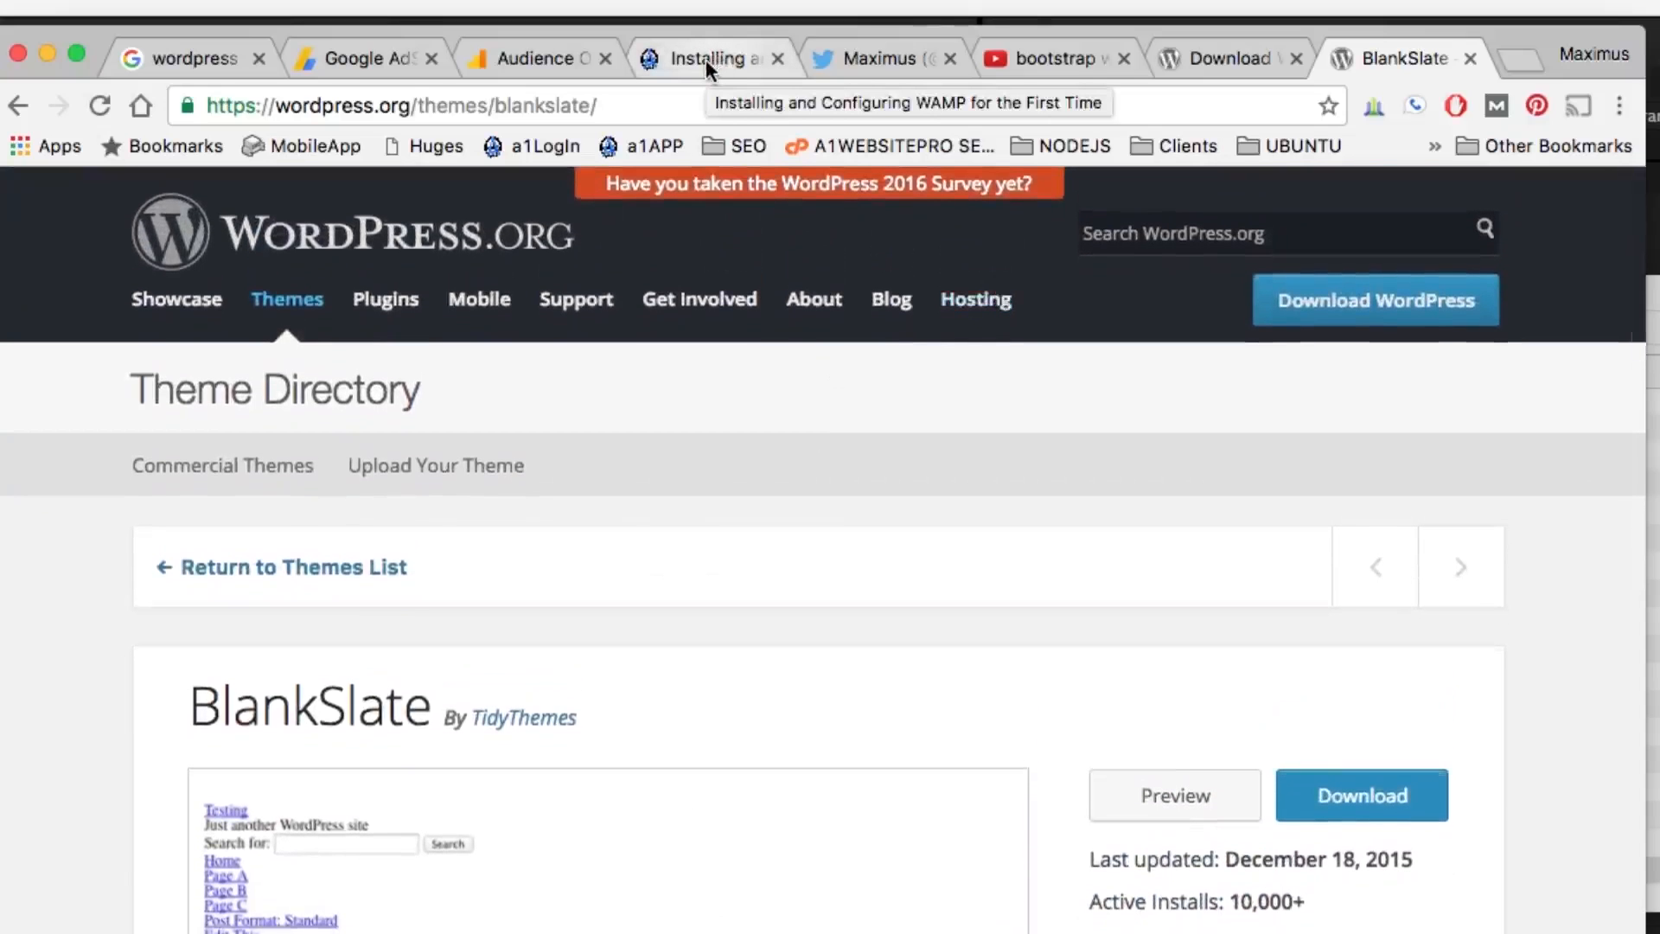
Step: Bring up the 'Installing and Configuring WAMP' article, select its URL and skim through it
{"action": "left_click", "coordinate": [711, 59]}
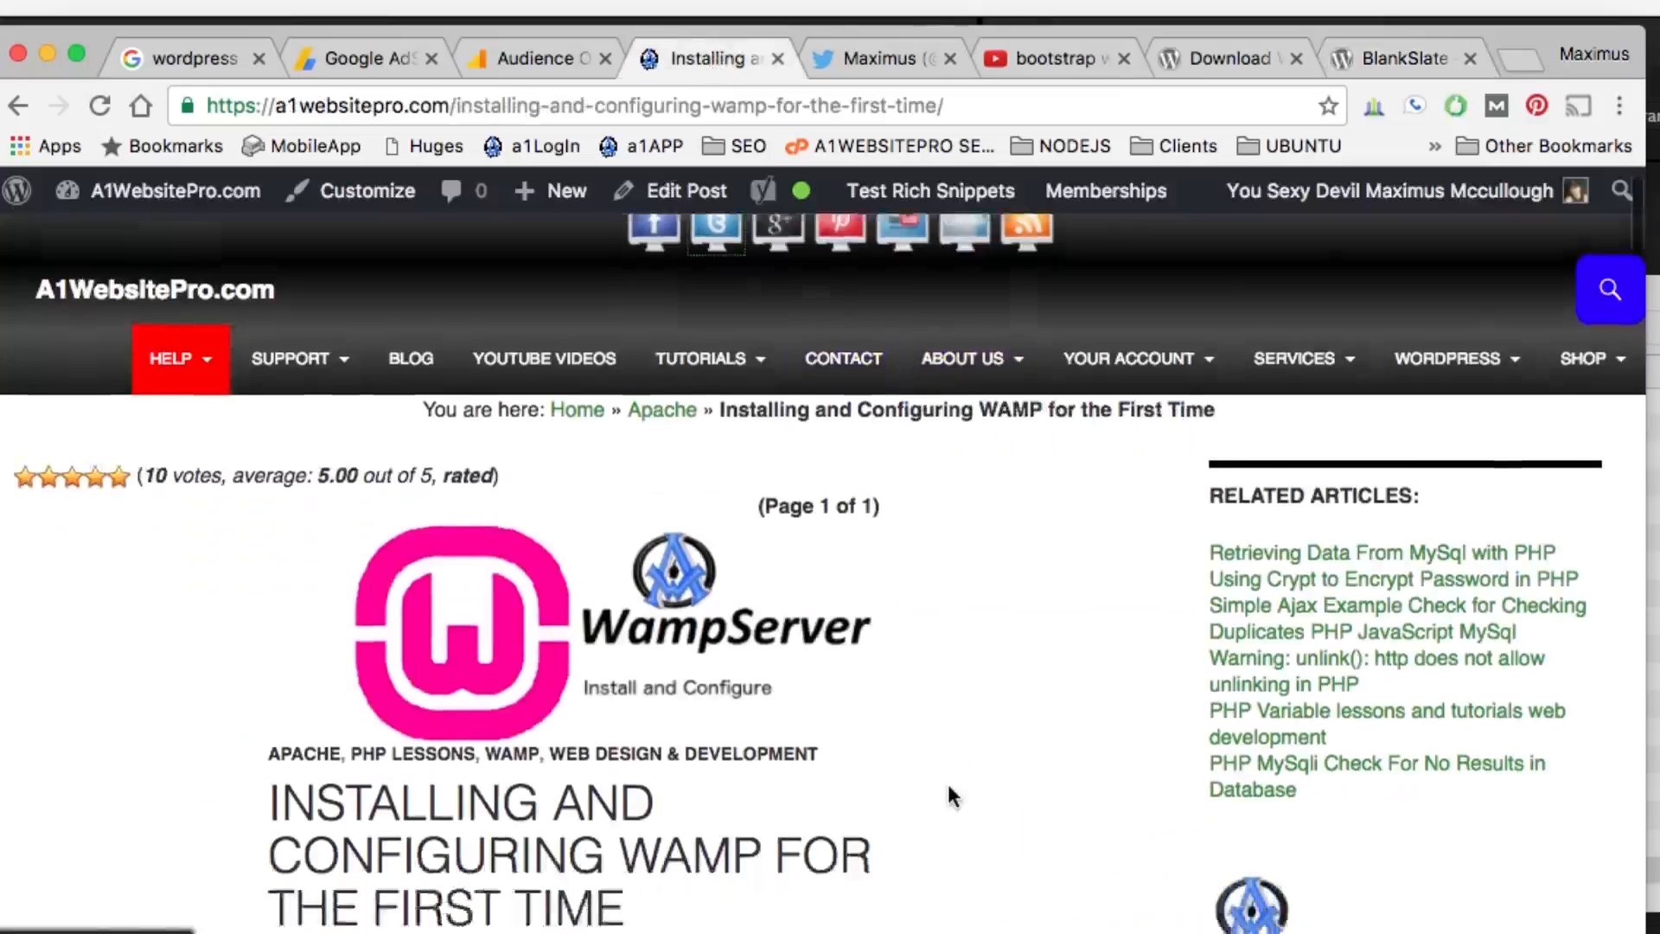
{"action": "scroll", "scroll_direction": "down", "scroll_amount": 3}
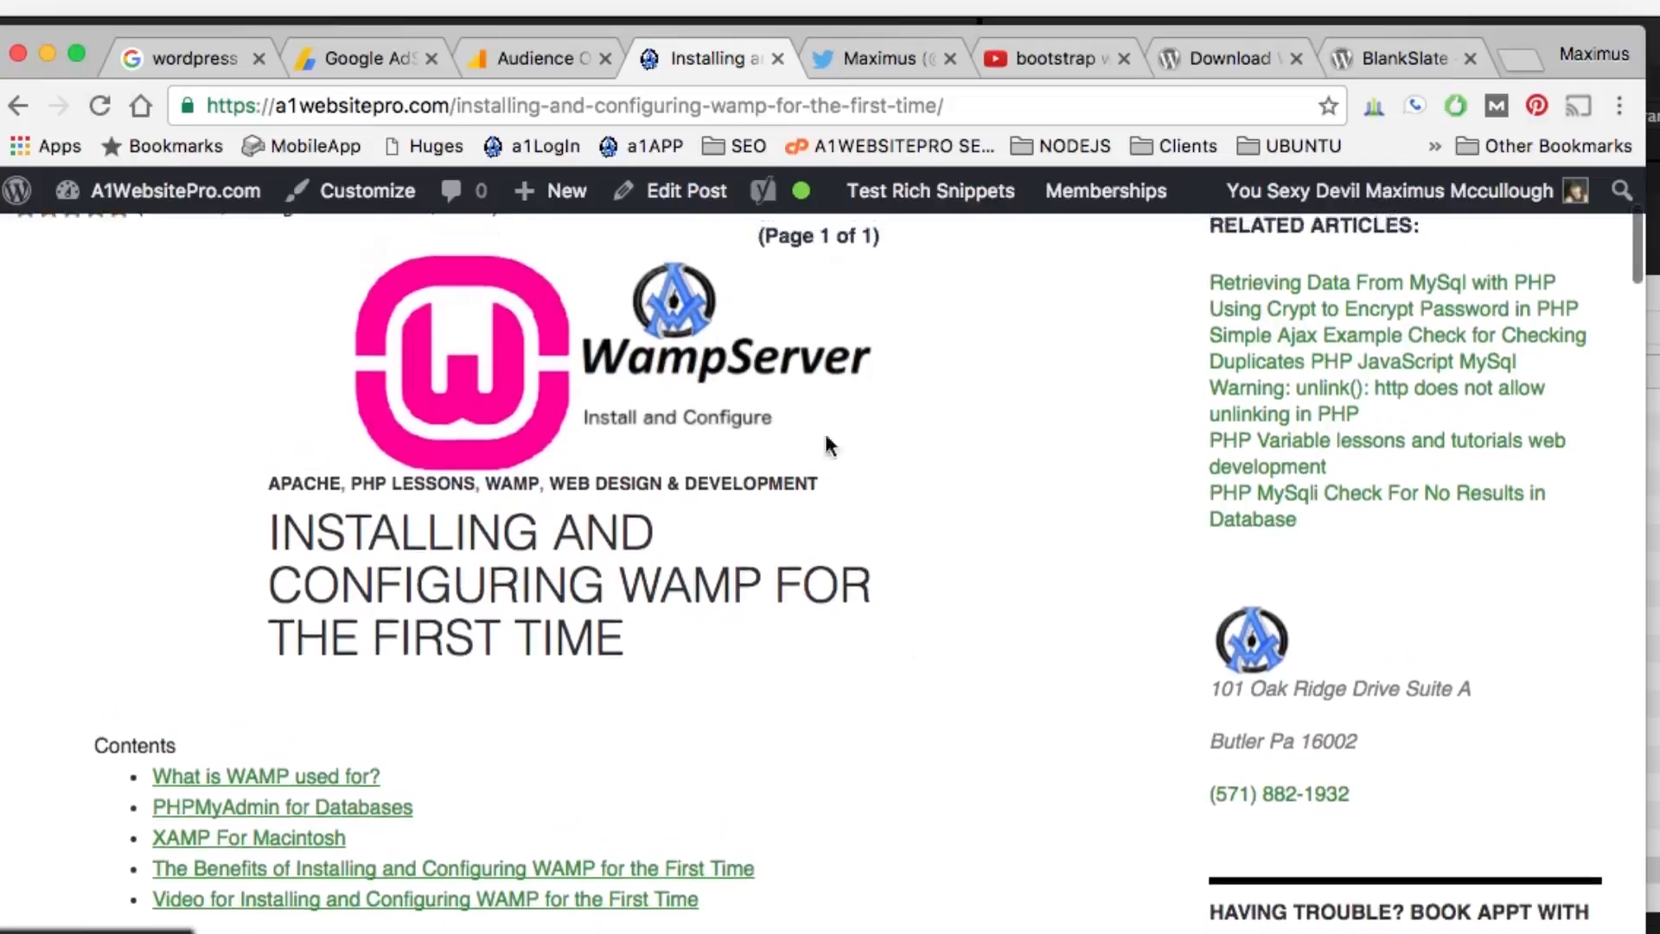
{"action": "left_click", "coordinate": [742, 105]}
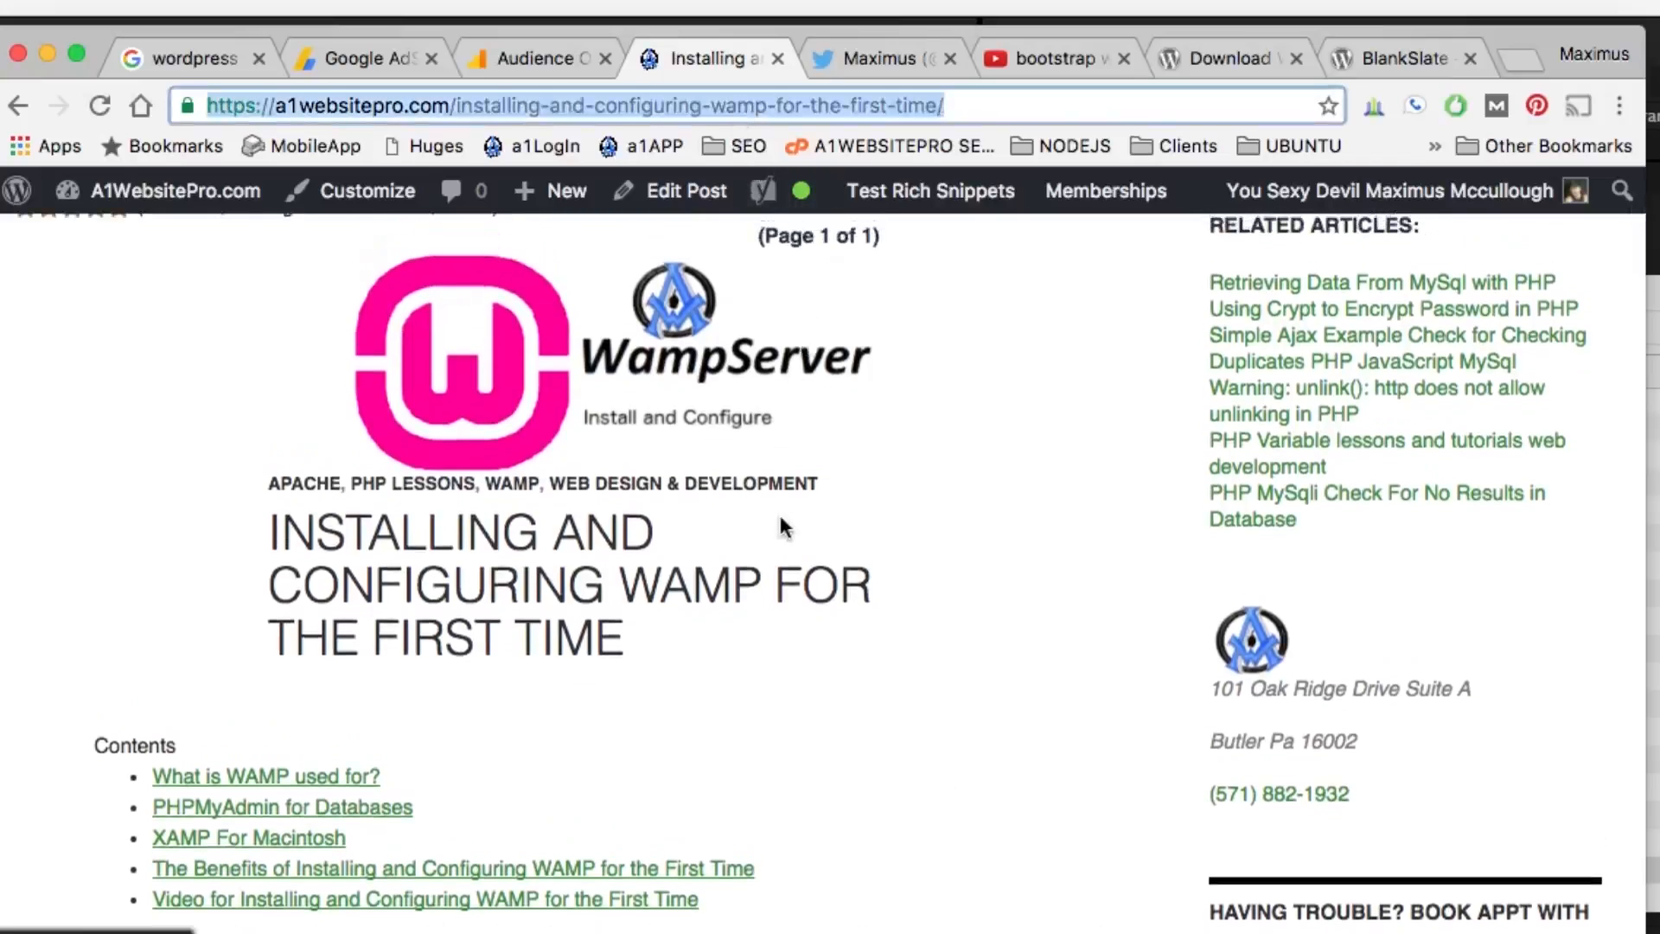
{"action": "mouse_move", "coordinate": [413, 561]}
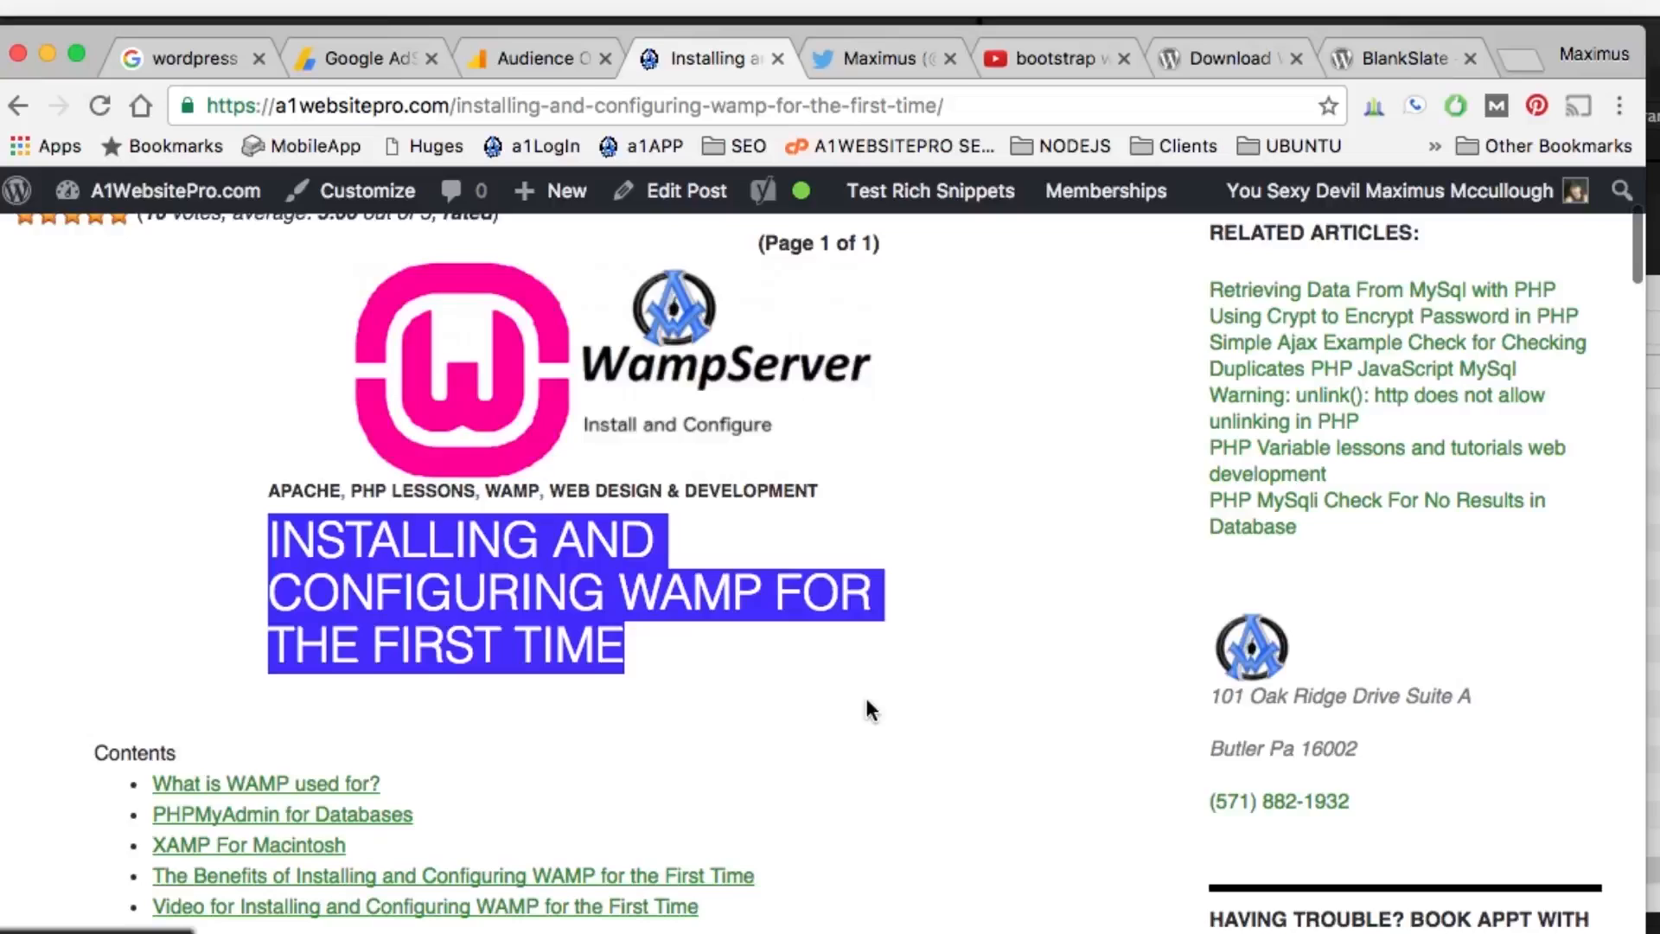
{"action": "scroll", "scroll_direction": "down", "scroll_amount": 3}
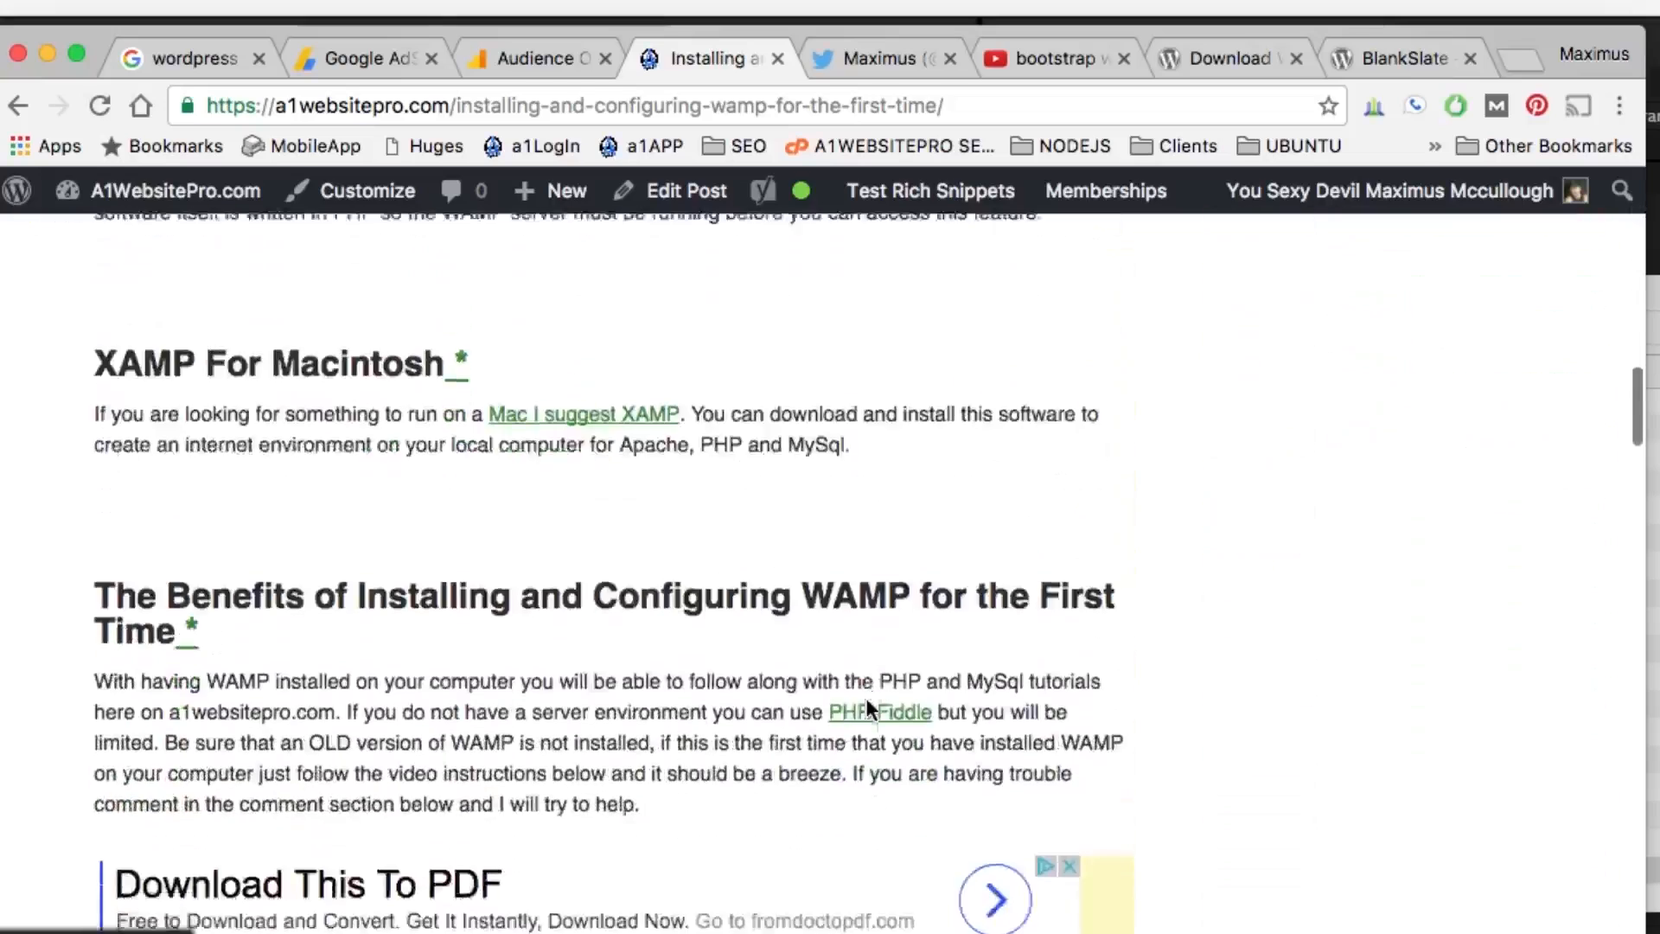
{"action": "scroll", "scroll_direction": "down", "scroll_amount": 3}
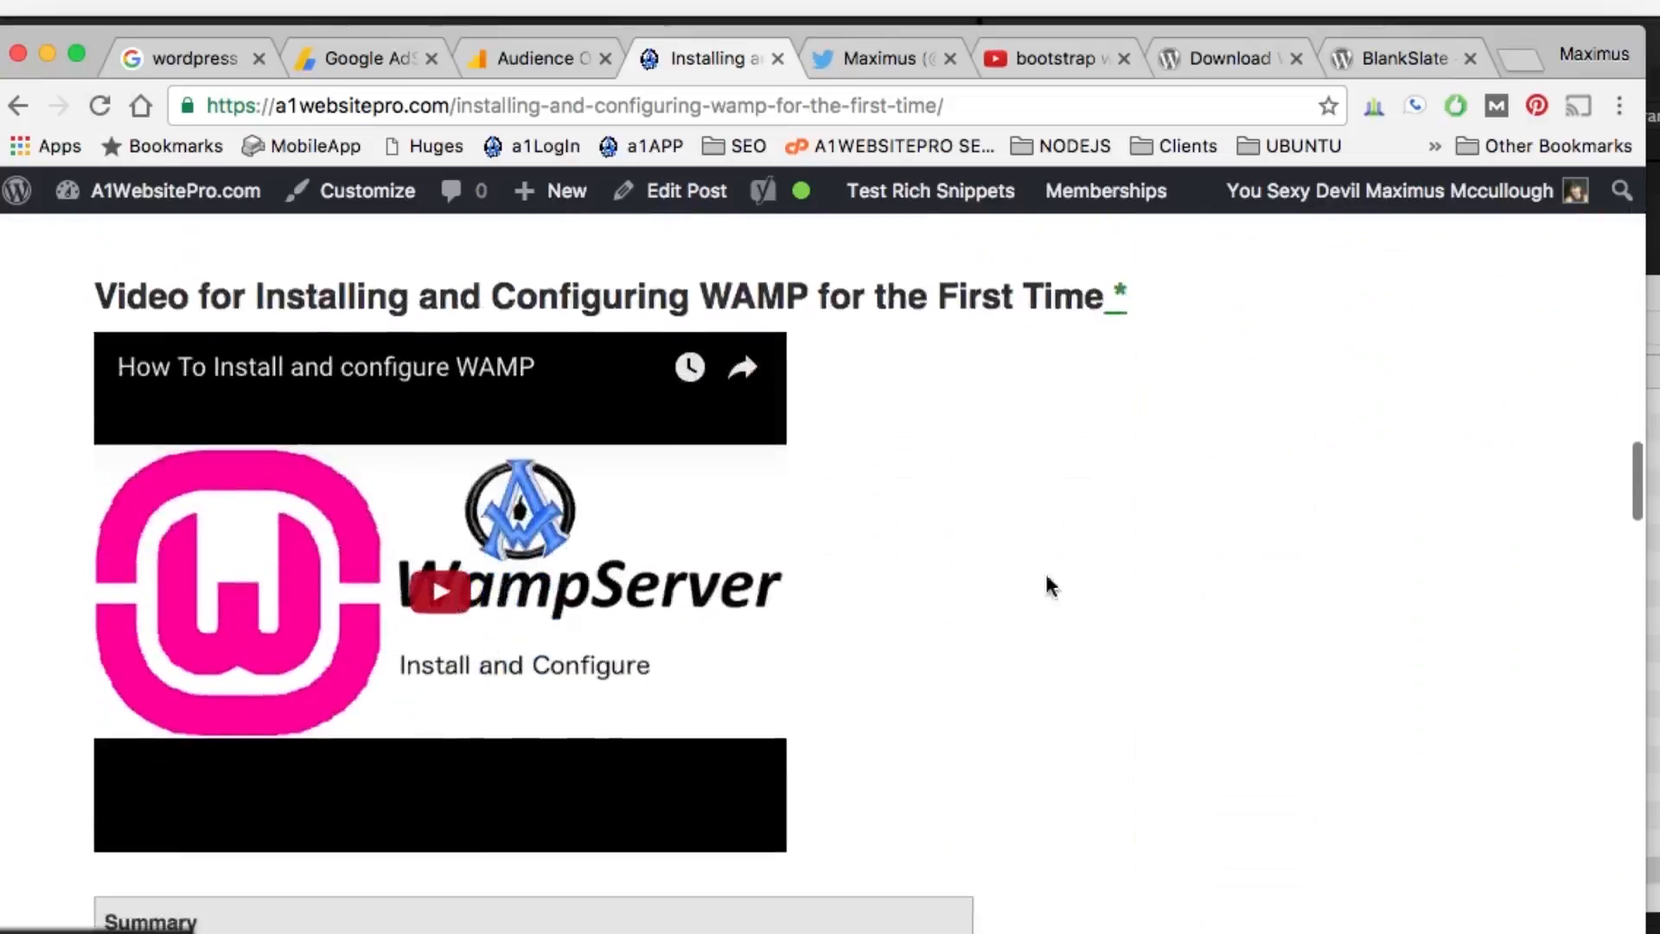
{"action": "scroll", "scroll_direction": "down", "scroll_amount": 3}
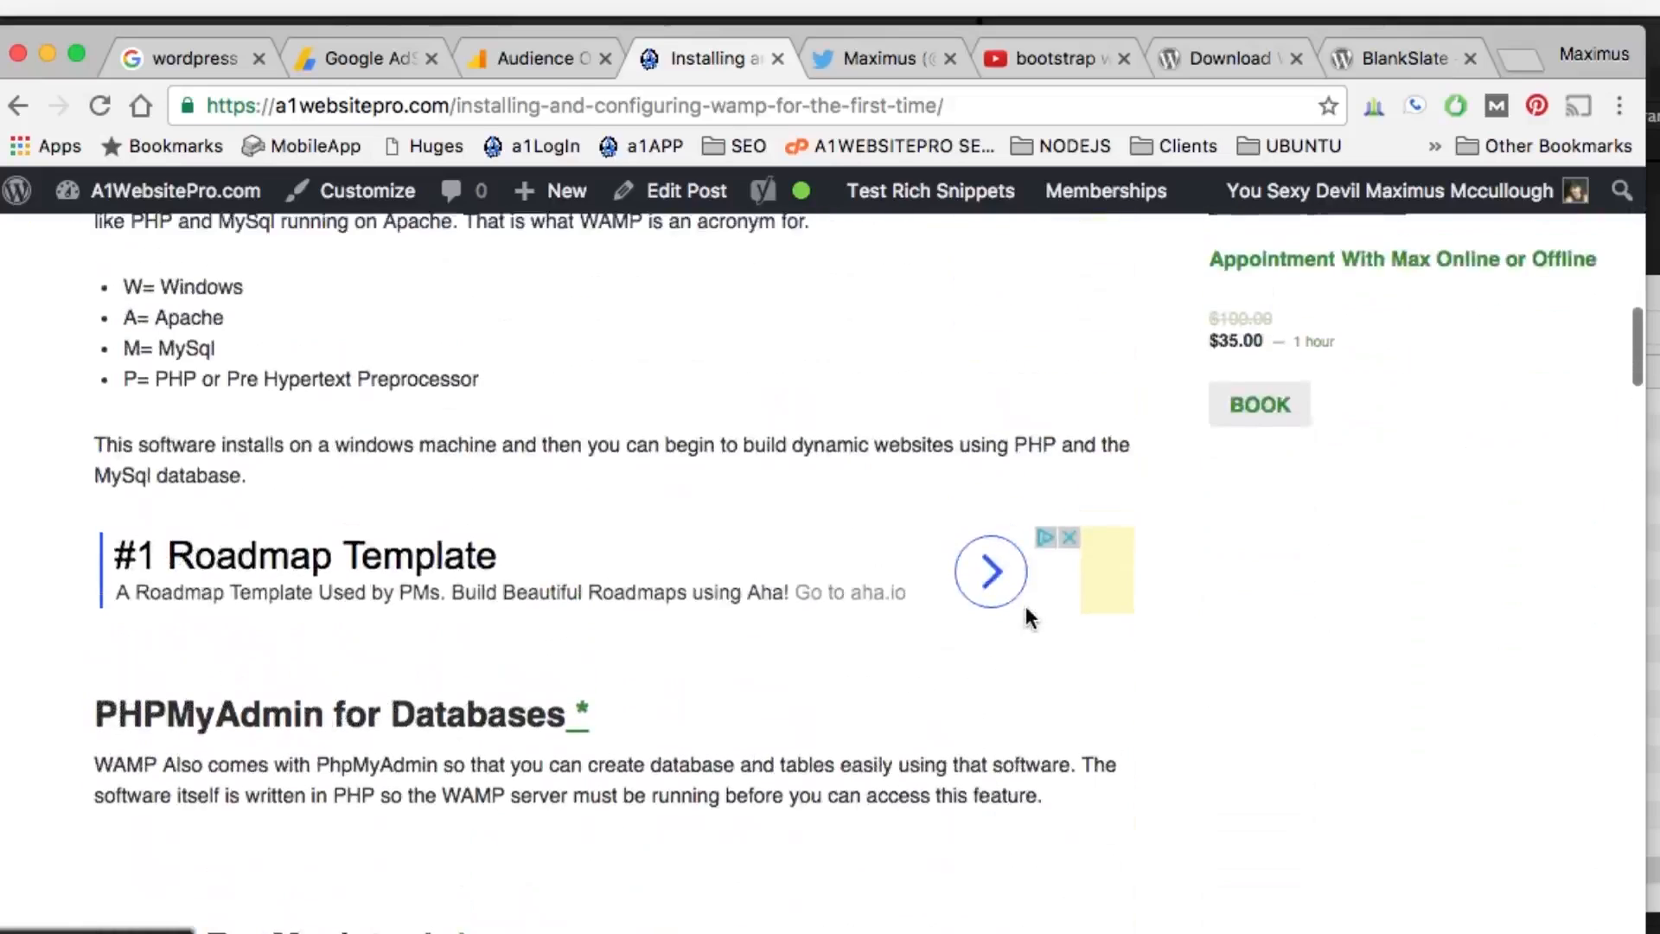
{"action": "scroll", "scroll_direction": "up", "scroll_amount": 3}
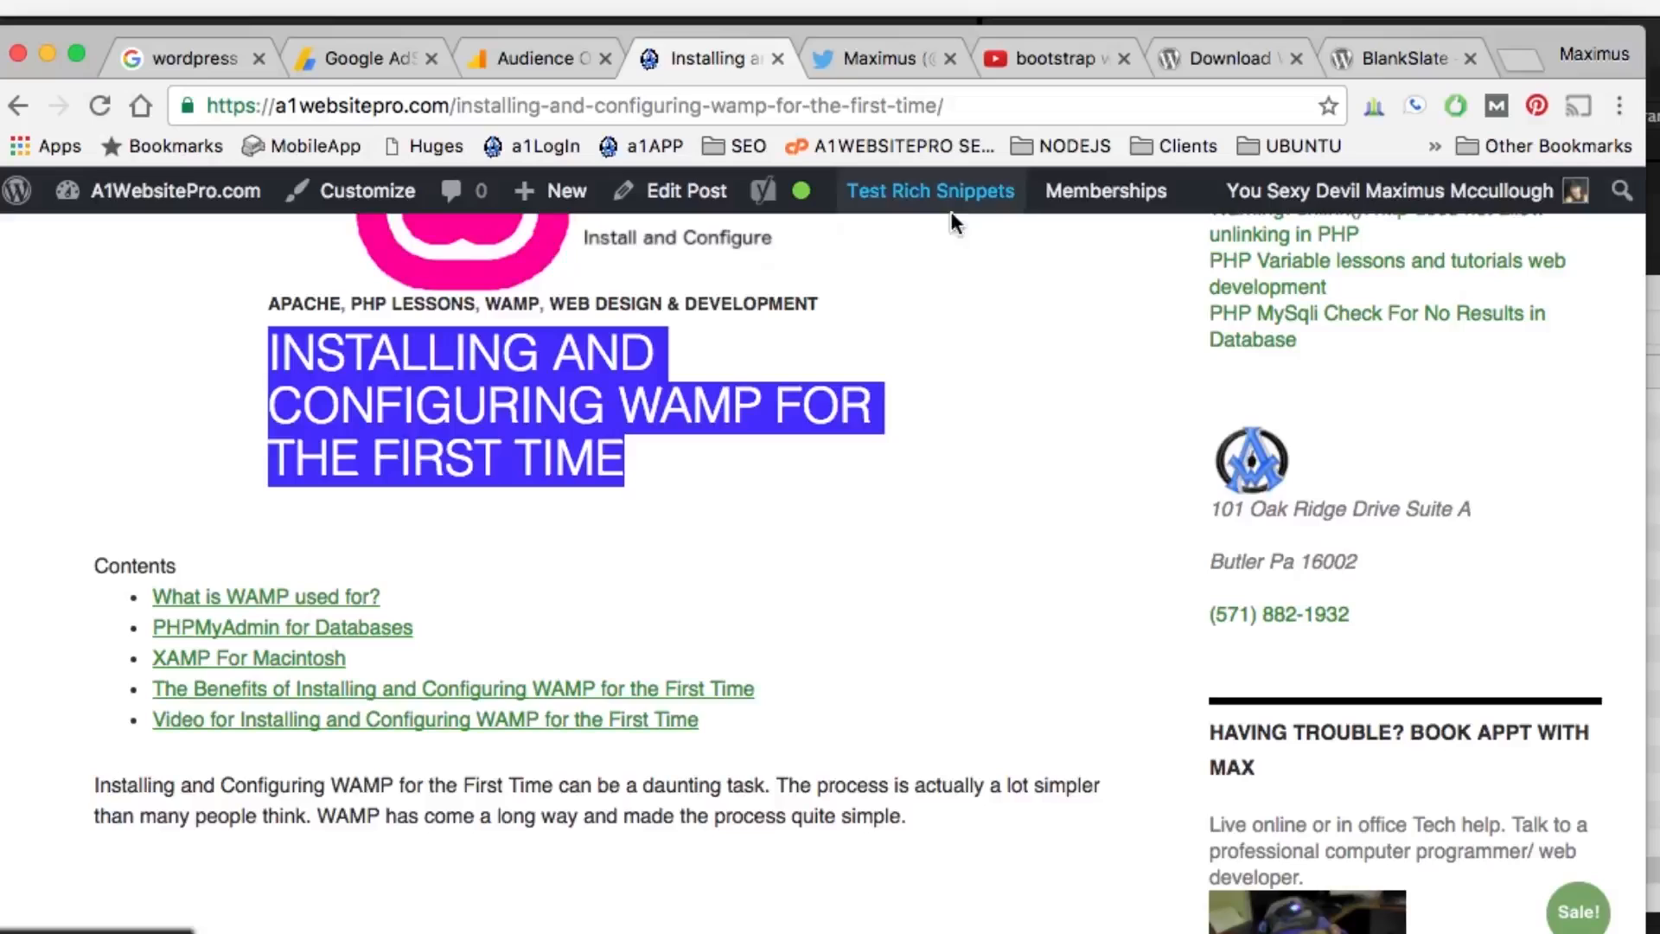
{"action": "mouse_move", "coordinate": [795, 470]}
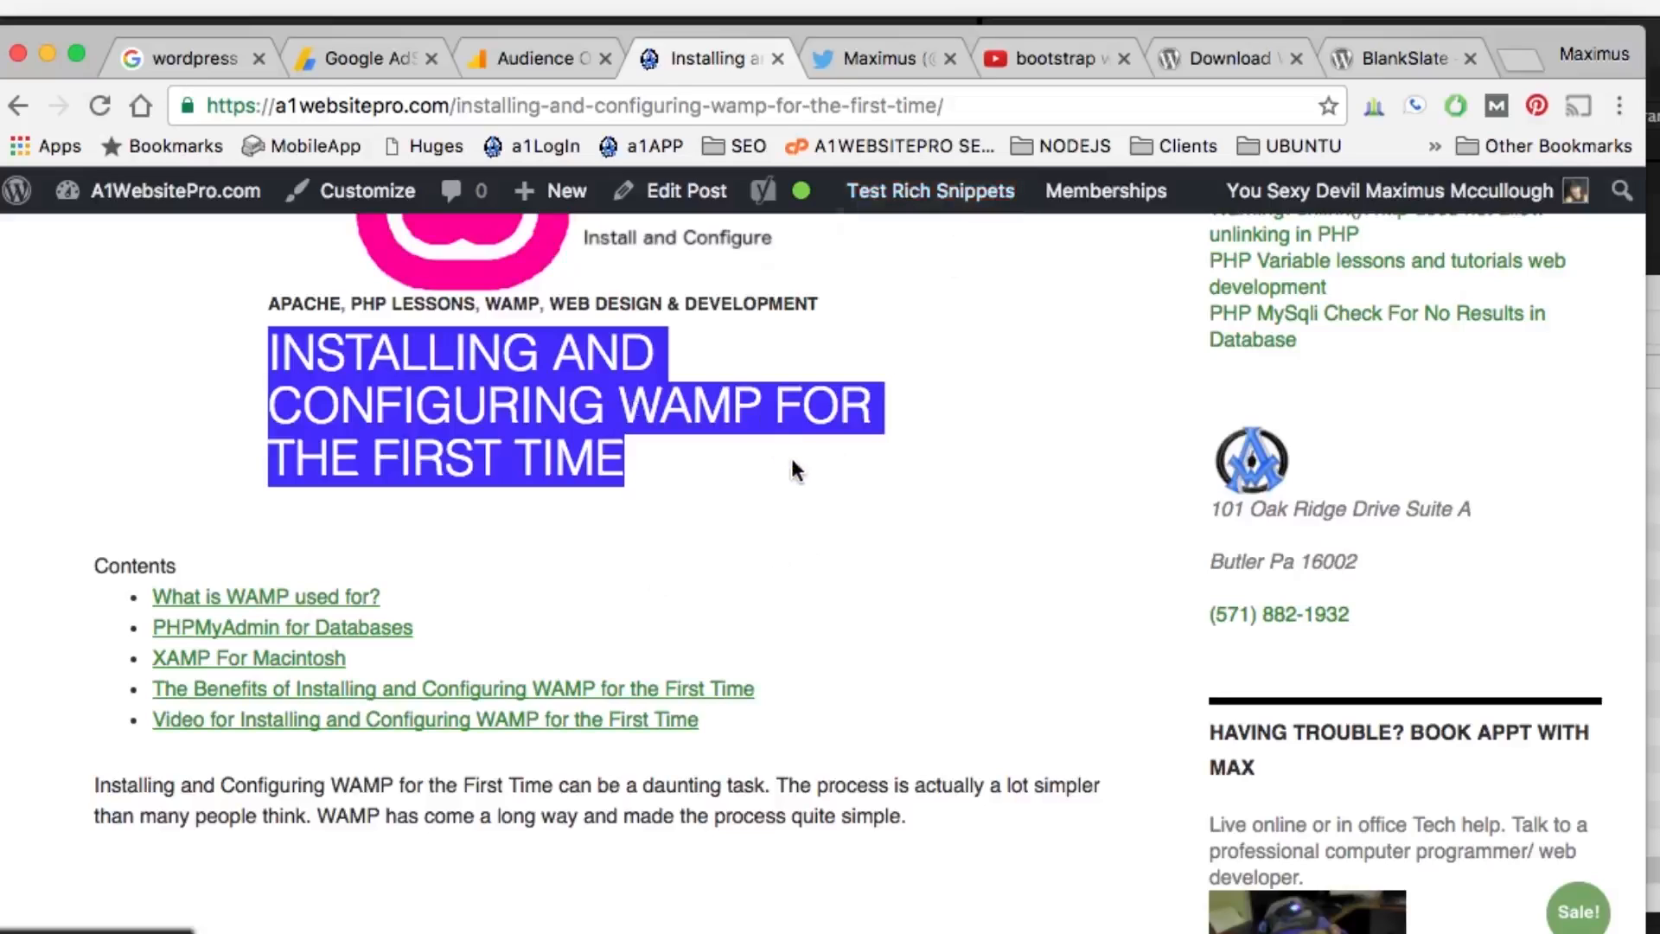
{"action": "mouse_move", "coordinate": [796, 614]}
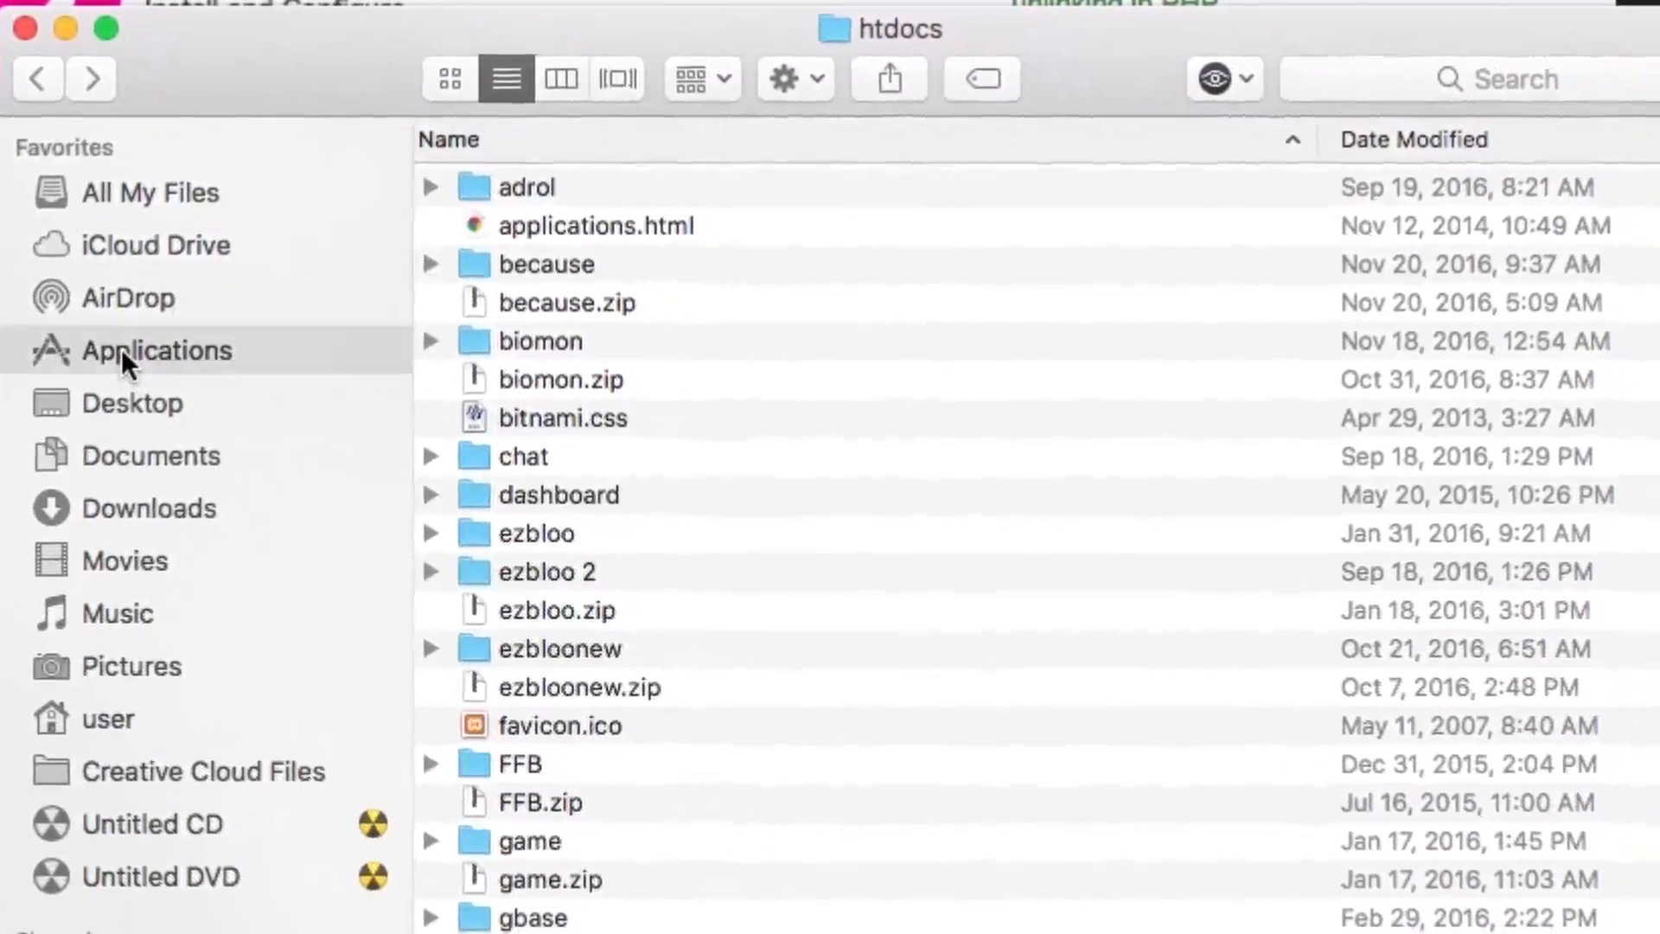
Step: Navigate to Applications > XAMPP > htdocs and show it in icon view
{"action": "left_click", "coordinate": [156, 351]}
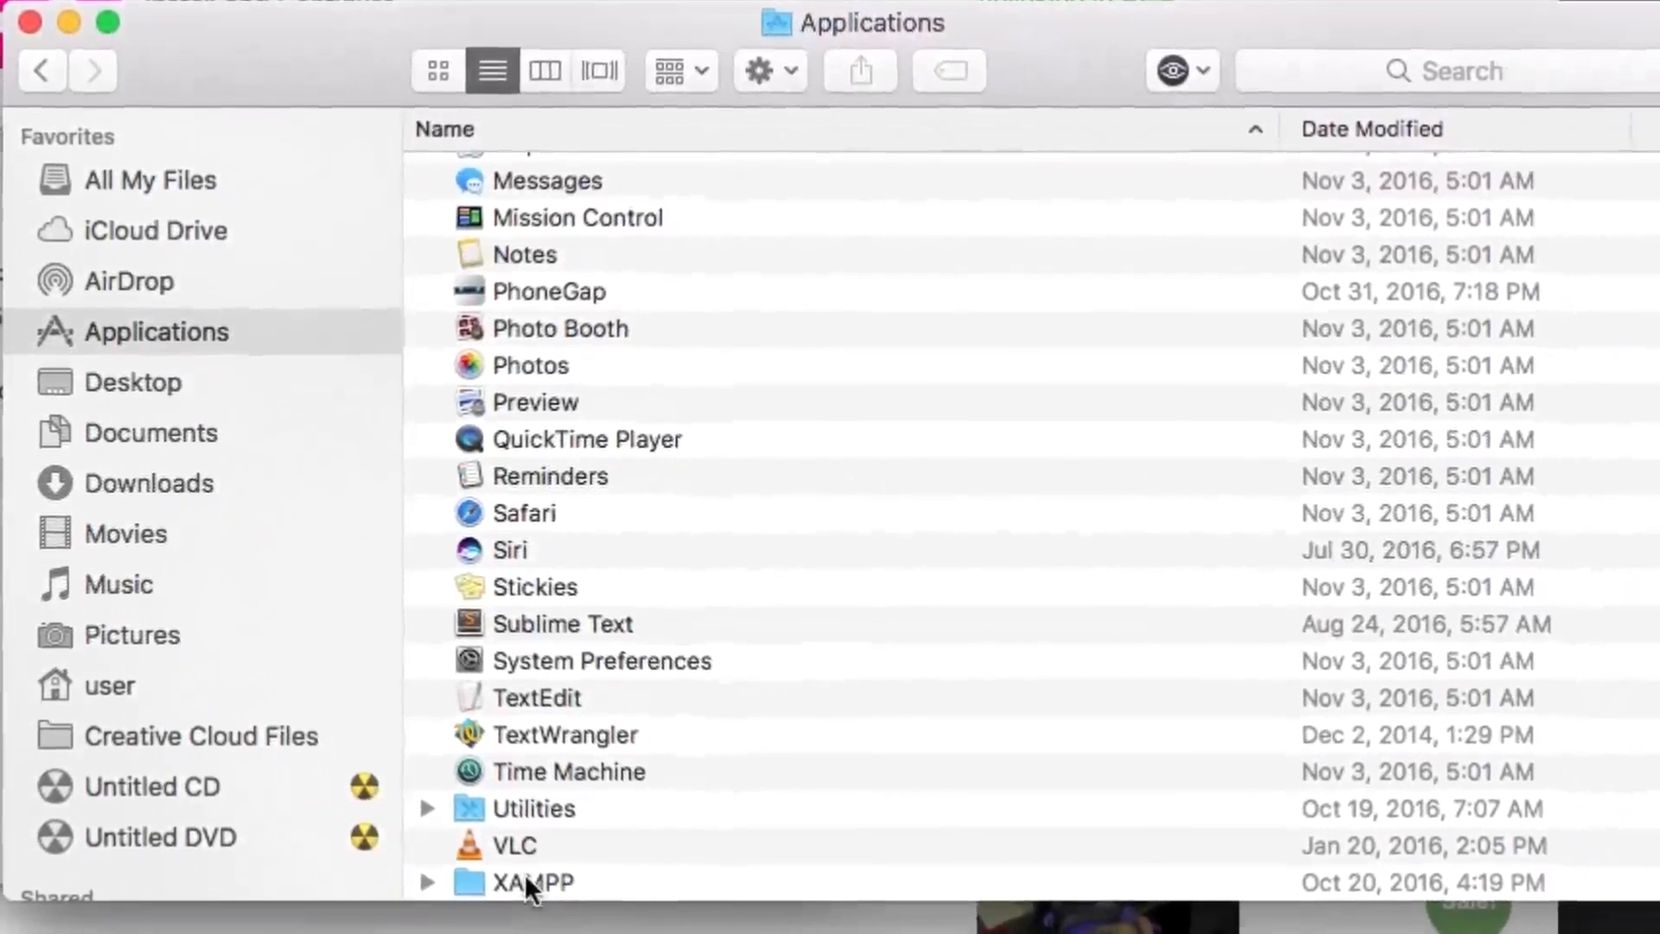
{"action": "double_click", "coordinate": [530, 882]}
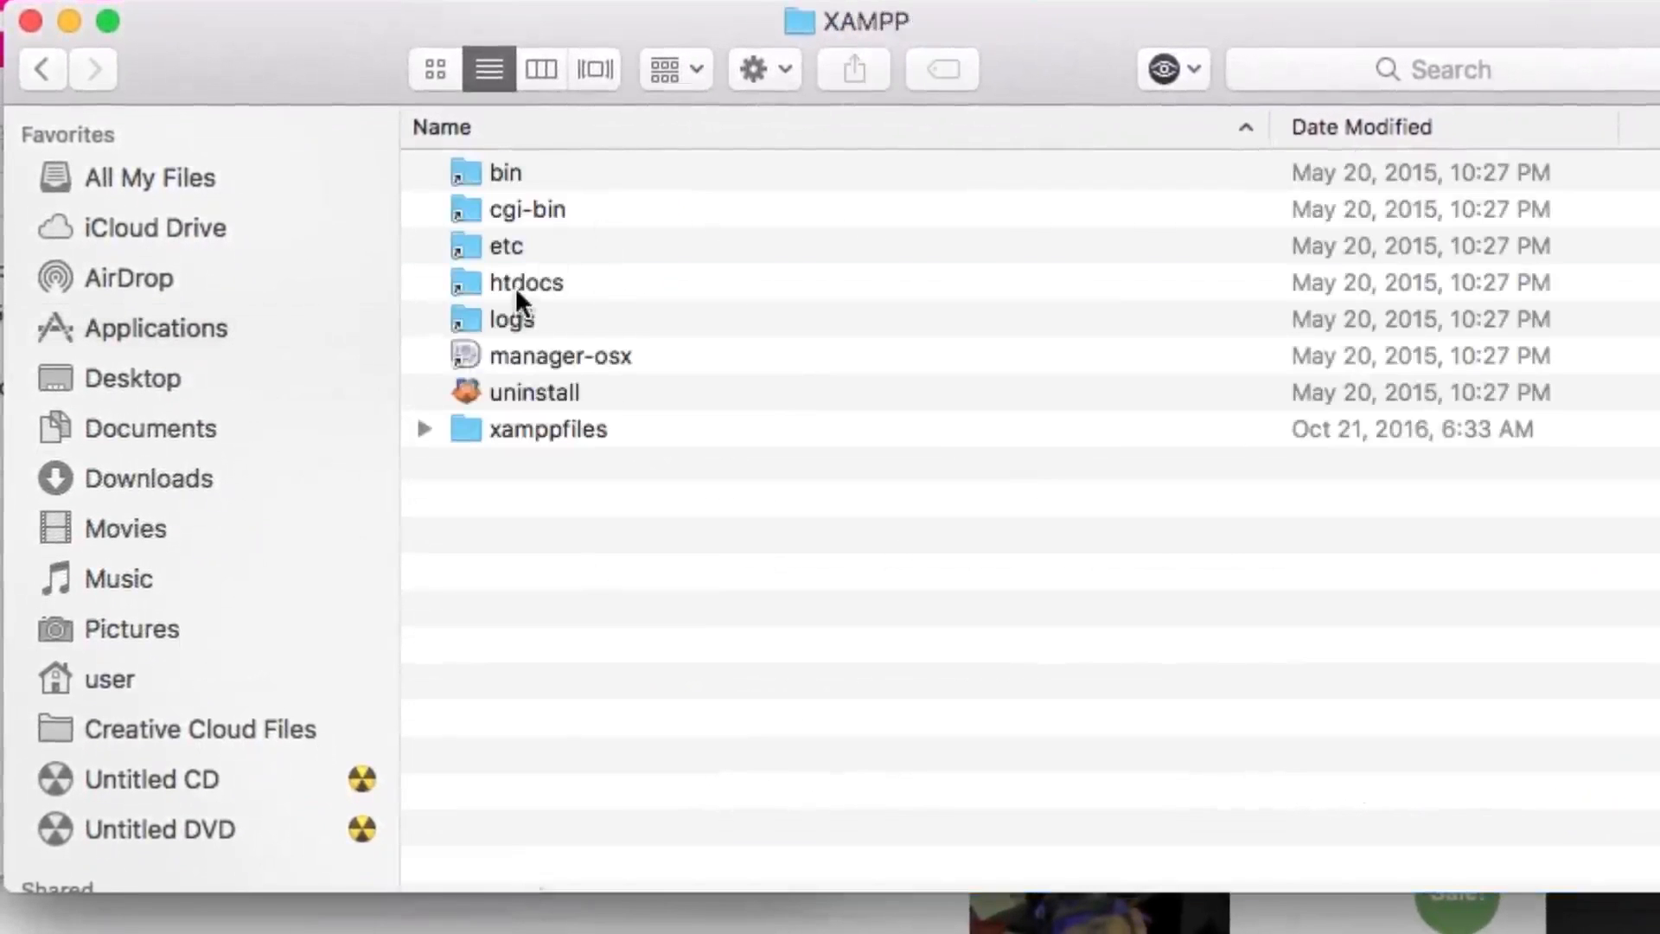
{"action": "double_click", "coordinate": [526, 282]}
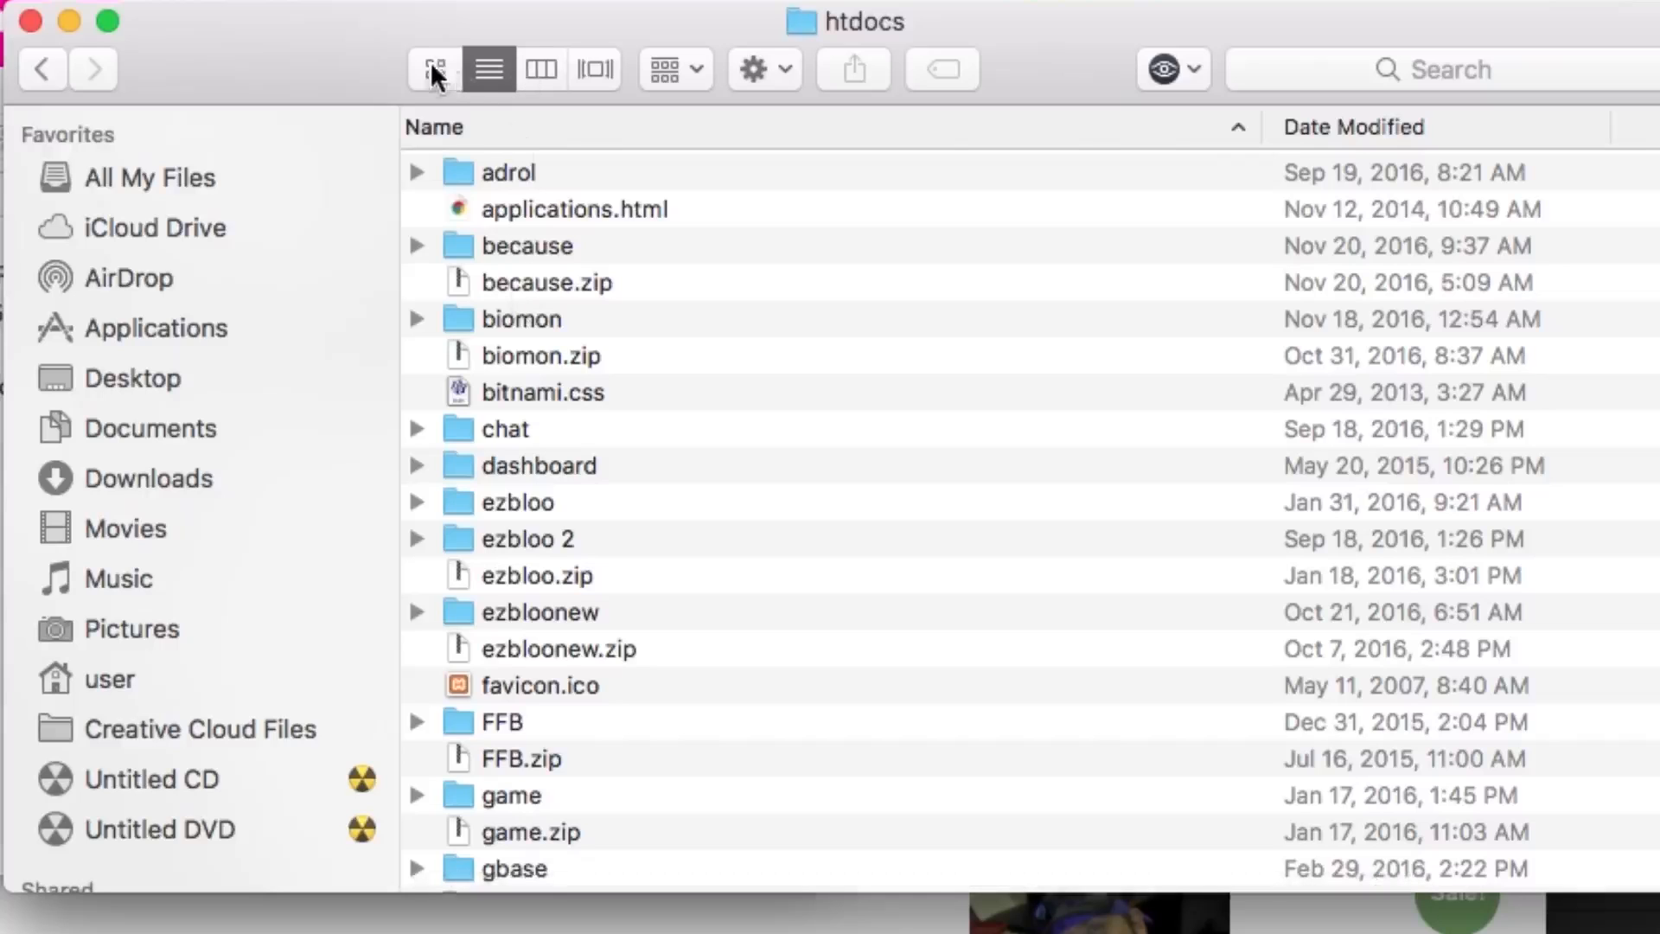
{"action": "left_click", "coordinate": [432, 69]}
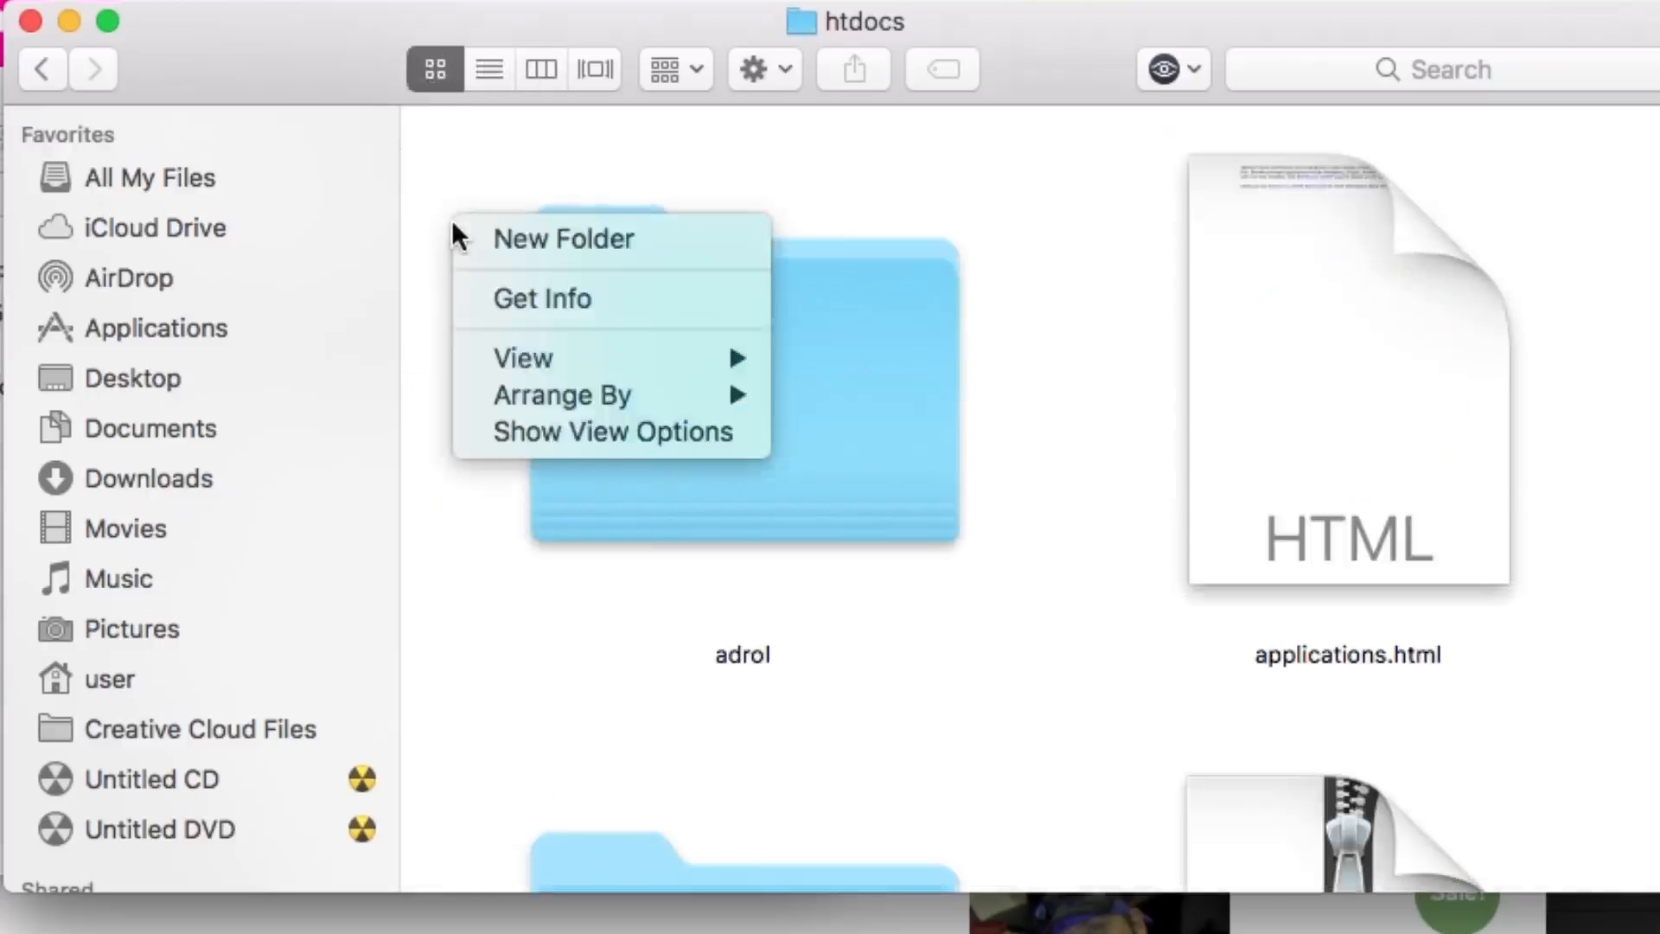
Step: Create a new folder named bootstrap in htdocs, return to list view and enter it
{"action": "left_click", "coordinate": [564, 239]}
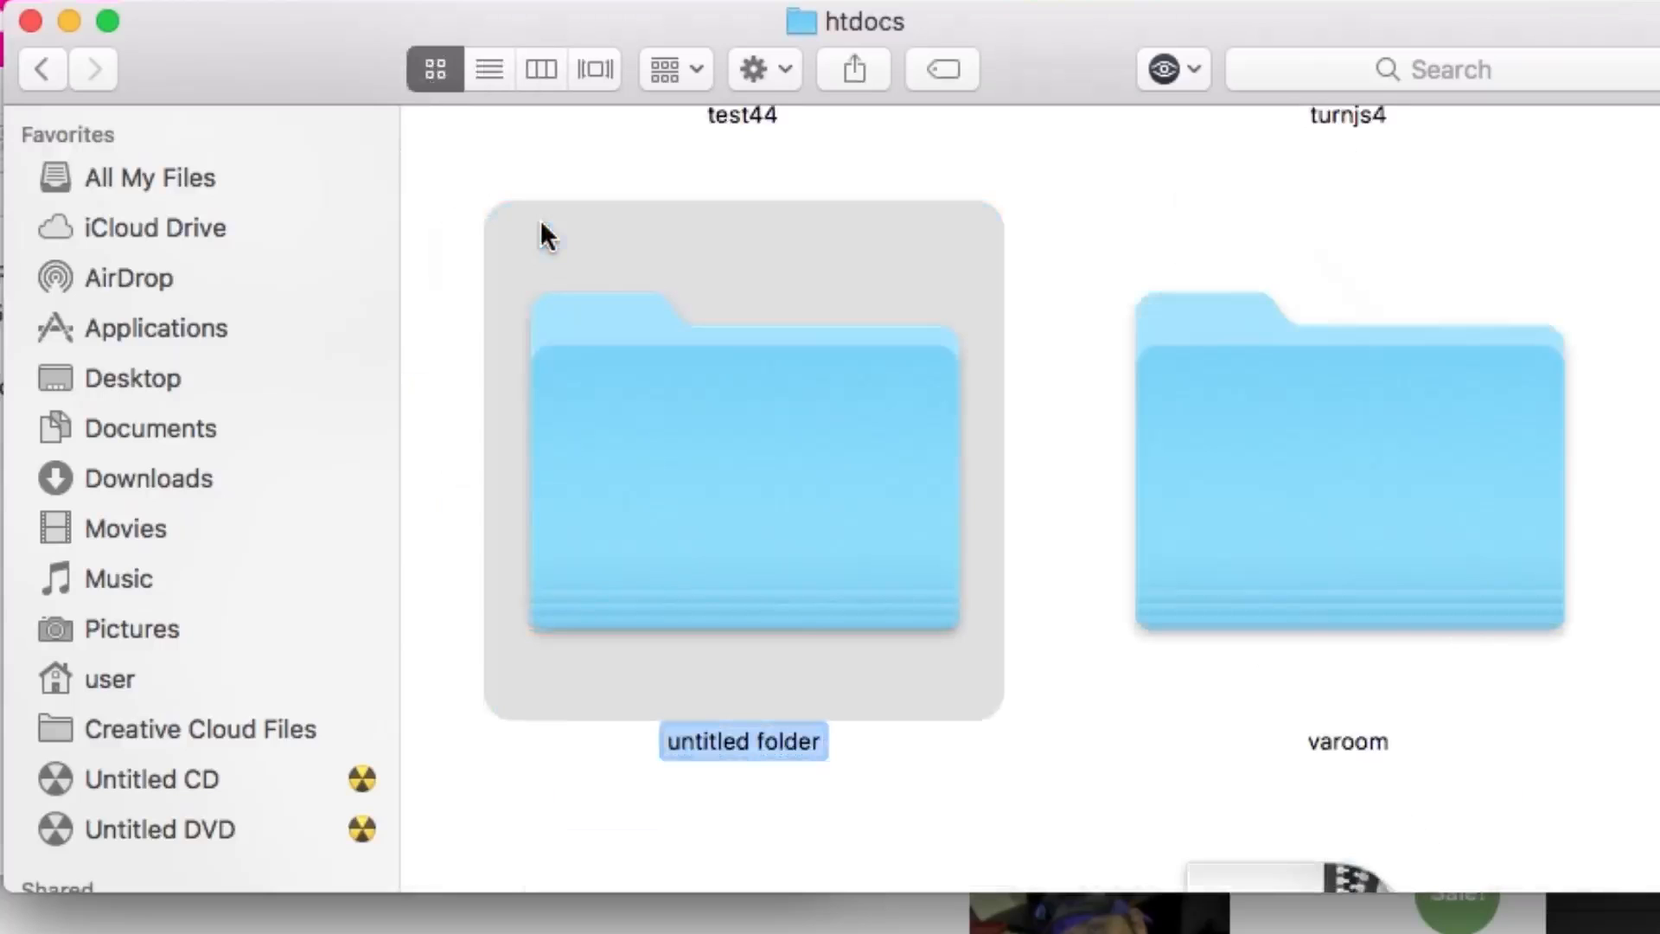
{"action": "type", "text": "boots"}
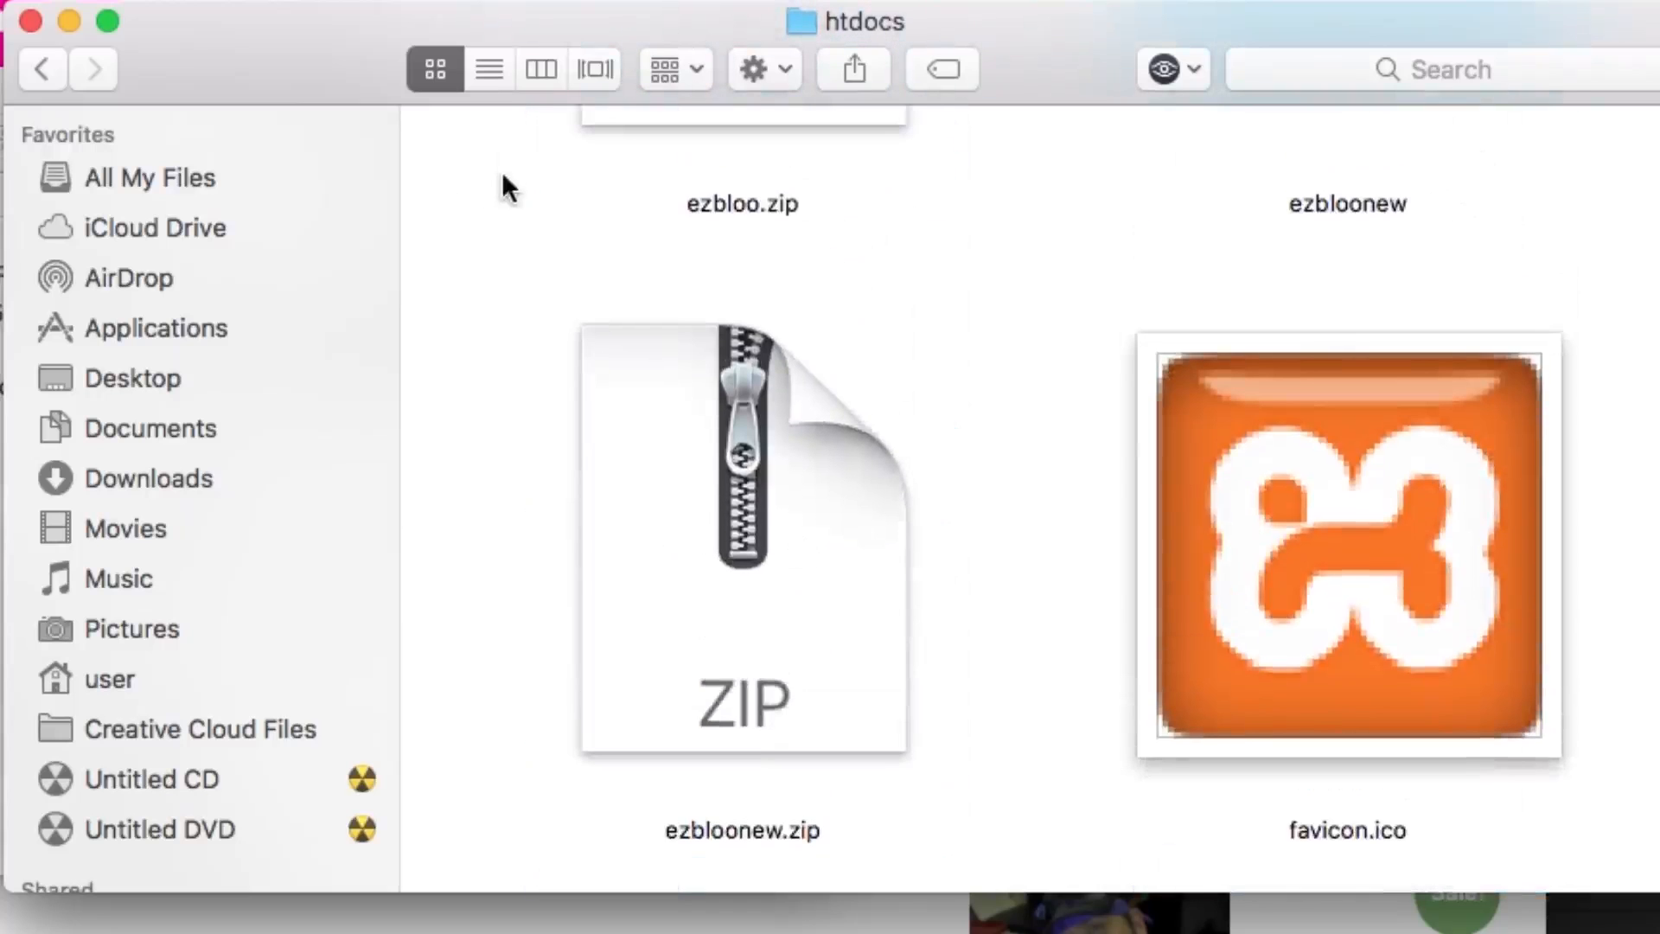
{"action": "left_click", "coordinate": [488, 69]}
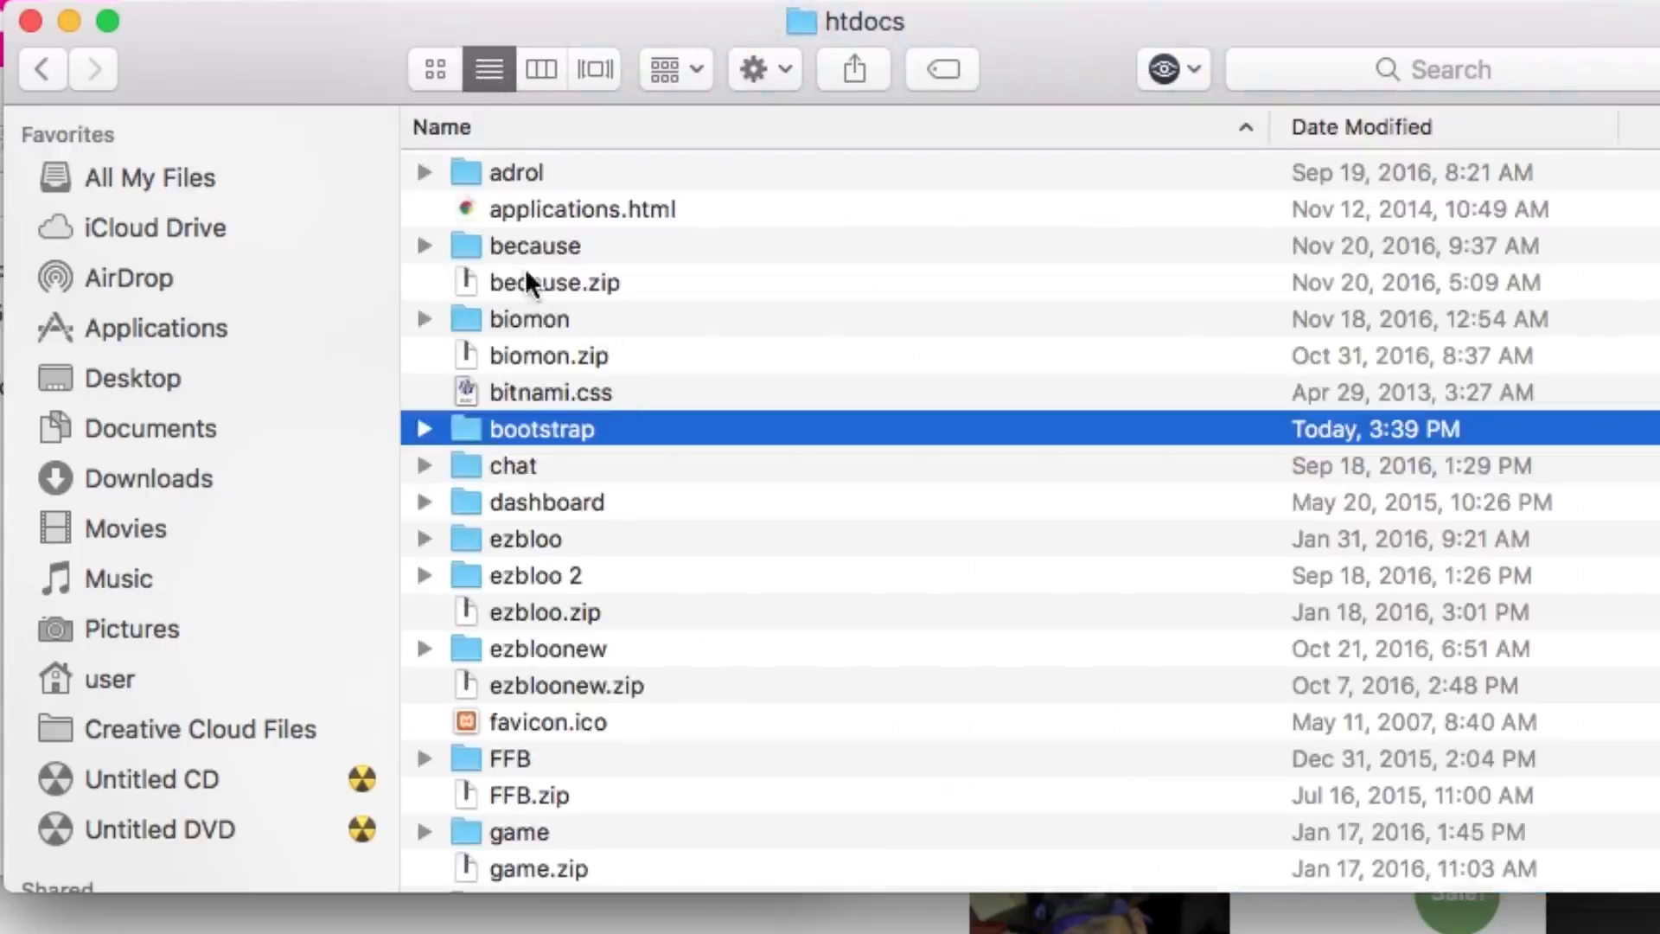
{"action": "double_click", "coordinate": [541, 427]}
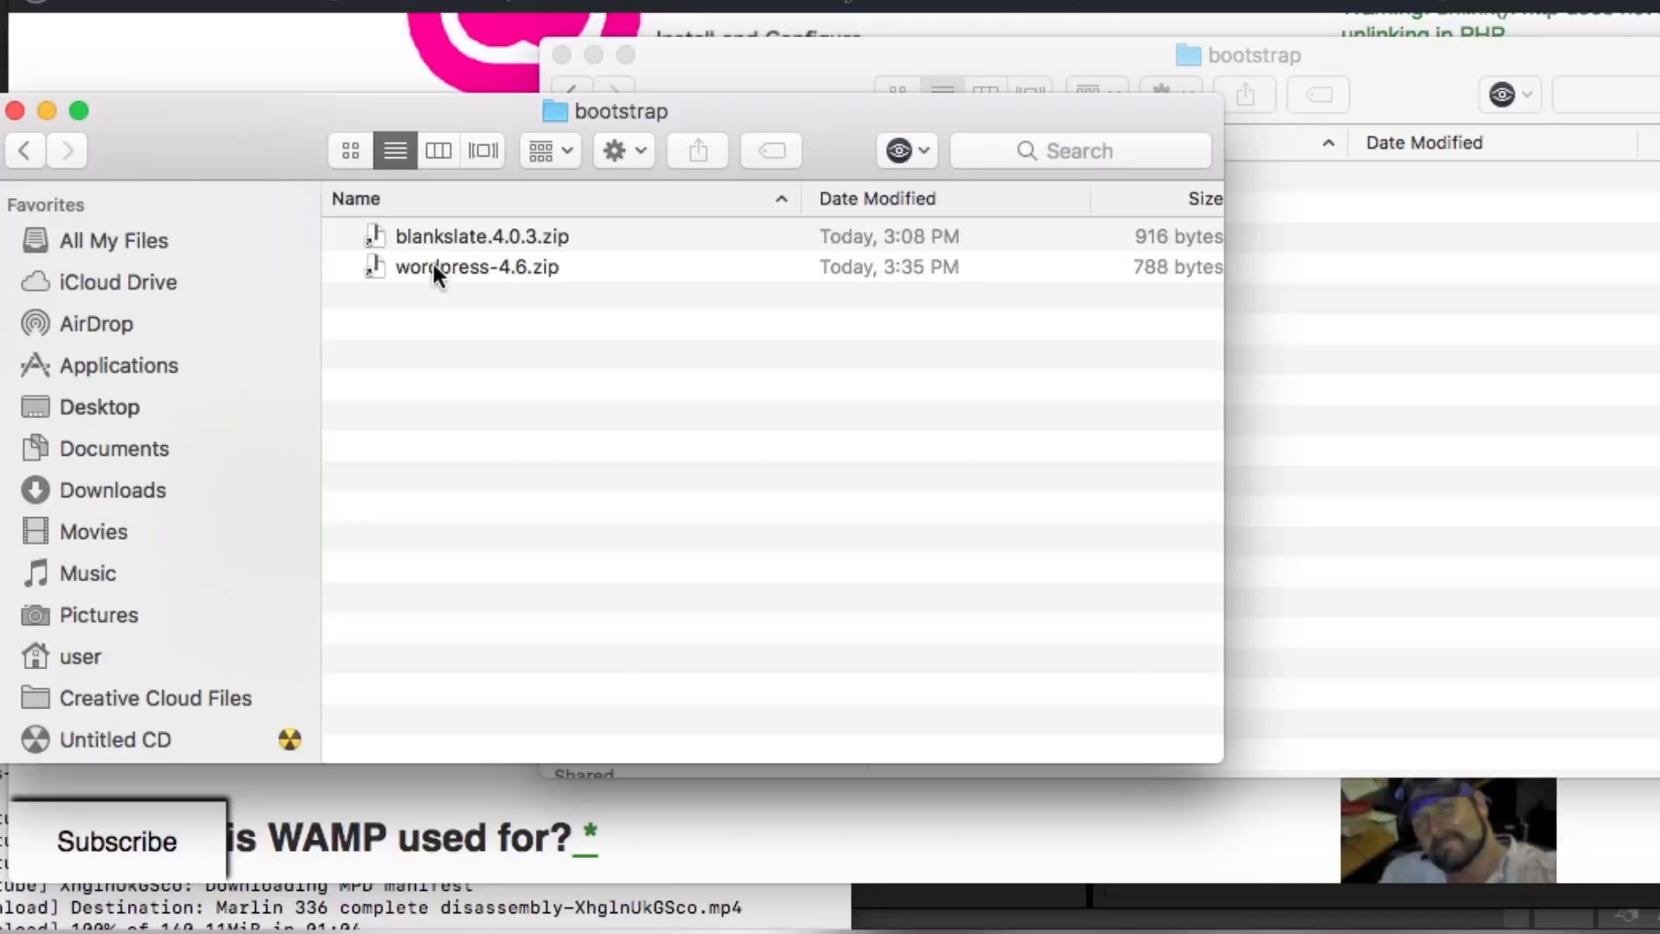
Step: Unpack wordpress-4.6.zip inside bootstrap and move the leftover zip to the Trash
{"action": "left_click", "coordinate": [475, 267]}
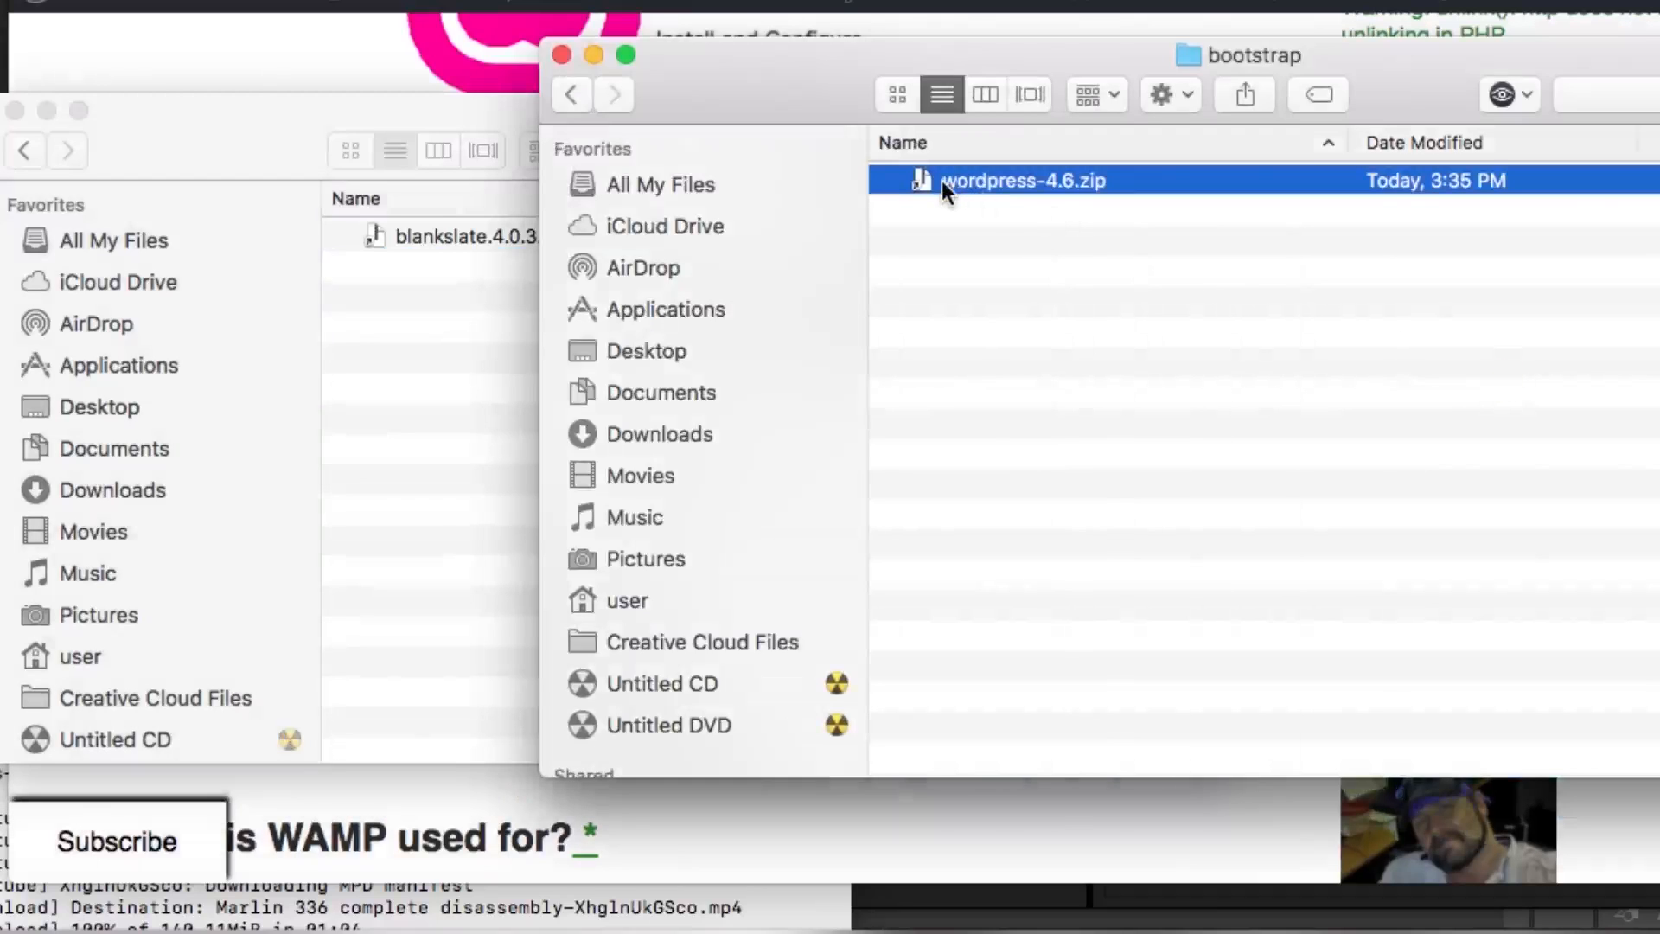
{"action": "right_click", "coordinate": [1022, 180]}
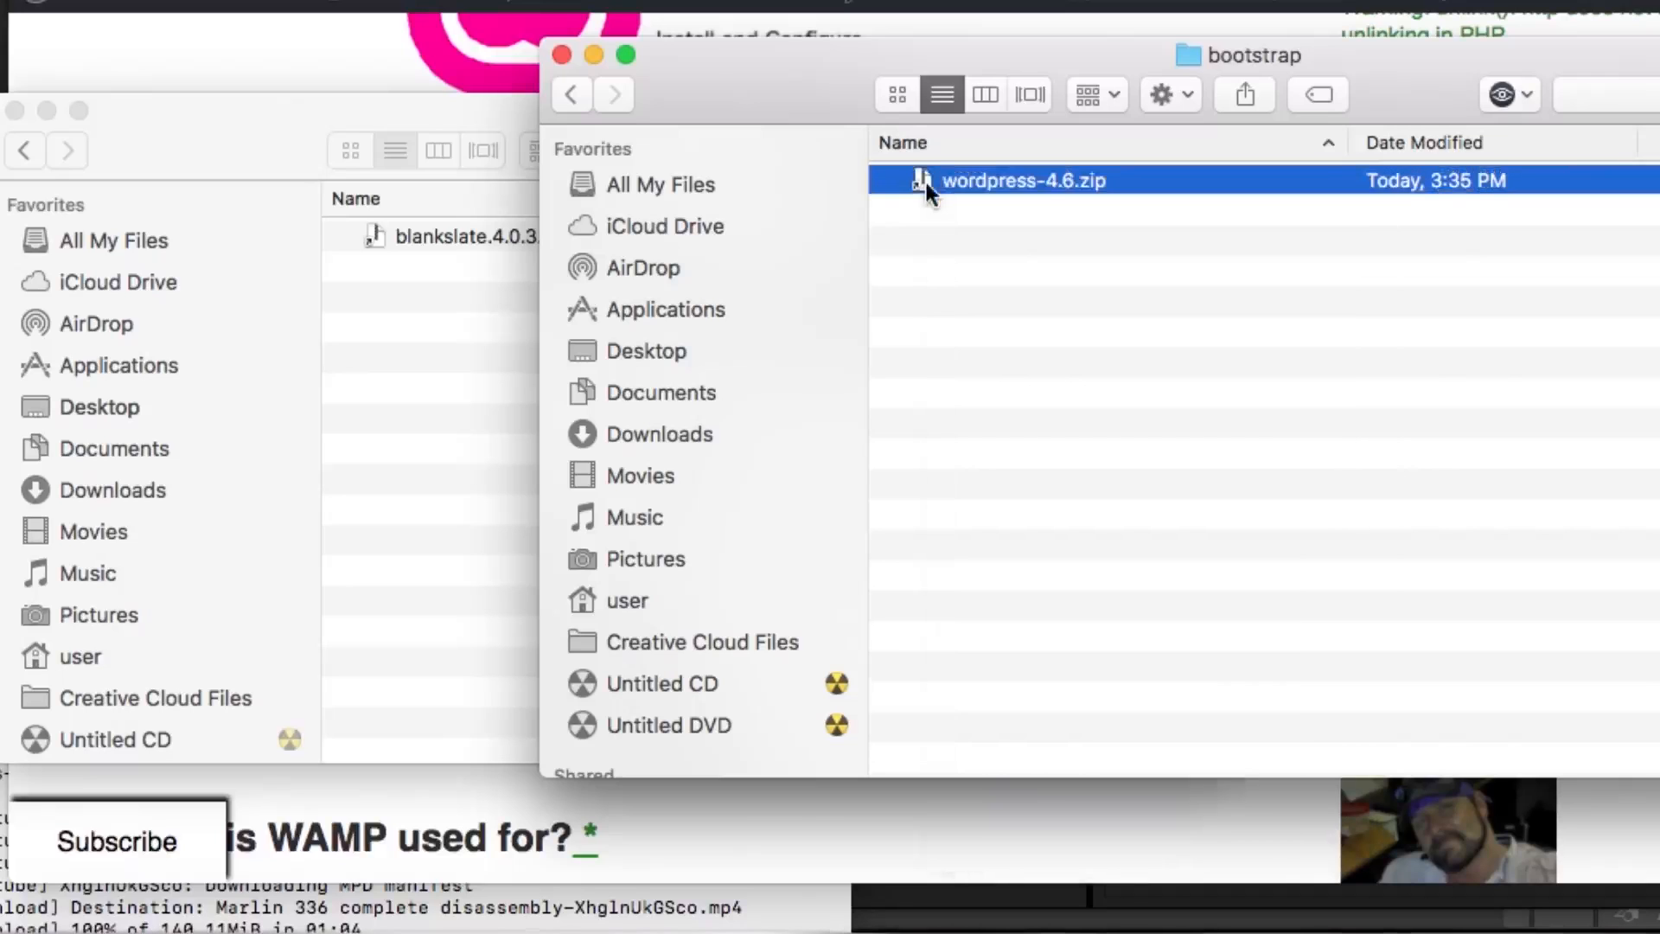
{"action": "double_click", "coordinate": [1022, 180]}
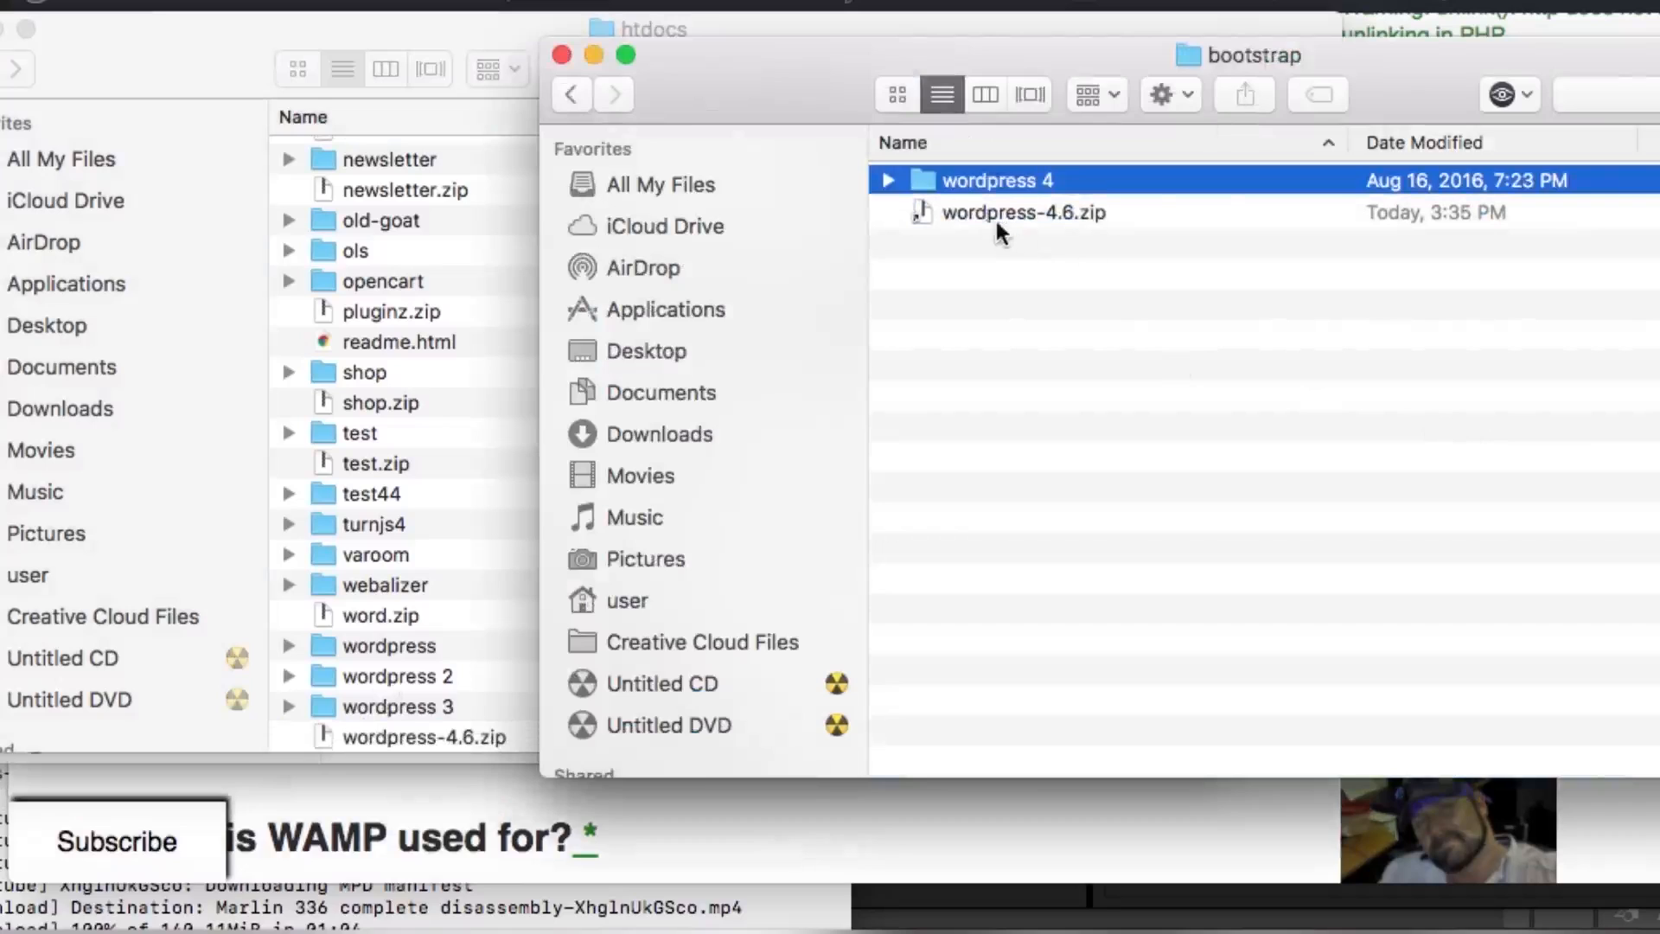
{"action": "left_click", "coordinate": [1022, 211]}
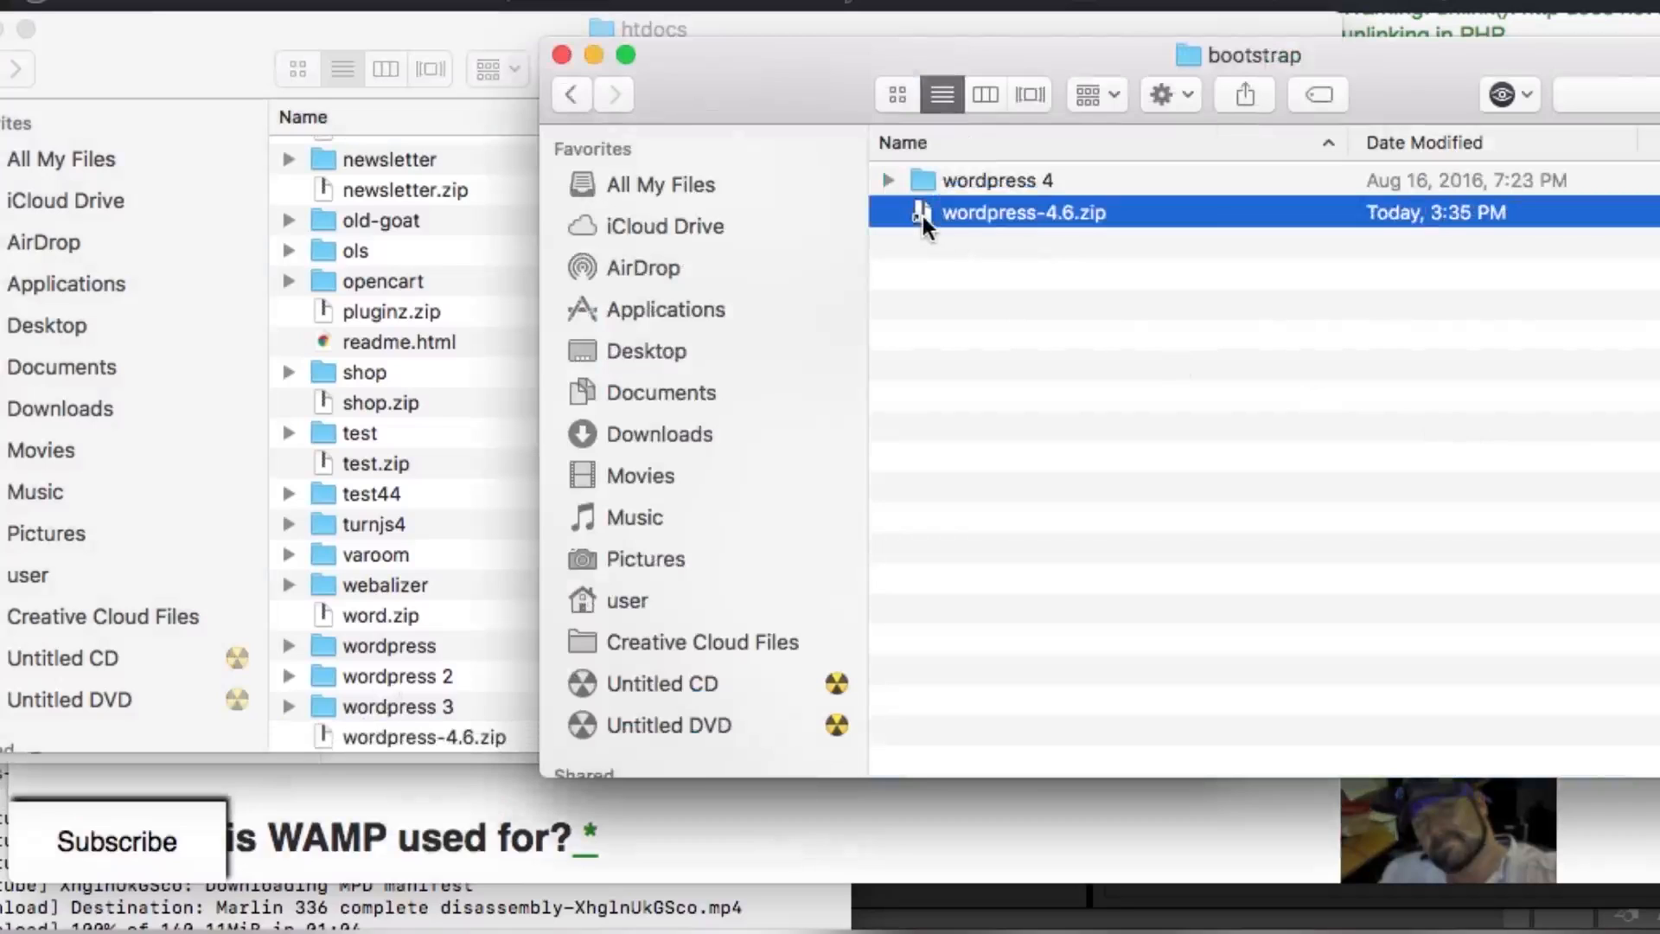
{"action": "right_click", "coordinate": [1022, 211]}
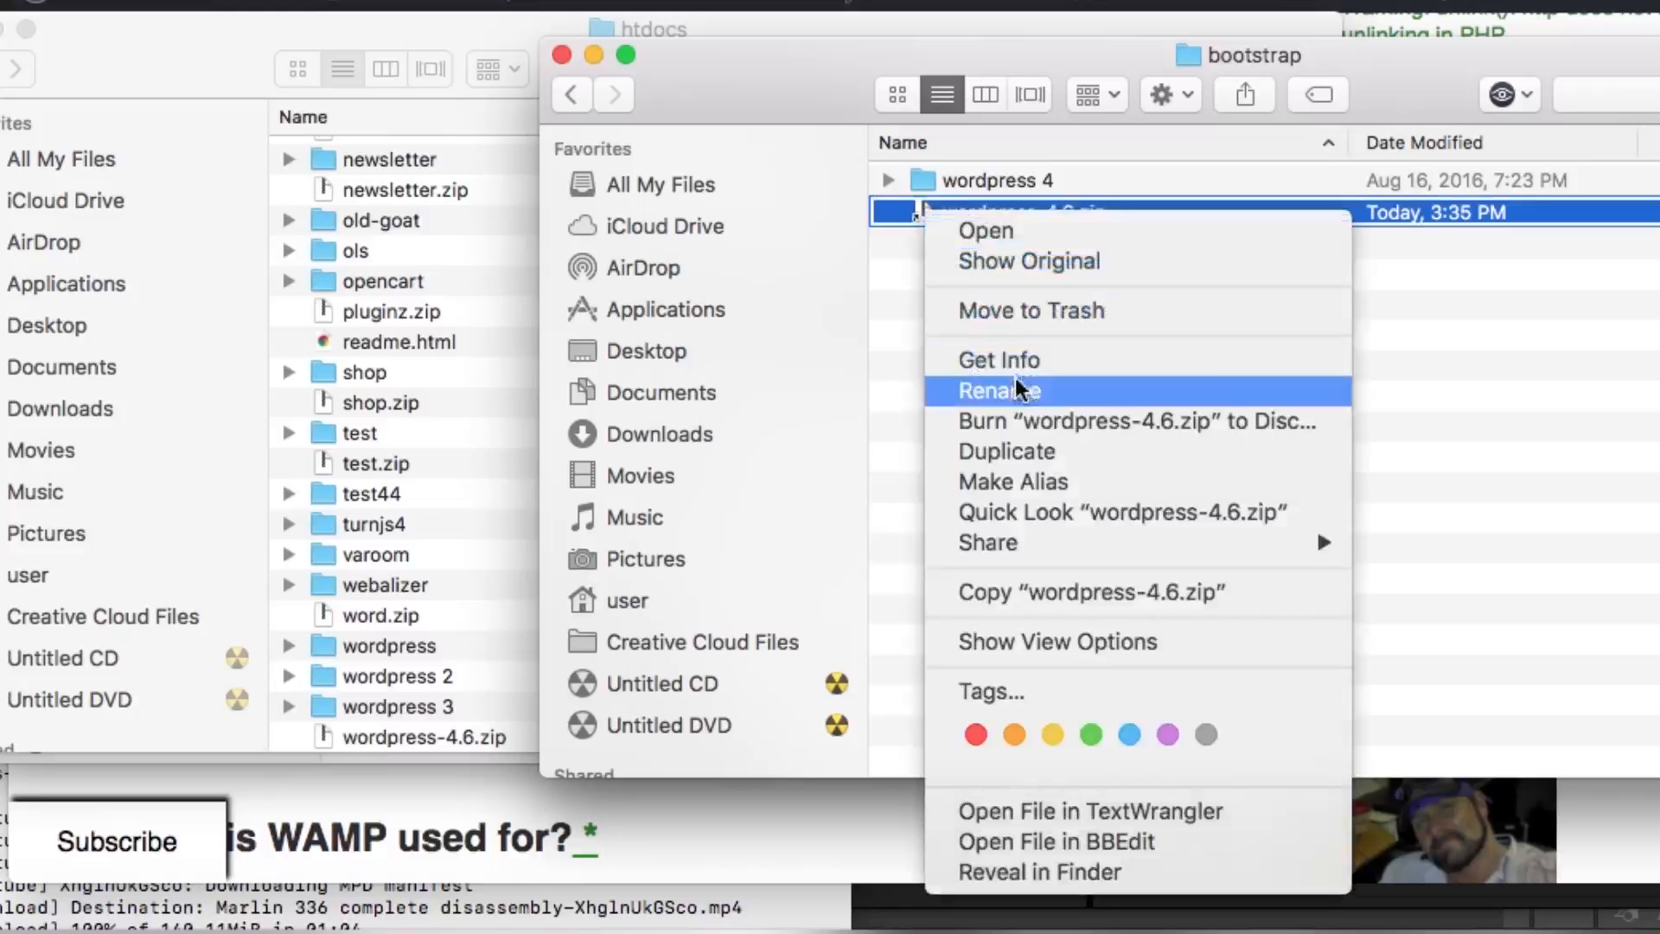
{"action": "mouse_move", "coordinate": [1140, 325]}
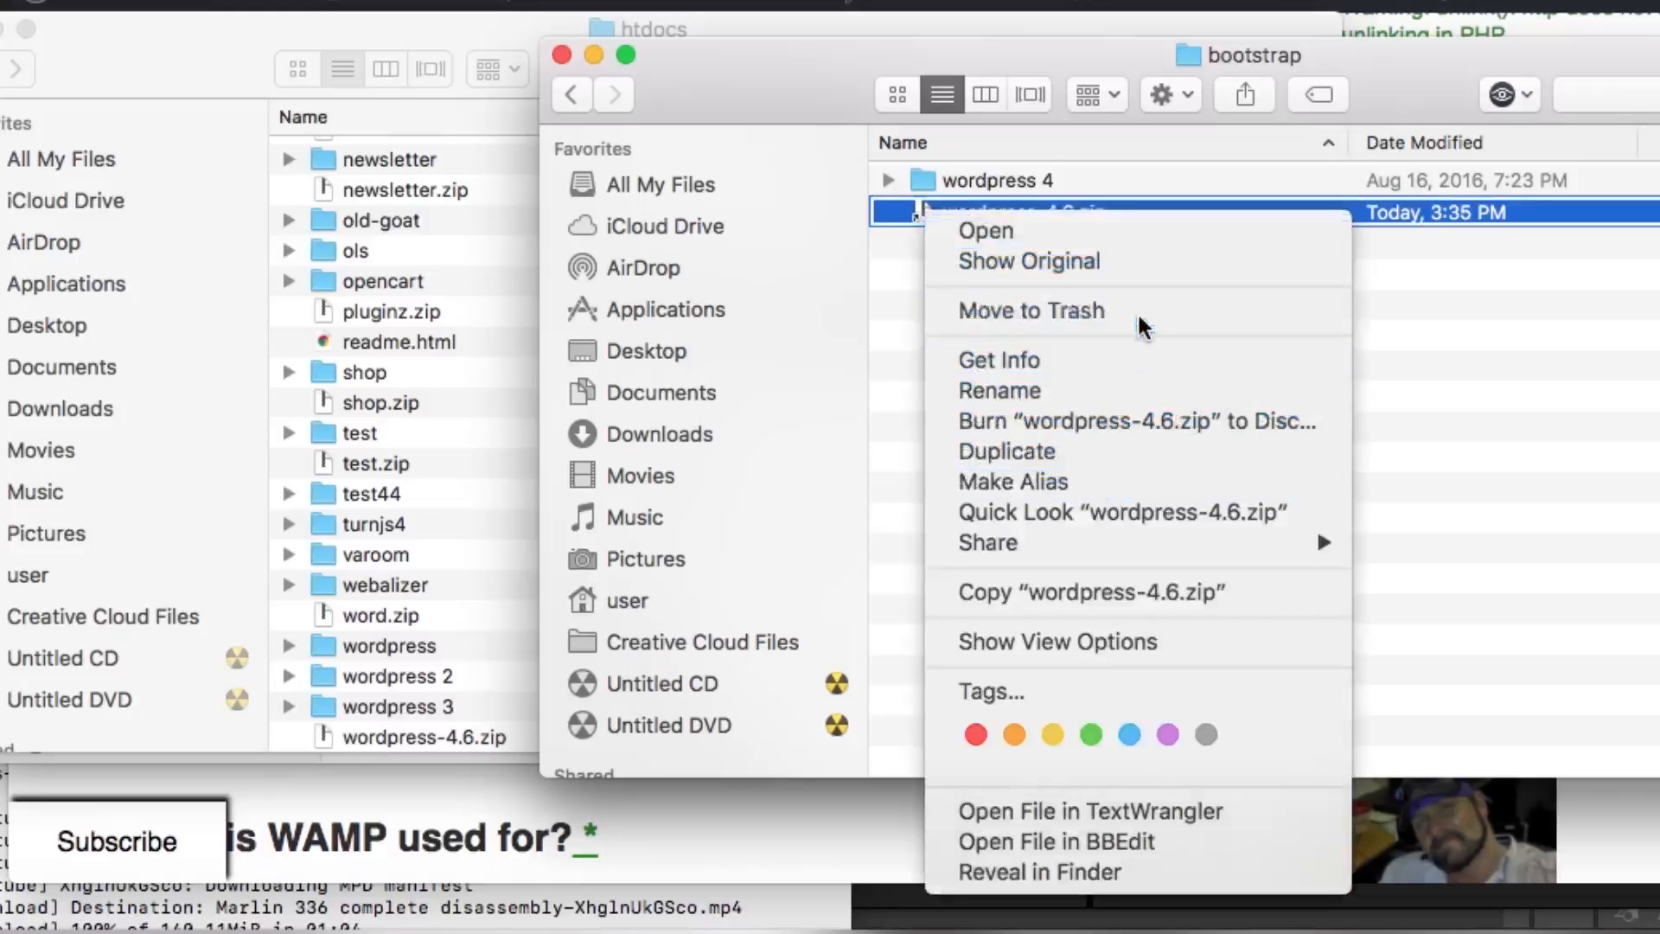
{"action": "left_click", "coordinate": [1031, 309]}
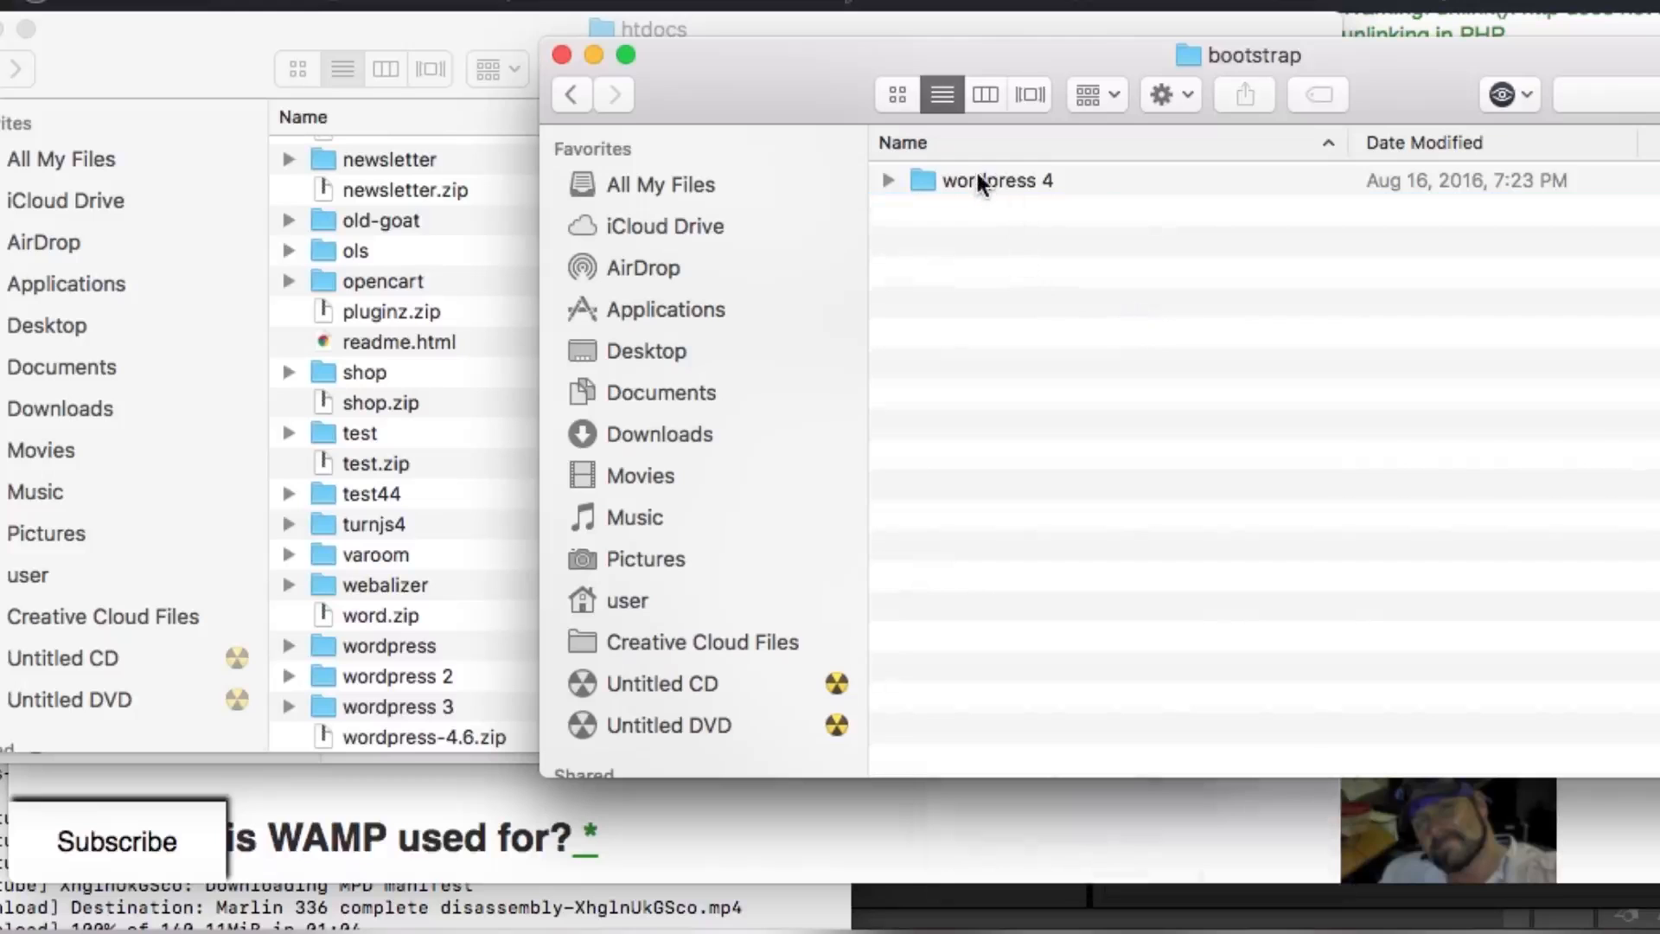
Step: Move all files from the extracted wordpress 4 folder up into bootstrap and act on the emptied folder
{"action": "double_click", "coordinate": [993, 179]}
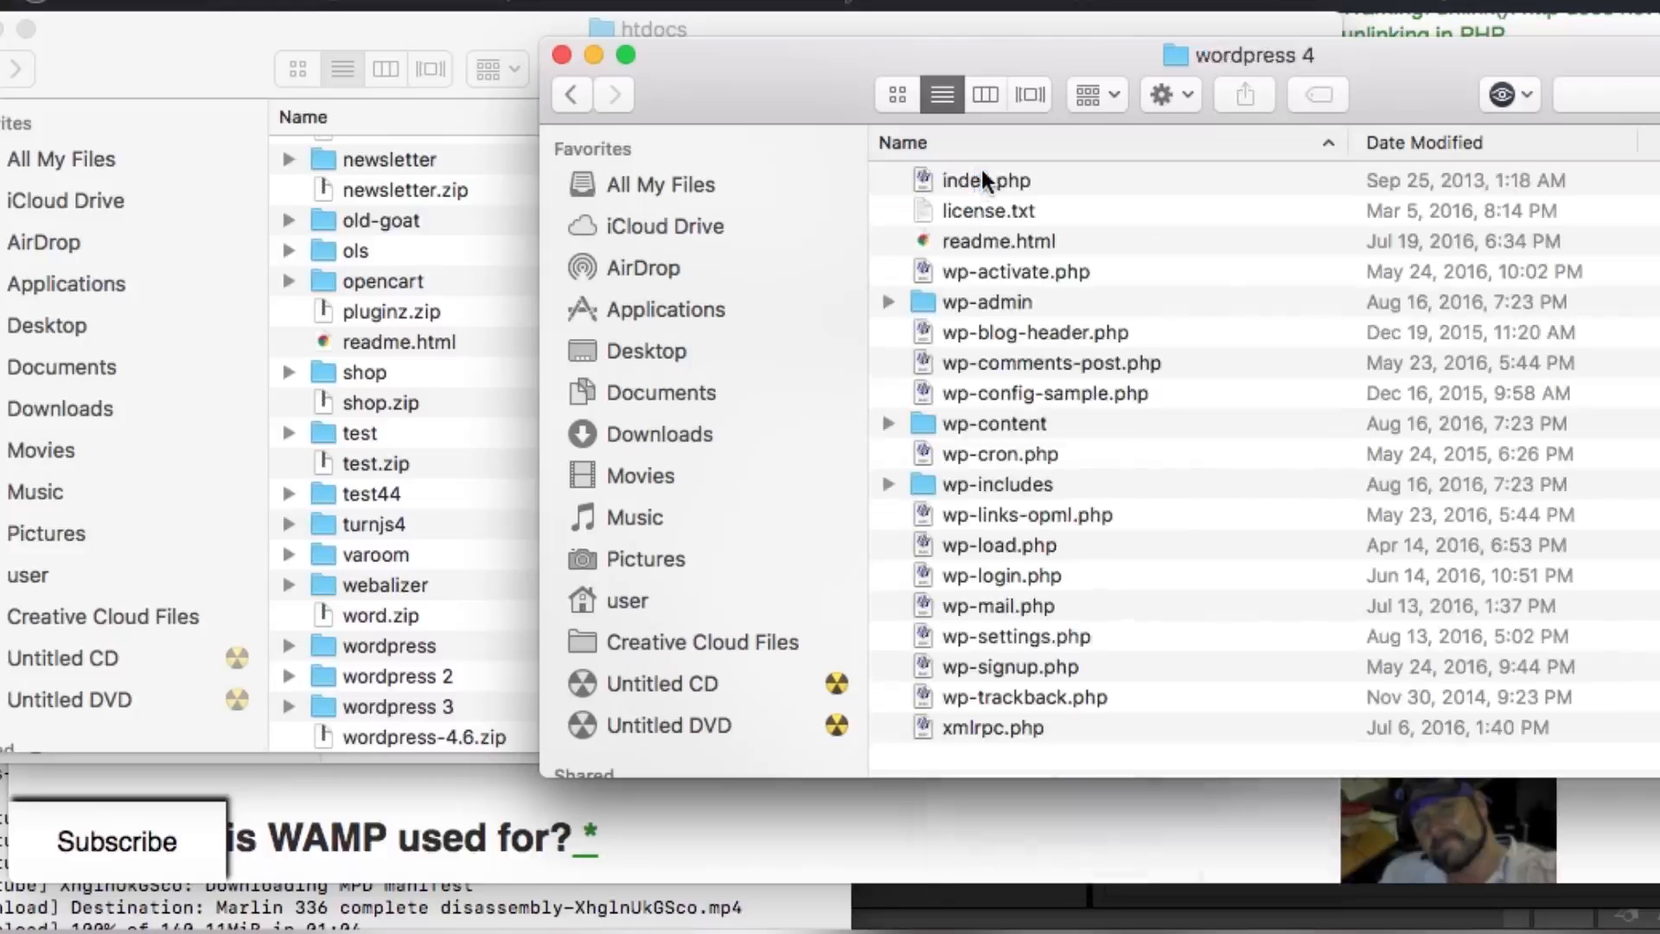
{"action": "mouse_move", "coordinate": [468, 495]}
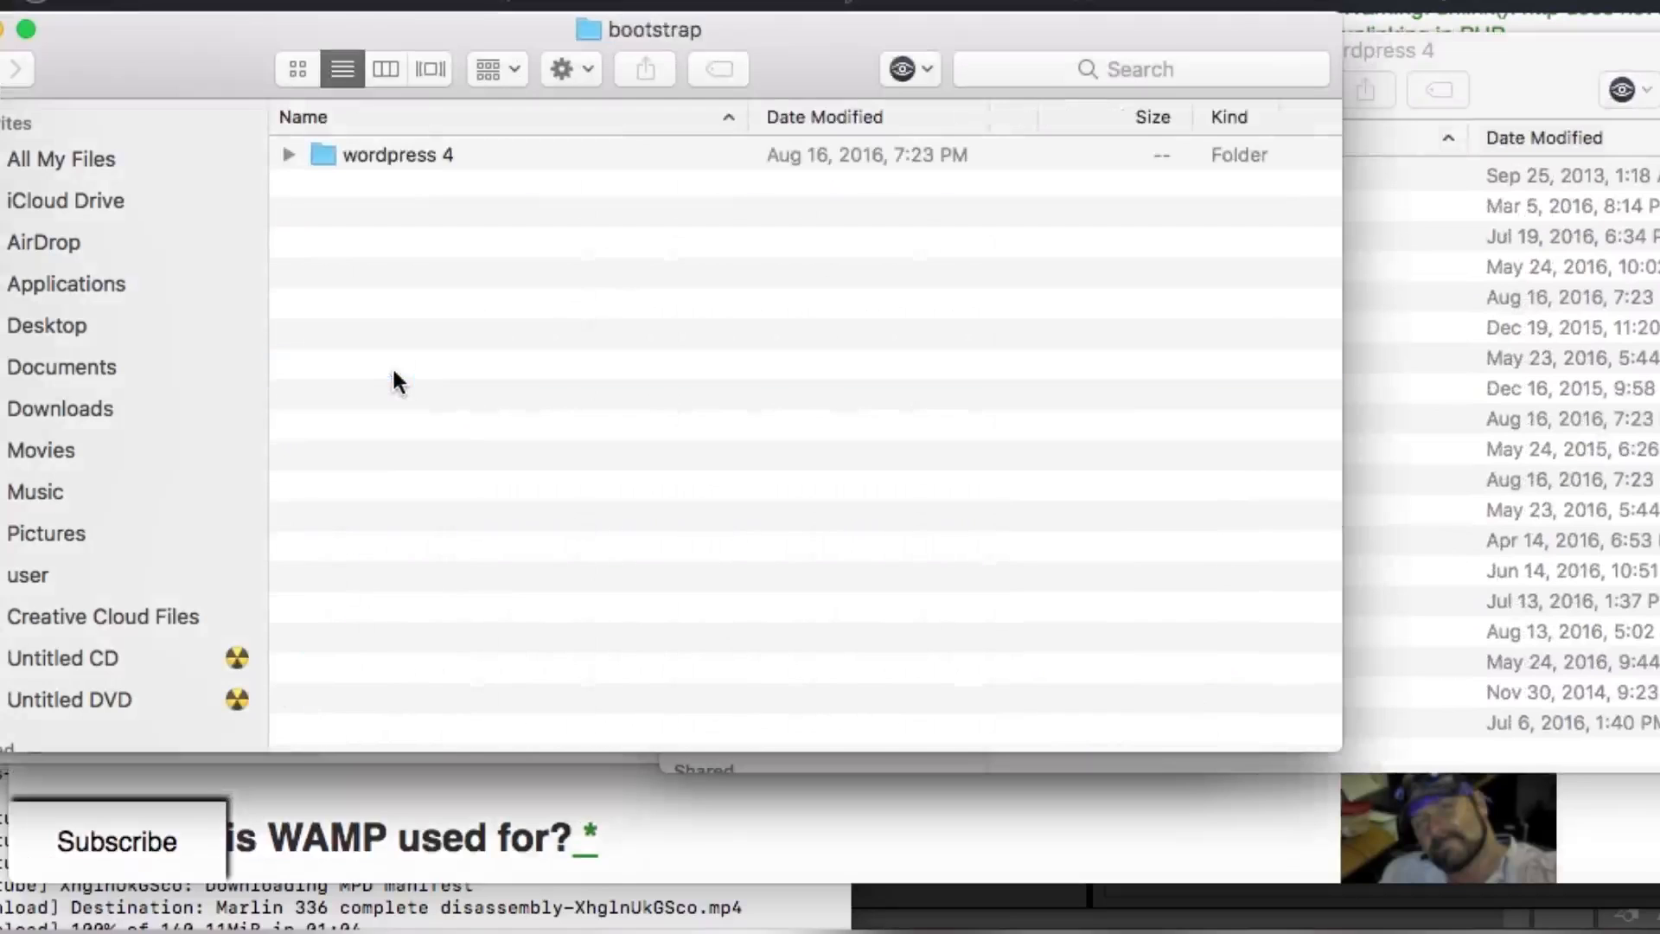
{"action": "double_click", "coordinate": [398, 154]}
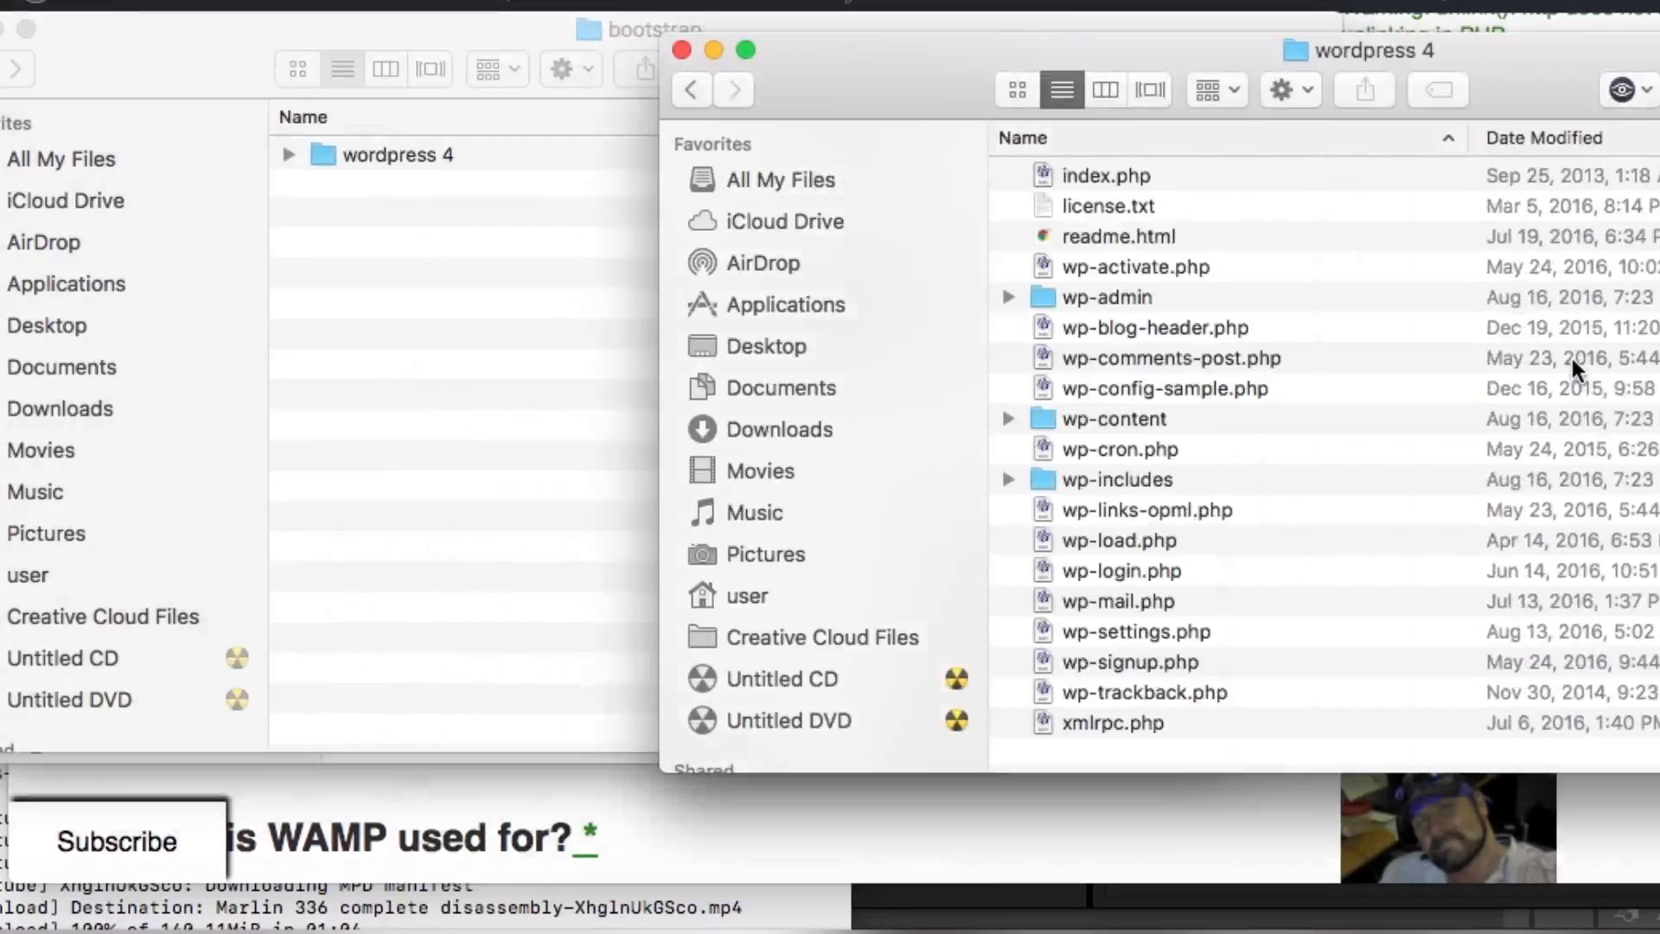
{"action": "left_click", "coordinate": [1106, 175]}
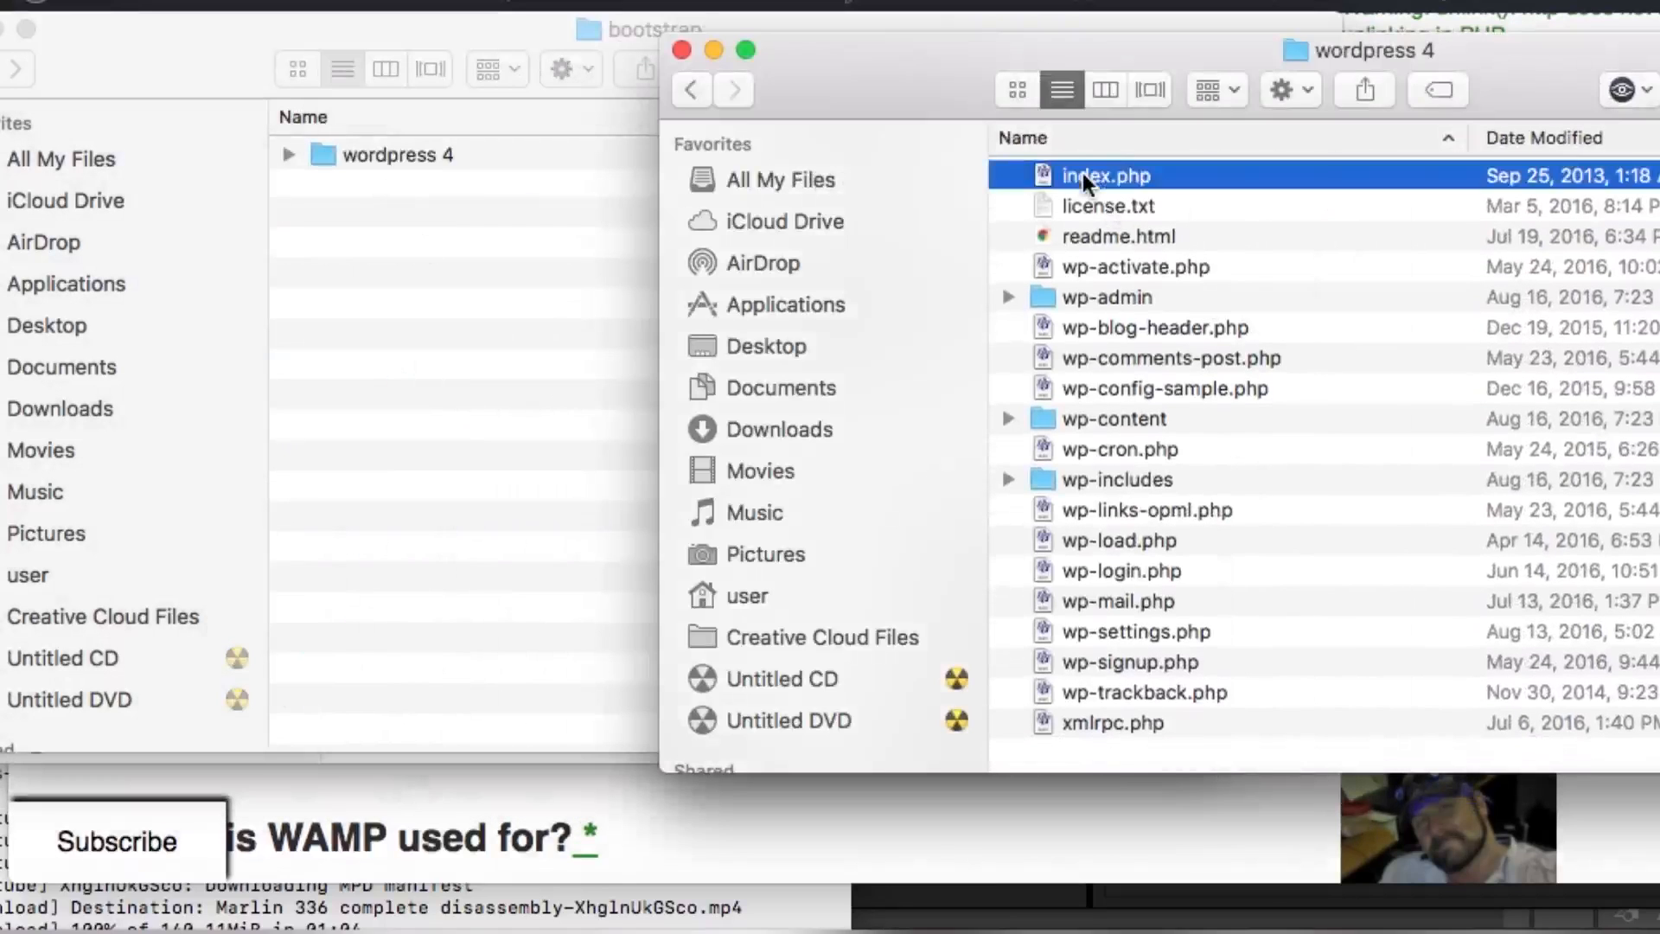
{"action": "mouse_move", "coordinate": [1138, 559]}
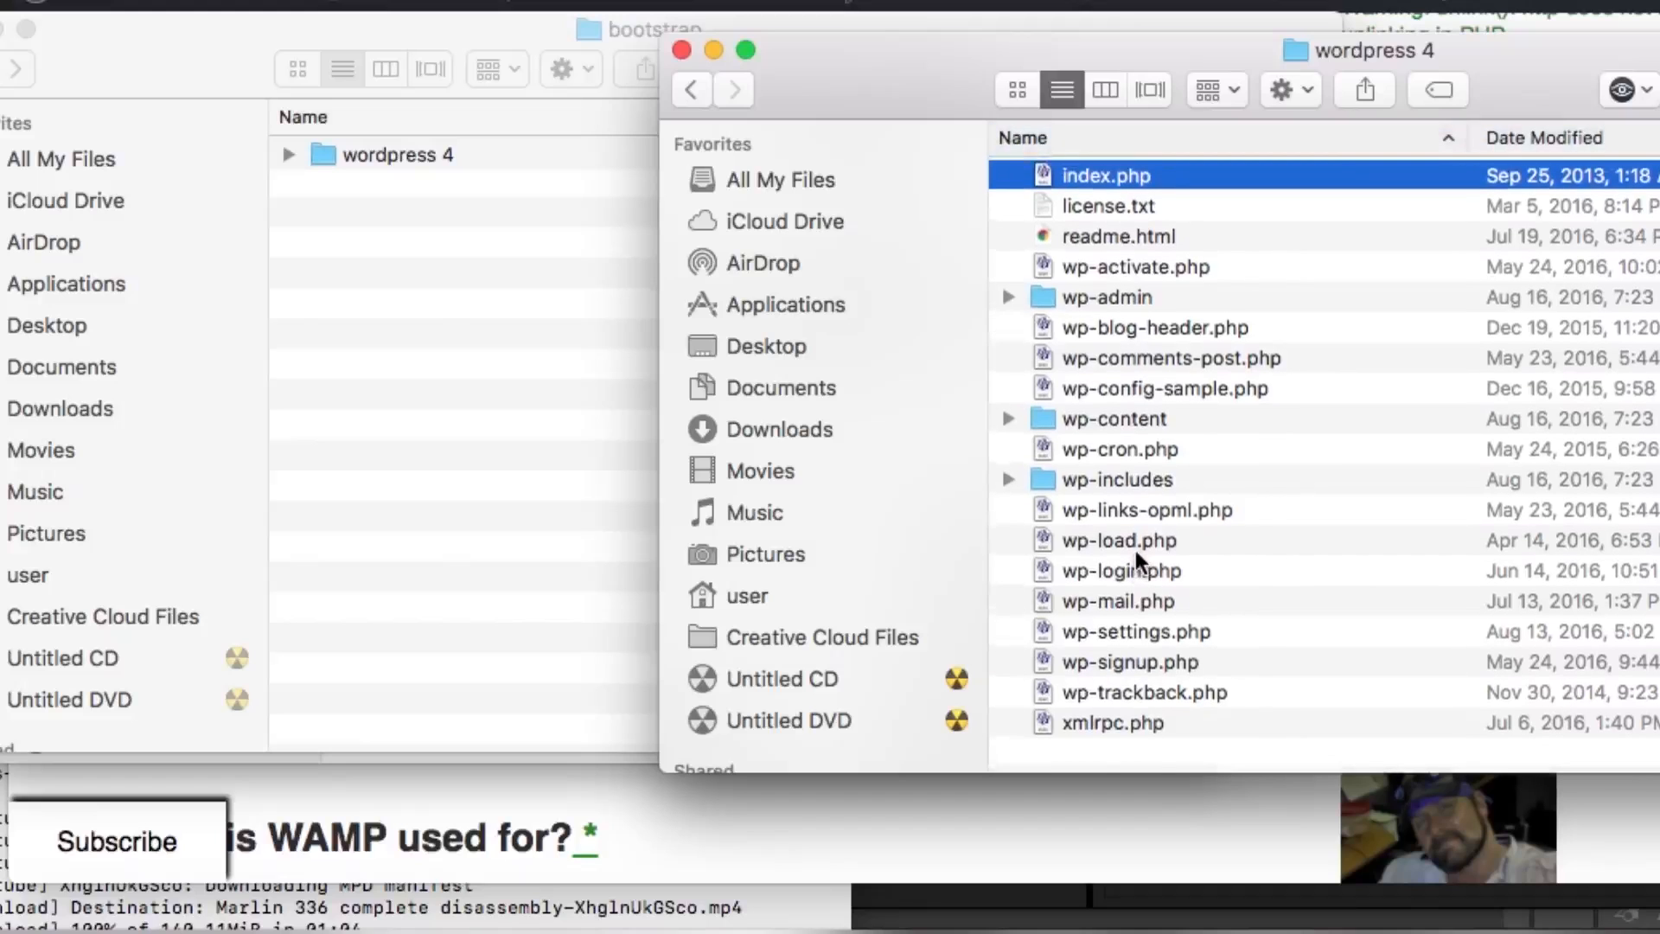
{"action": "key", "text": "cmd+a"}
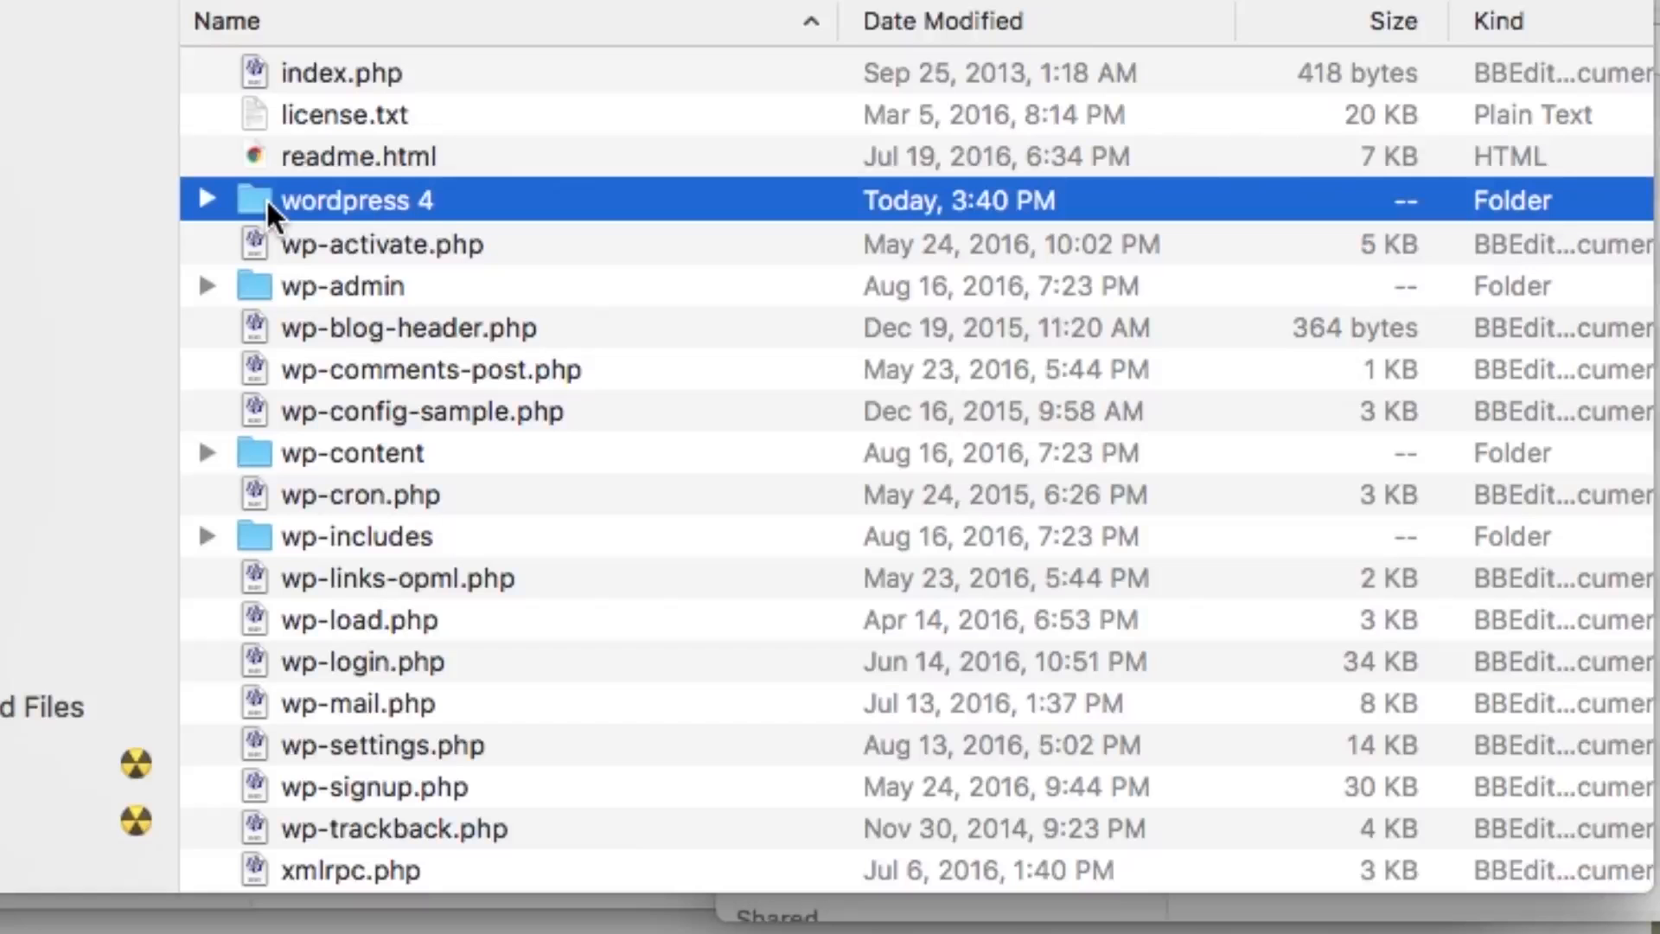
{"action": "right_click", "coordinate": [356, 201]}
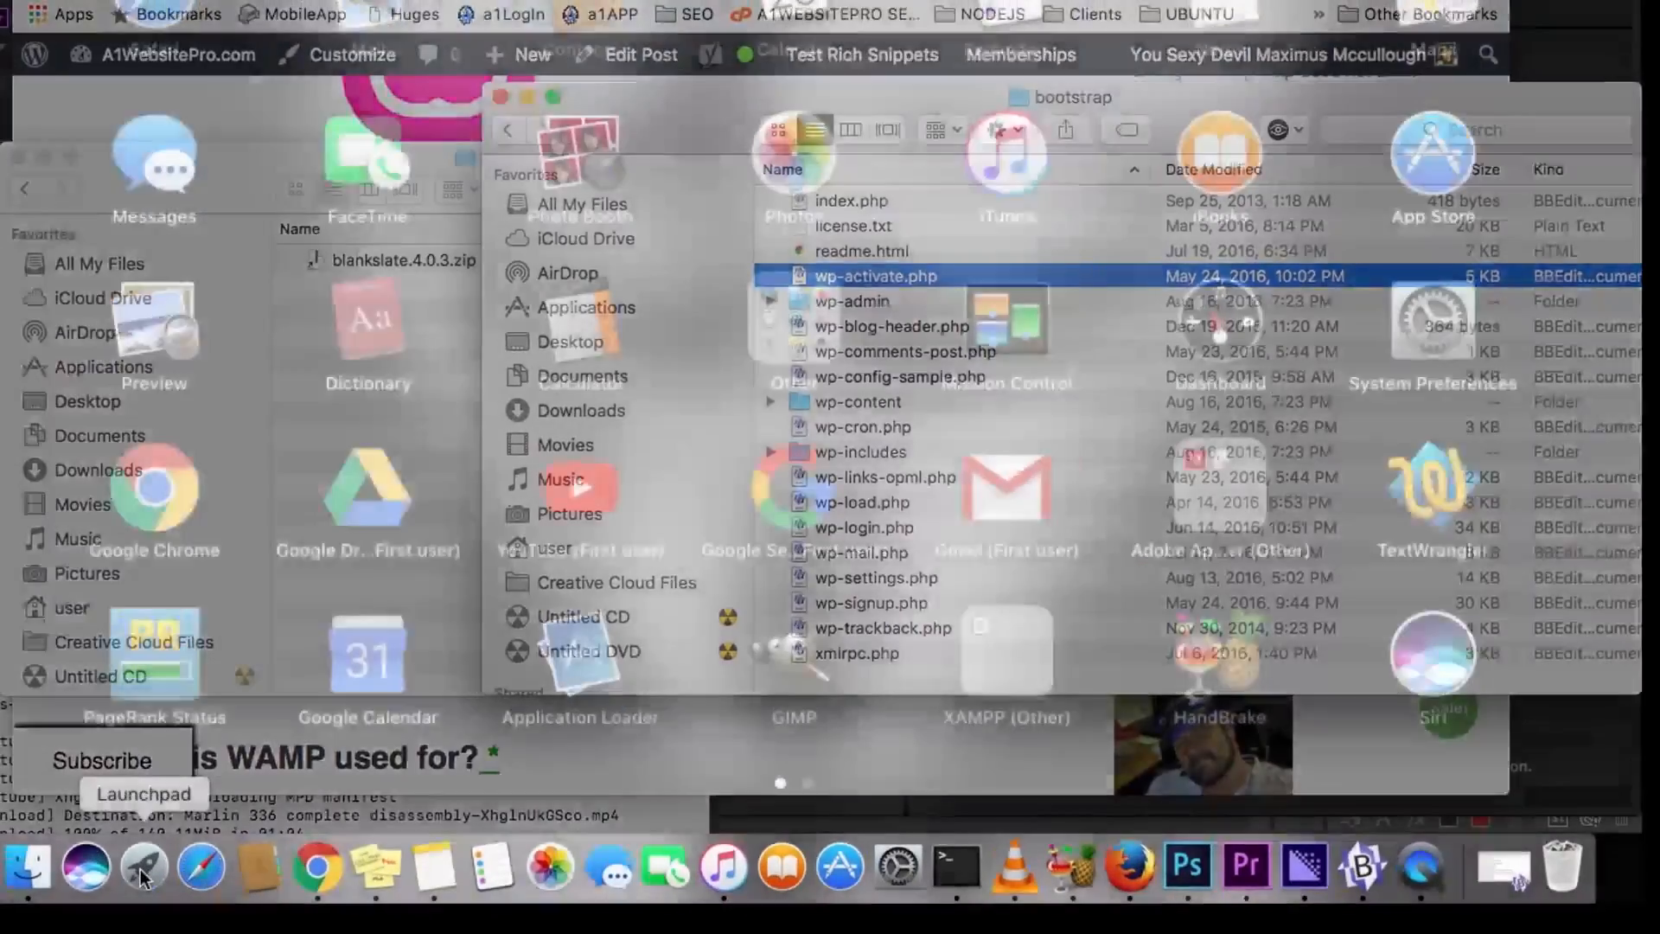
Step: Launch manager-osx from Applications > XAMPP and approve its request to make changes
{"action": "left_click", "coordinate": [144, 868]}
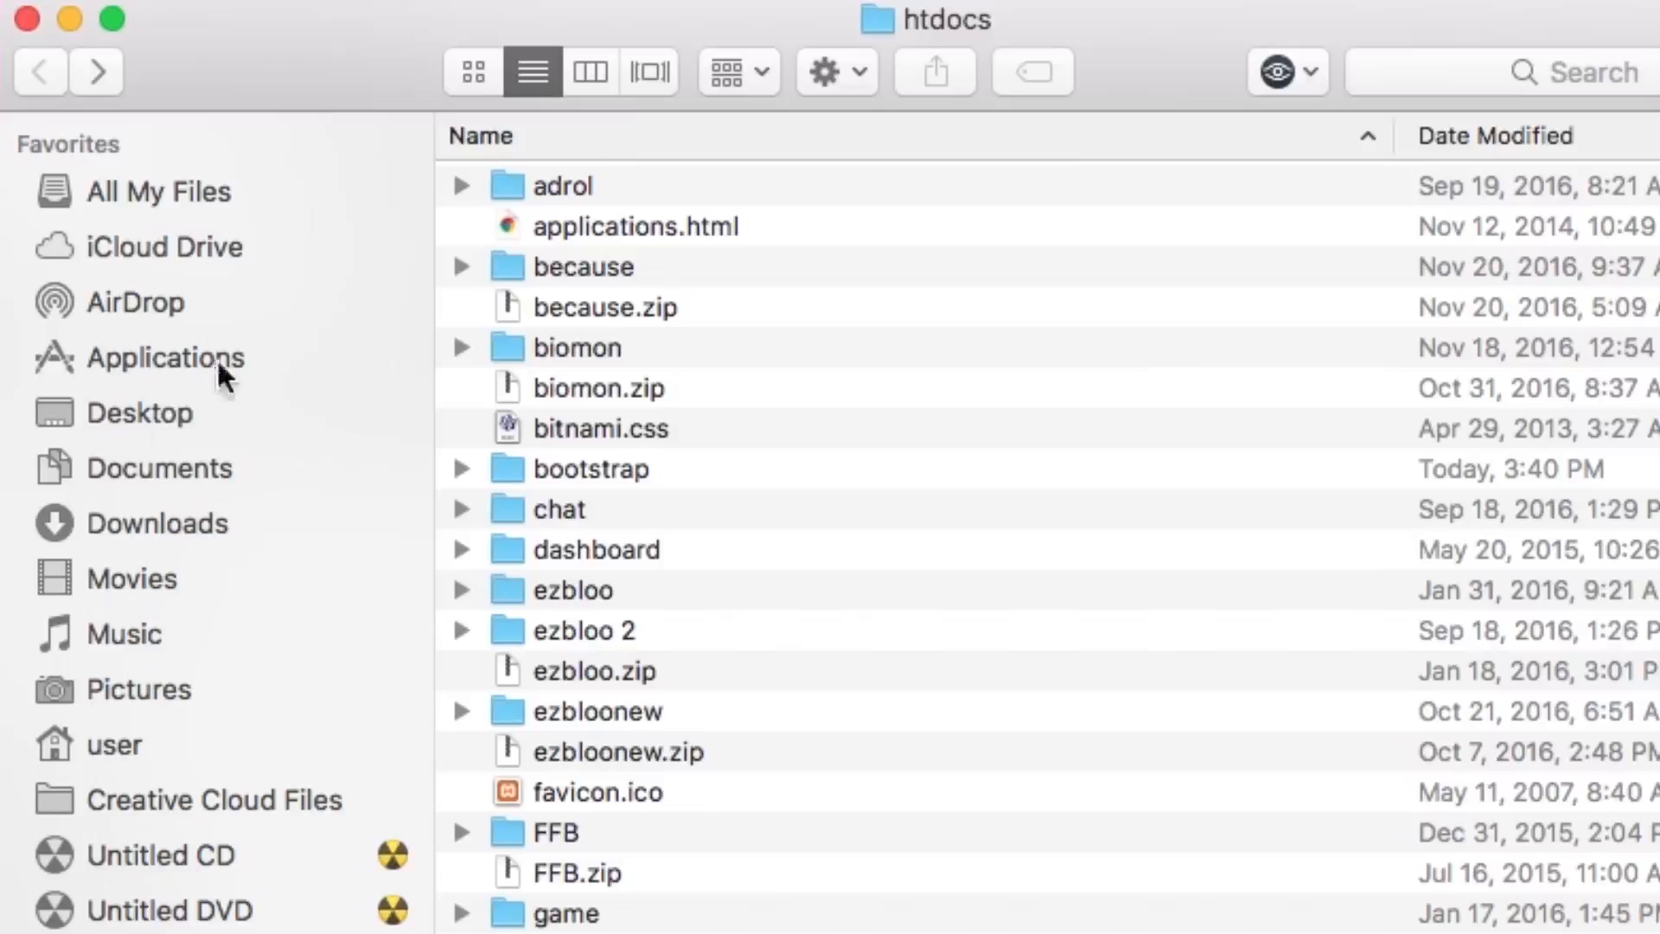
{"action": "left_click", "coordinate": [166, 358]}
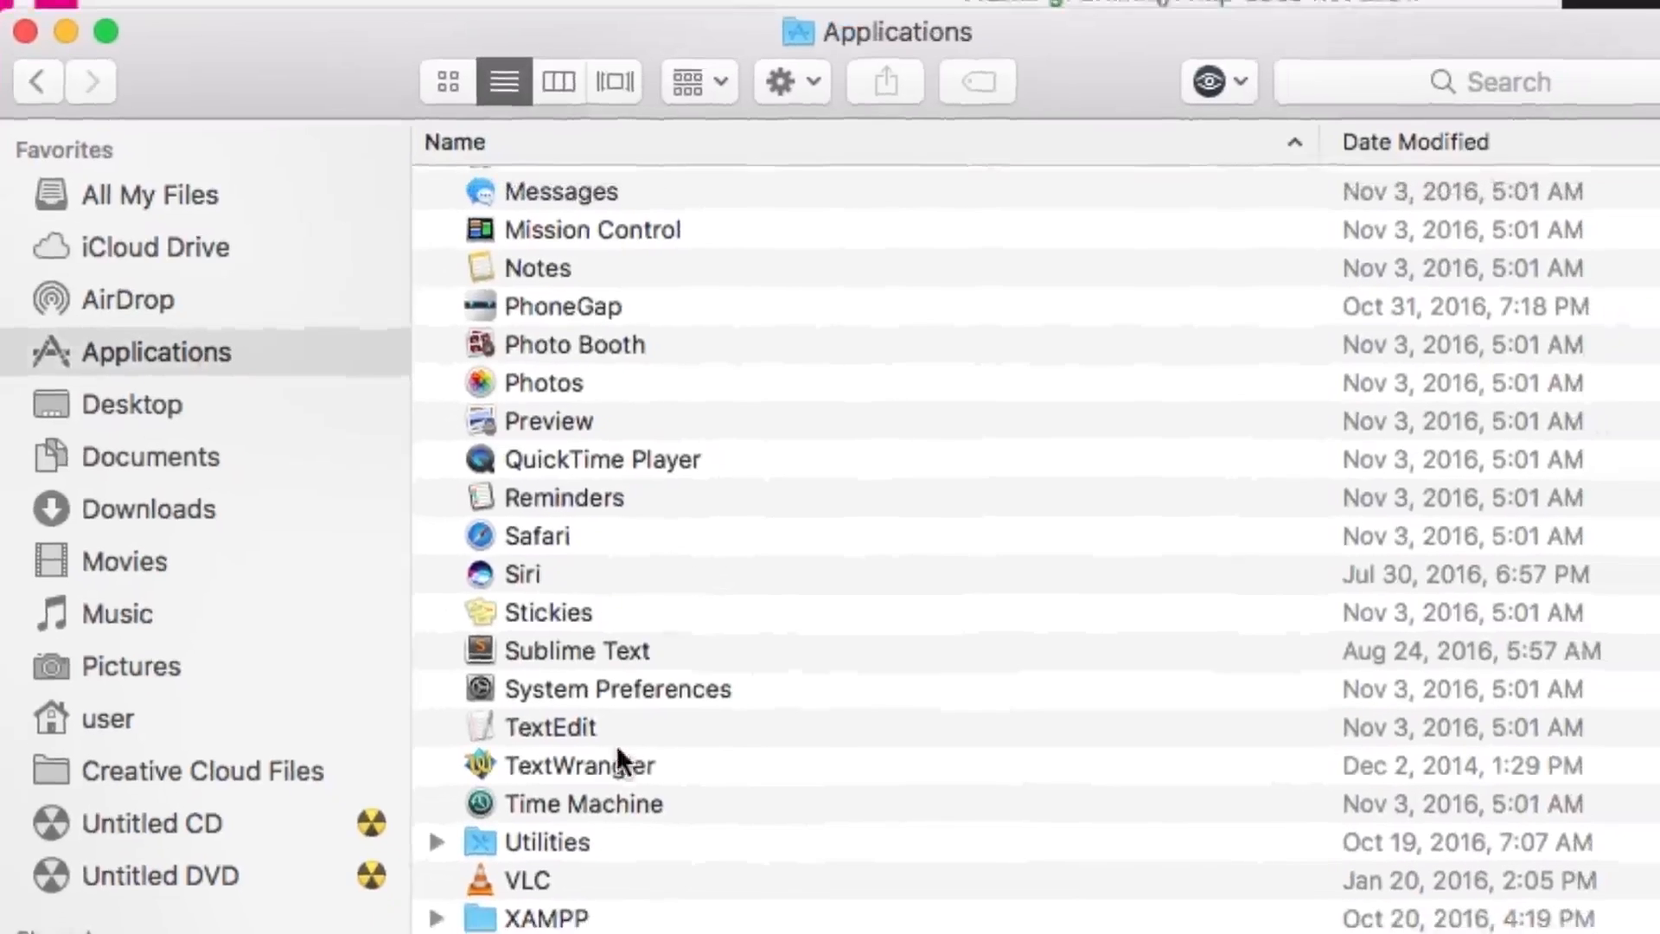
{"action": "double_click", "coordinate": [549, 916]}
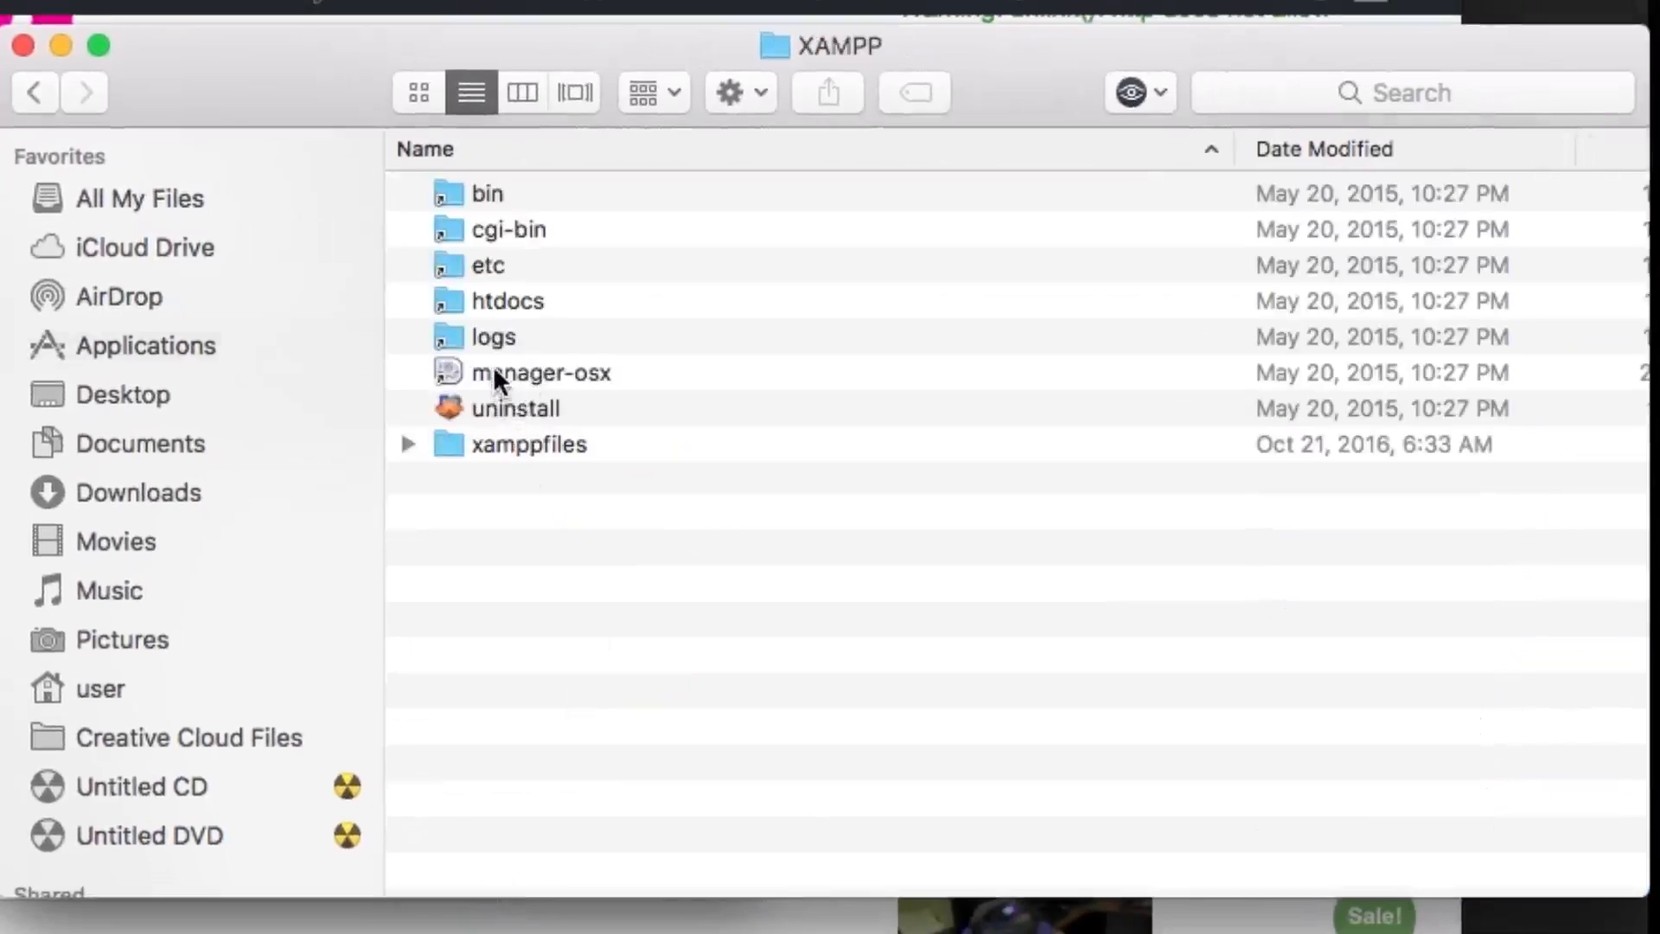
{"action": "double_click", "coordinate": [540, 372]}
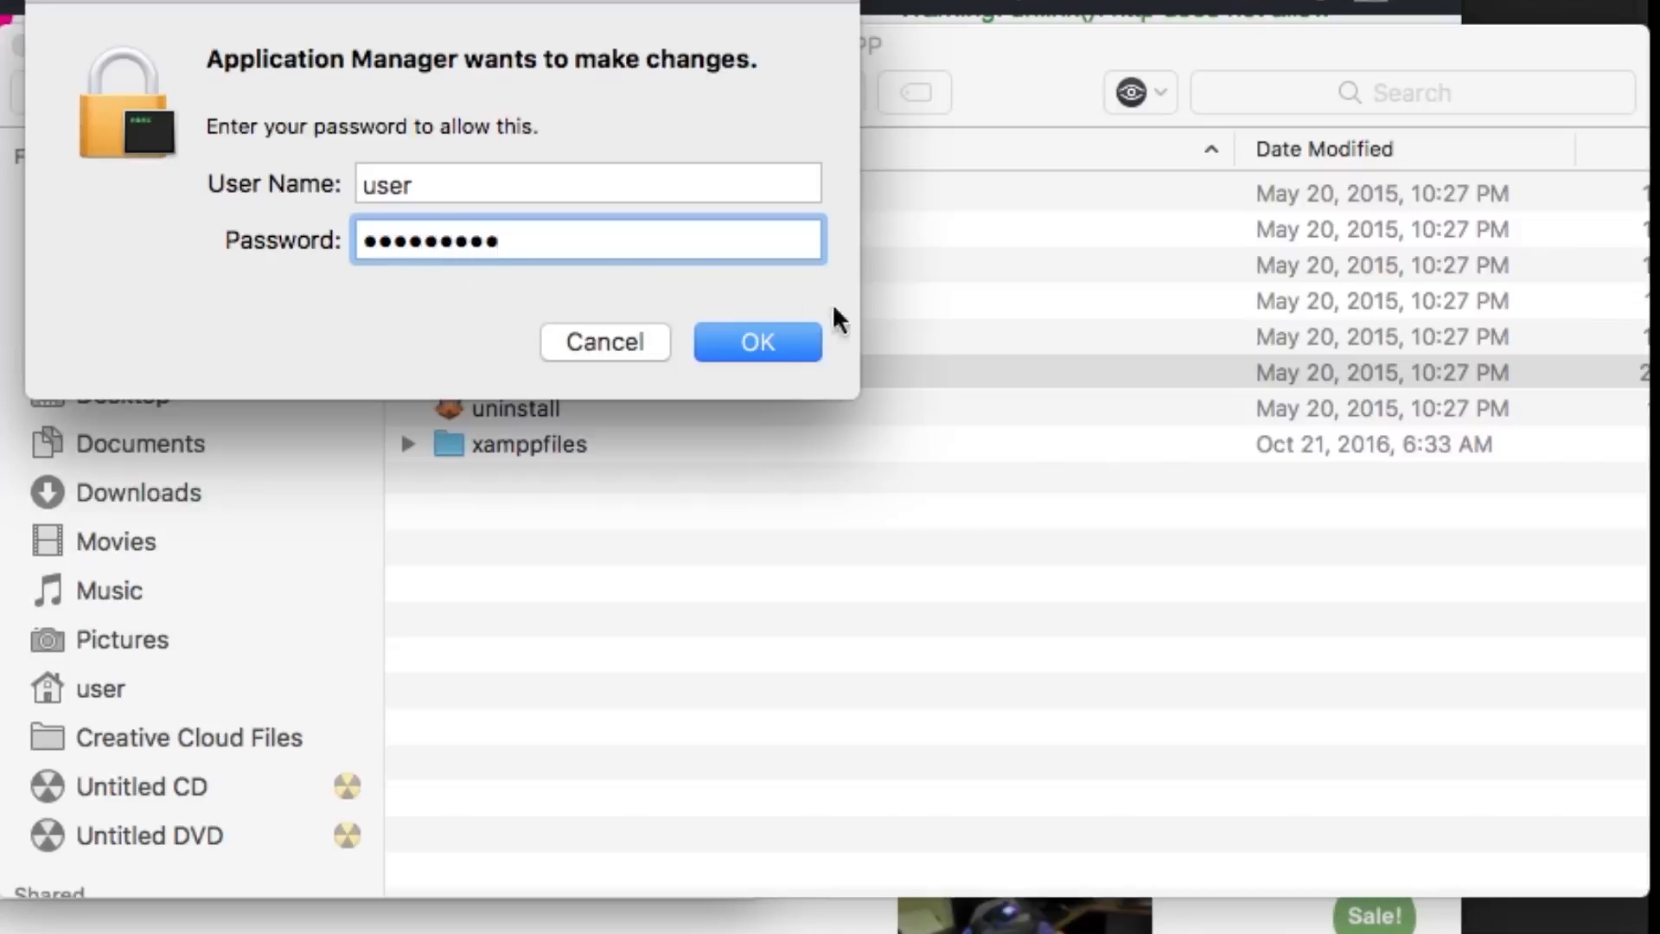
{"action": "left_click", "coordinate": [758, 341]}
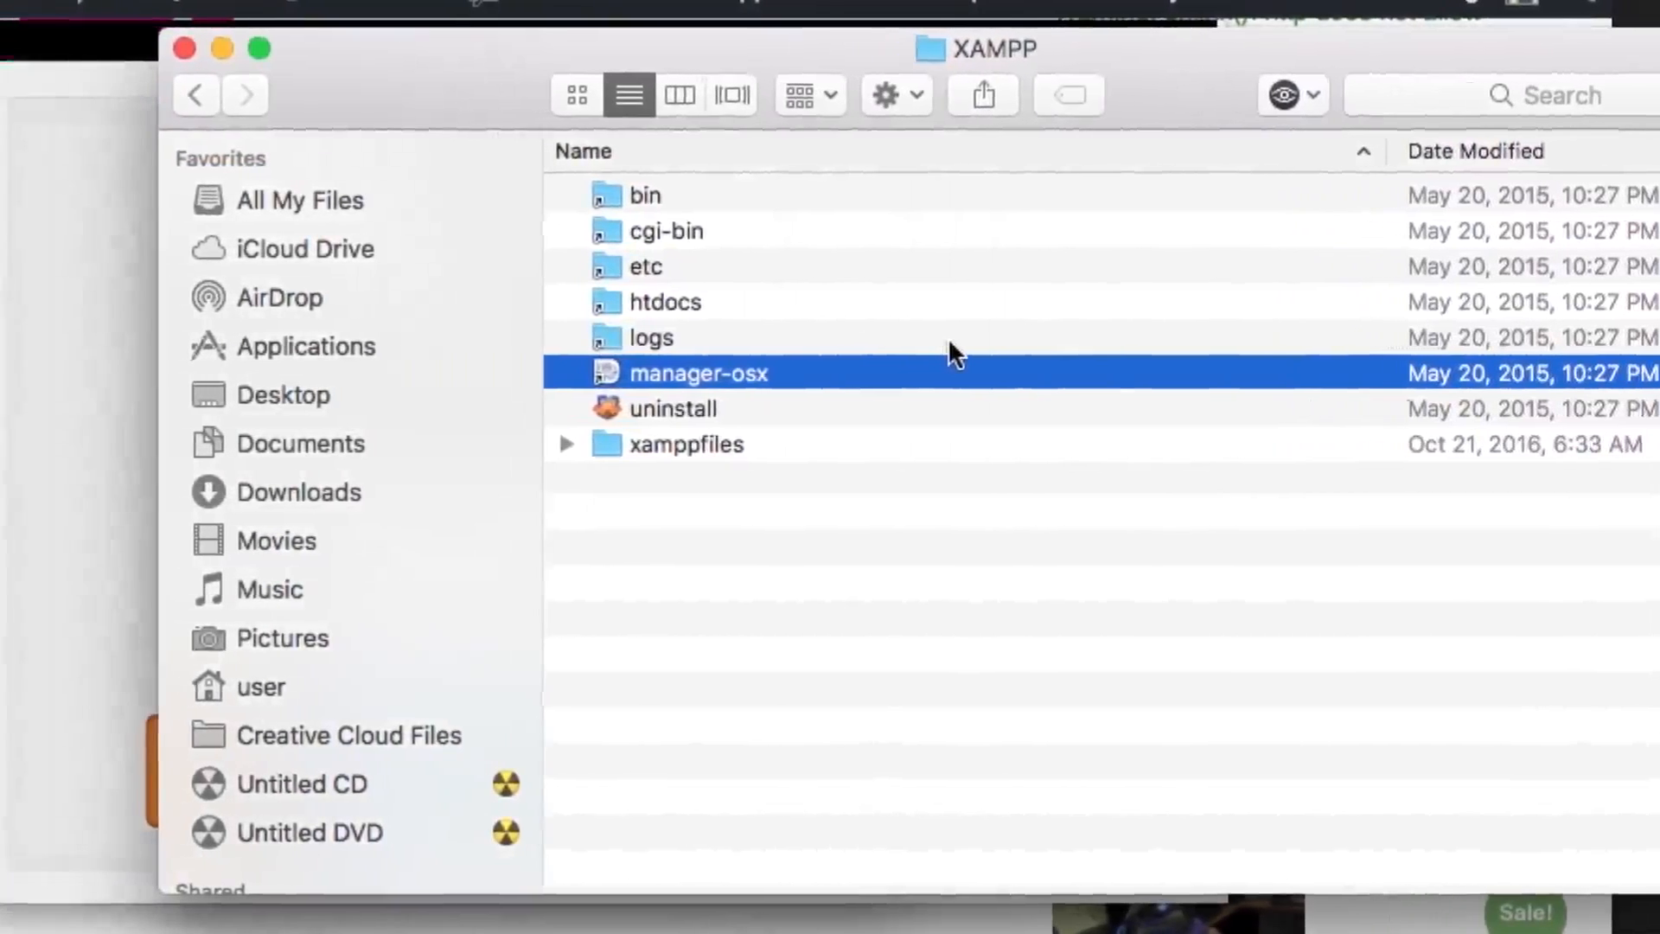
Step: Start All servers (MySQL, ProFTPD, Apache) from the XAMPP Manage Servers list
{"action": "double_click", "coordinate": [699, 373]}
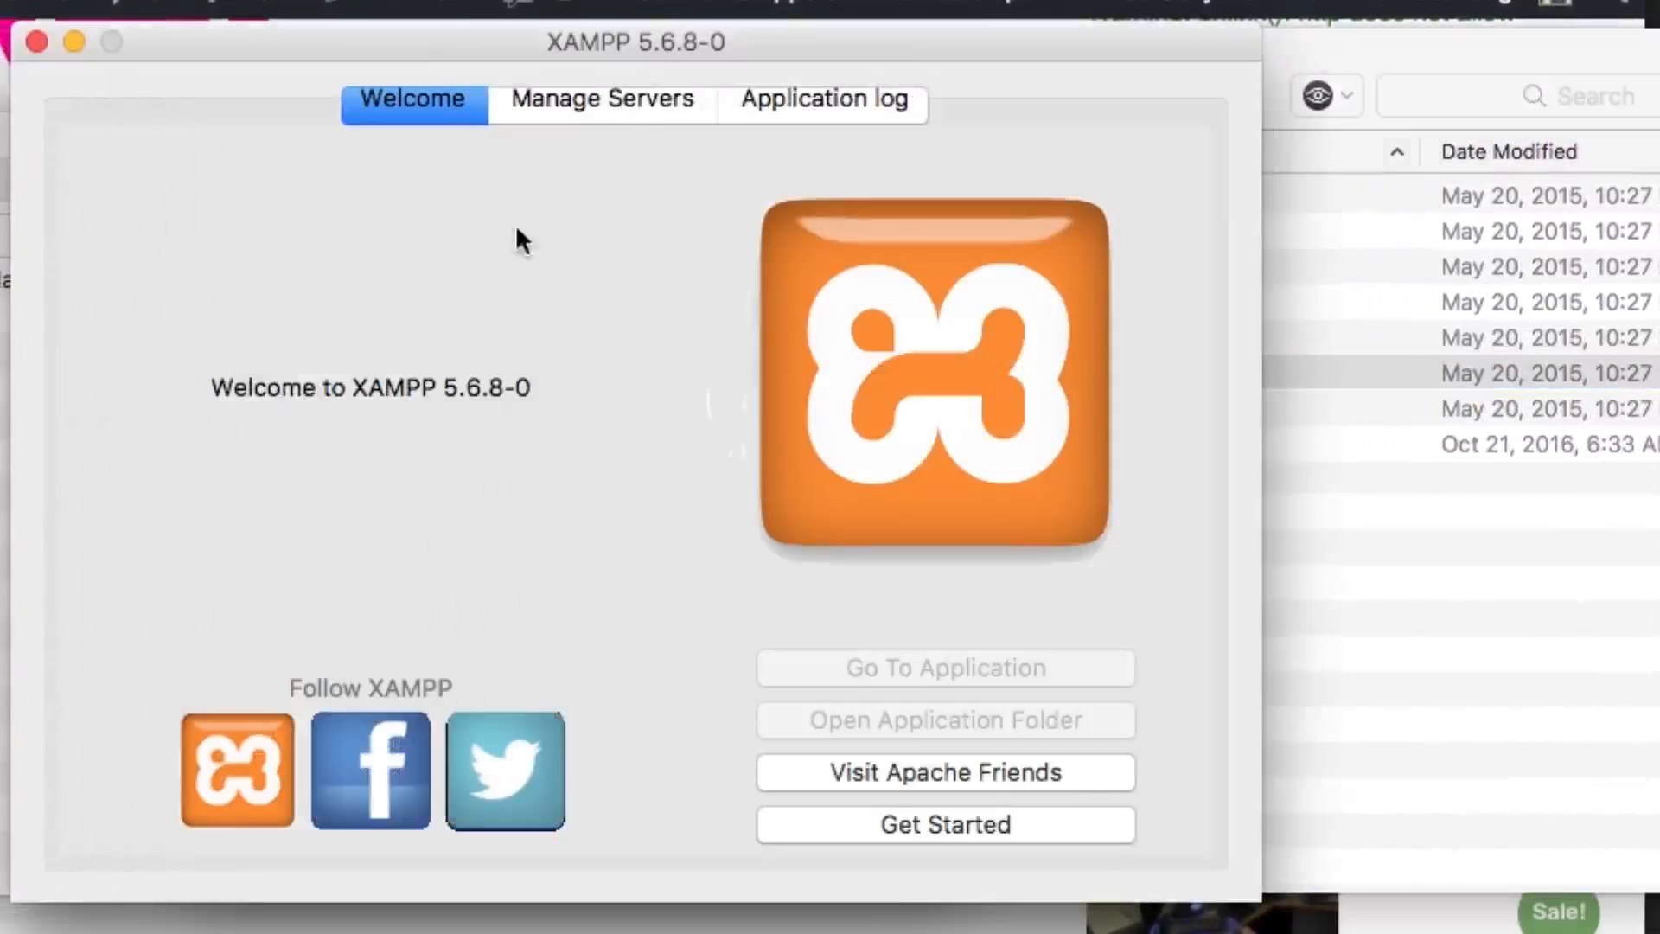
{"action": "left_click", "coordinate": [600, 98]}
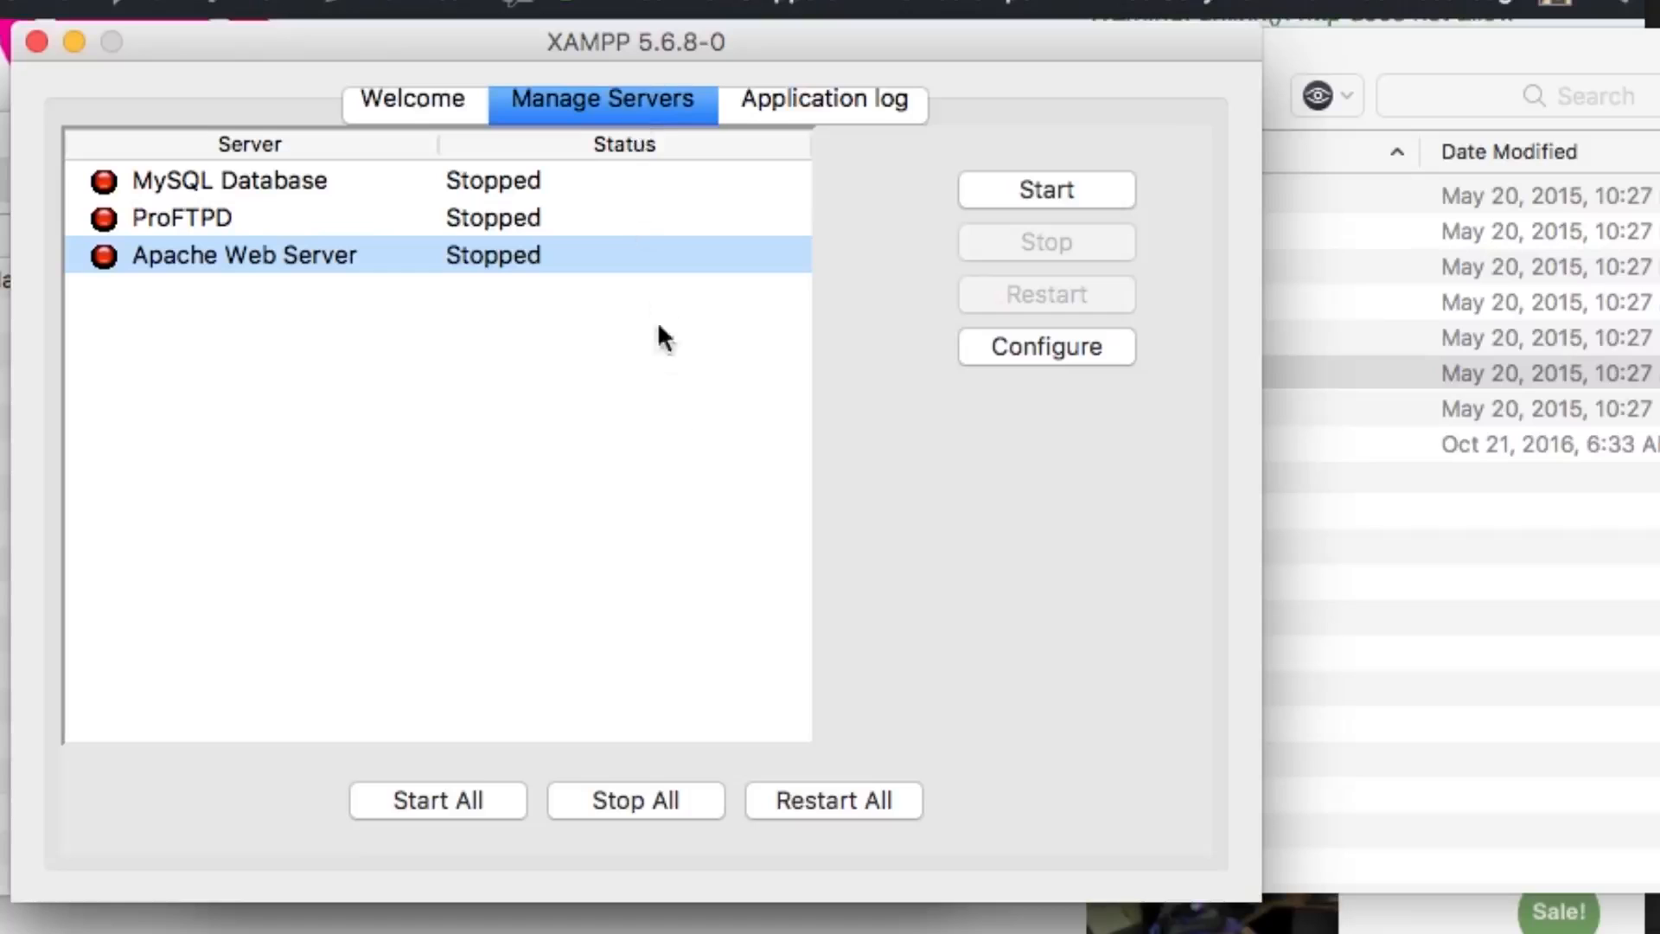
{"action": "left_click", "coordinate": [437, 799]}
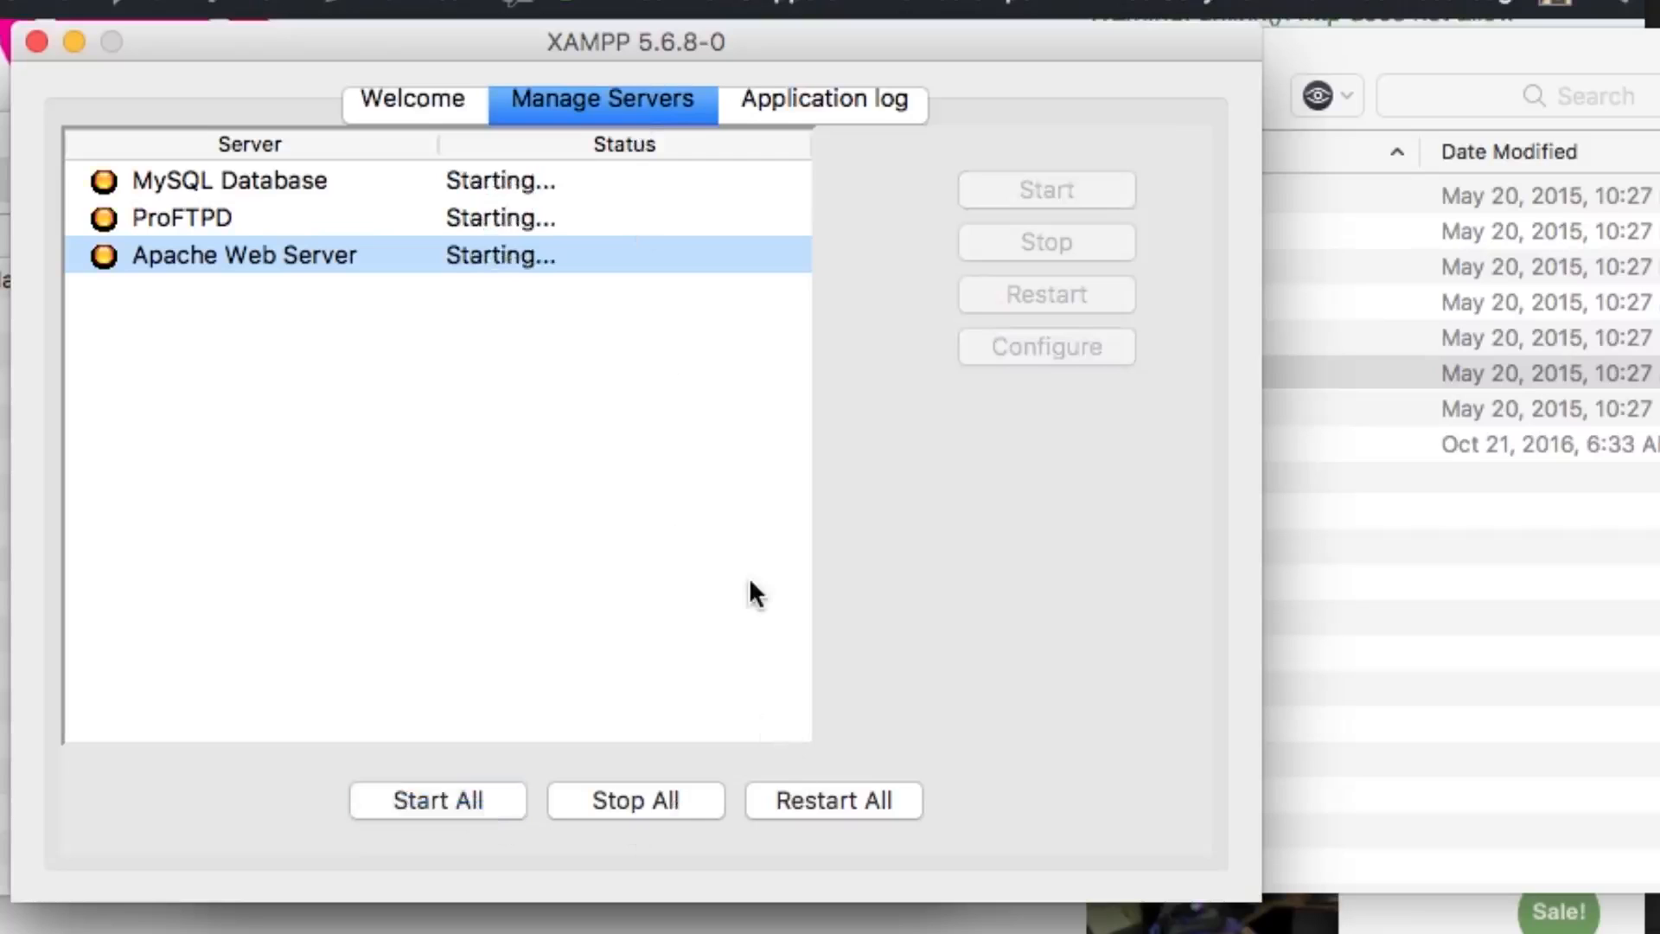
{"action": "mouse_move", "coordinate": [815, 50]}
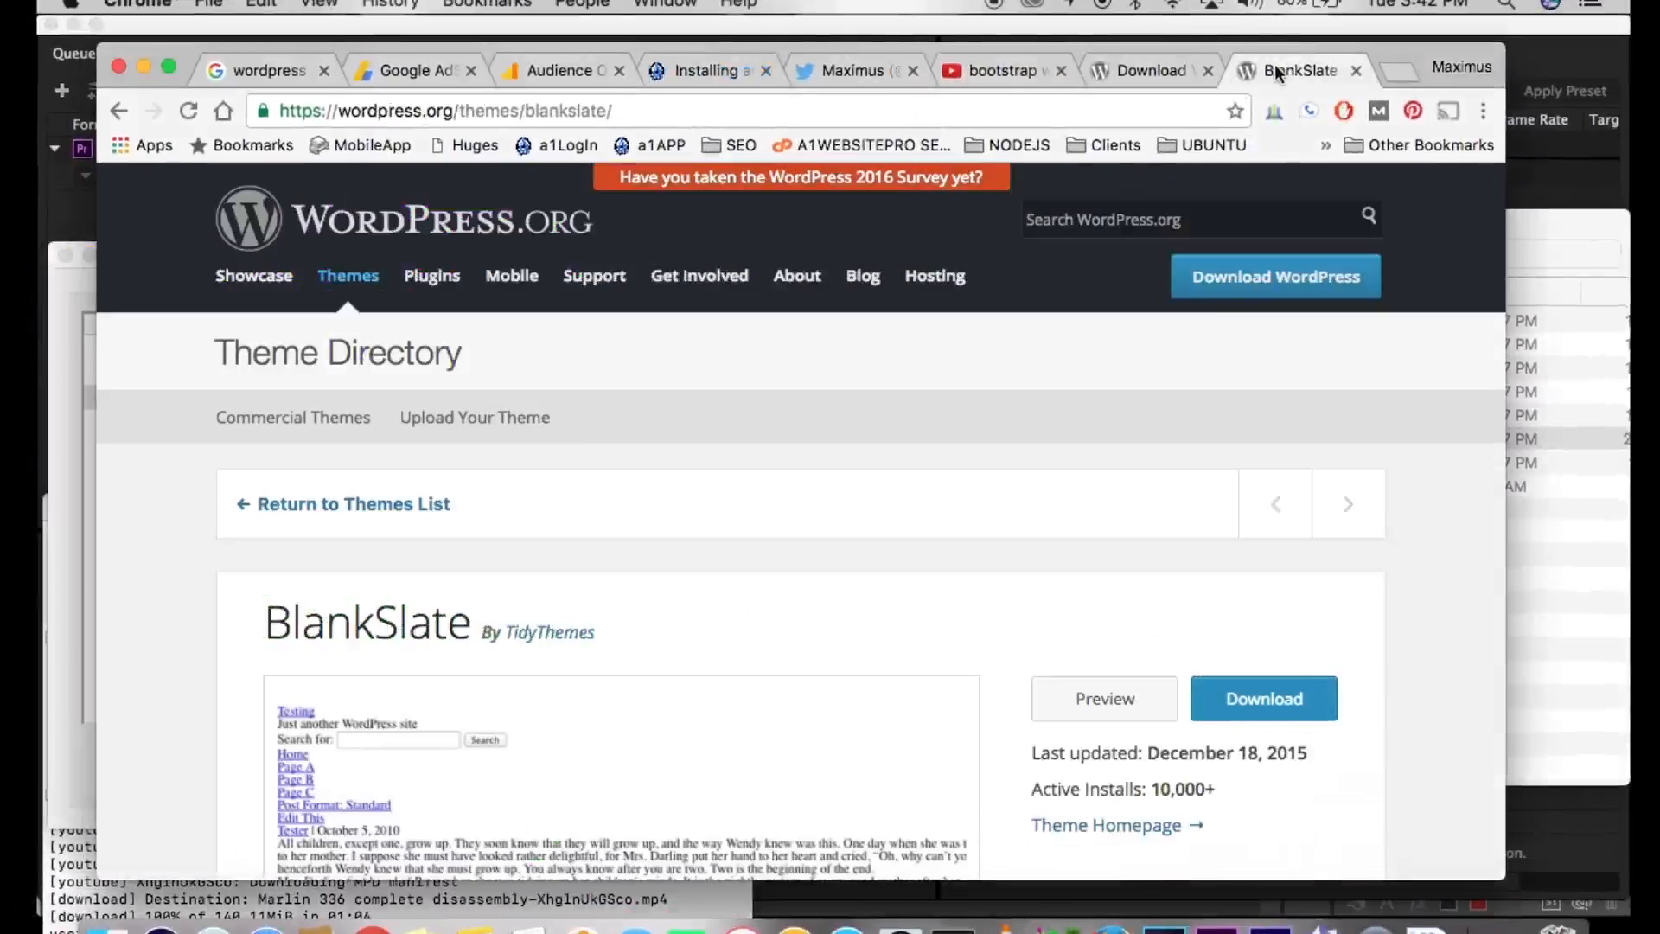
Step: Browse to the local server at 127.0.0.1/ to reach phpMyAdmin
{"action": "left_click", "coordinate": [742, 111]}
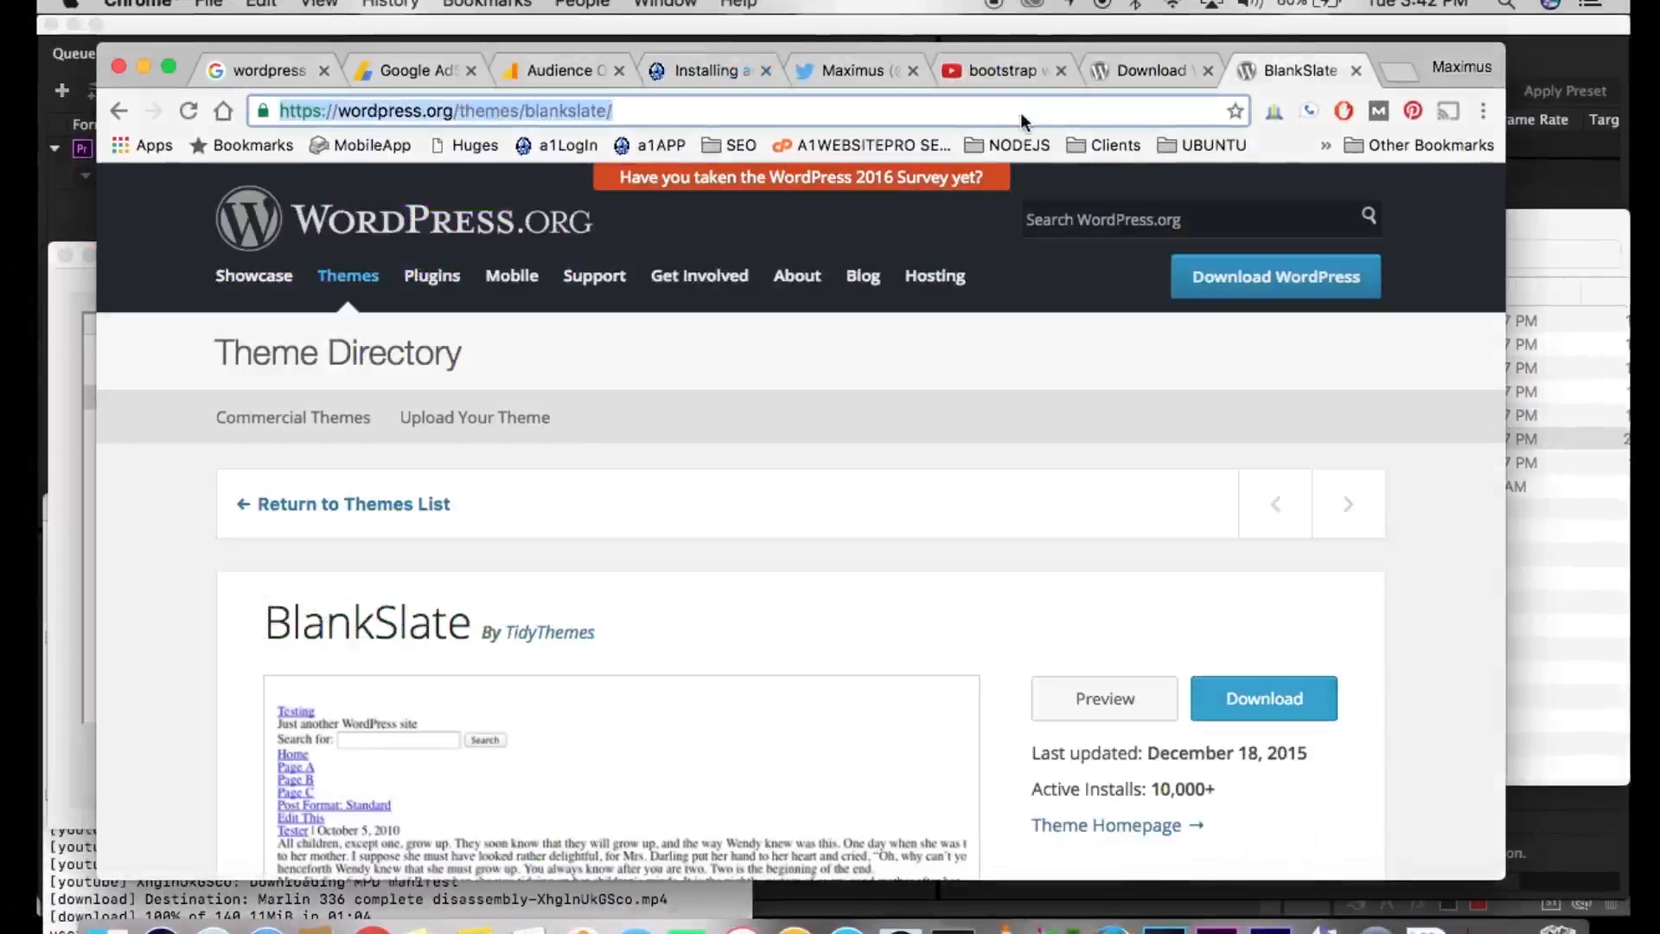
{"action": "type", "text": "127.0.0.1/because/"}
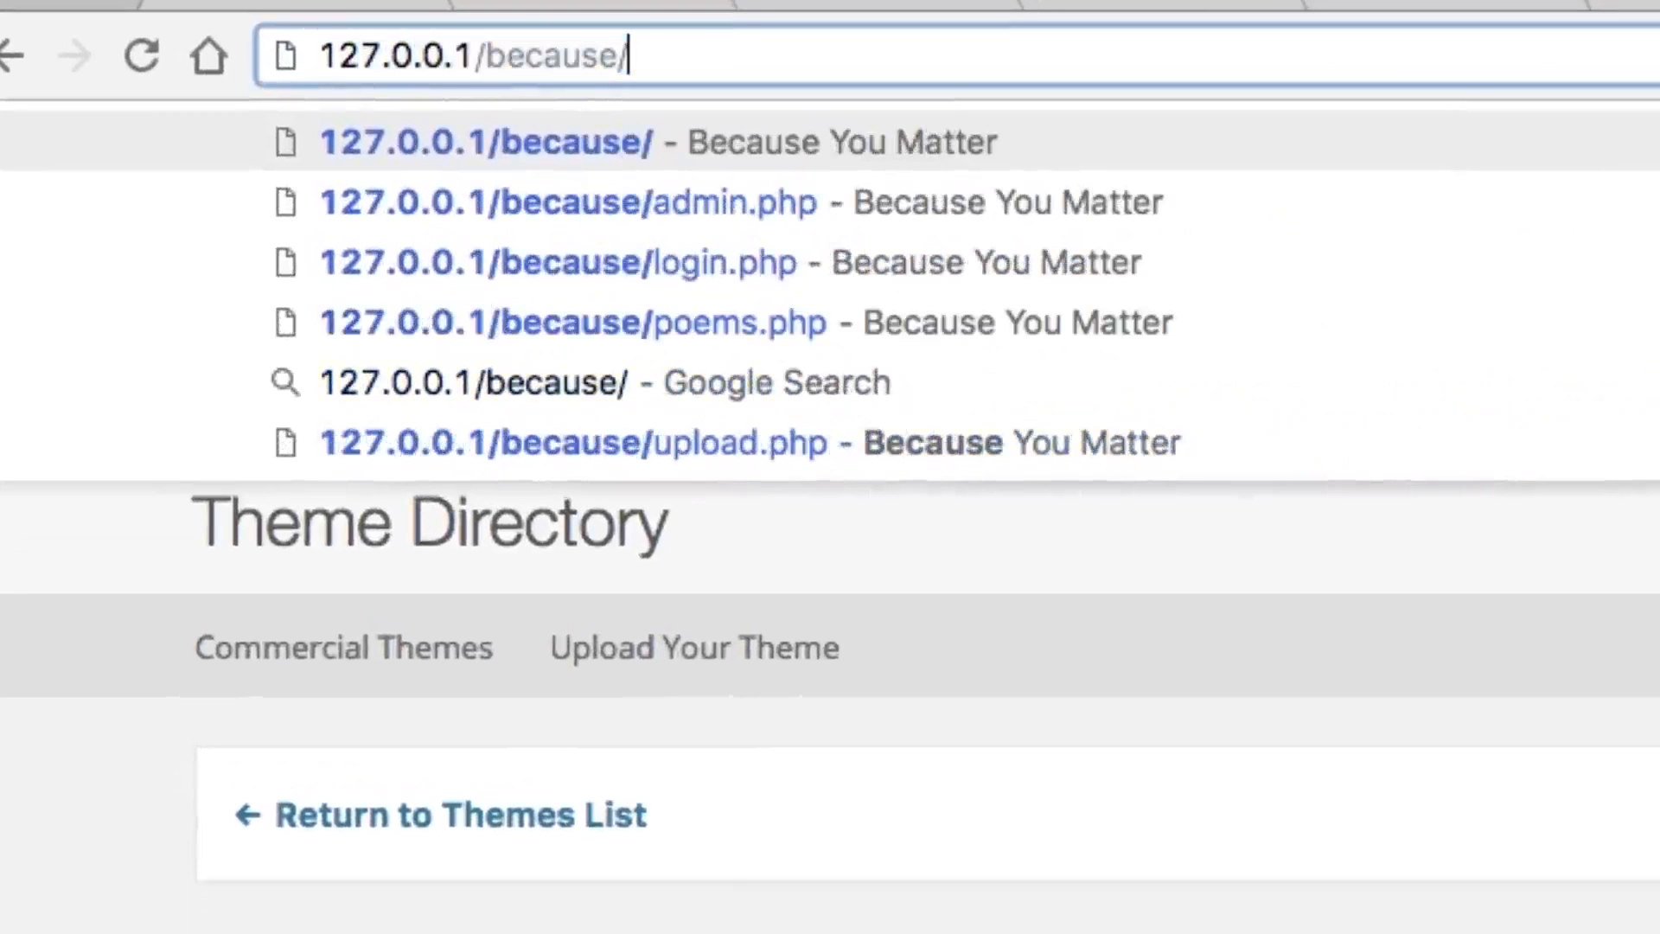
{"action": "key", "text": "Backspace"}
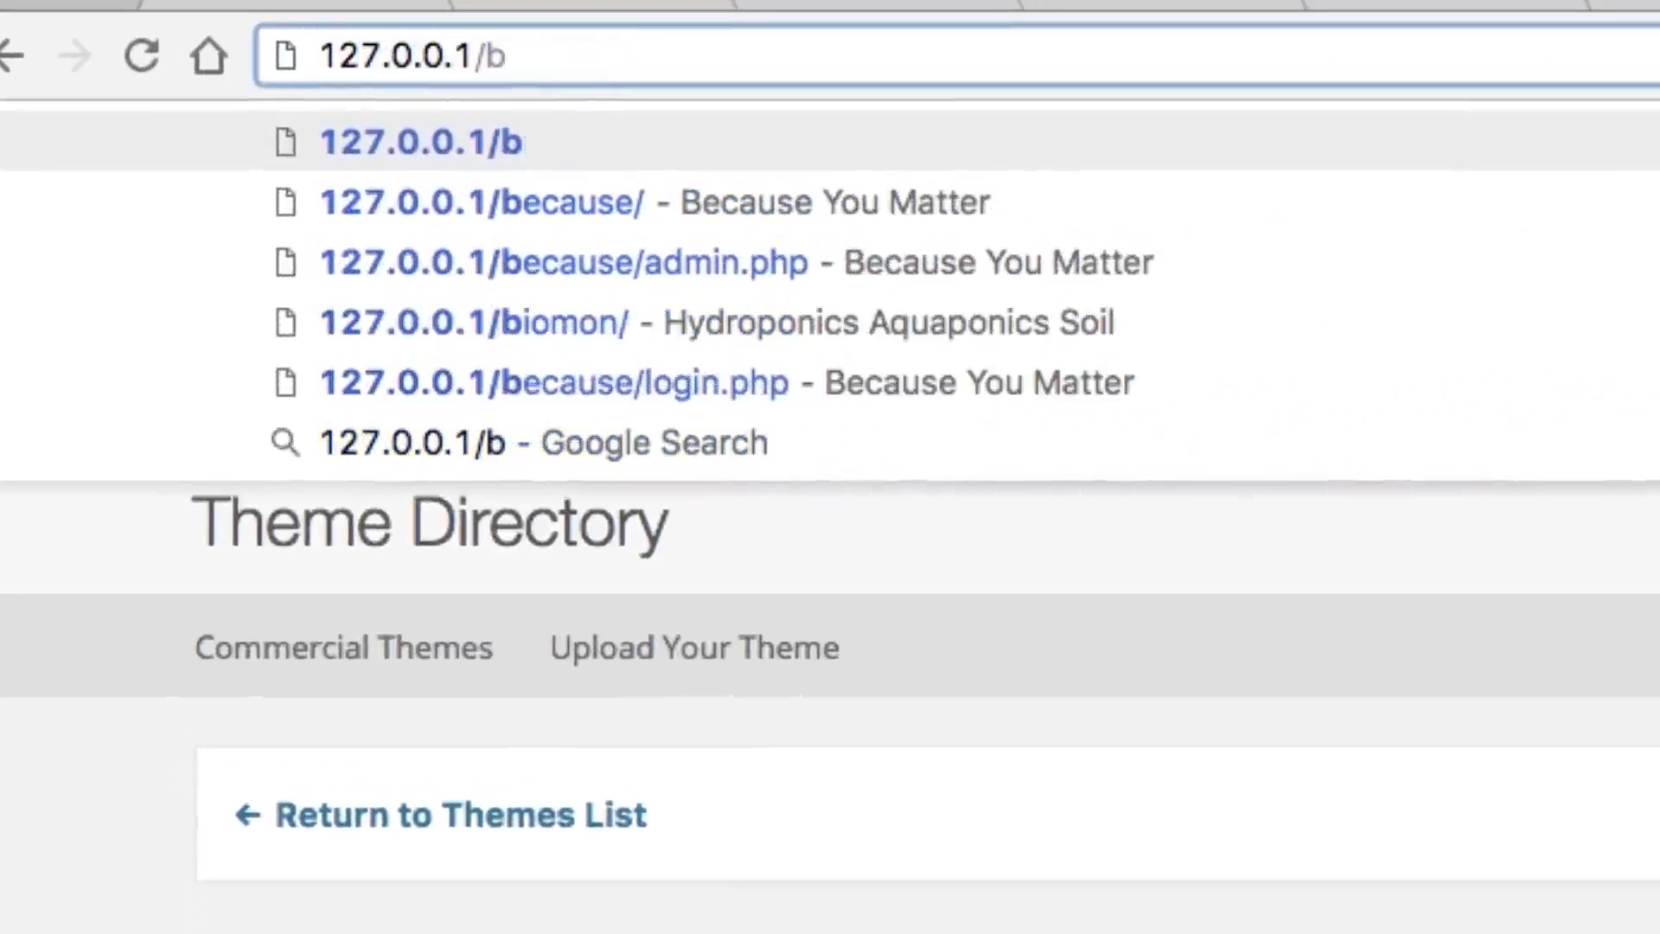
{"action": "key", "text": "Backspace"}
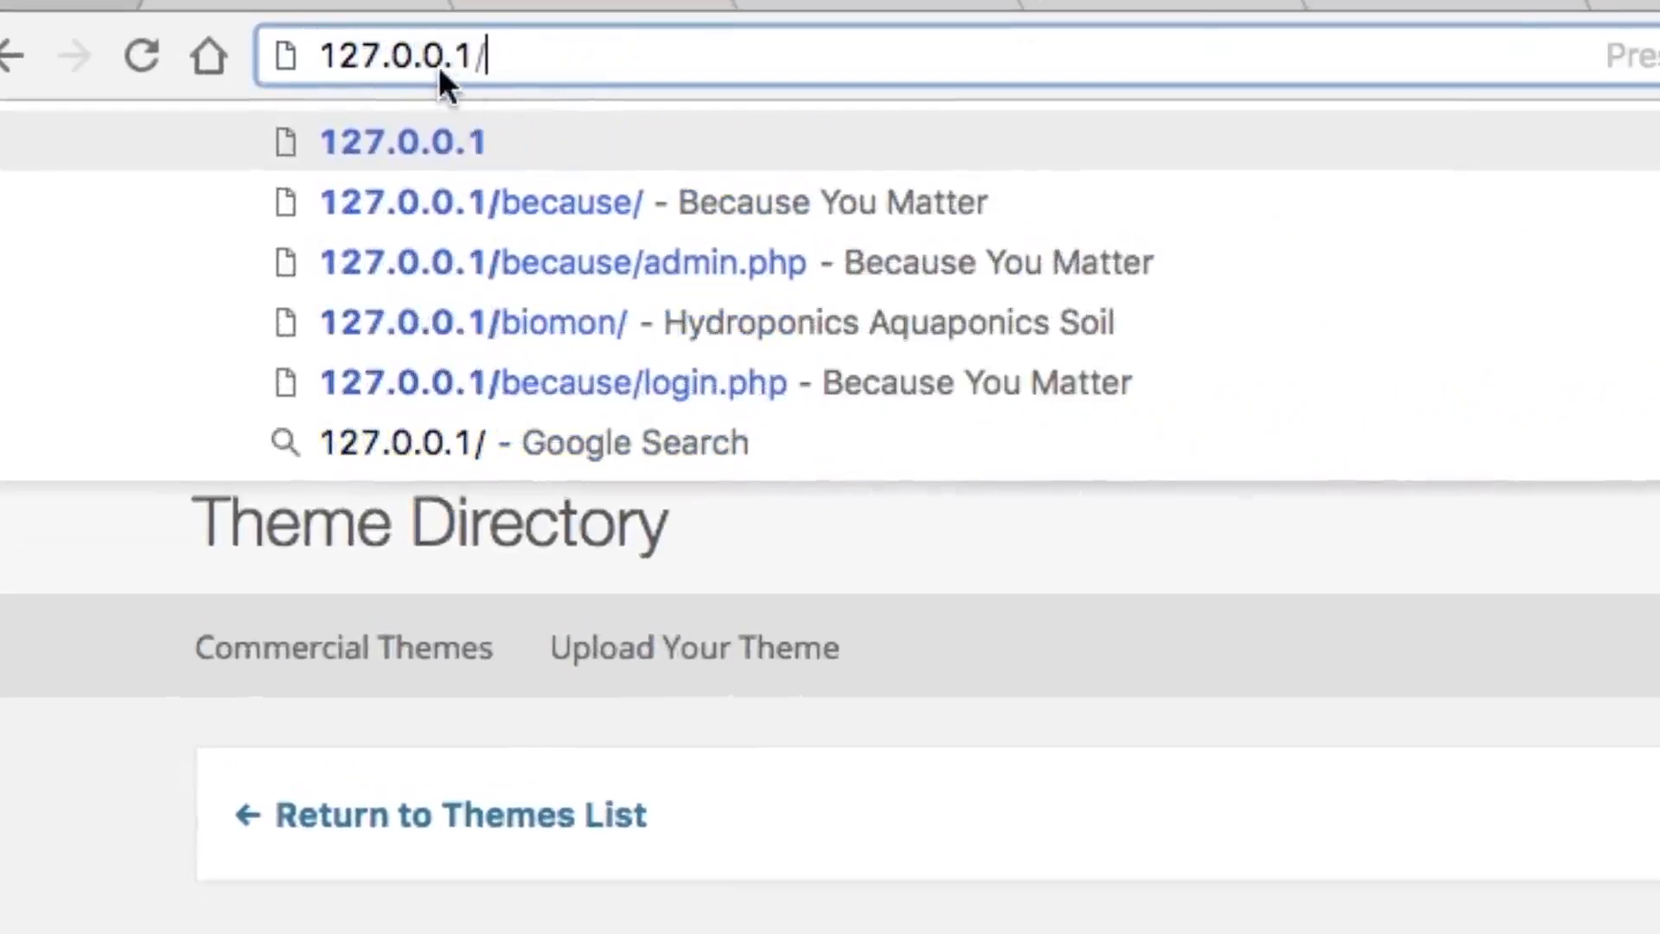
{"action": "mouse_move", "coordinate": [553, 64]}
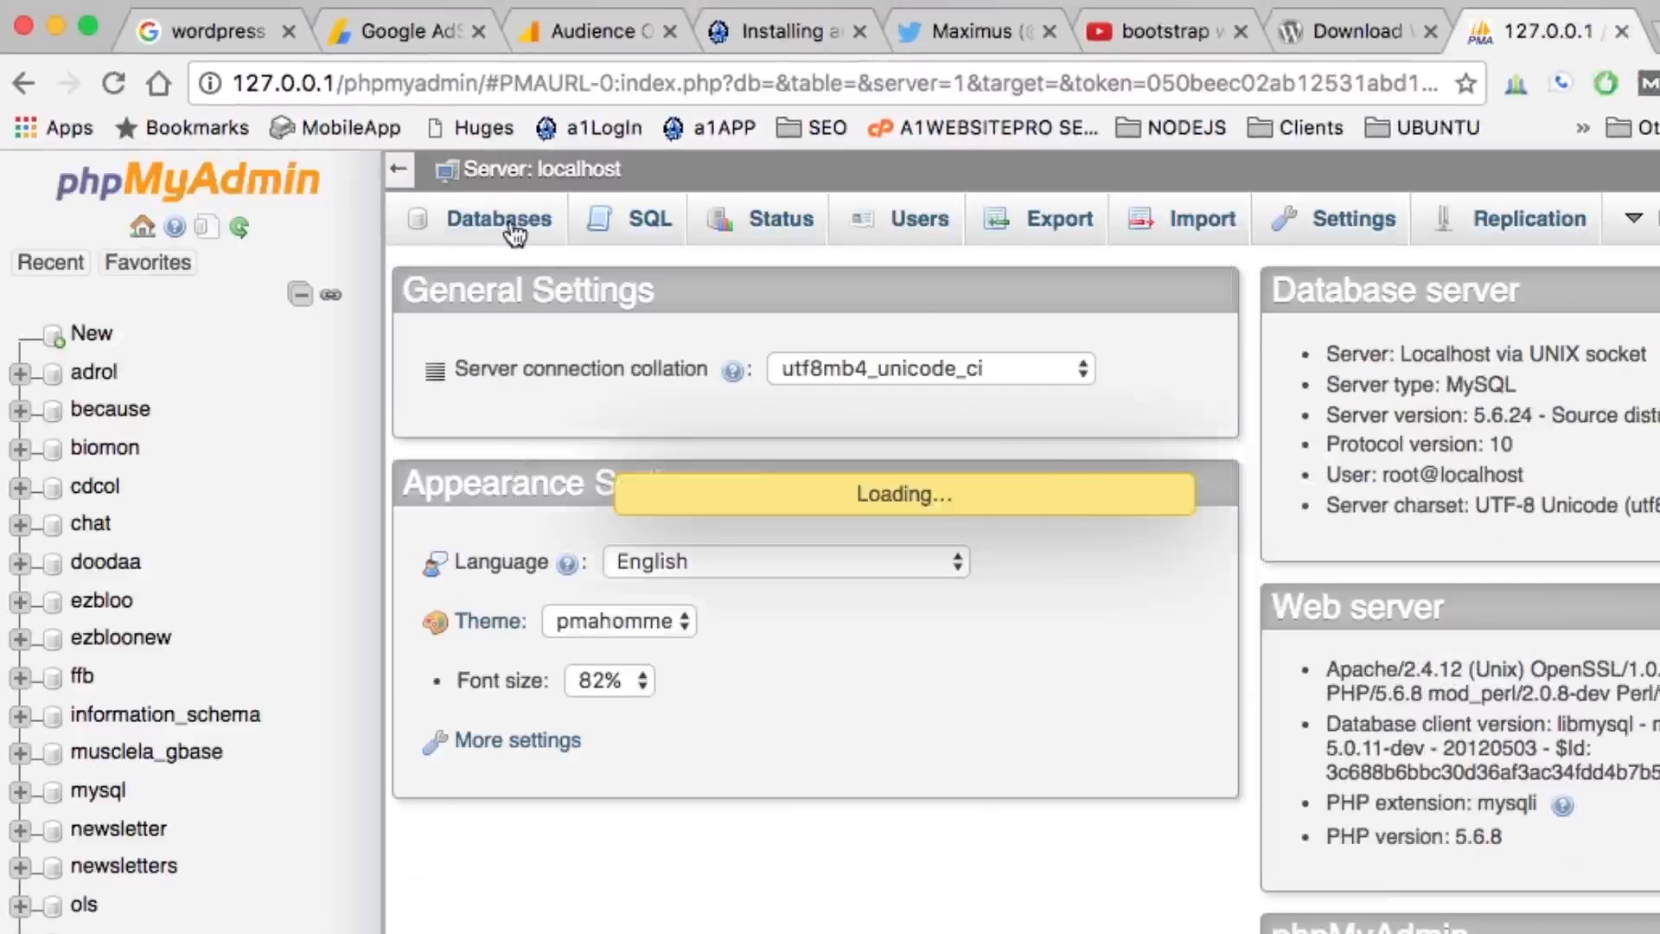
Step: Create a new empty database named bootstrap from the Databases list
{"action": "left_click", "coordinate": [499, 220]}
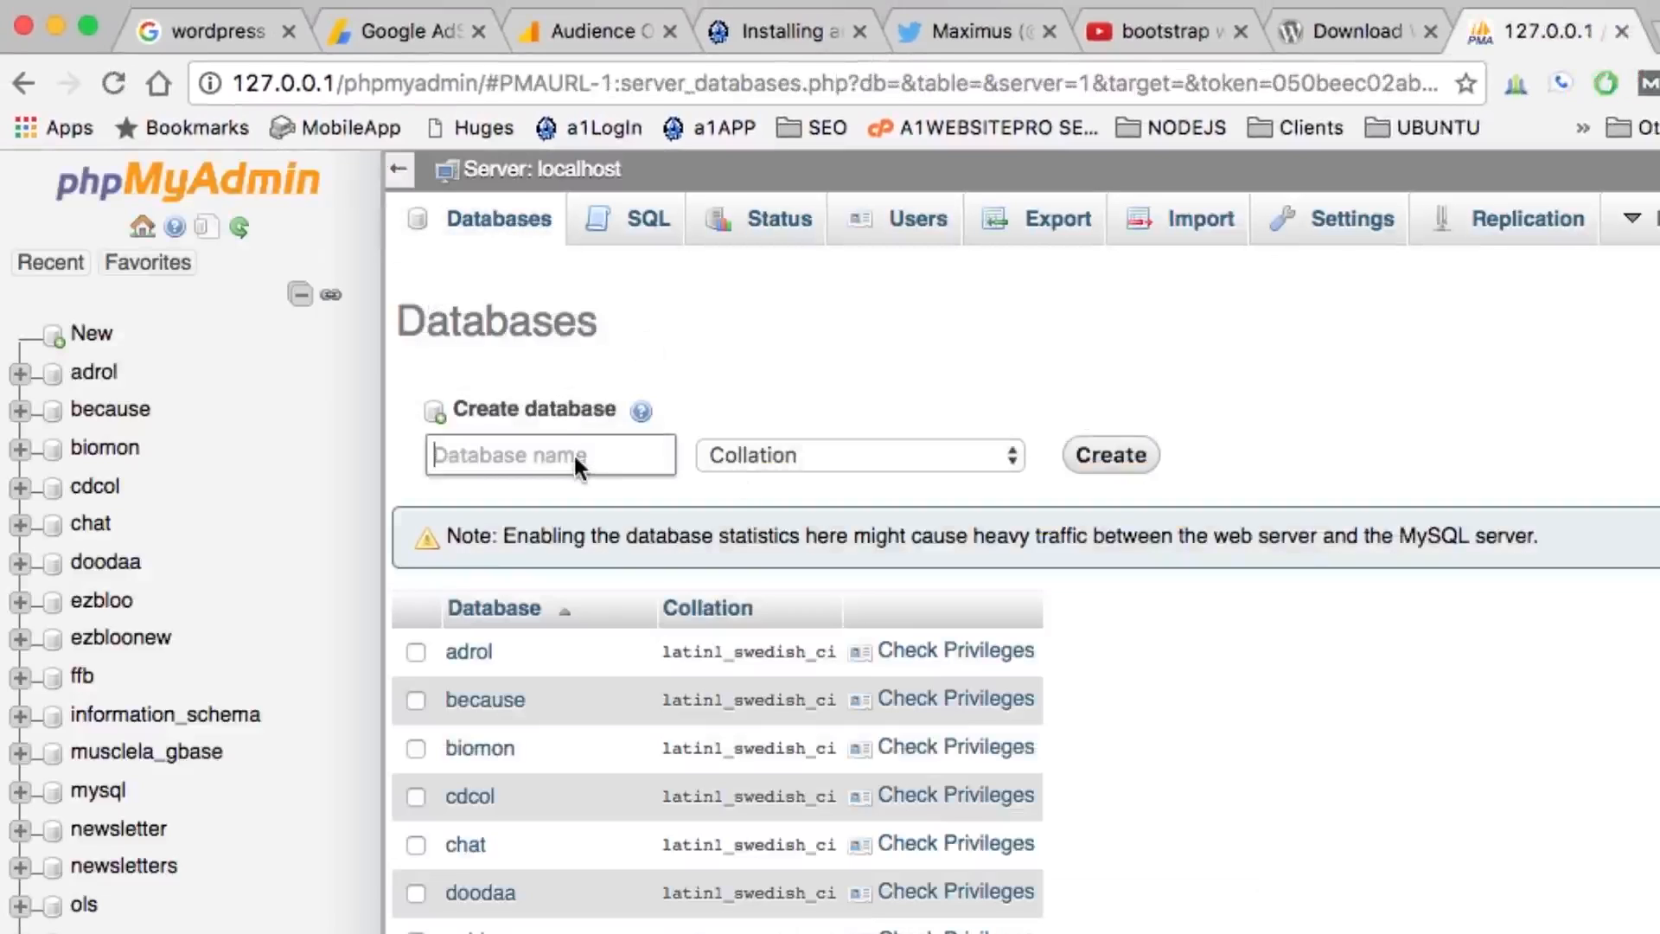
{"action": "type", "text": "bootst"}
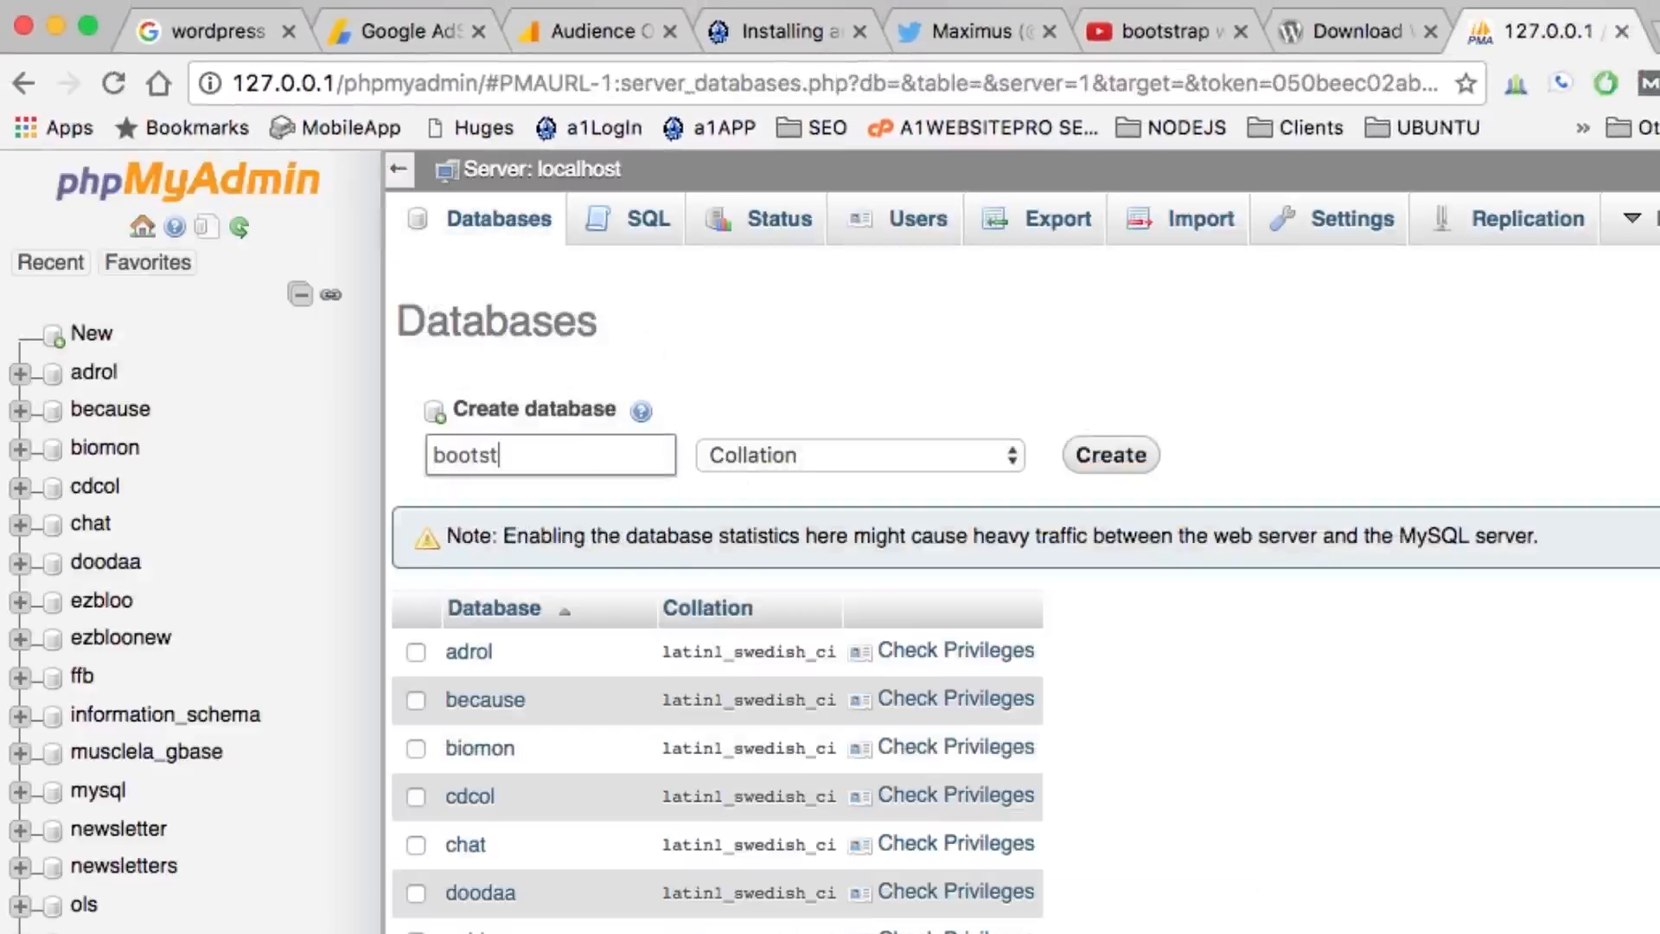
{"action": "type", "text": "rap"}
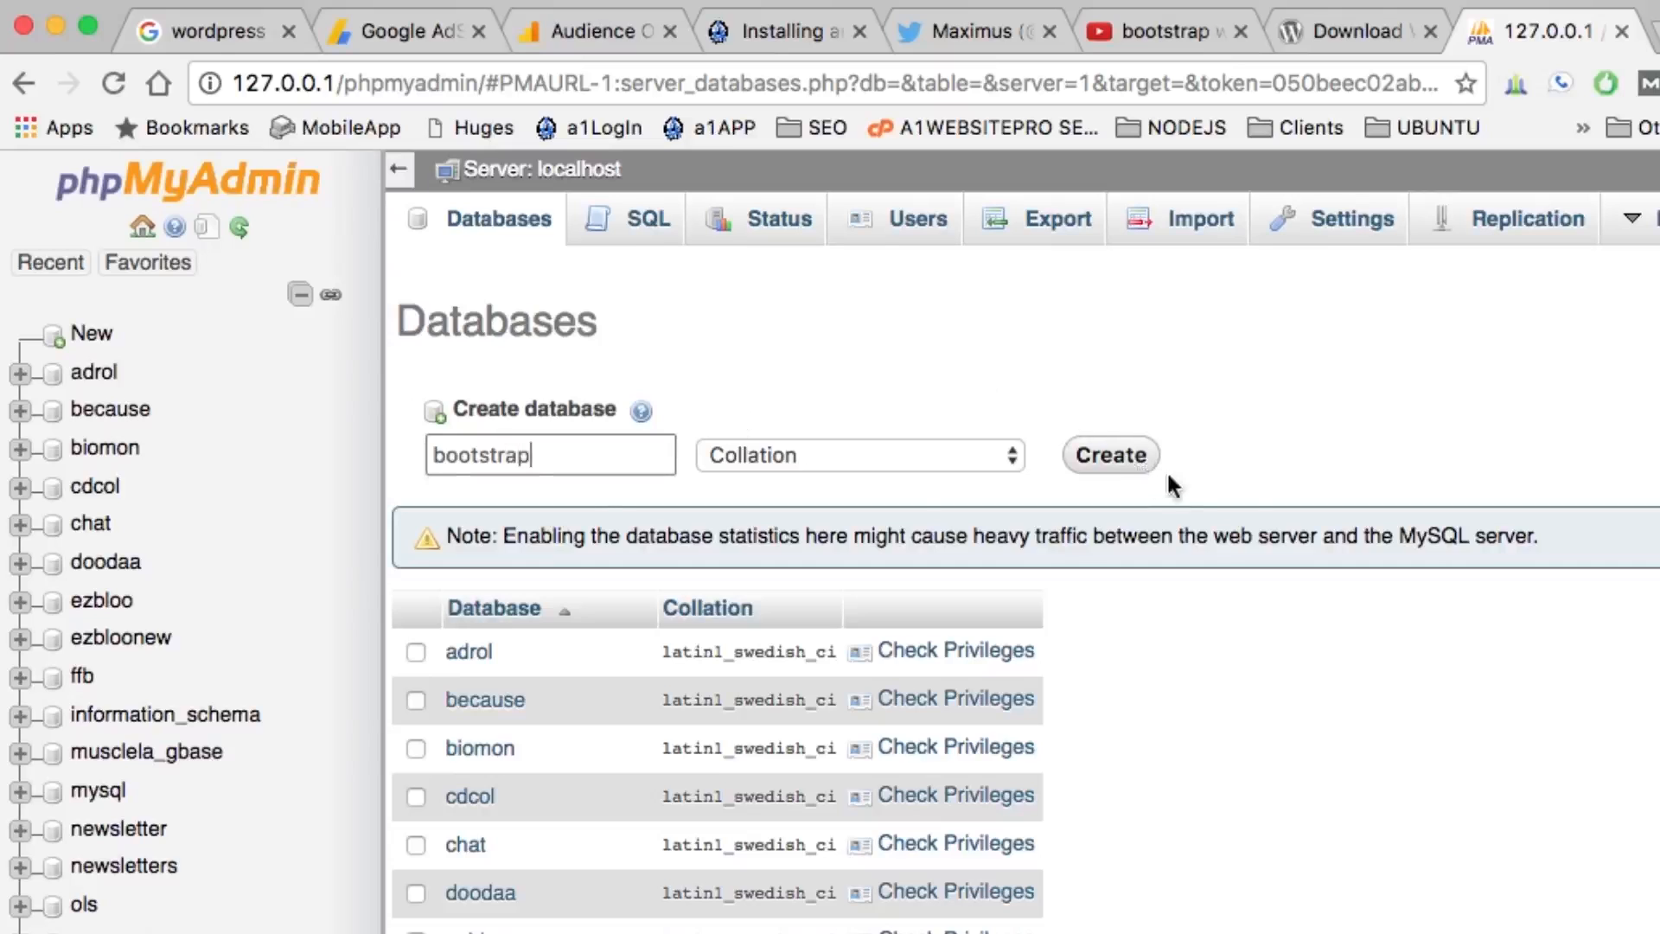
{"action": "left_click", "coordinate": [1110, 455]}
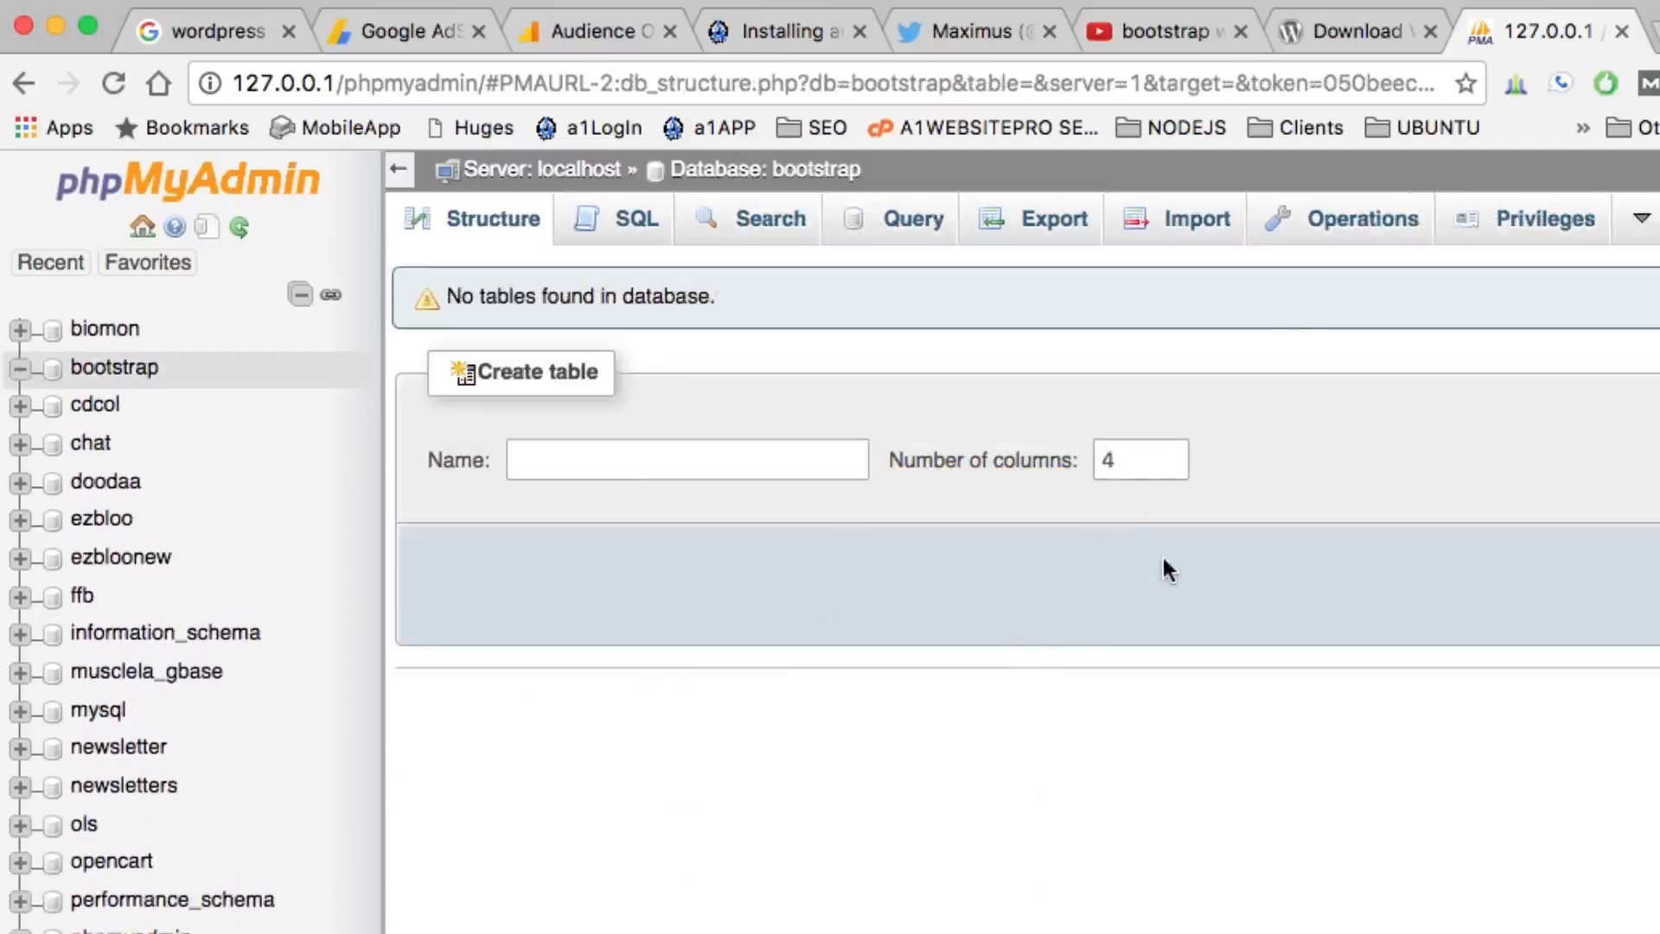
{"action": "mouse_move", "coordinate": [1375, 41]}
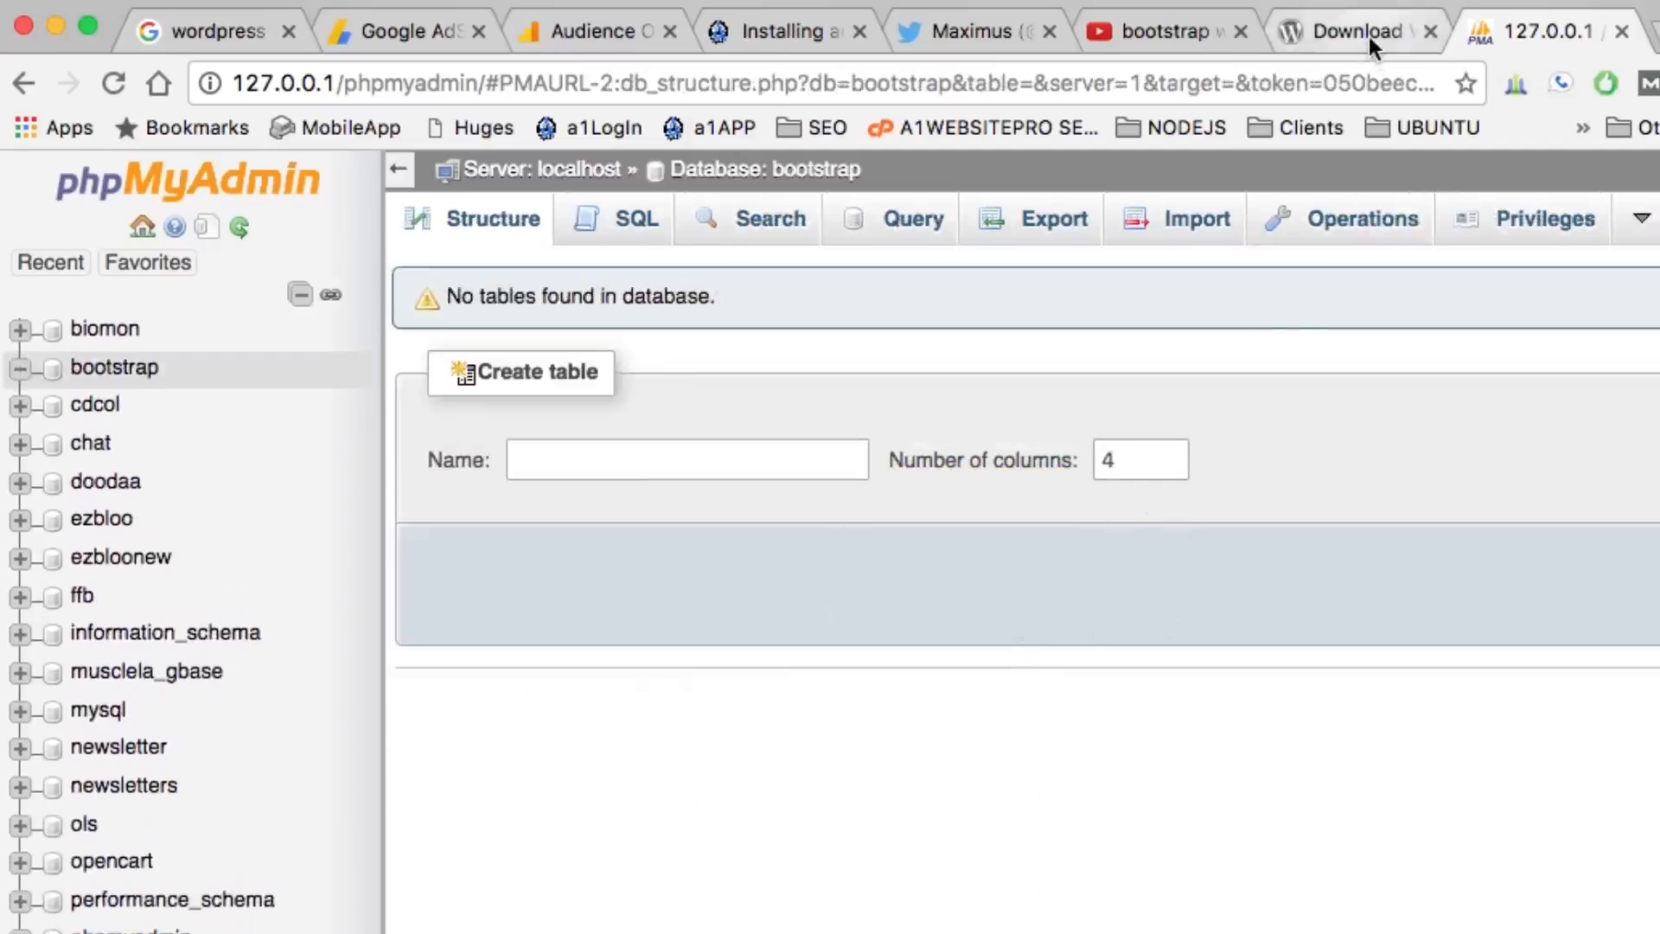
Step: Visit 127.0.0.1/bootstrap, keep English and proceed to the database connection form
{"action": "left_click", "coordinate": [1356, 31]}
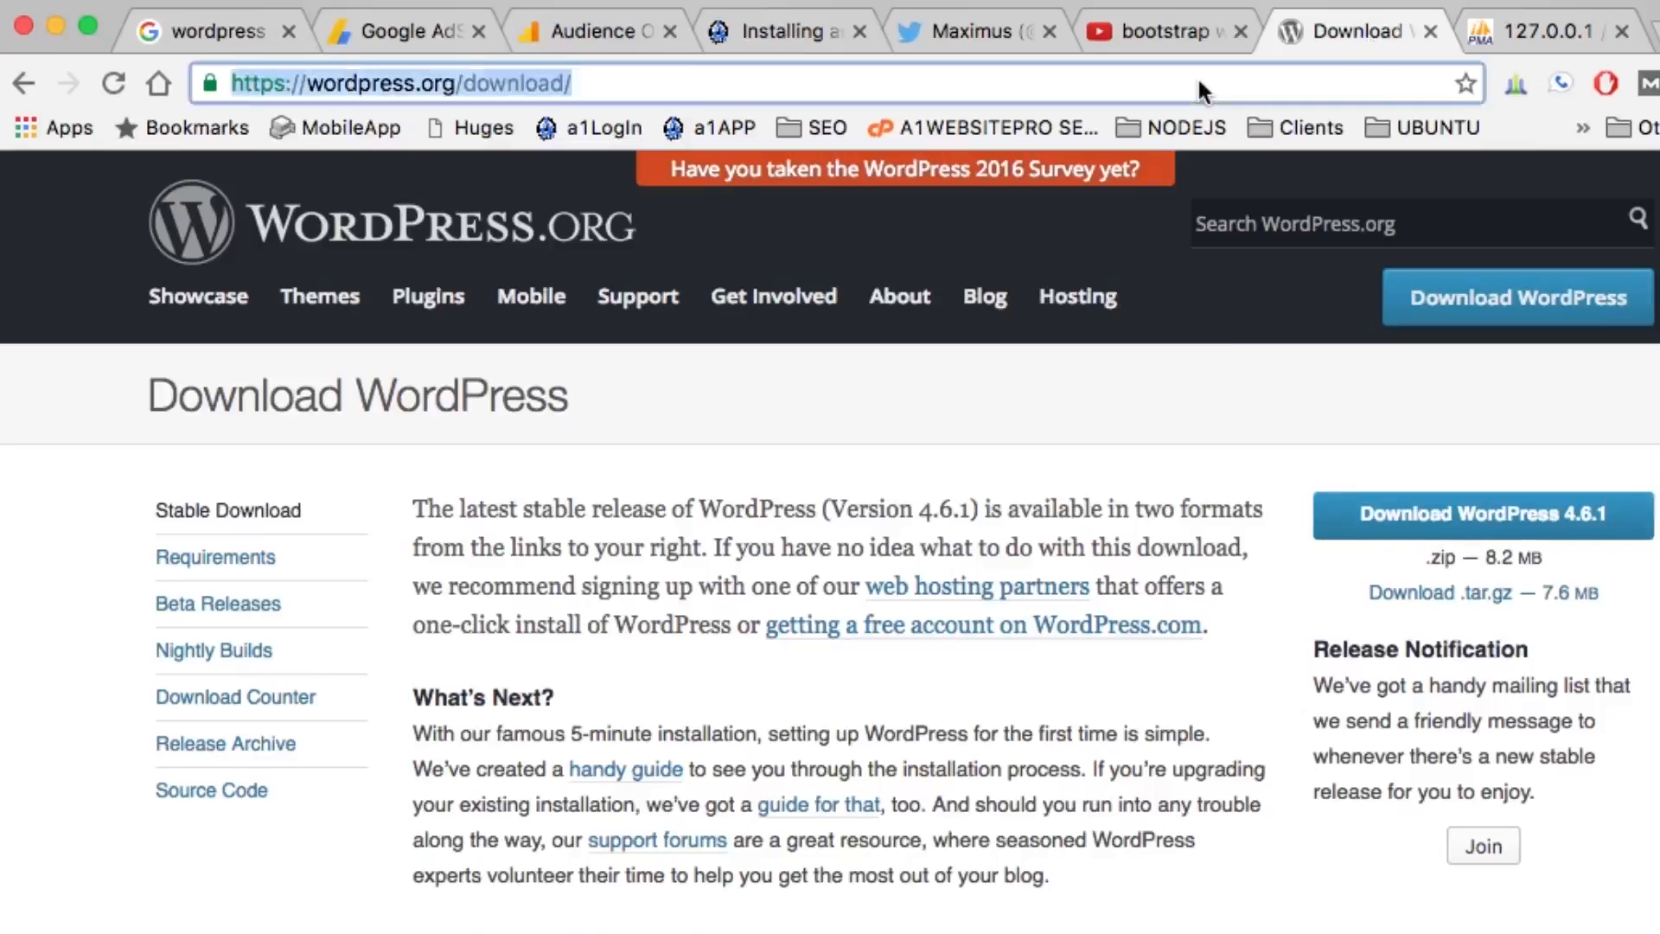
{"action": "type", "text": "127.0.0.1/because/"}
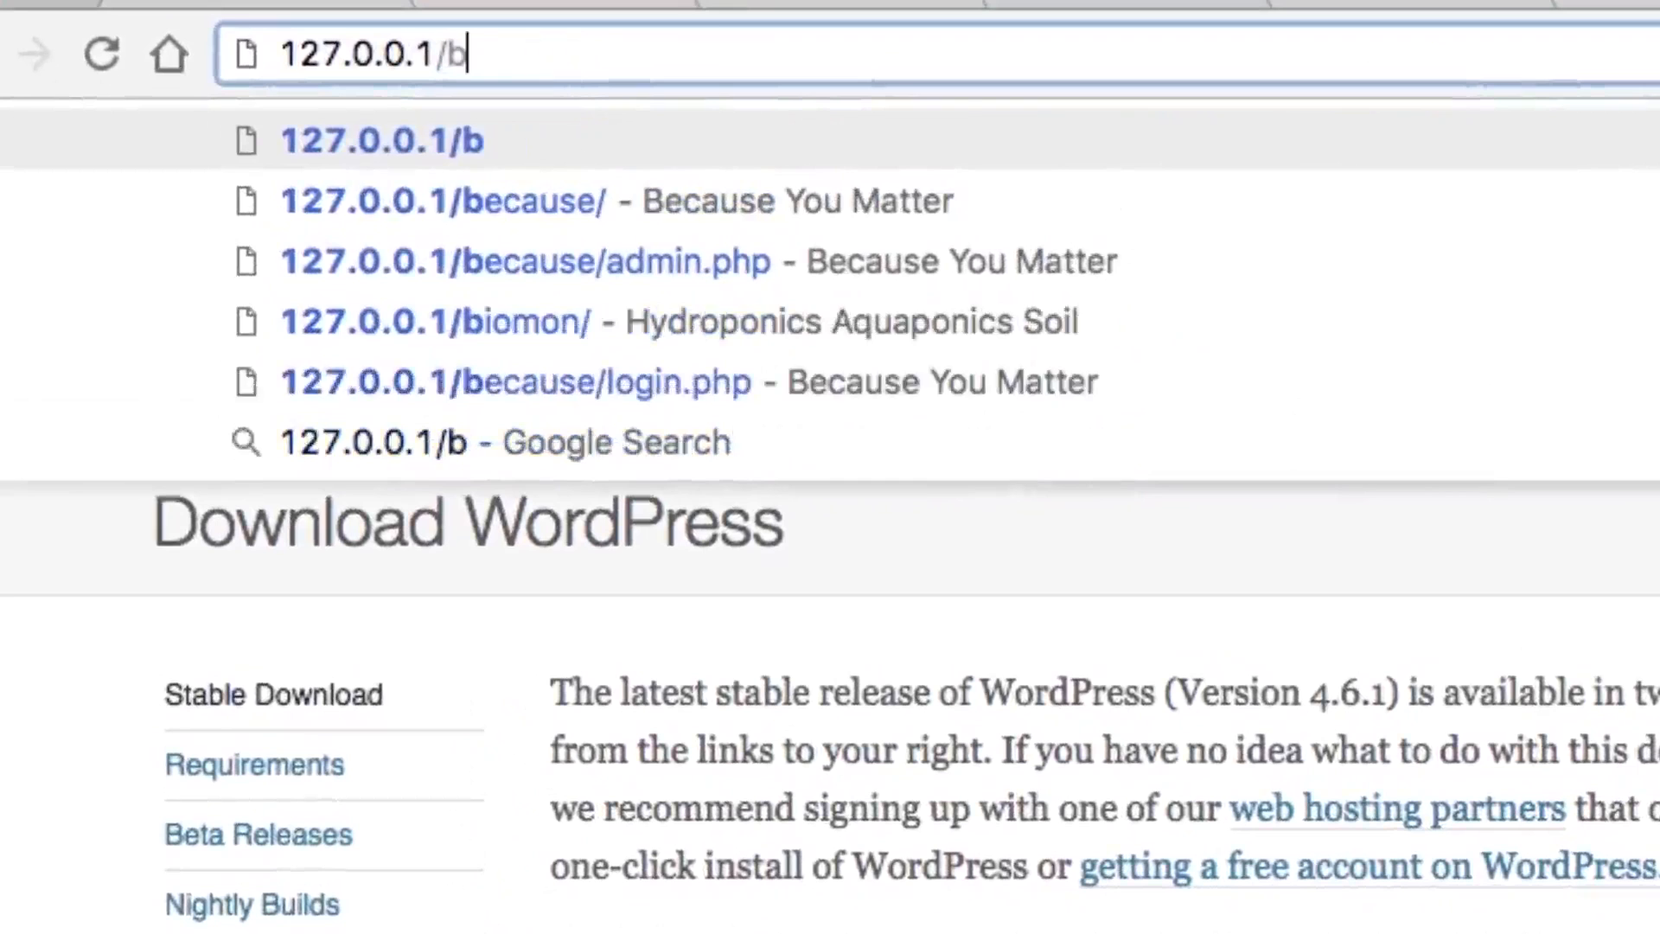
{"action": "type", "text": "oost"}
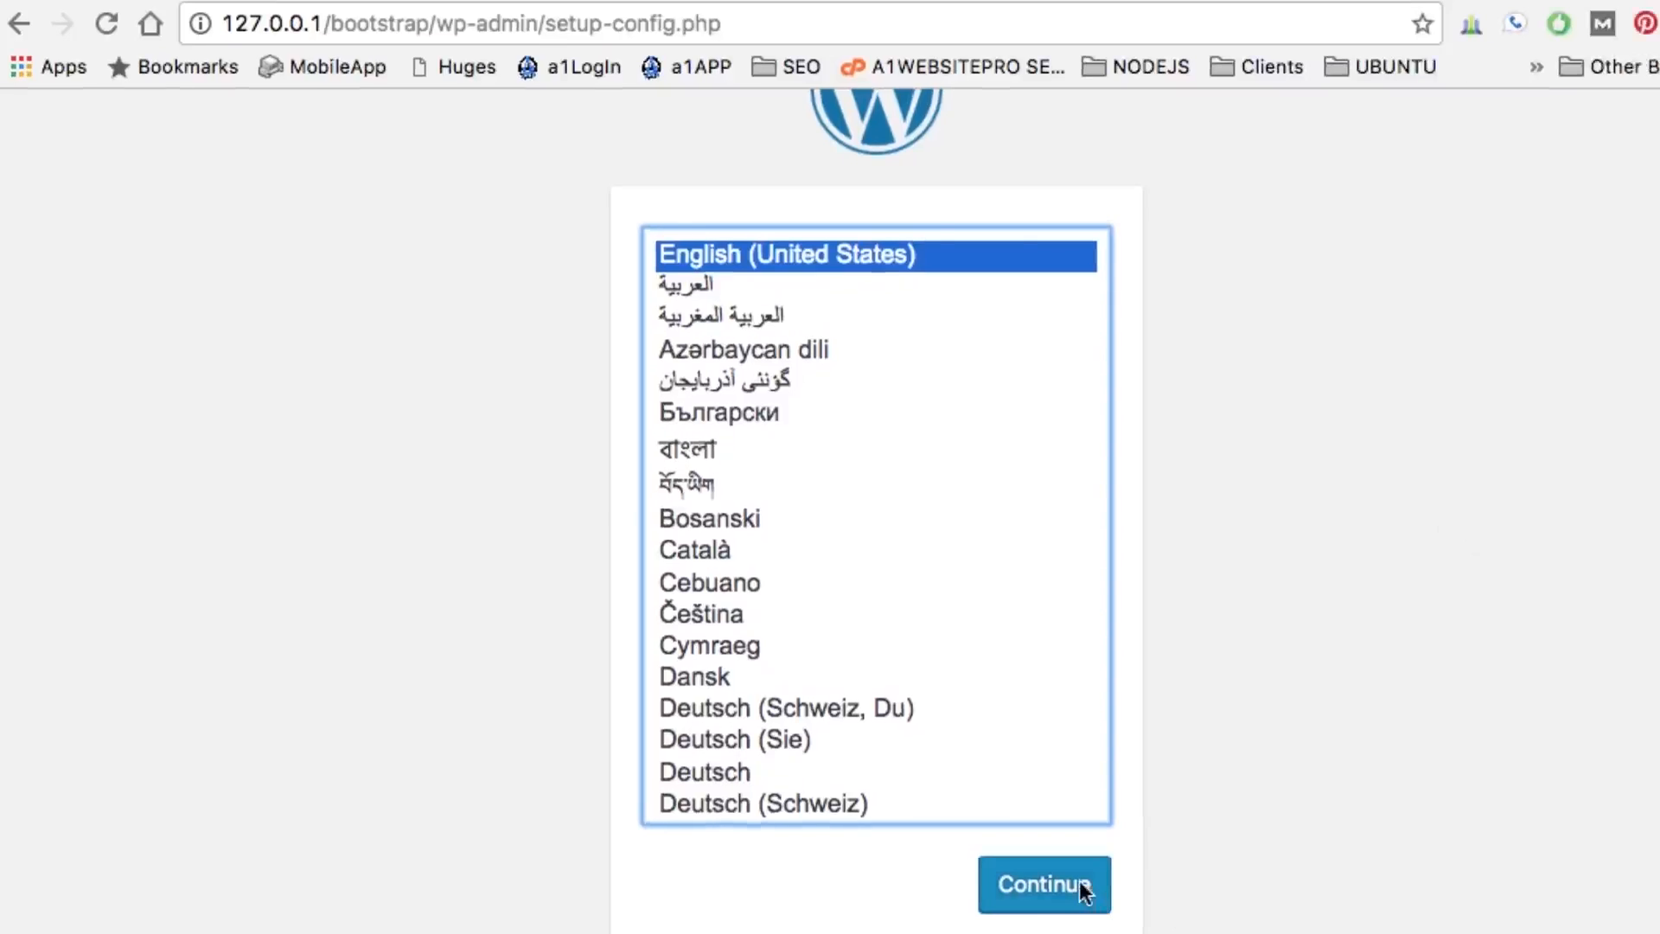
{"action": "left_click", "coordinate": [1043, 883]}
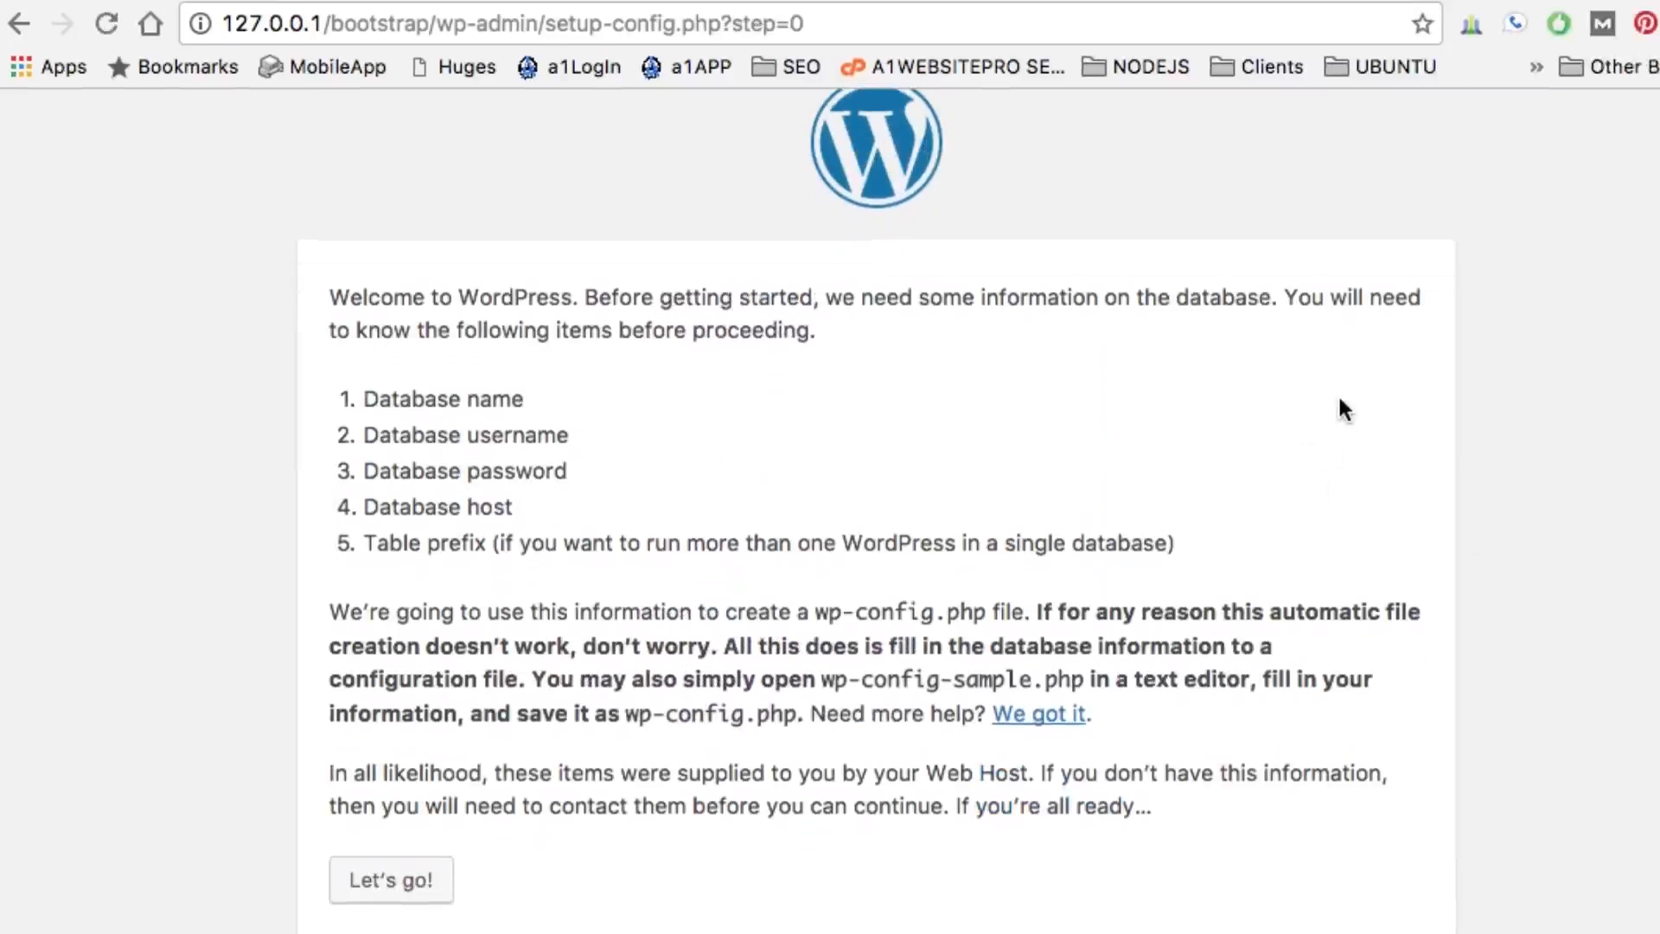
{"action": "left_click", "coordinate": [390, 879]}
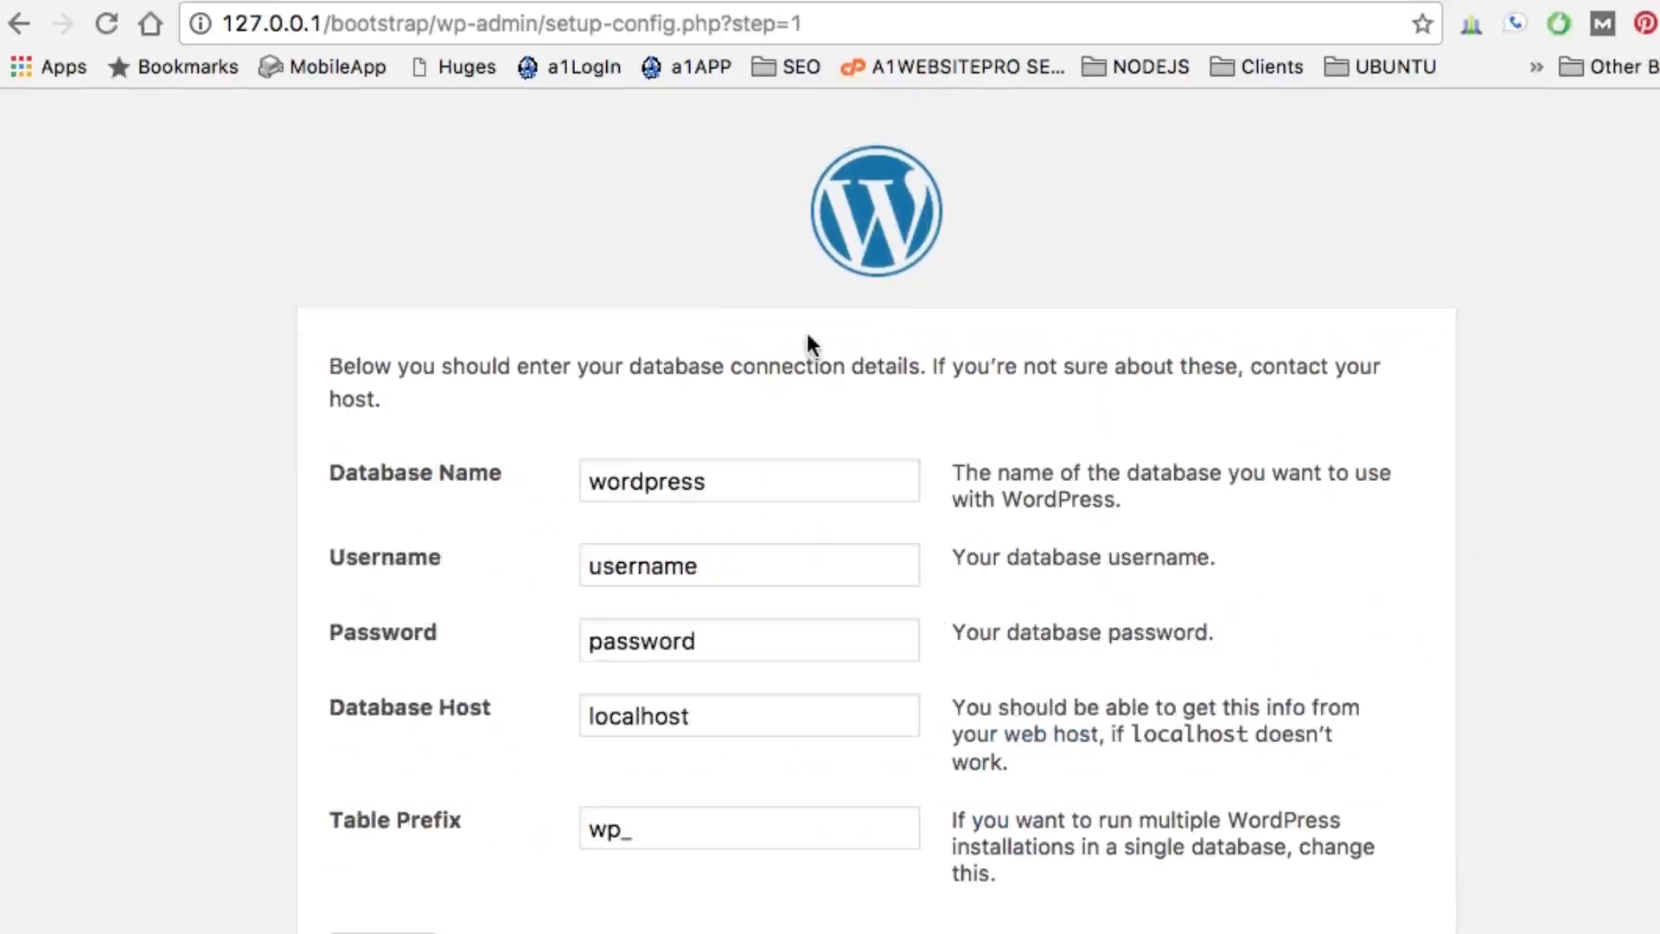
Step: Submit database bootstrap, user root, blank password and table prefix wpbt_
{"action": "left_click", "coordinate": [747, 481]}
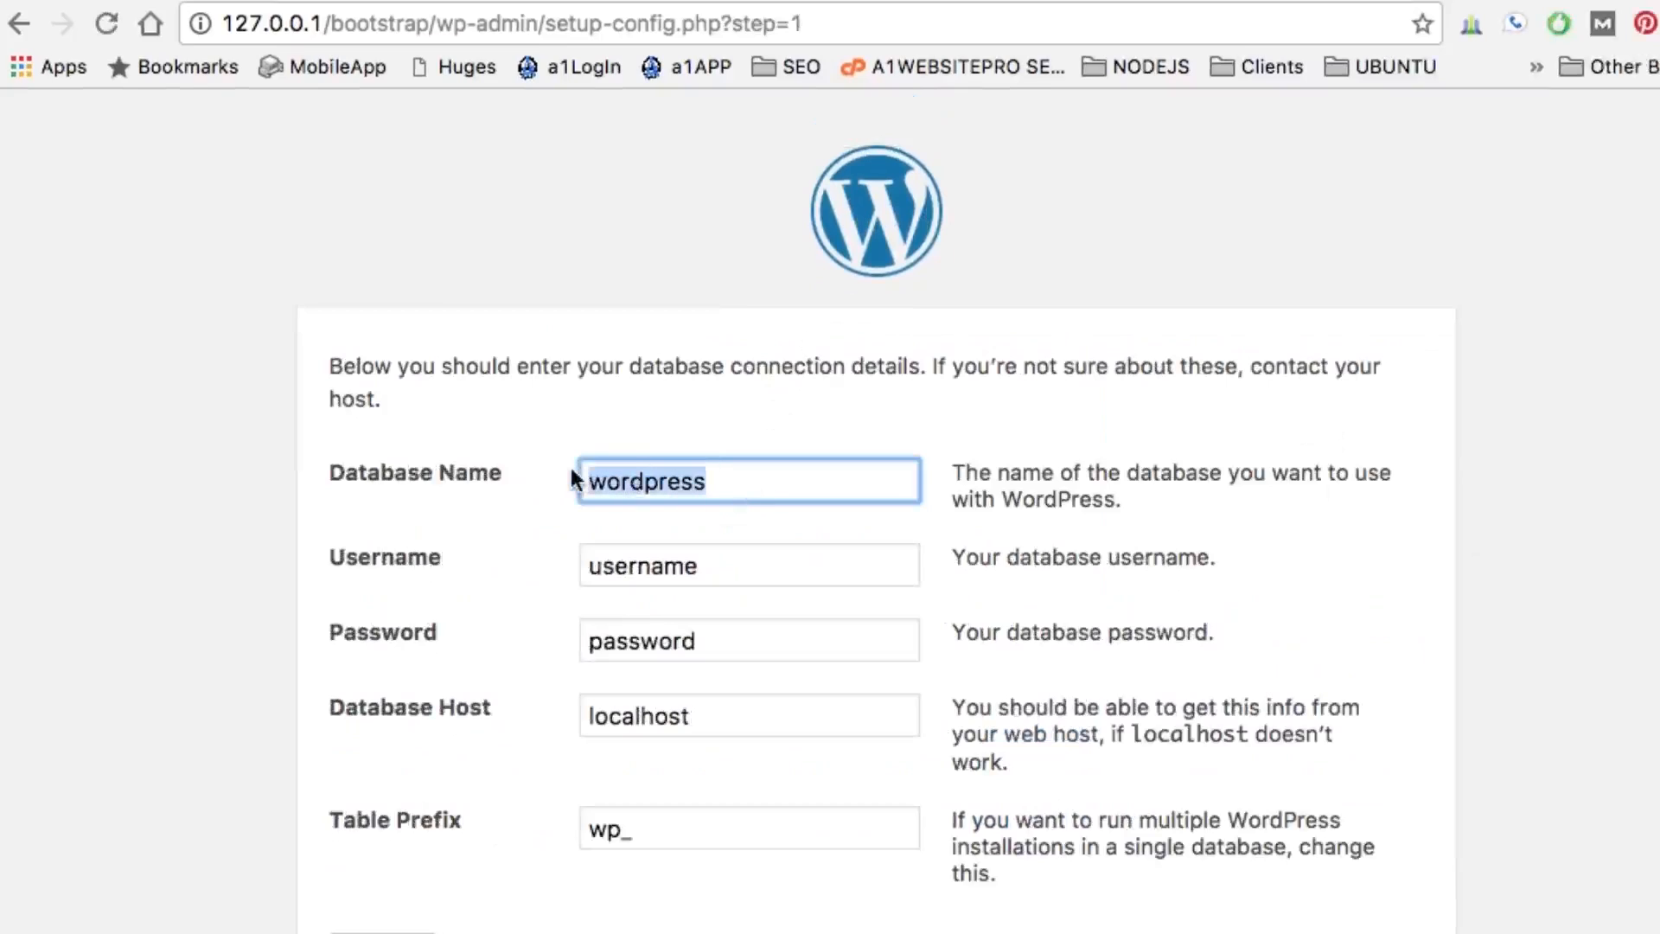
{"action": "type", "text": "bootstrap"}
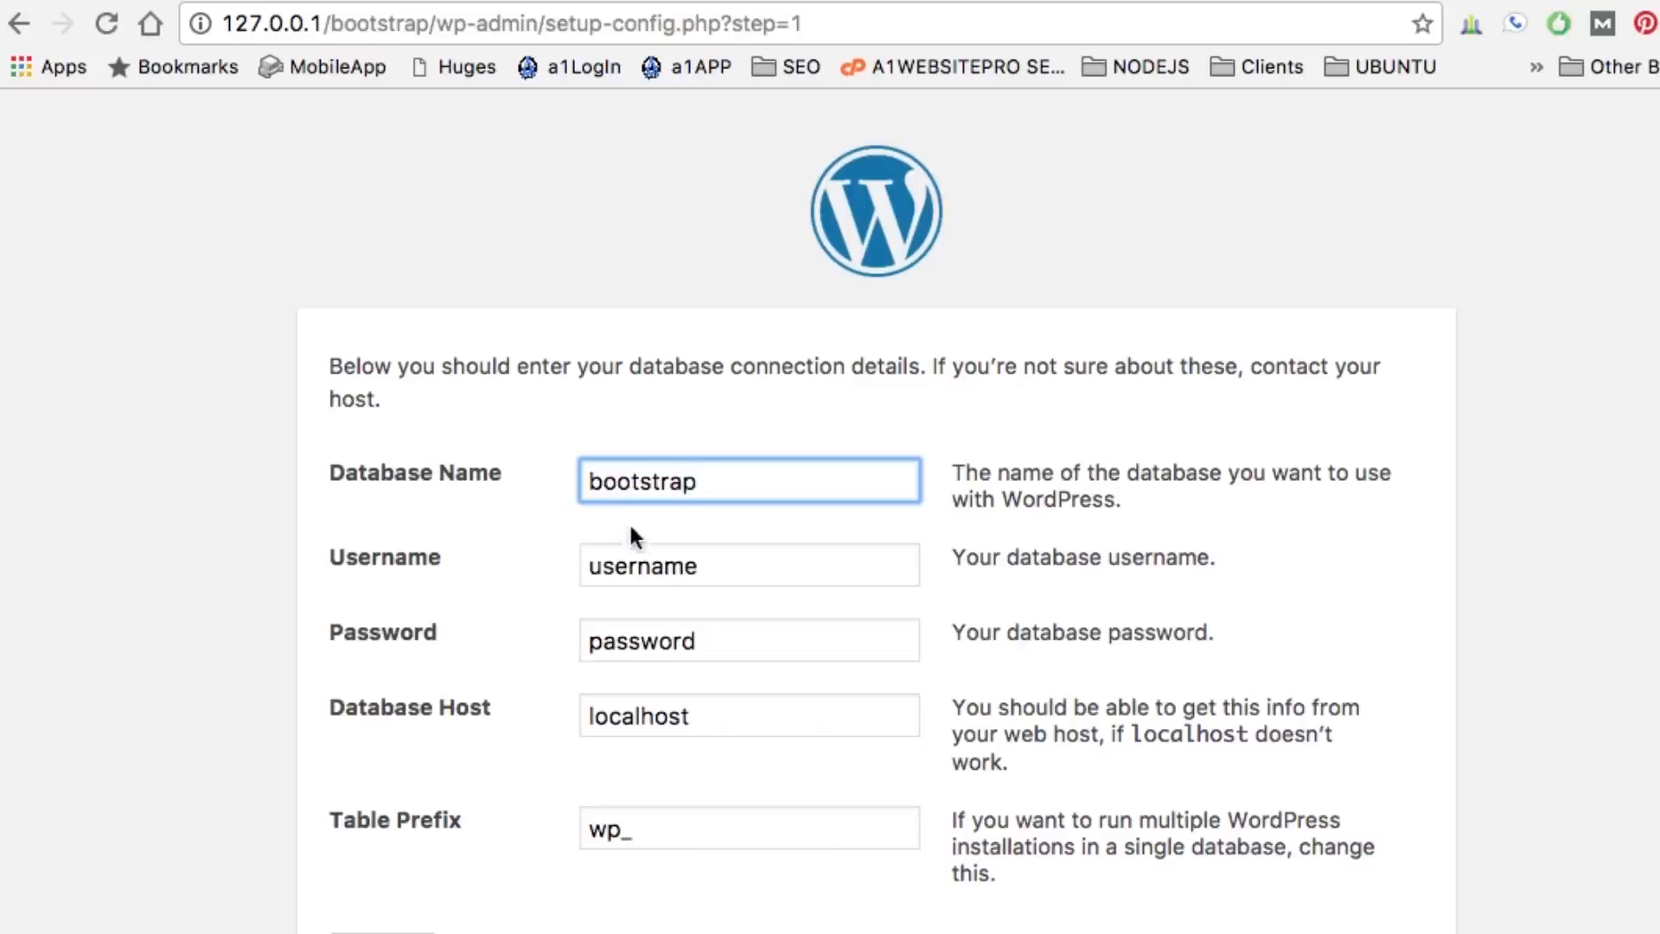
{"action": "type", "text": "root"}
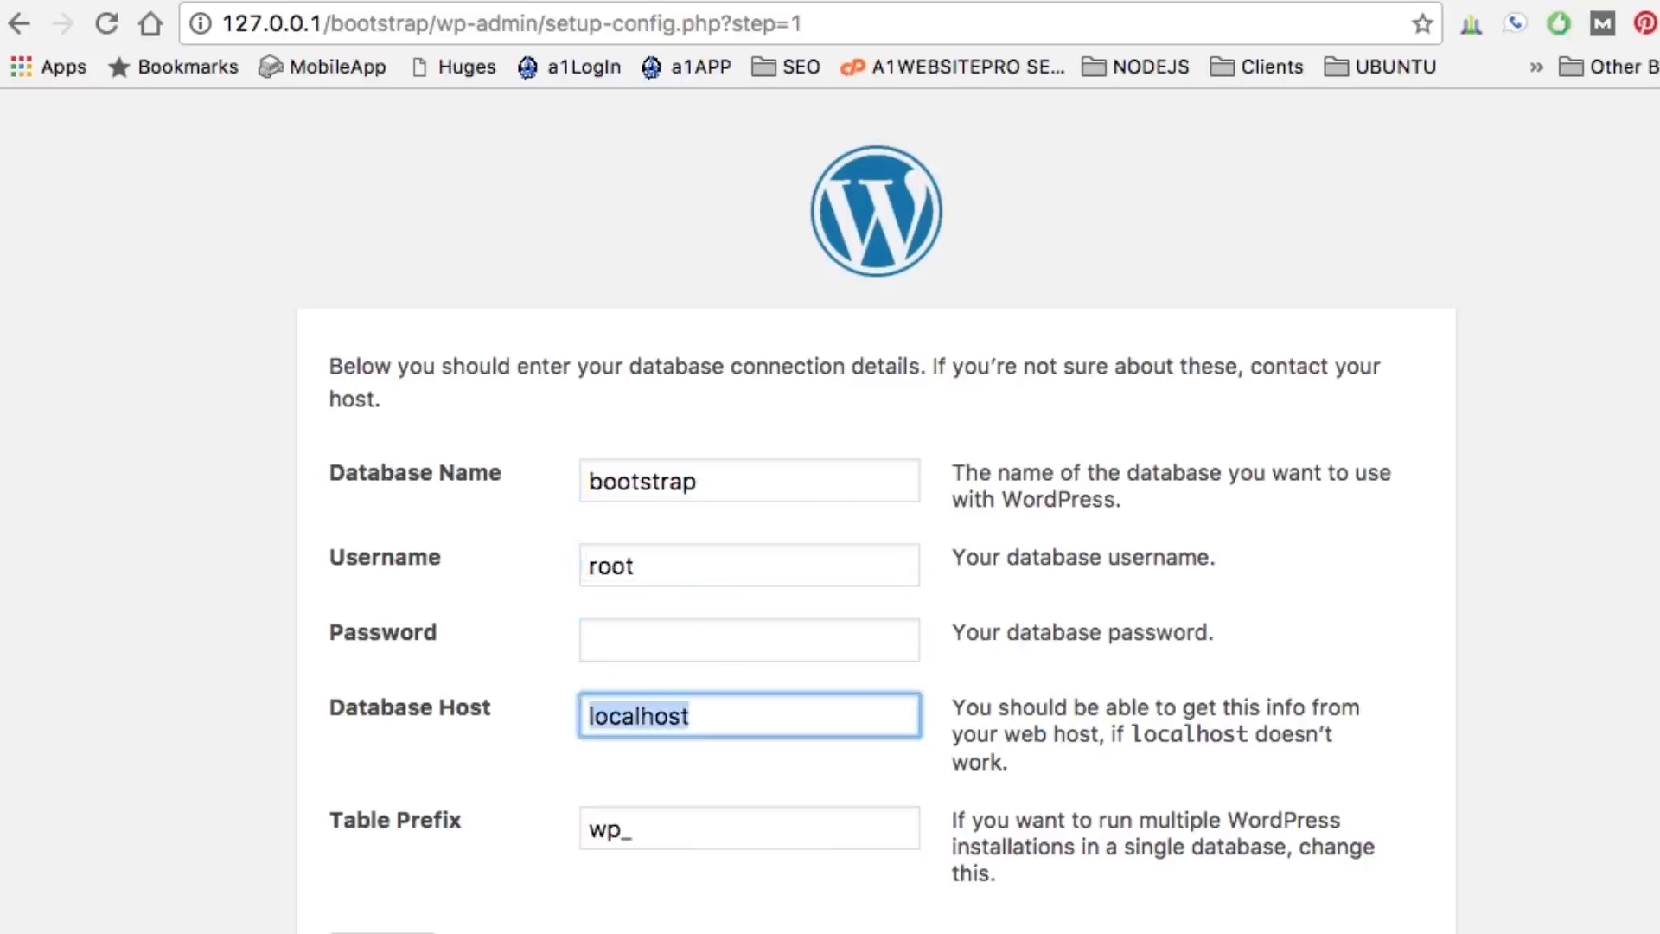
{"action": "left_click", "coordinate": [747, 826]}
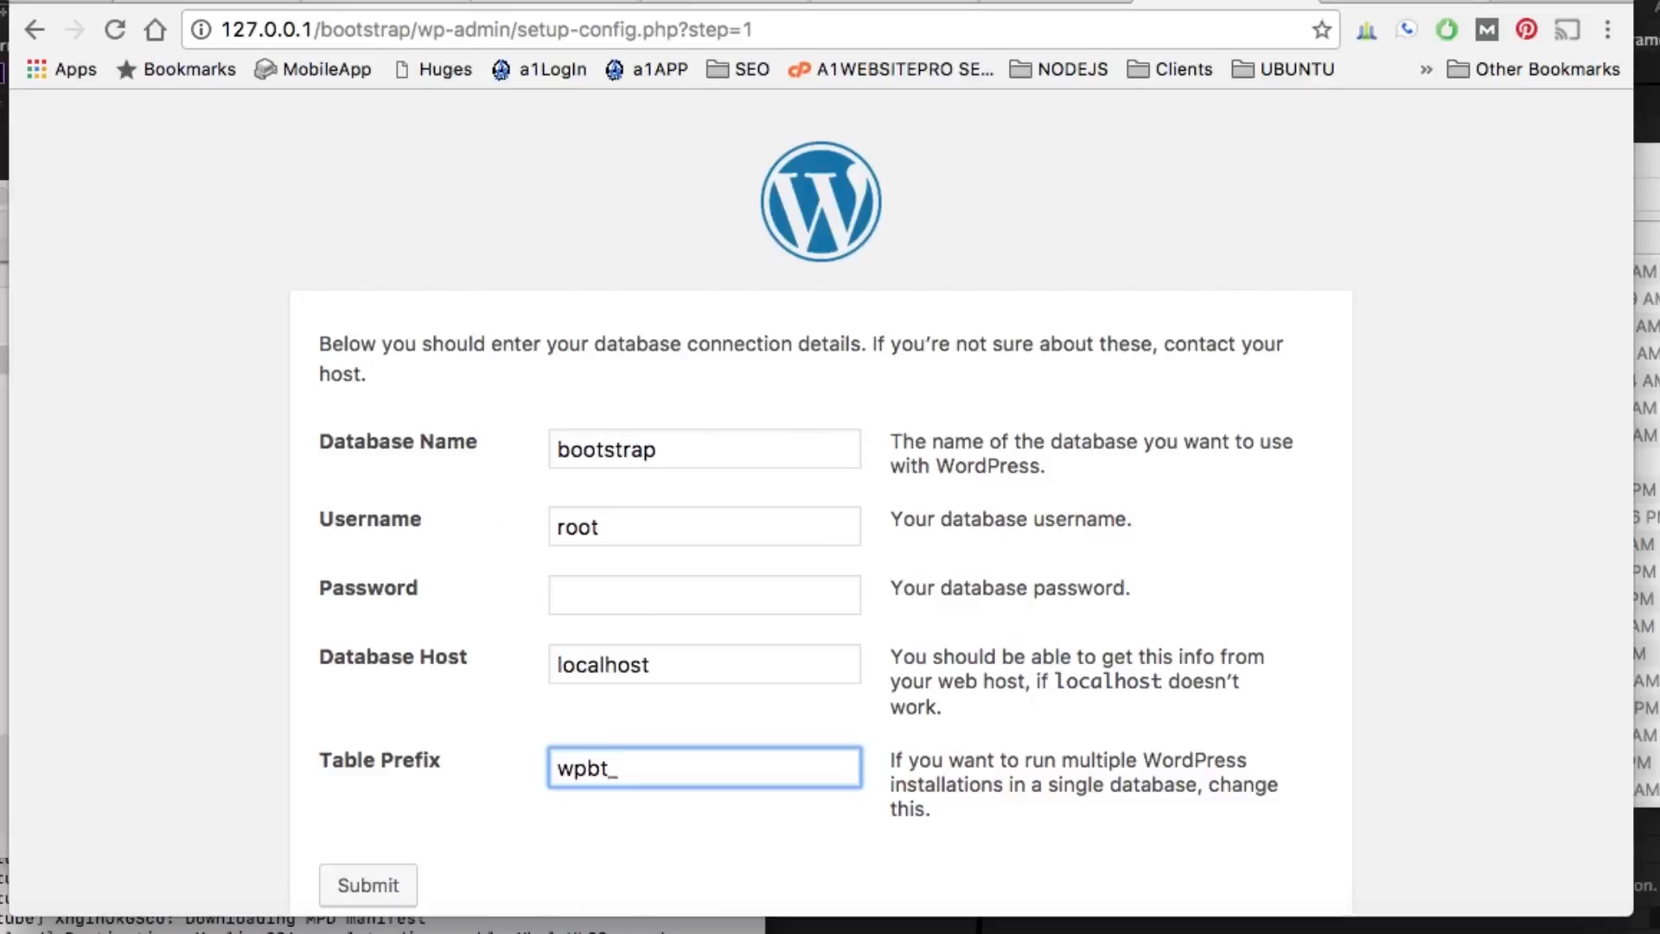
{"action": "left_click", "coordinate": [367, 886]}
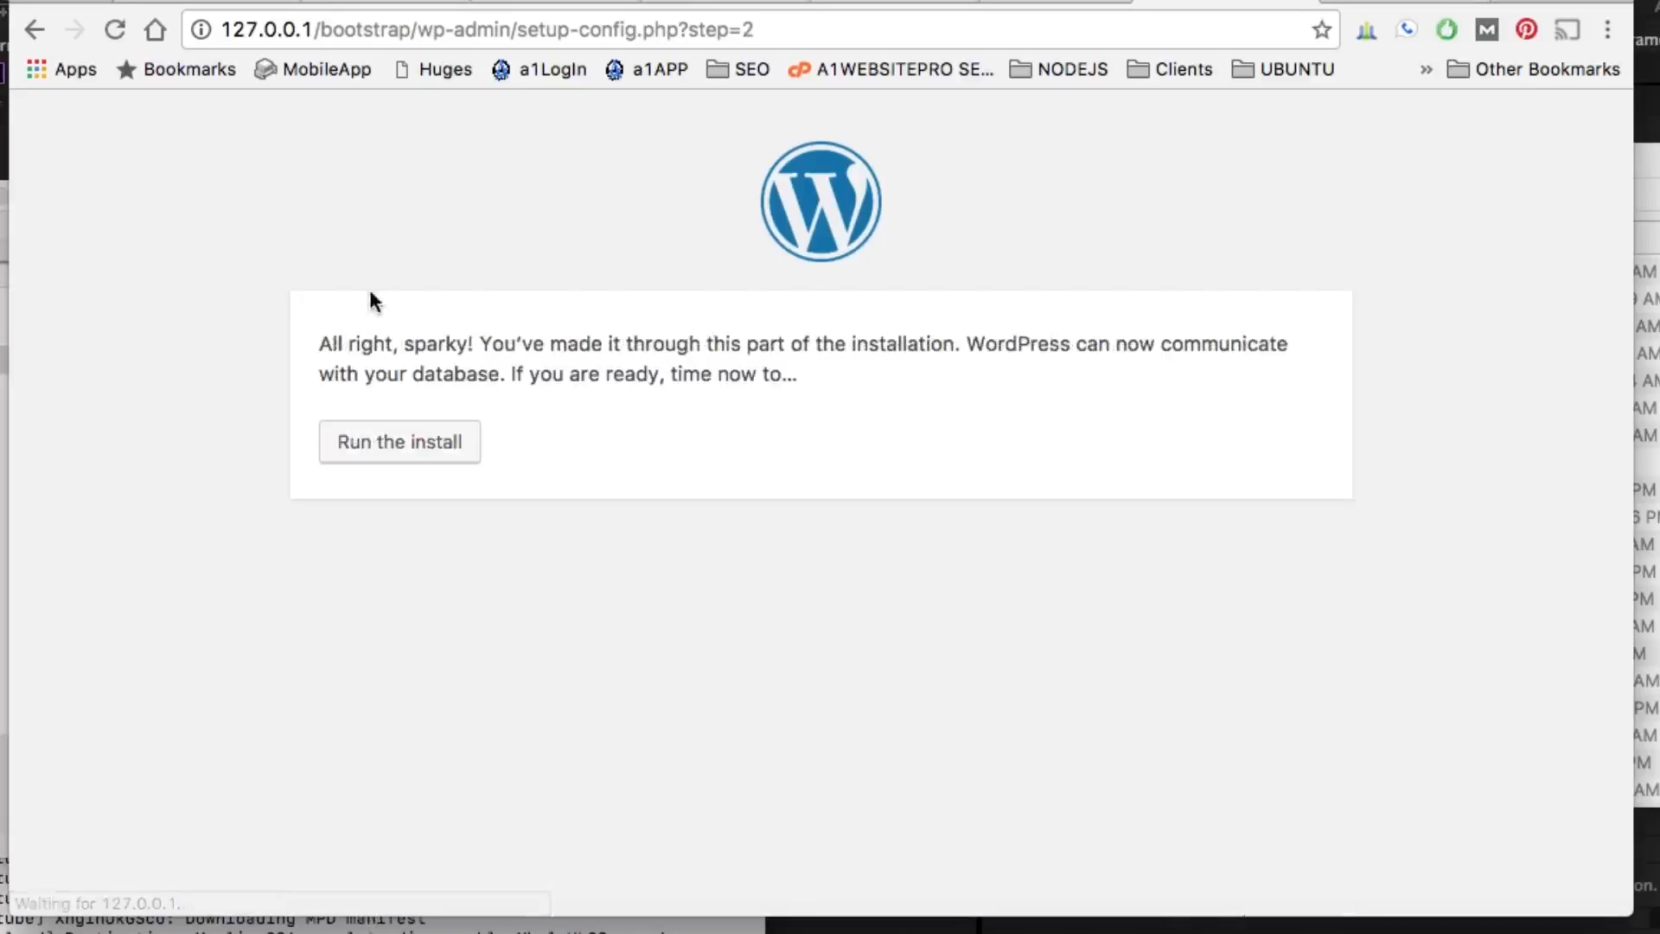
Step: Run the install and title the site 'Boostrap with Wordpress'
{"action": "left_click", "coordinate": [400, 441]}
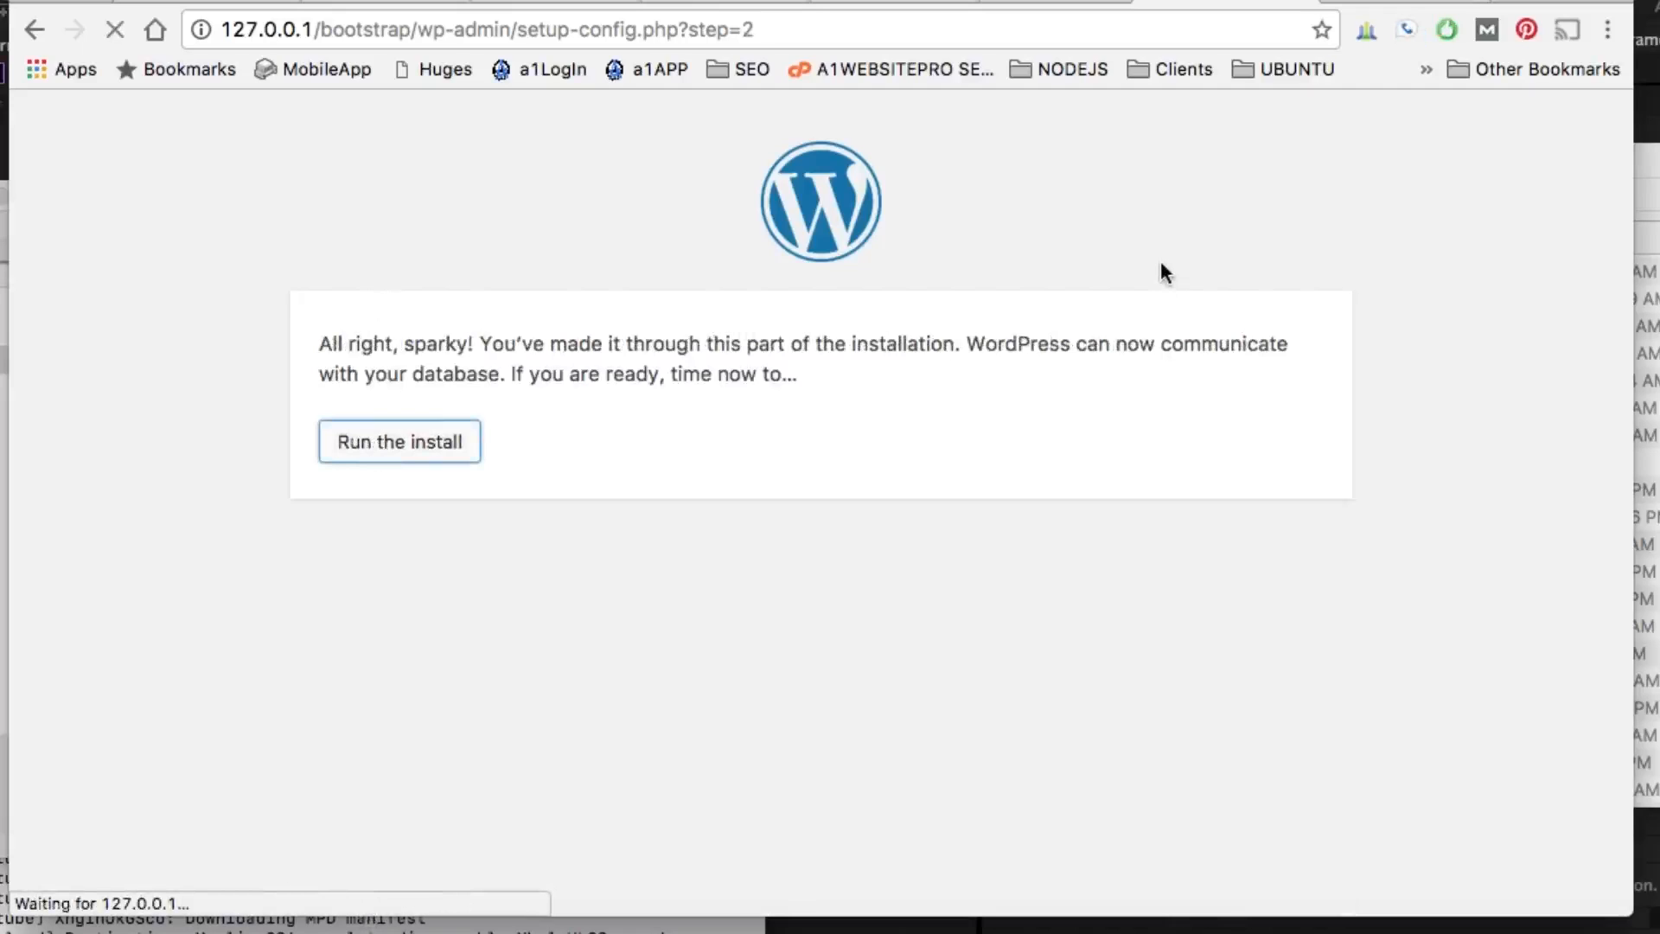
{"action": "left_click", "coordinate": [399, 441]}
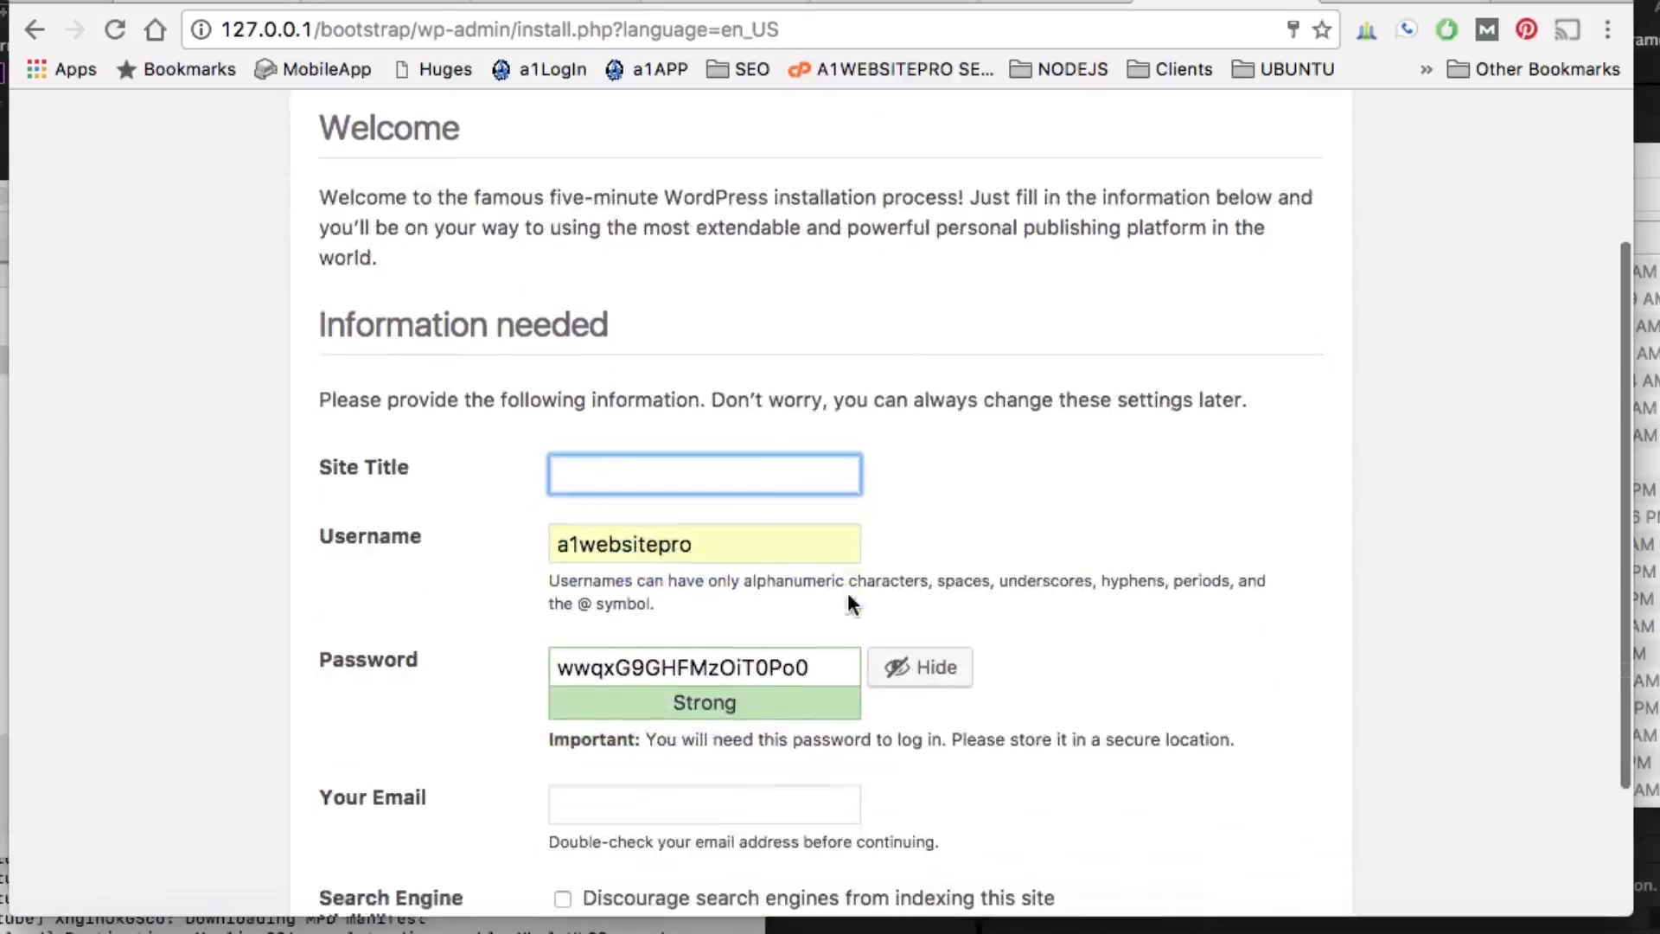
{"action": "type", "text": "B"}
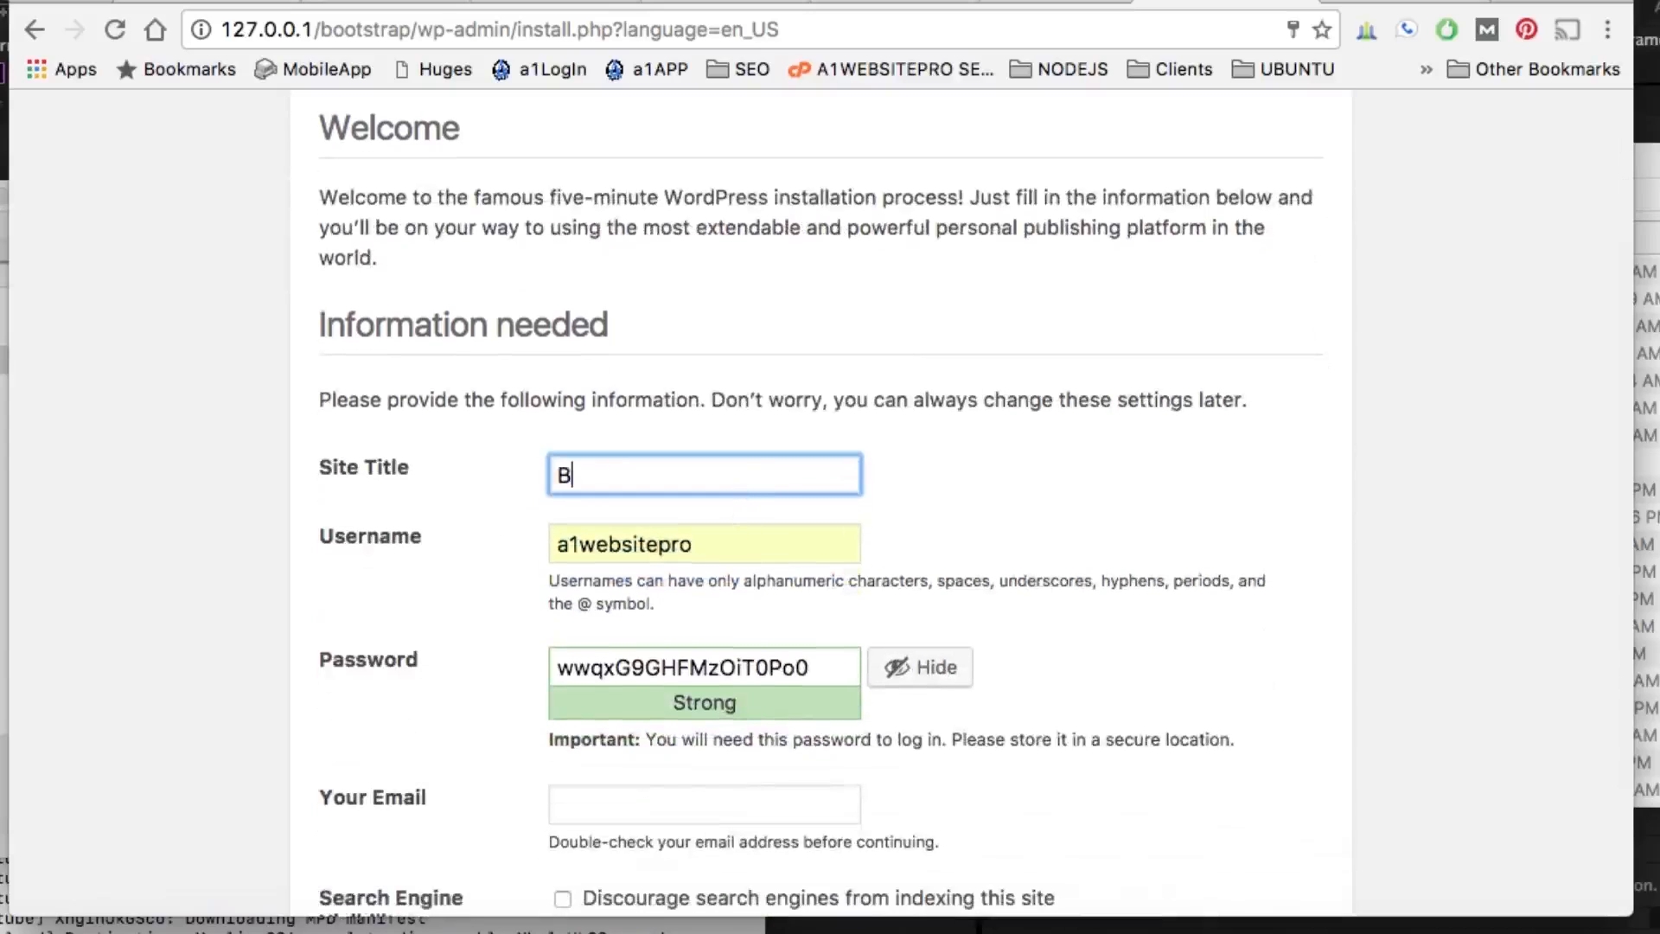
{"action": "type", "text": "oostr"}
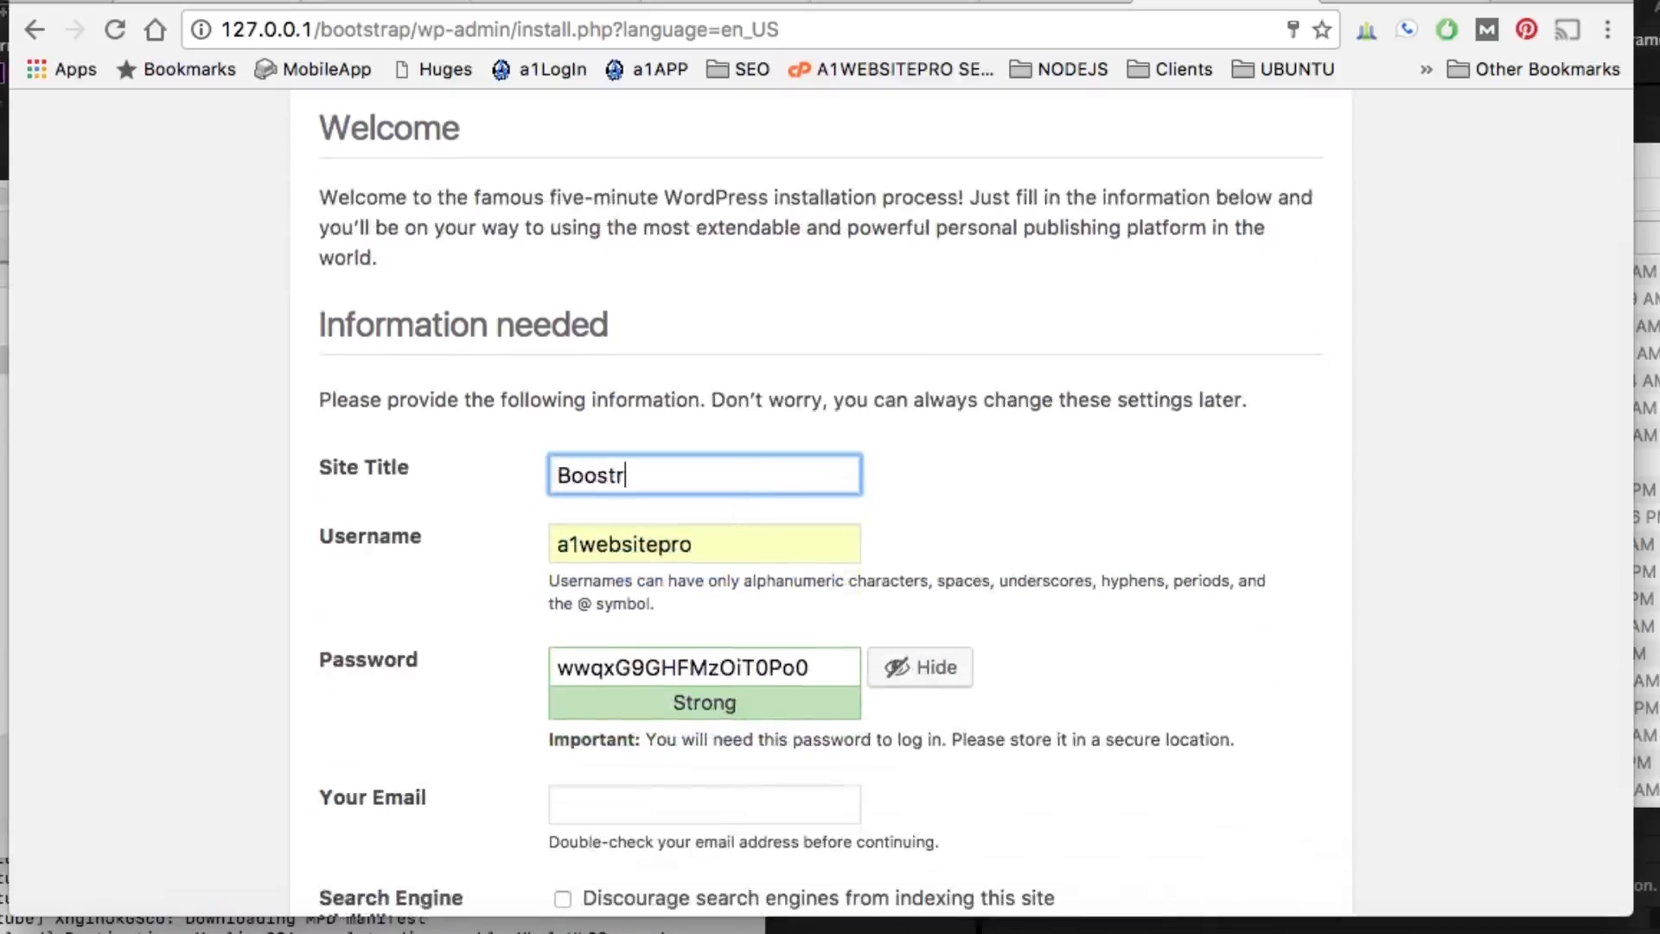
{"action": "type", "text": "ap with"}
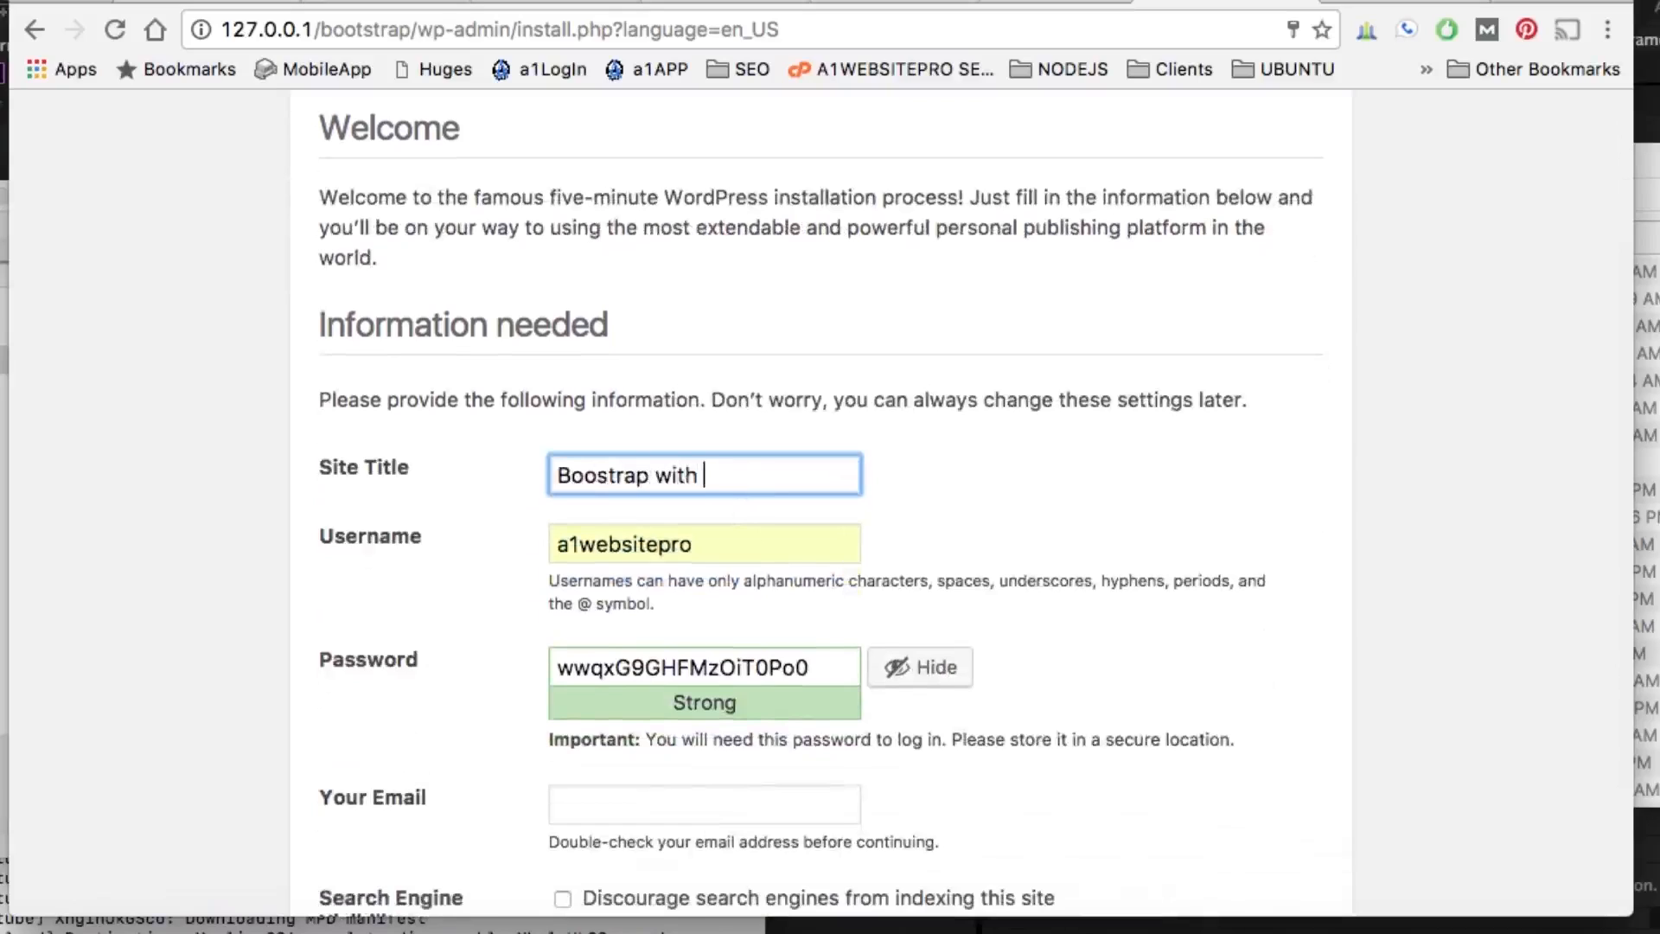
{"action": "type", "text": "Wordpress"}
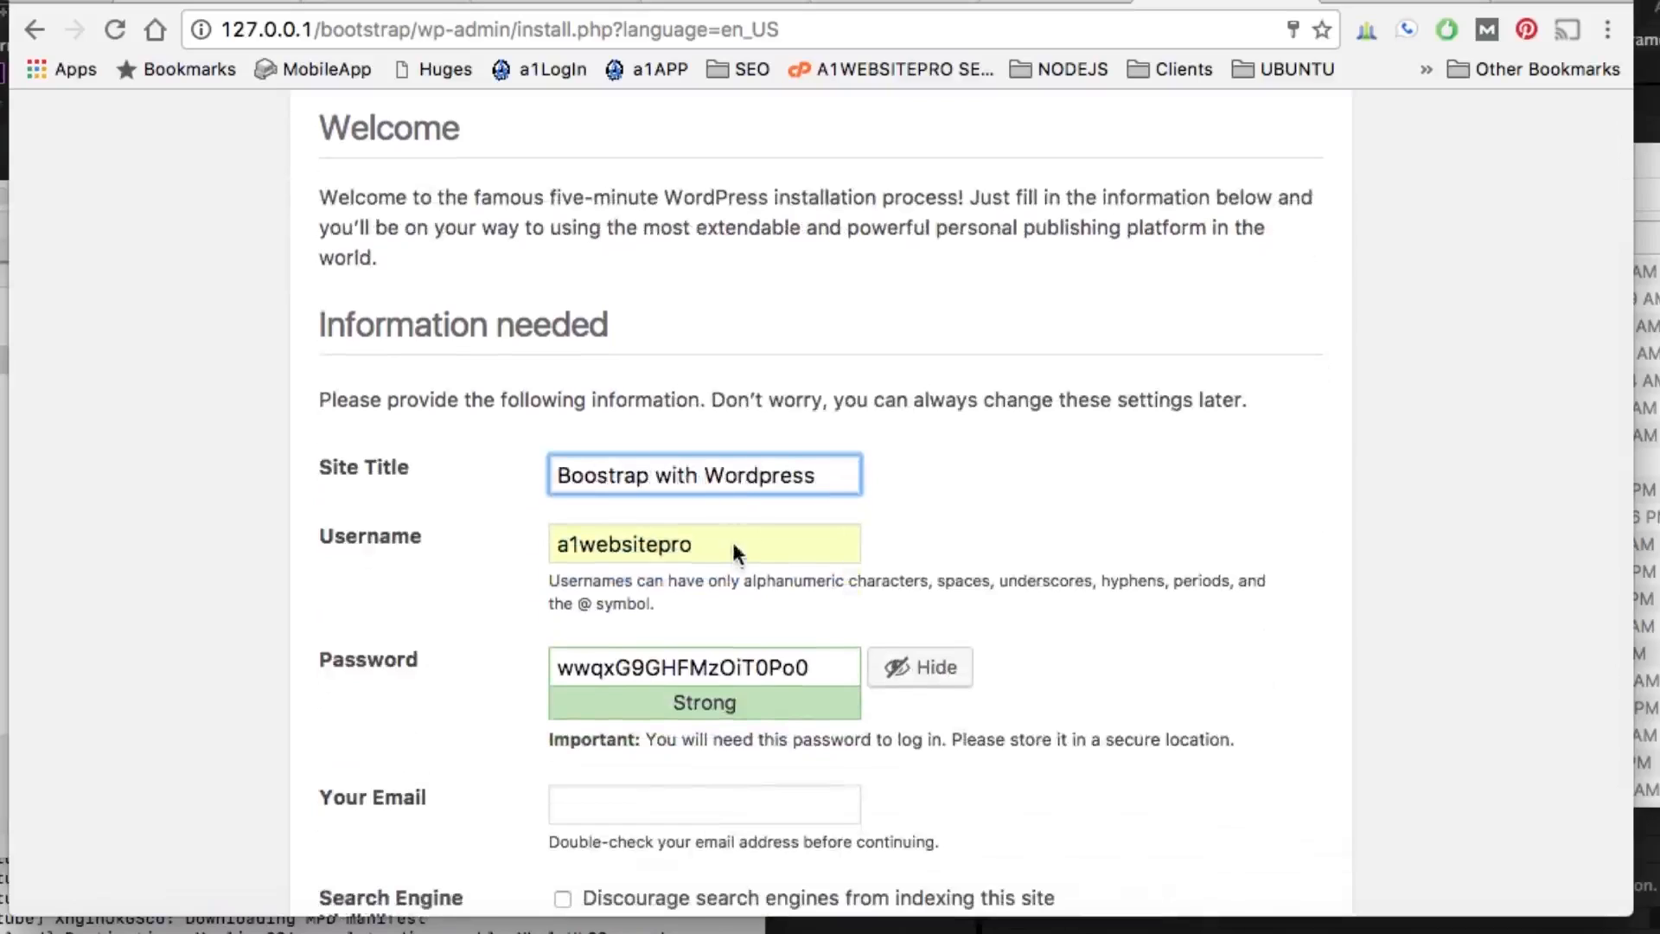
{"action": "type", "text": "maximus"}
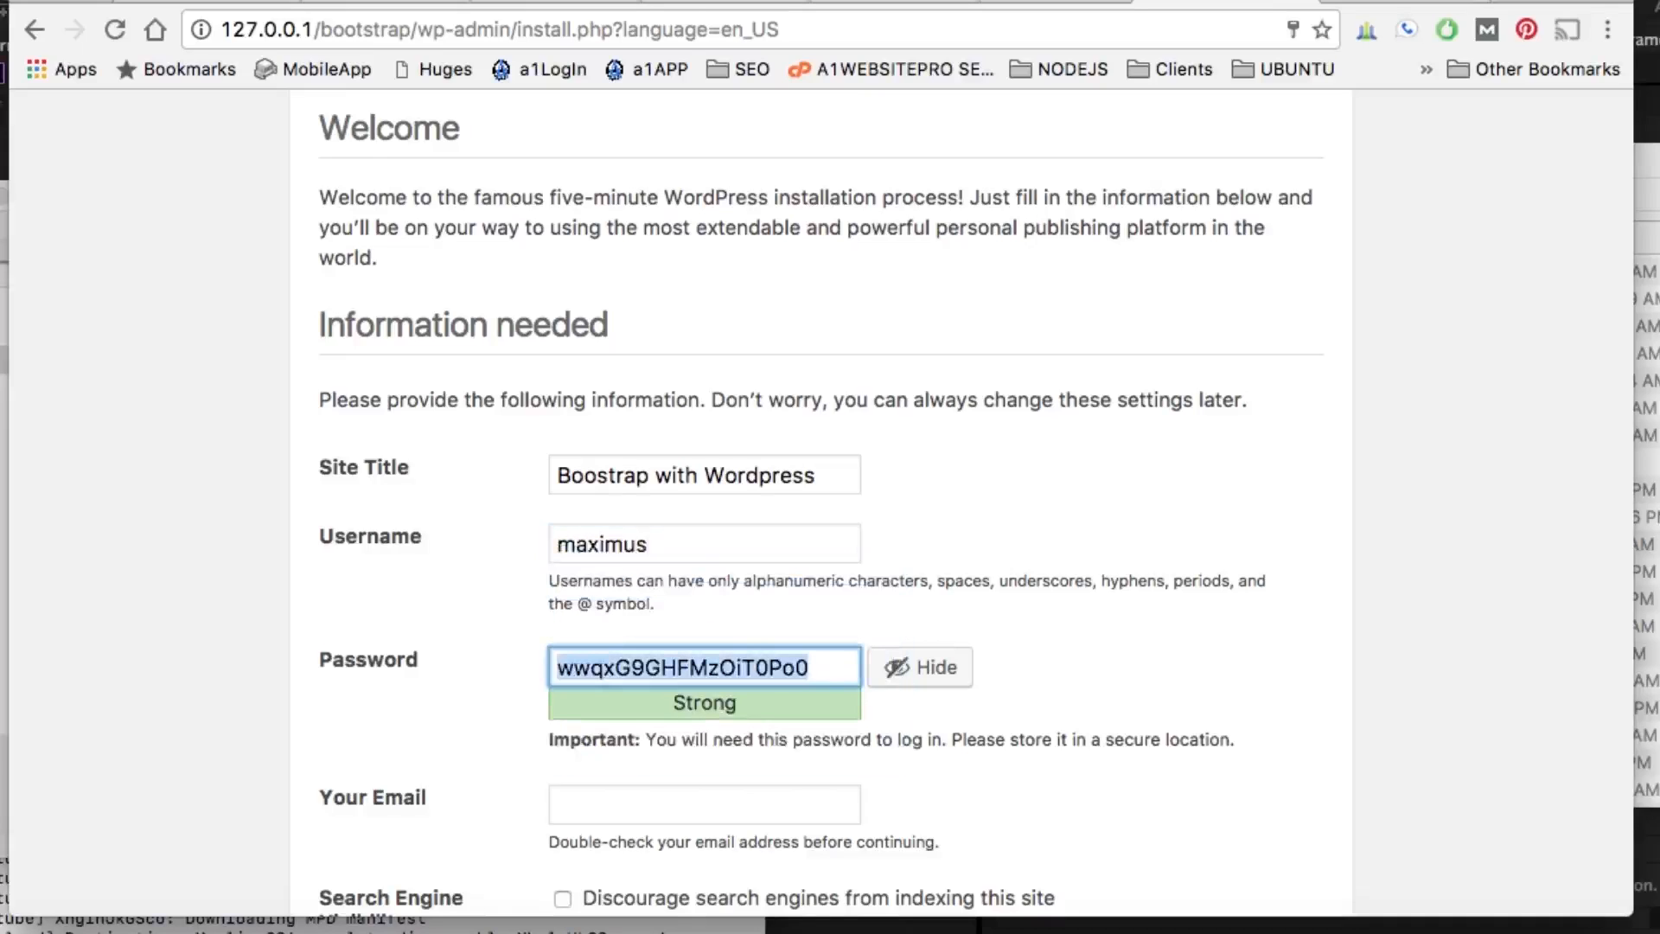
{"action": "type", "text": "password"}
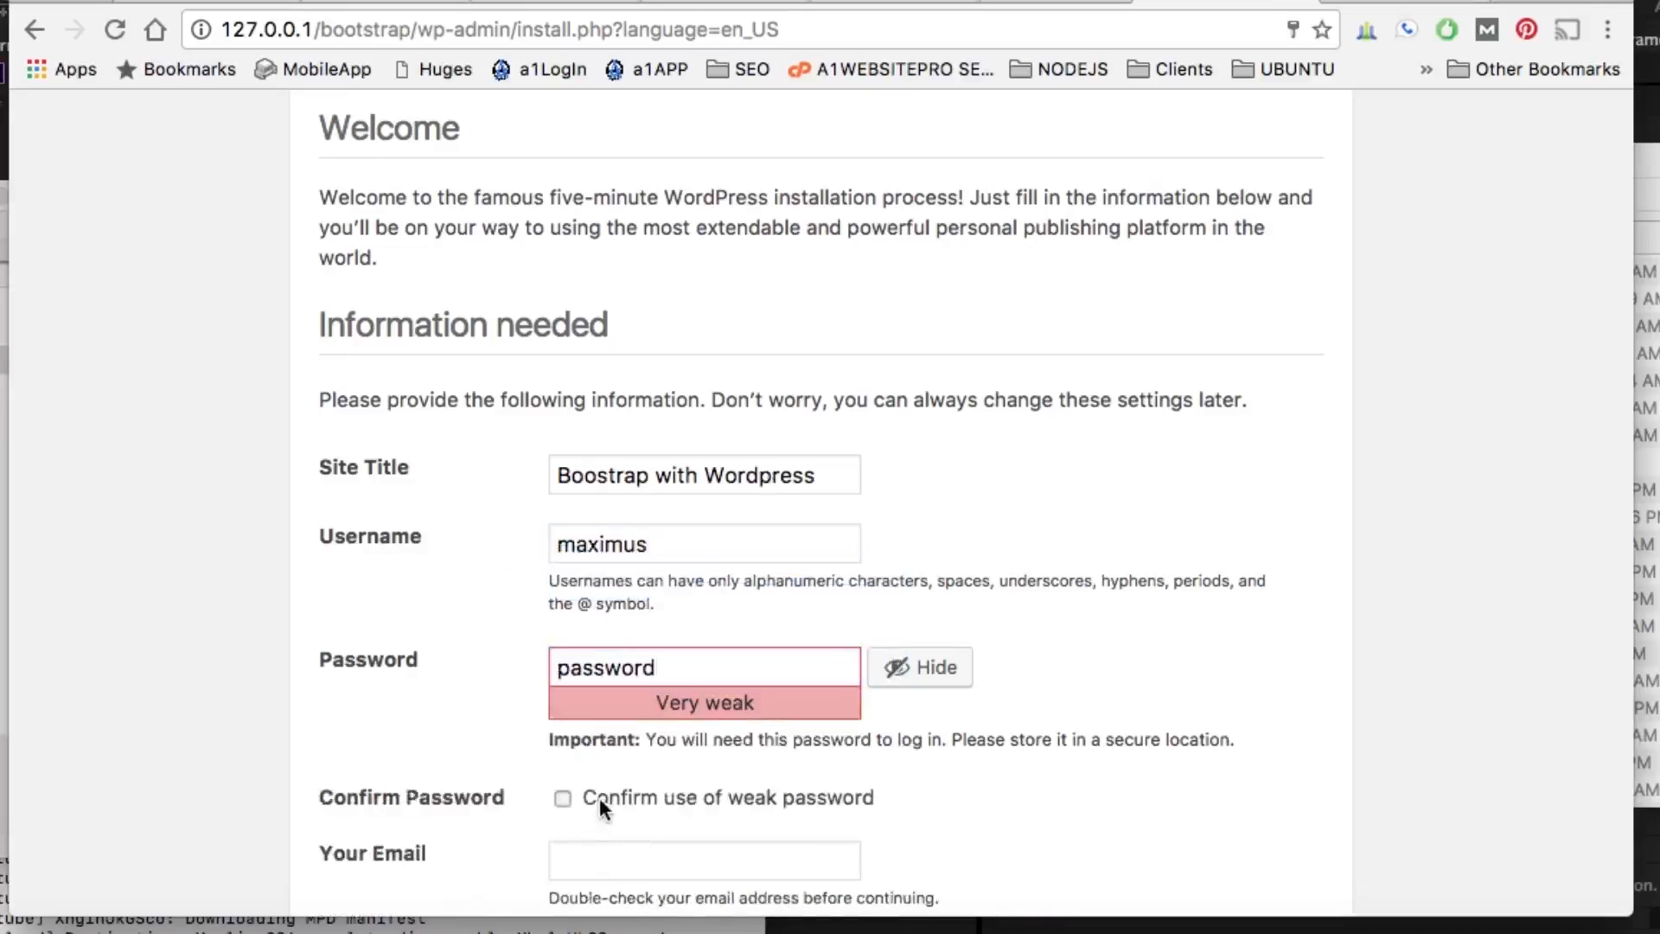
{"action": "left_click", "coordinate": [562, 797]}
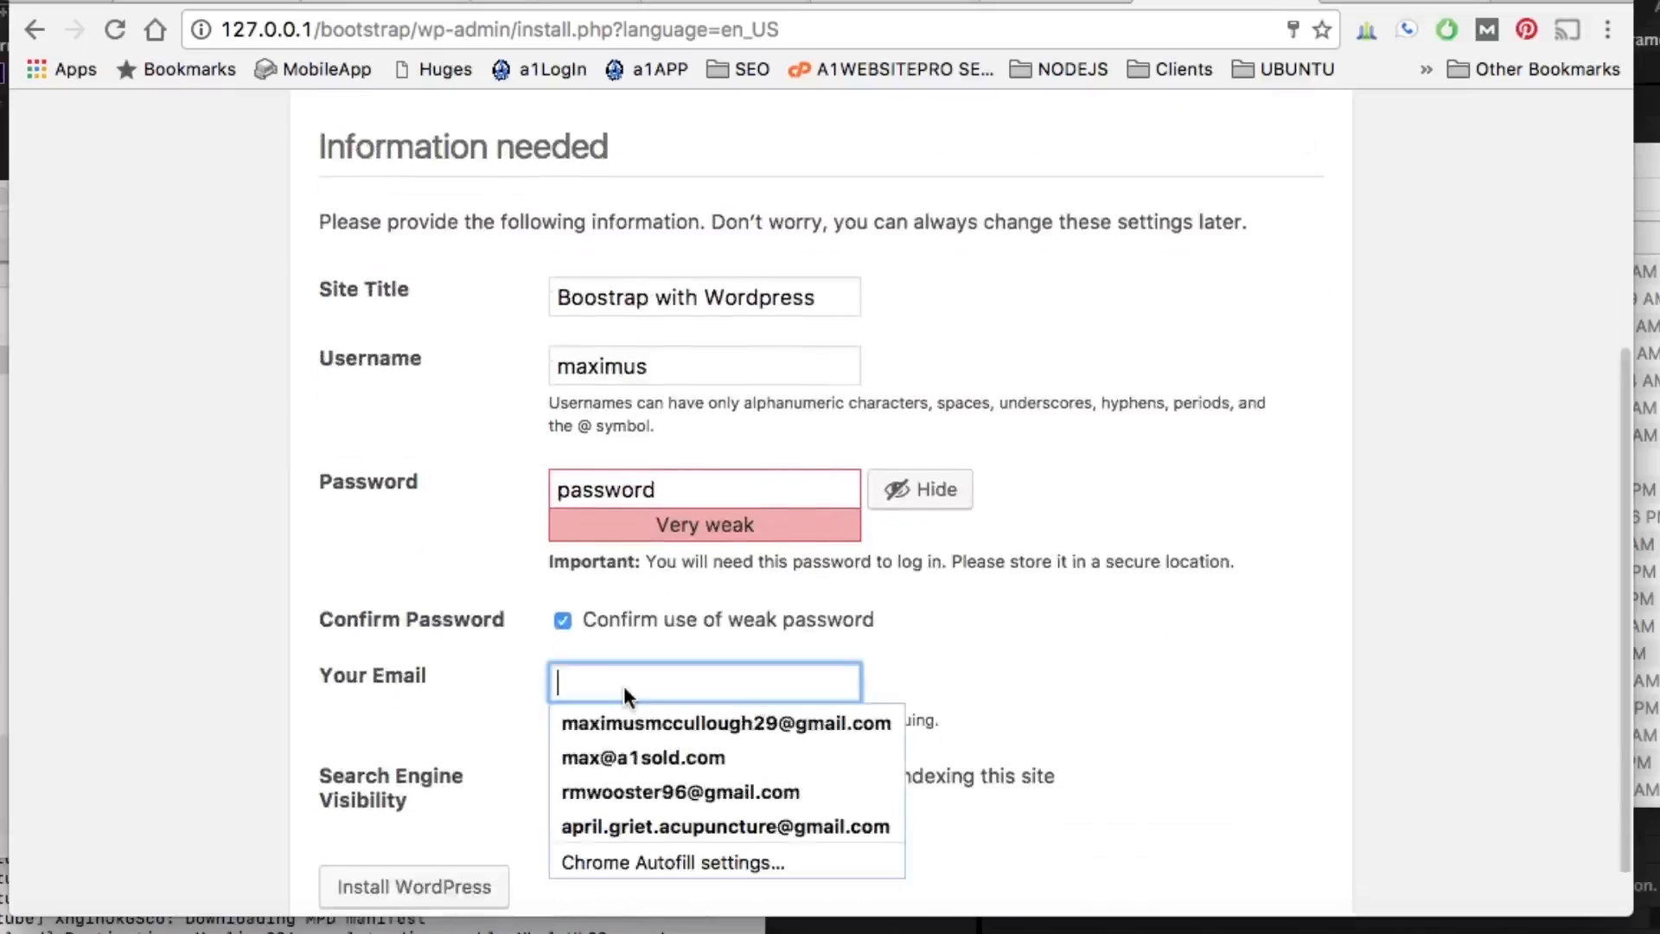
{"action": "left_click", "coordinate": [723, 723]}
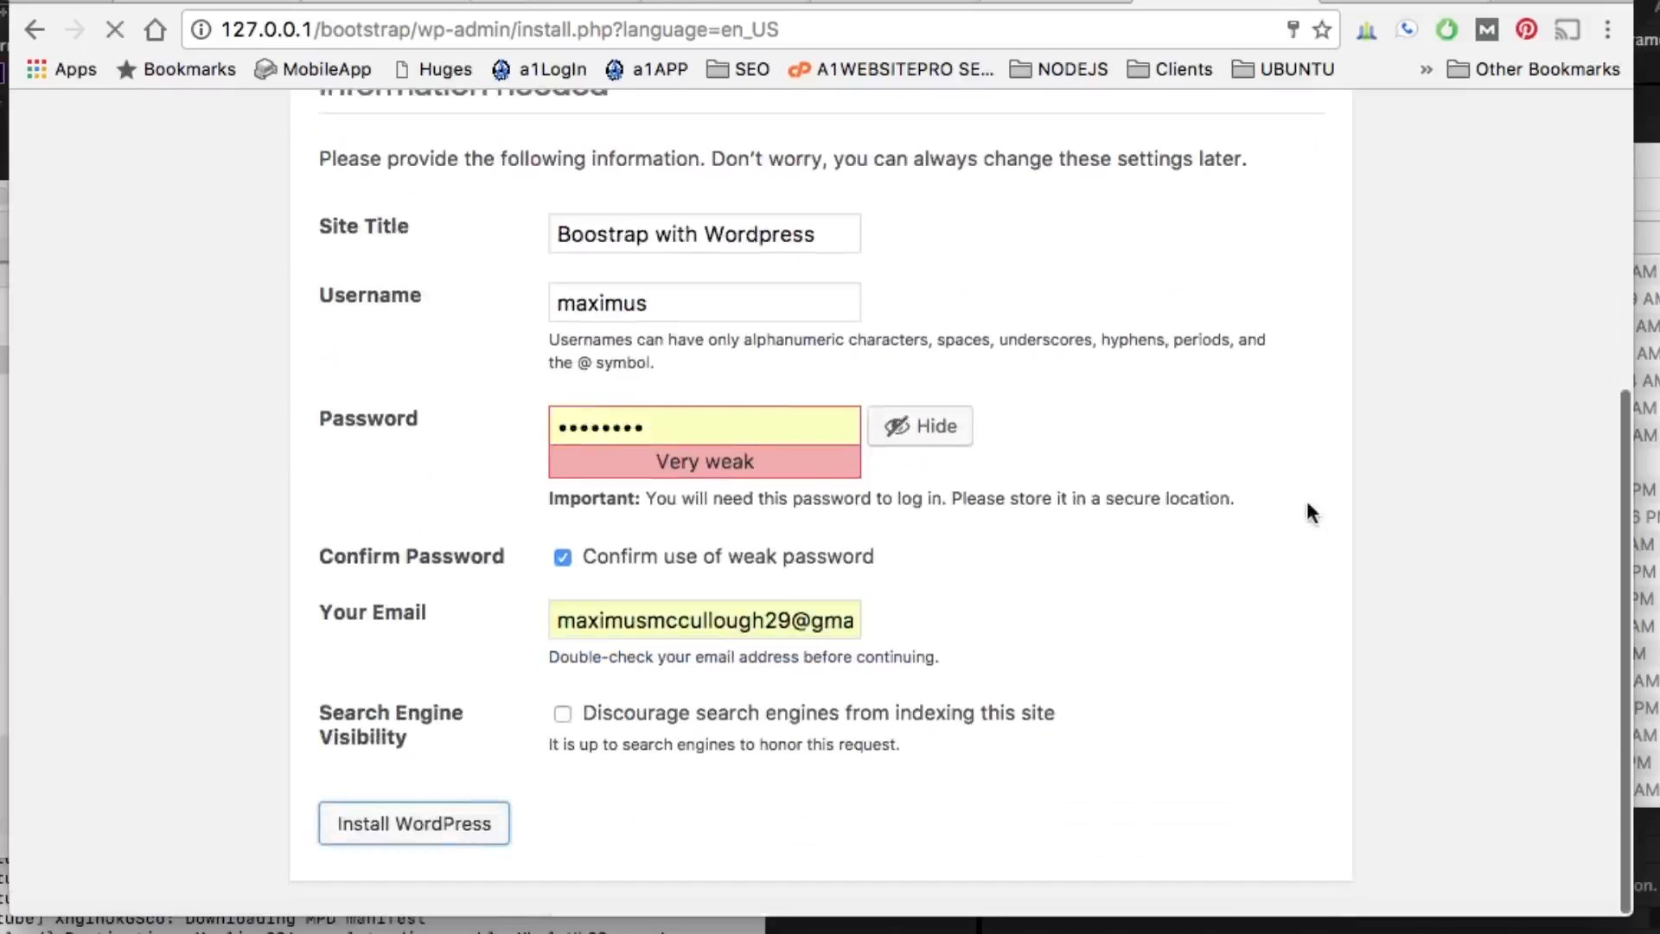
{"action": "left_click", "coordinate": [414, 823]}
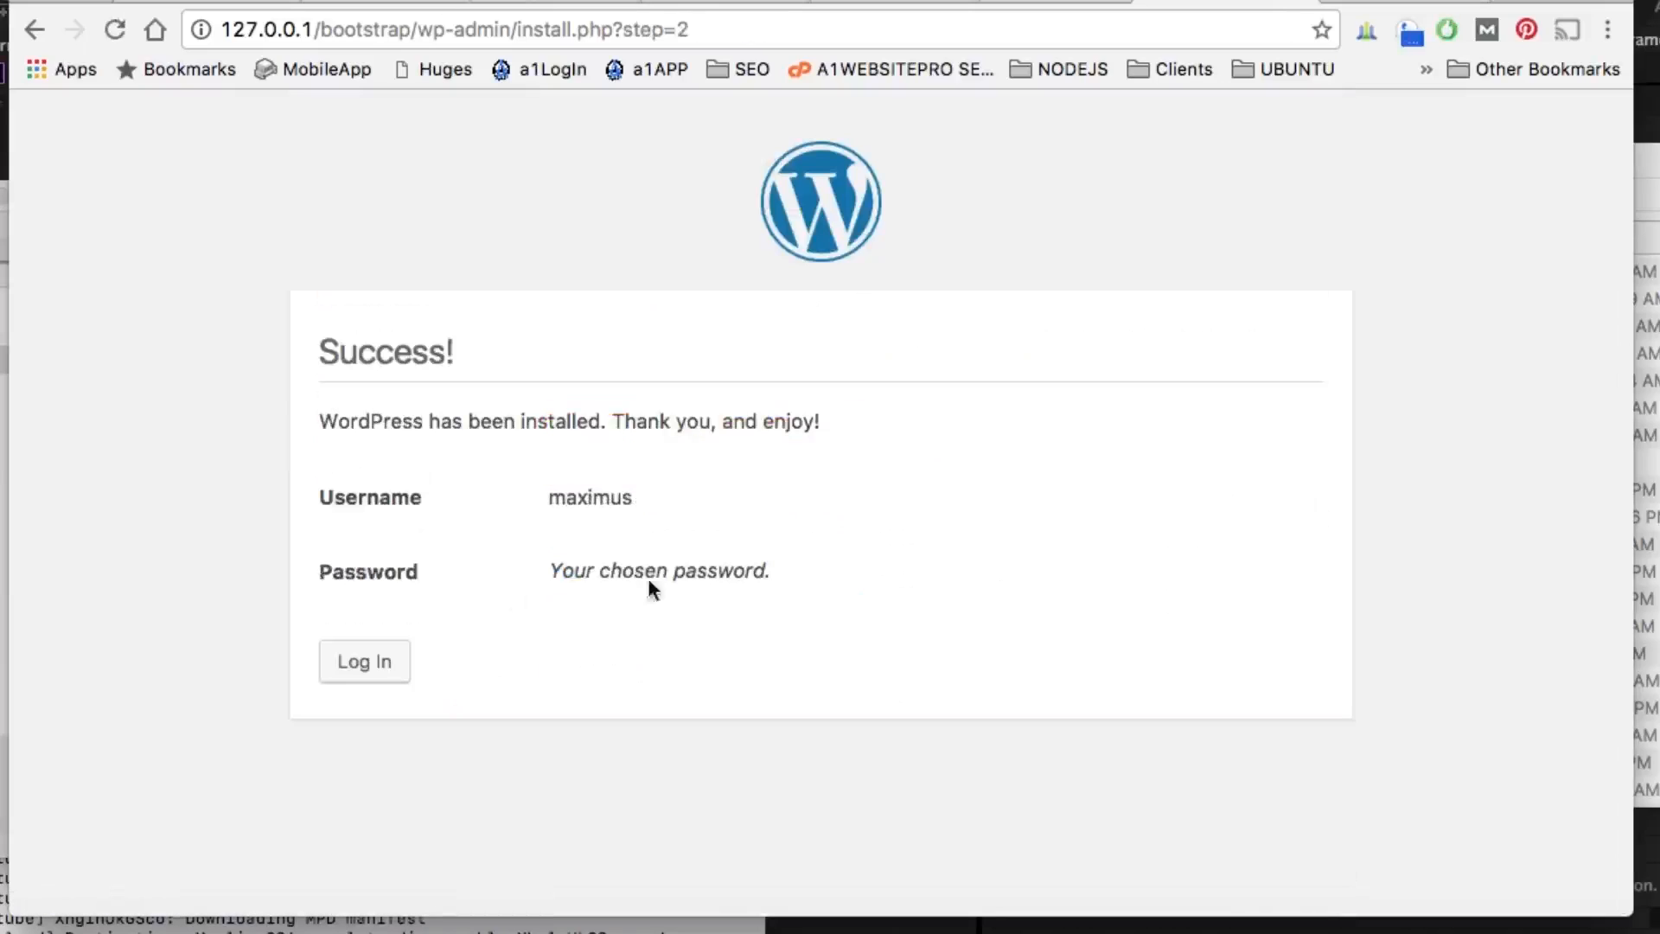
{"action": "left_click", "coordinate": [363, 661]}
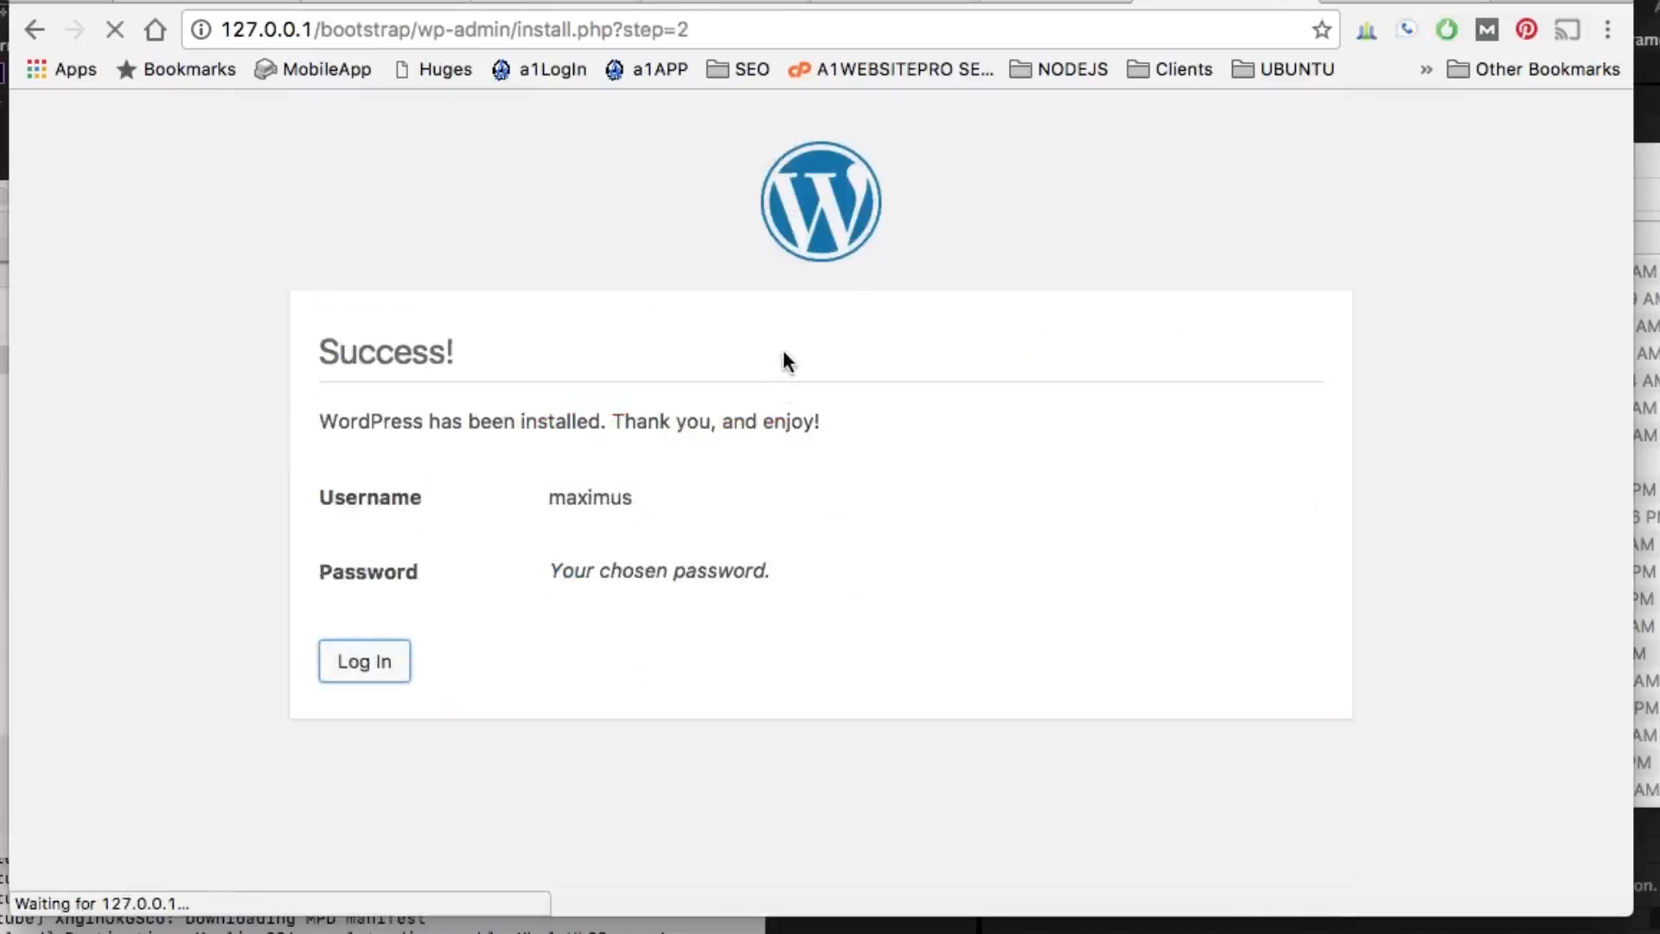
Step: Sign in to the new local site as user 'maximus'
{"action": "left_click", "coordinate": [364, 660]}
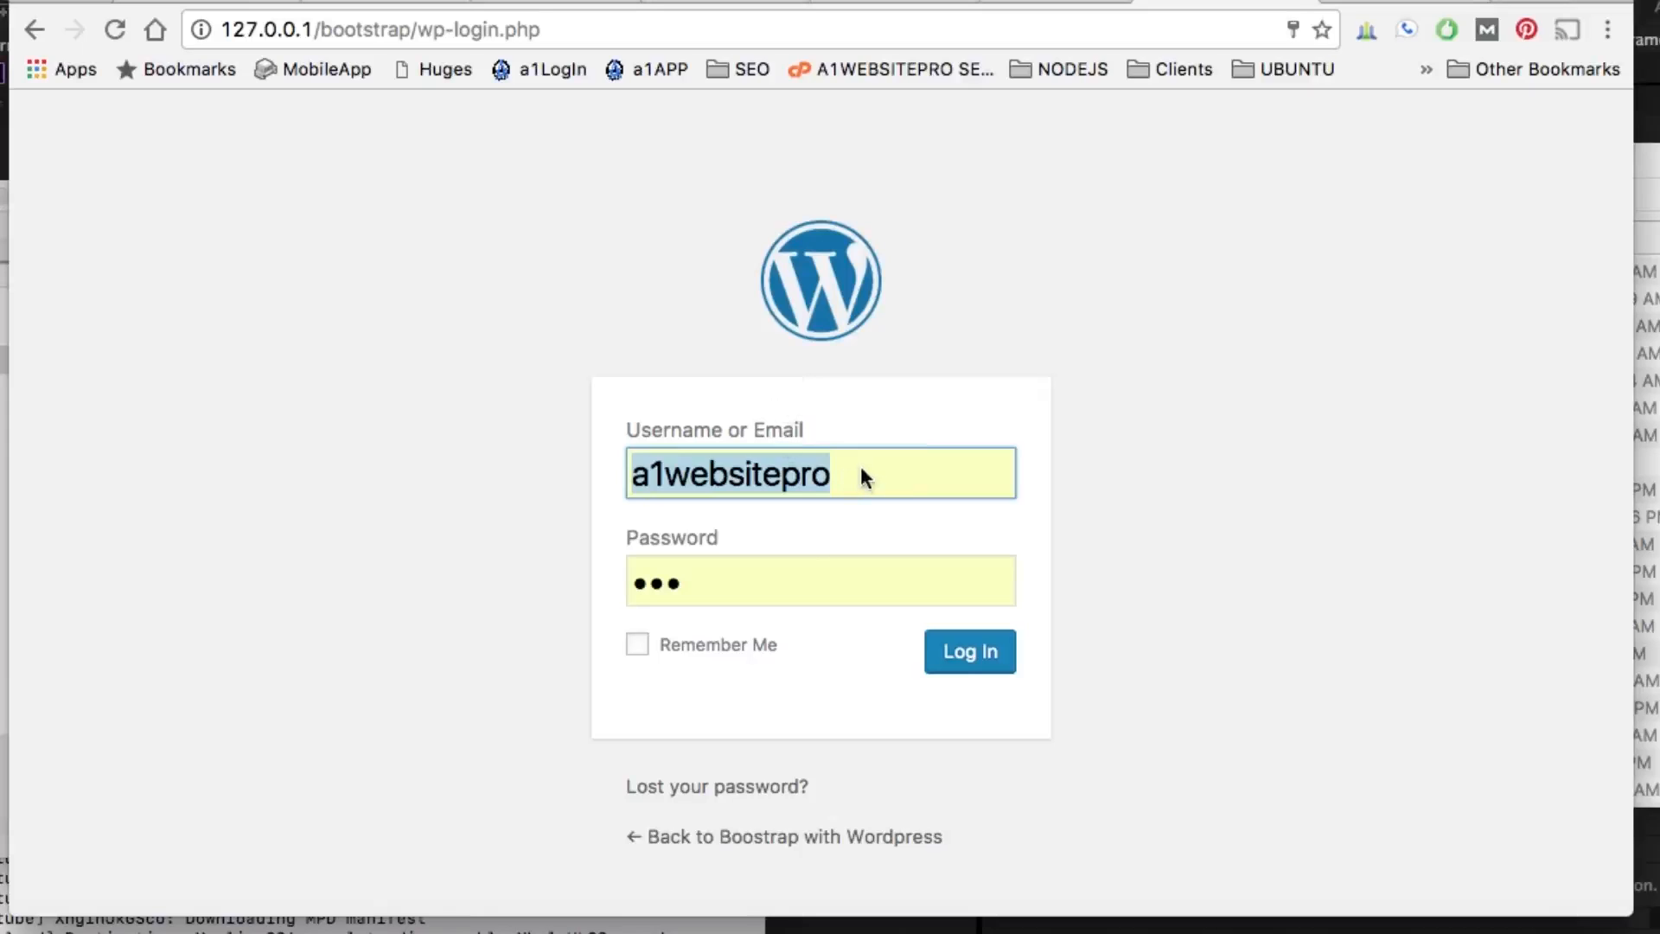
{"action": "type", "text": "maximus"}
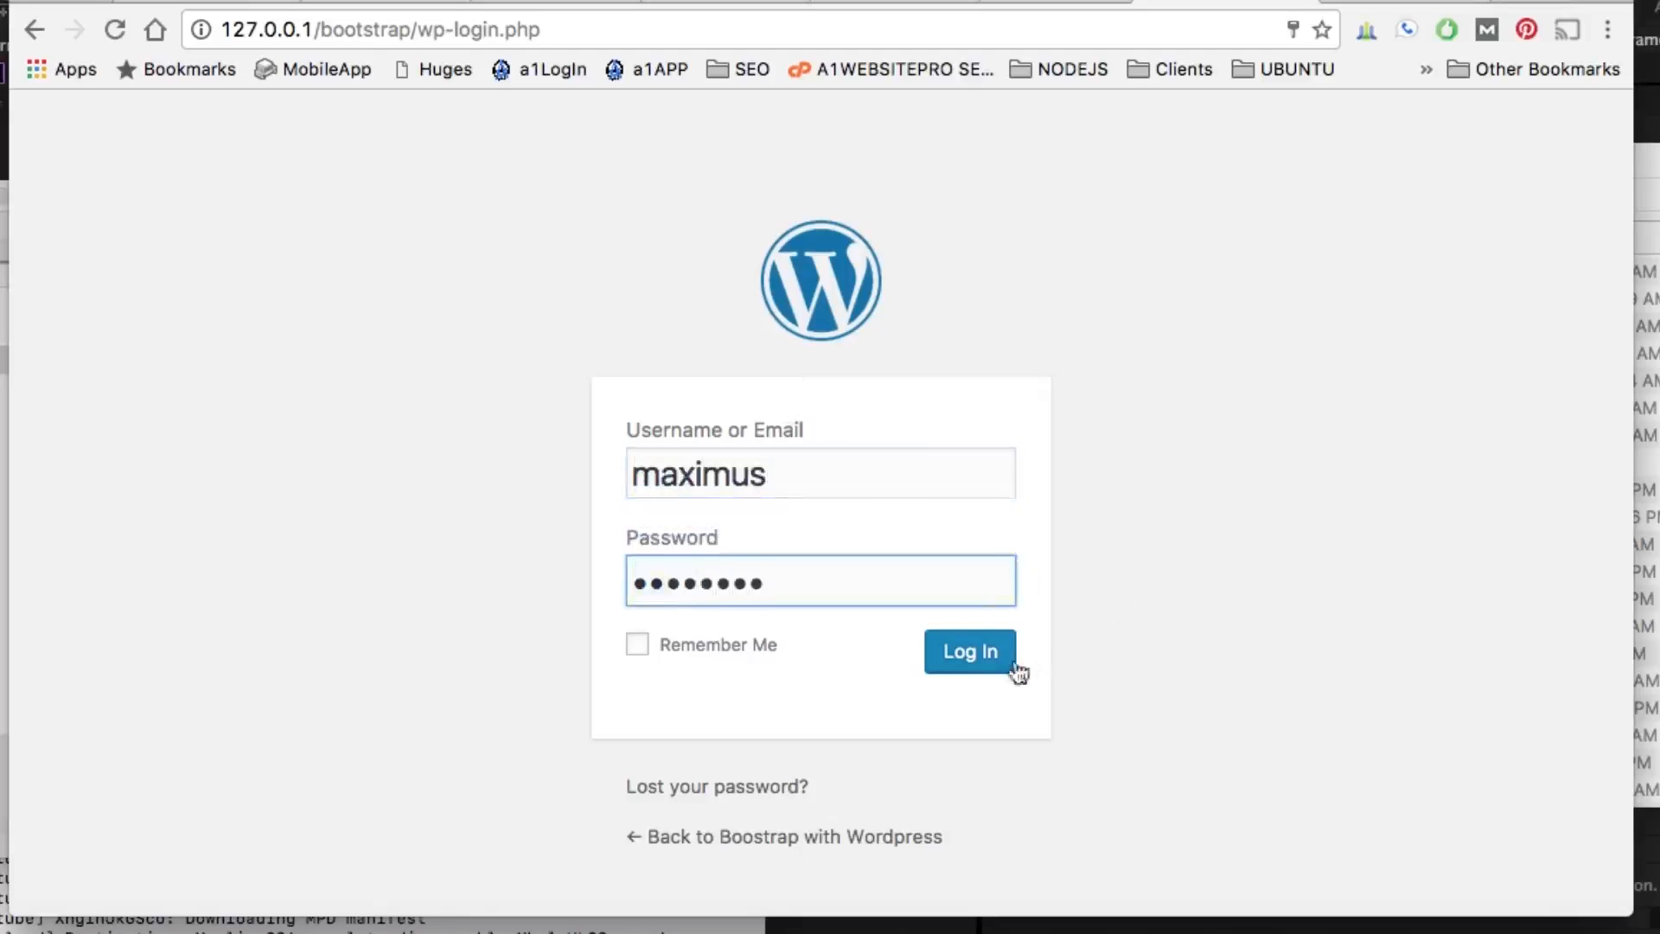
{"action": "left_click", "coordinate": [969, 652]}
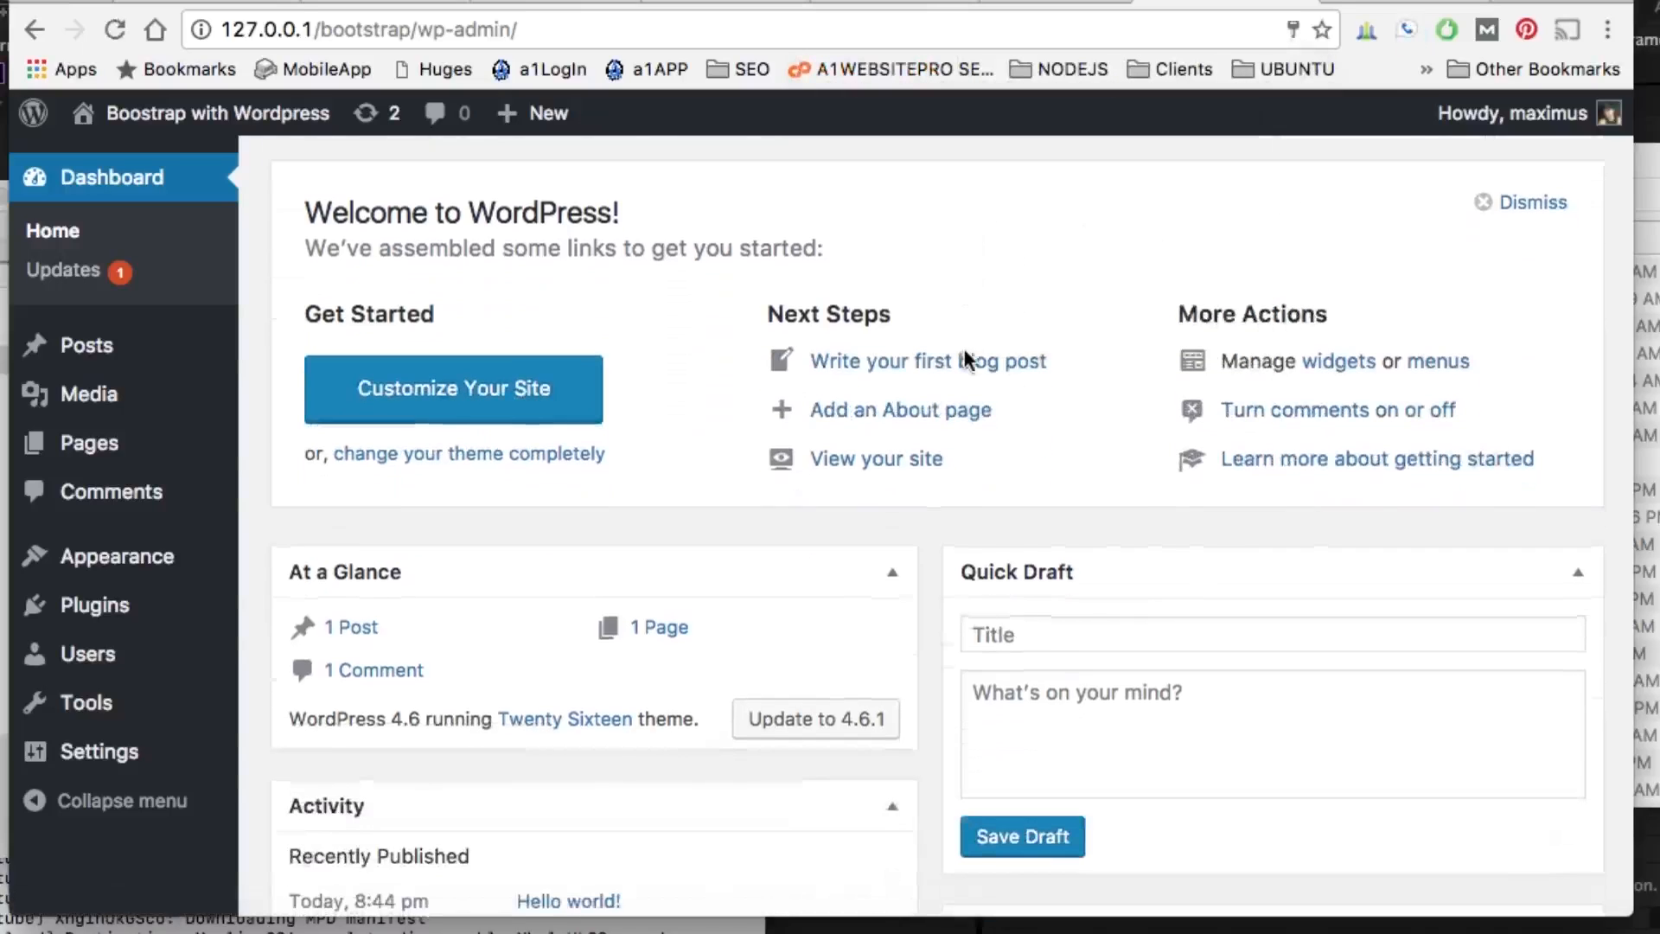
Step: Show the installed themes under Appearance > Themes in the dashboard
{"action": "left_click", "coordinate": [118, 555]}
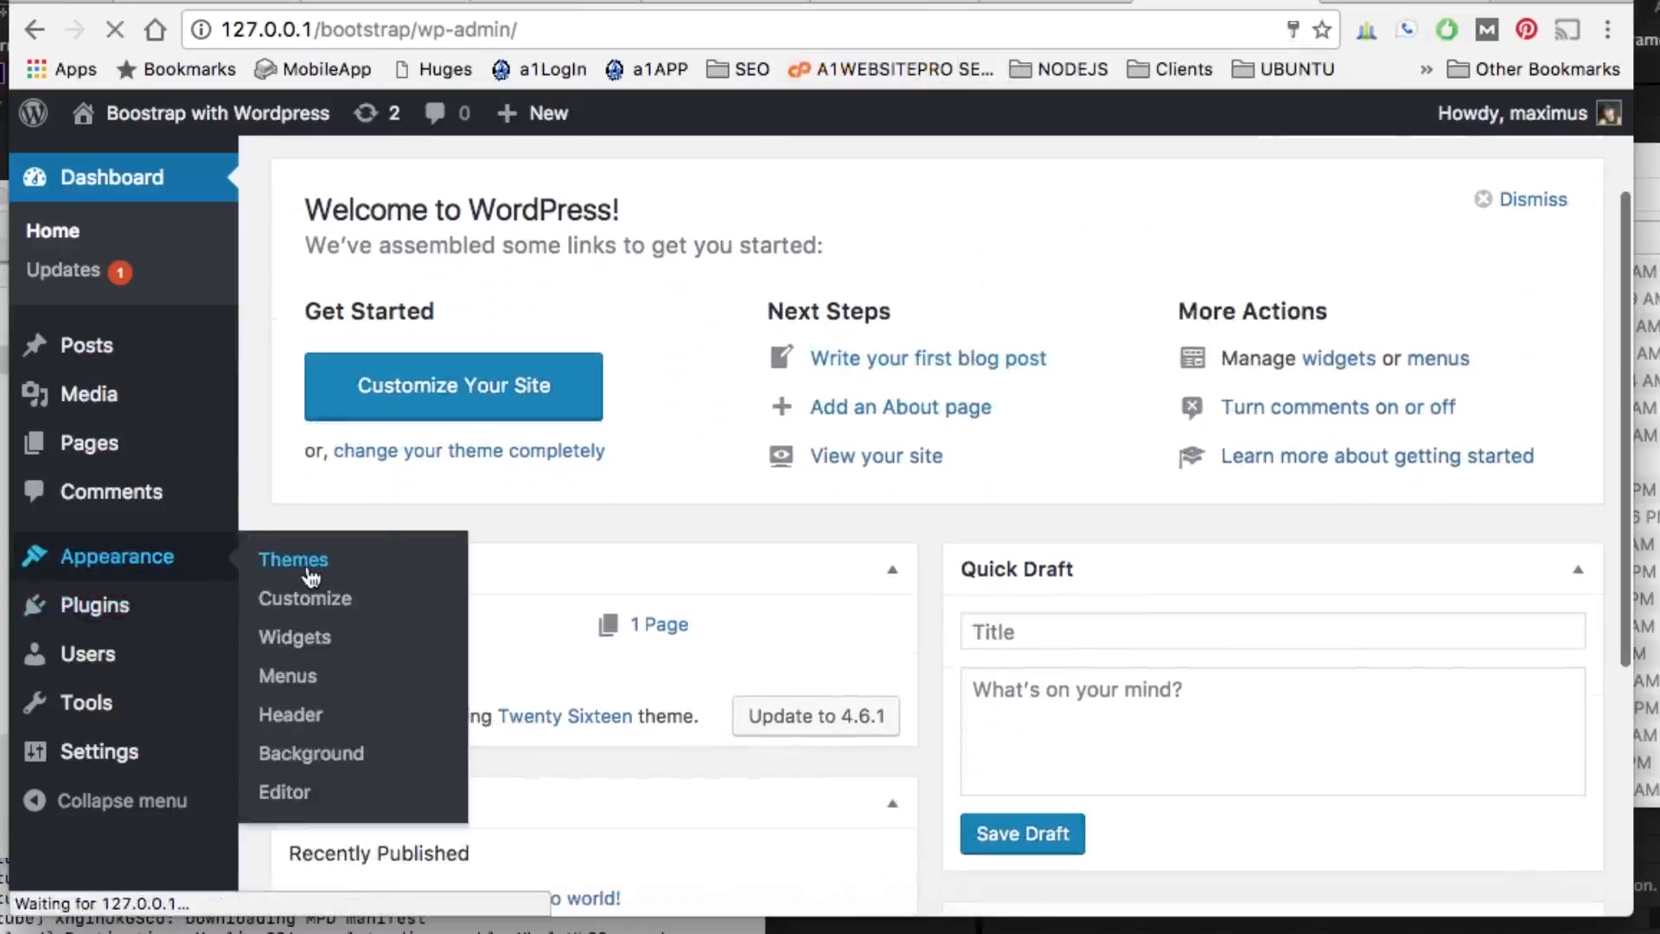
{"action": "left_click", "coordinate": [294, 558]}
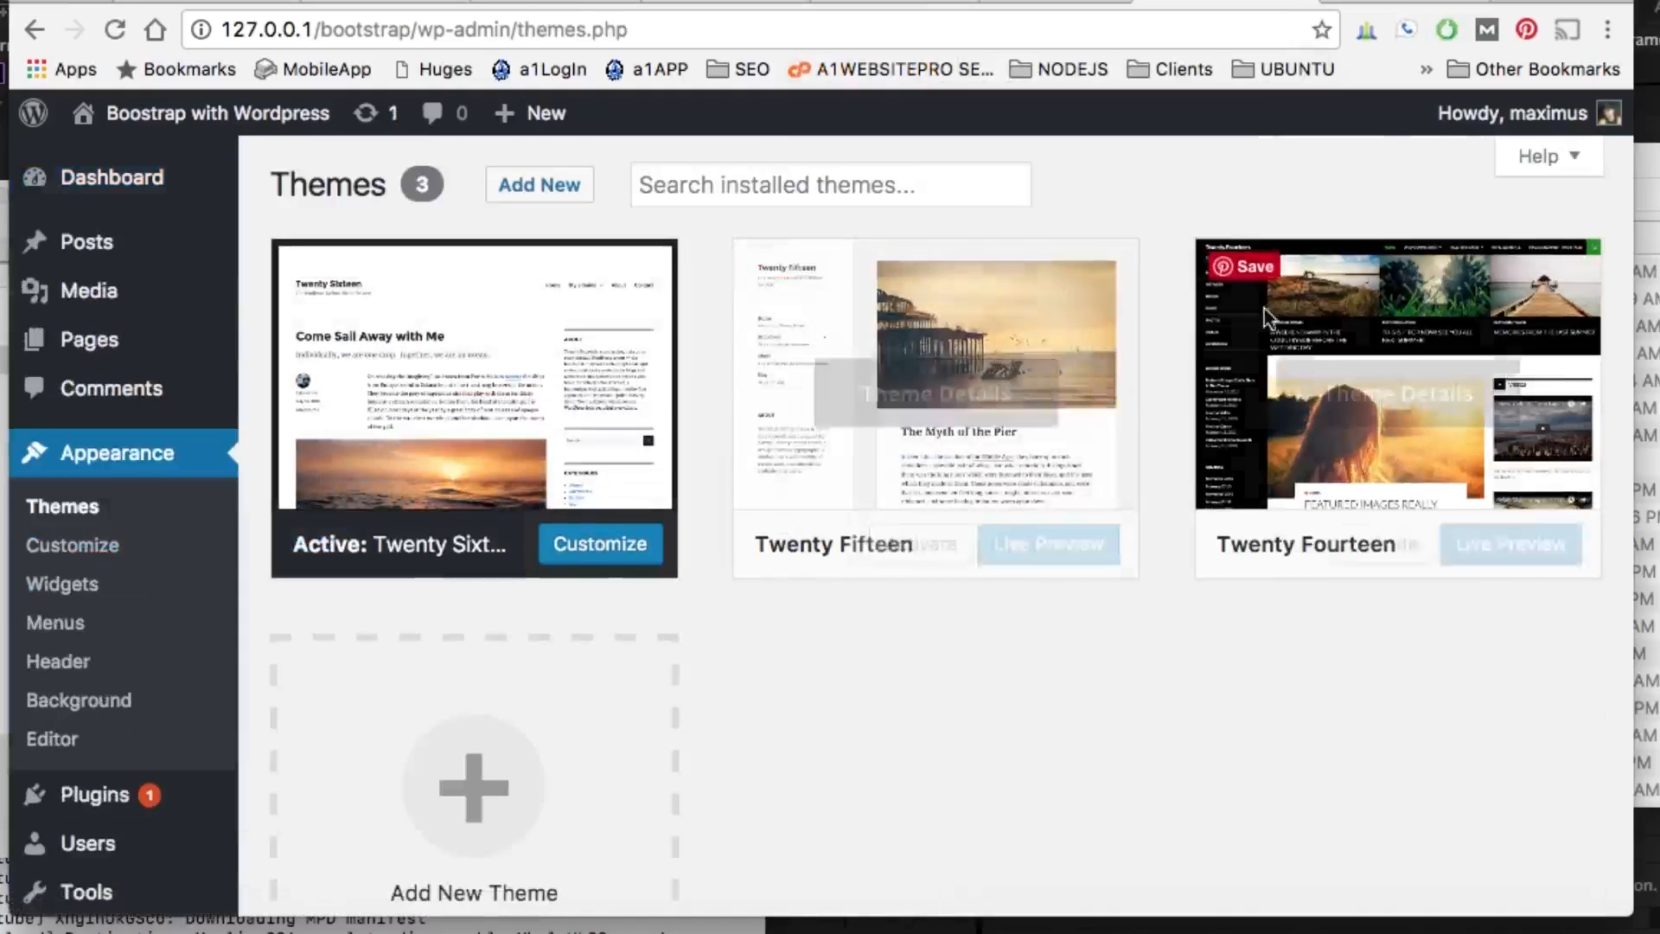
{"action": "mouse_move", "coordinate": [218, 114]}
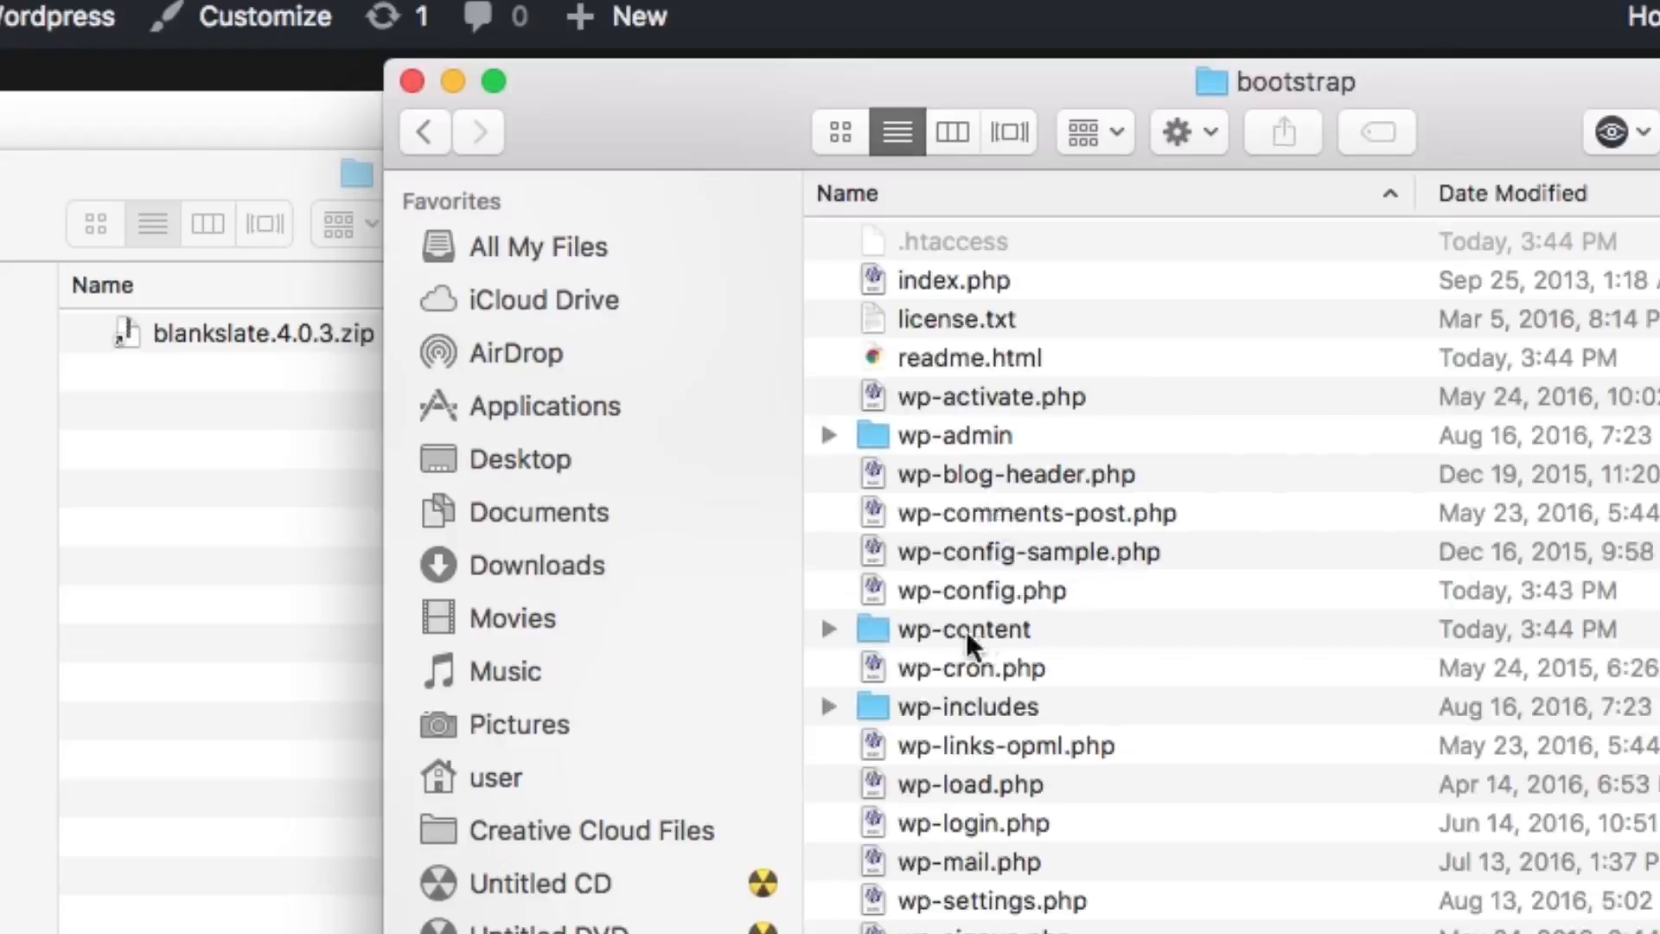
Step: Browse into wp-content/themes and look through the blankslate theme's files
{"action": "double_click", "coordinate": [964, 628]}
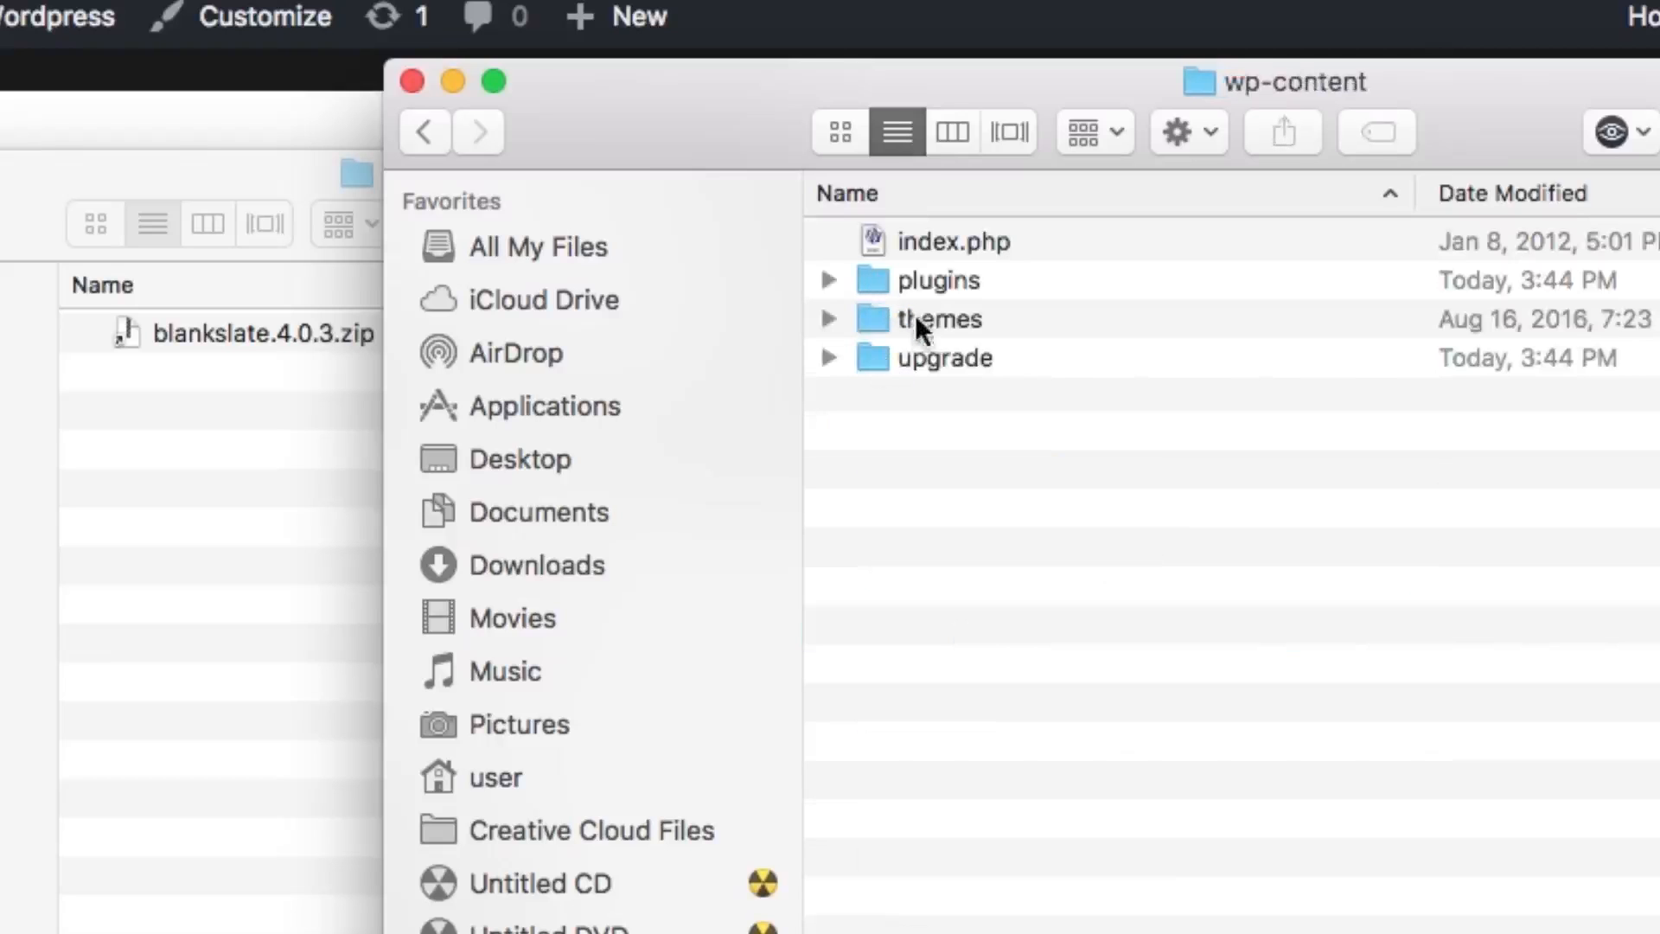
{"action": "double_click", "coordinate": [938, 319]}
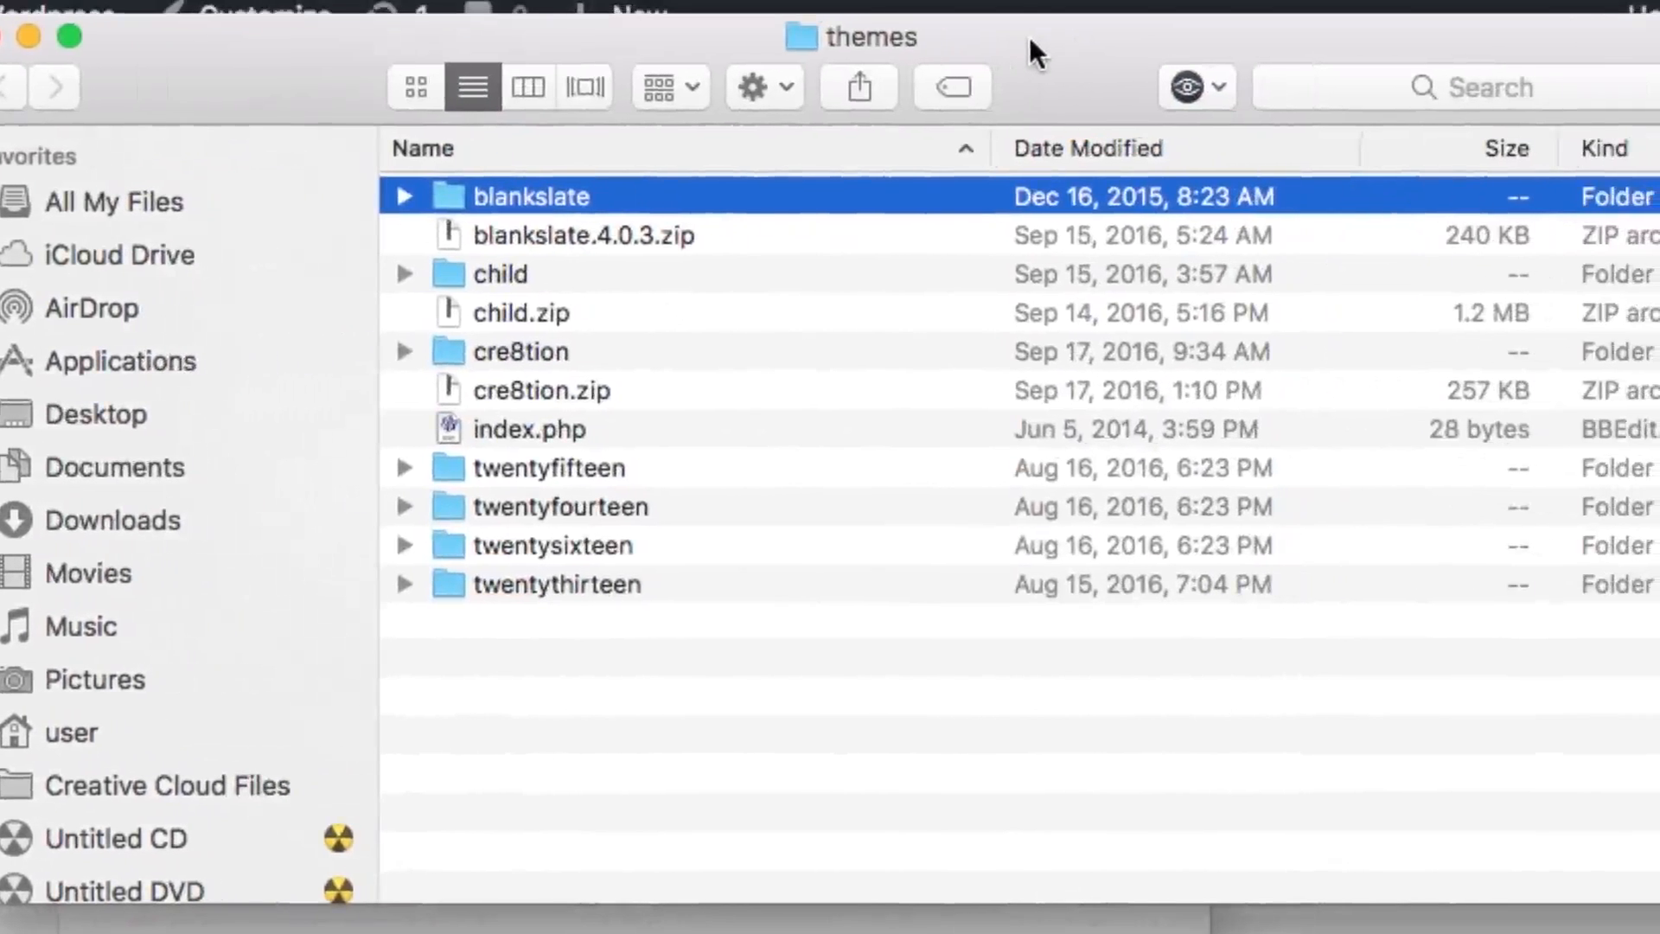
{"action": "left_click", "coordinate": [405, 195]}
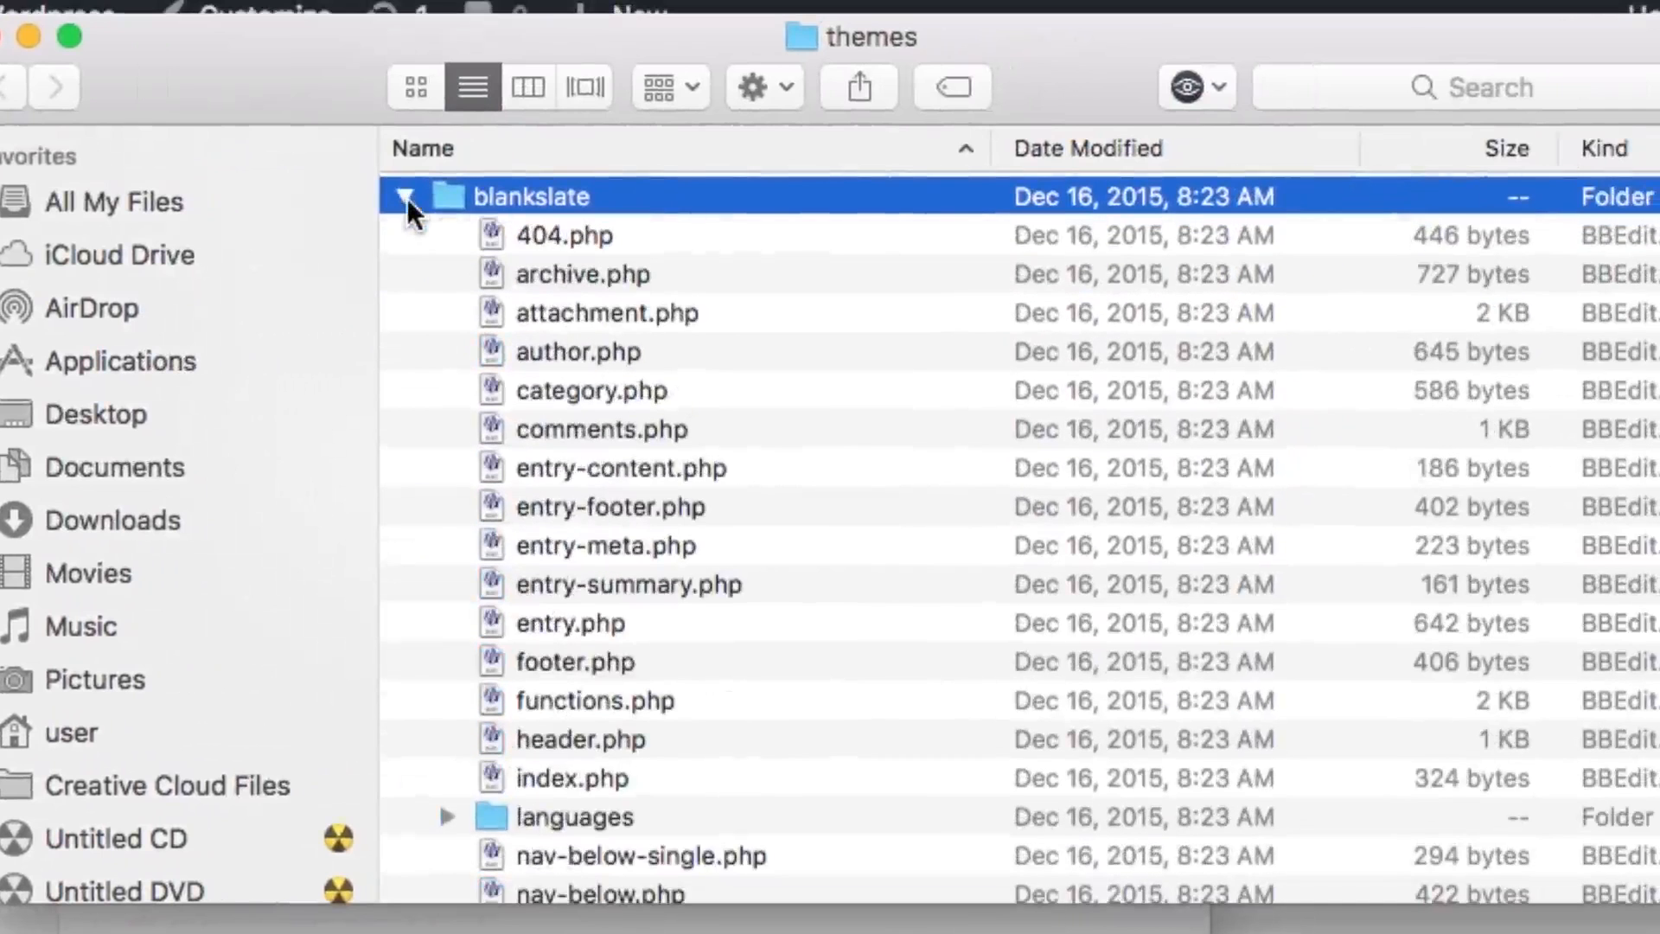
{"action": "scroll", "scroll_direction": "down", "scroll_amount": 3}
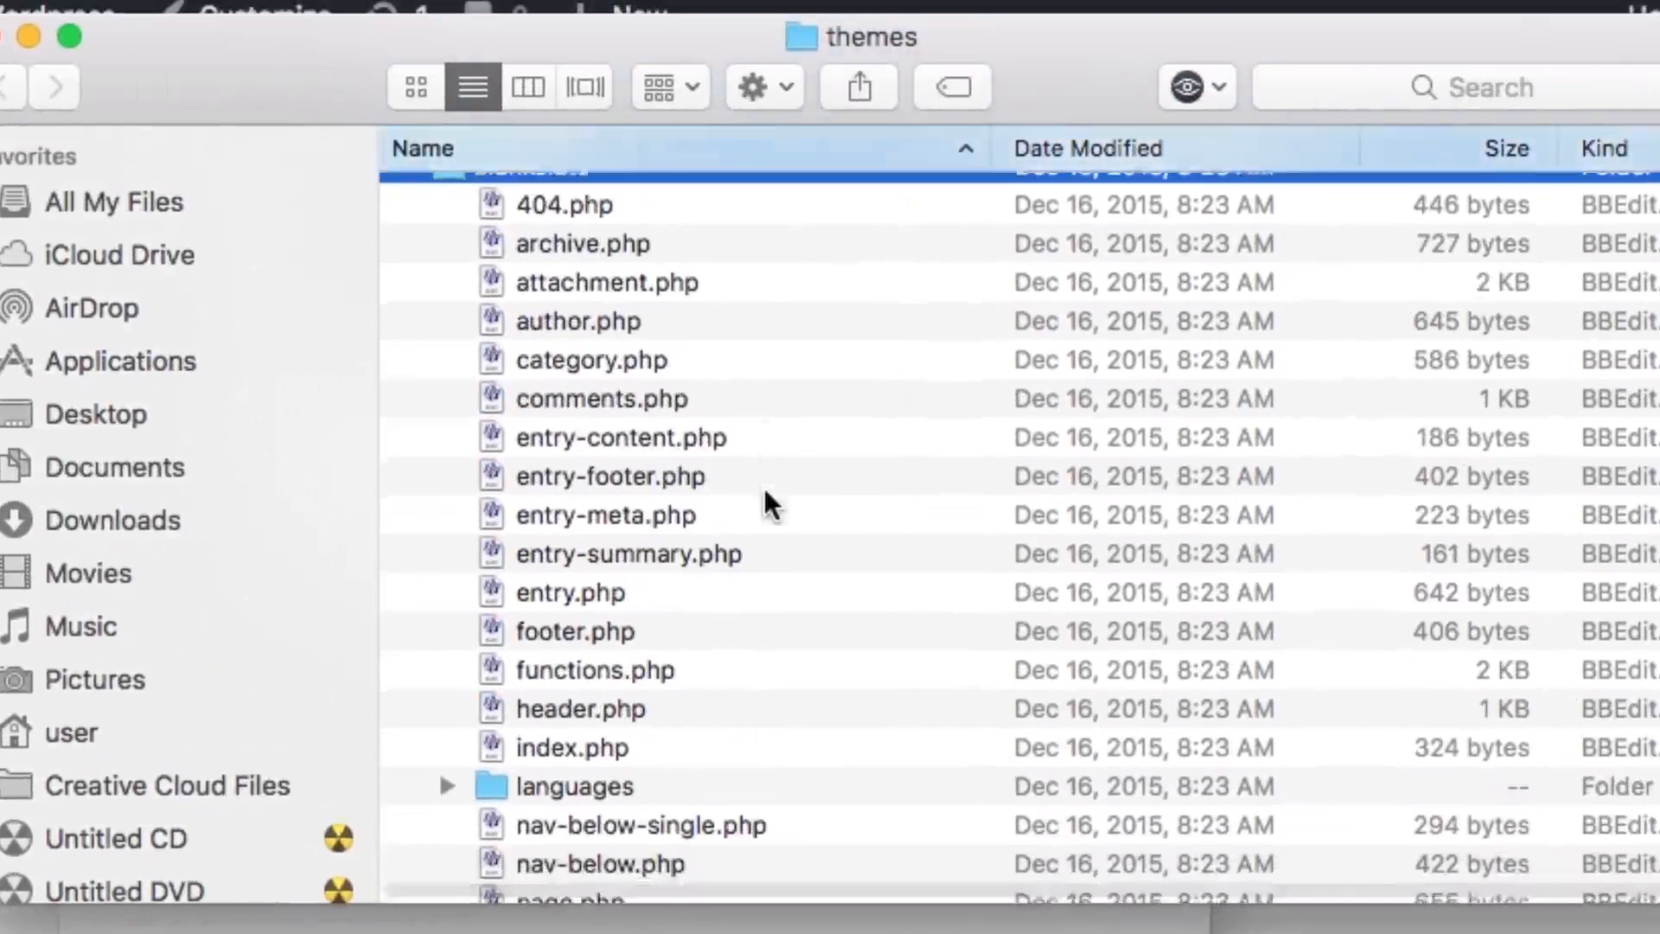
{"action": "scroll", "scroll_direction": "down", "scroll_amount": 3}
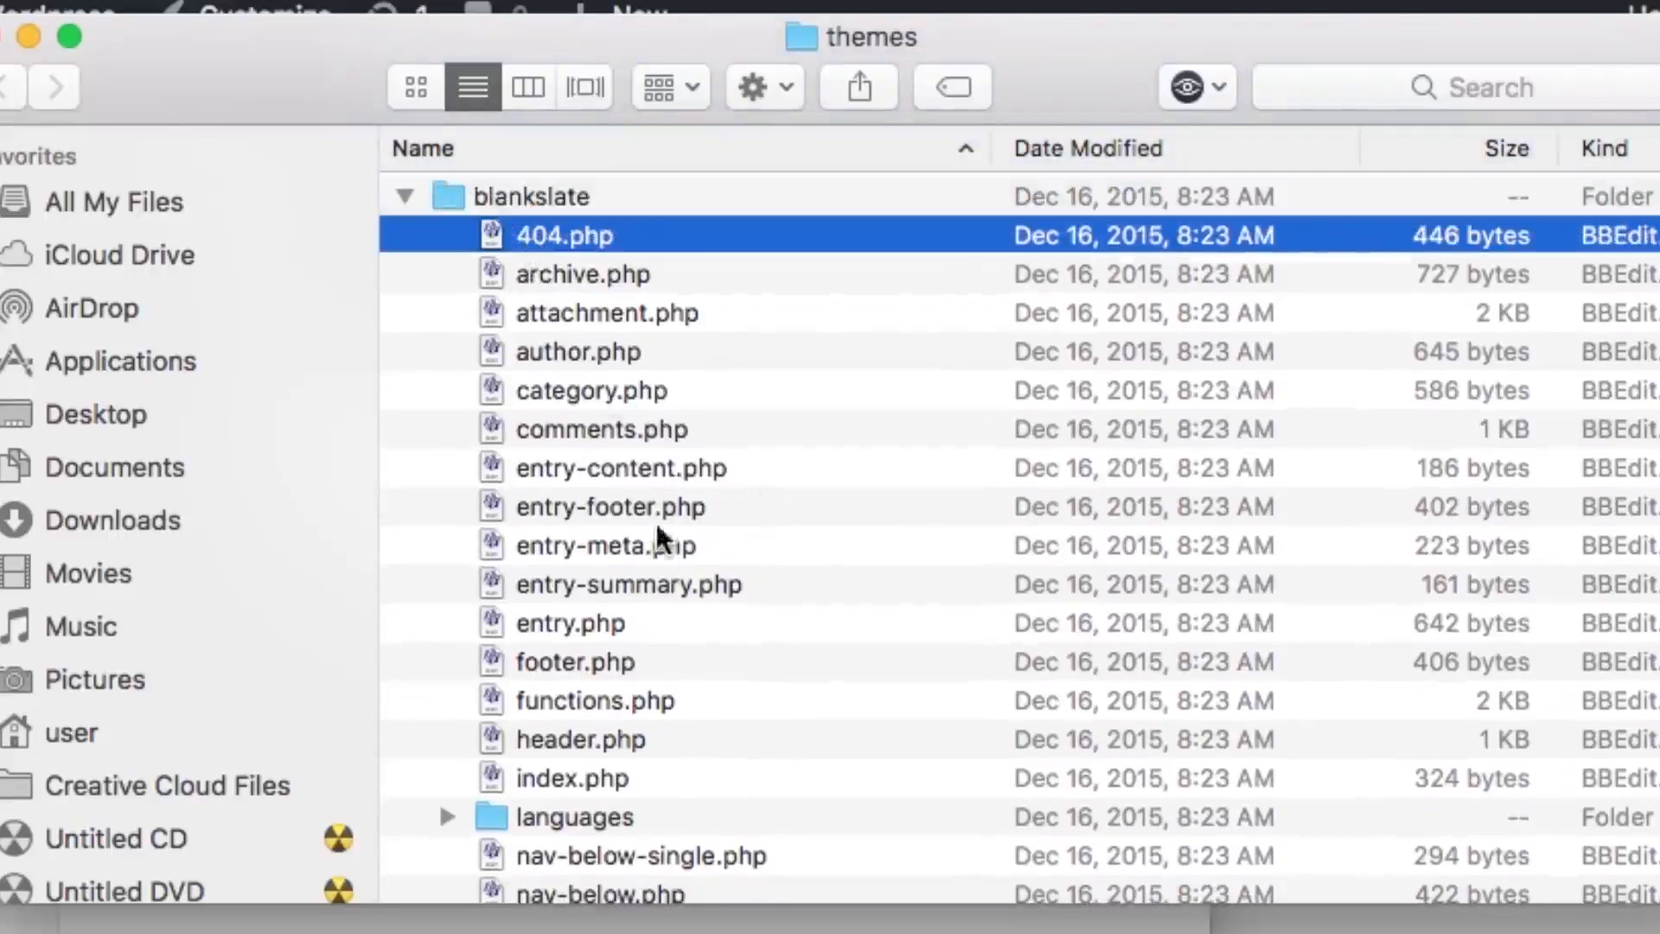
{"action": "left_click", "coordinate": [404, 195]}
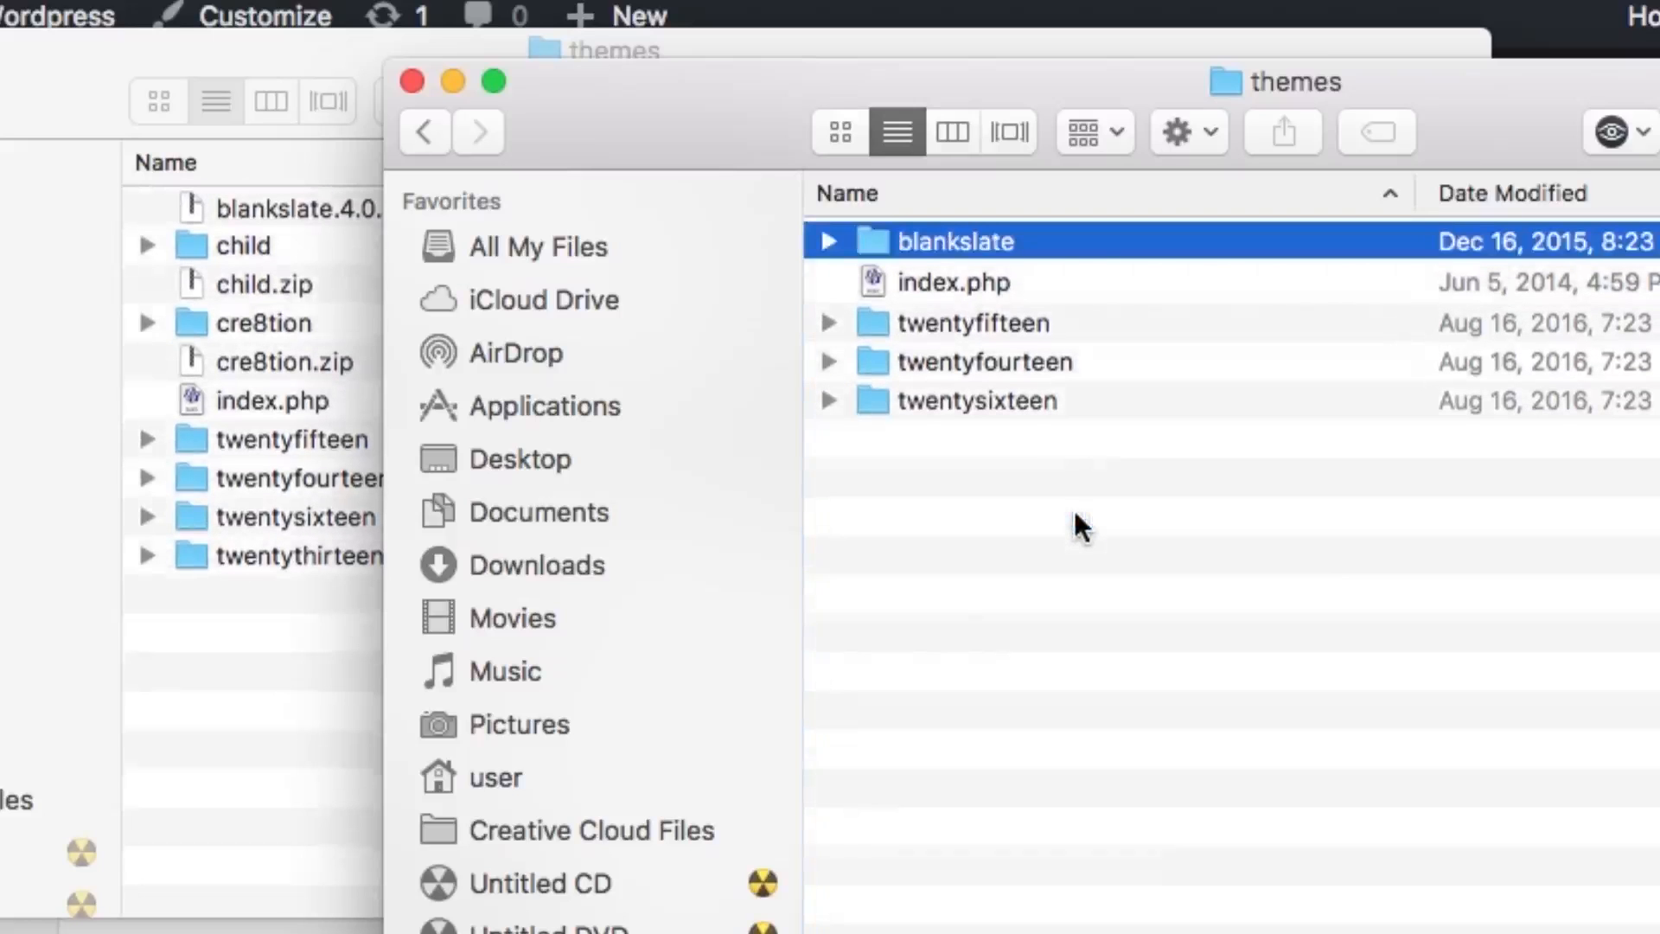
{"action": "mouse_move", "coordinate": [958, 254]}
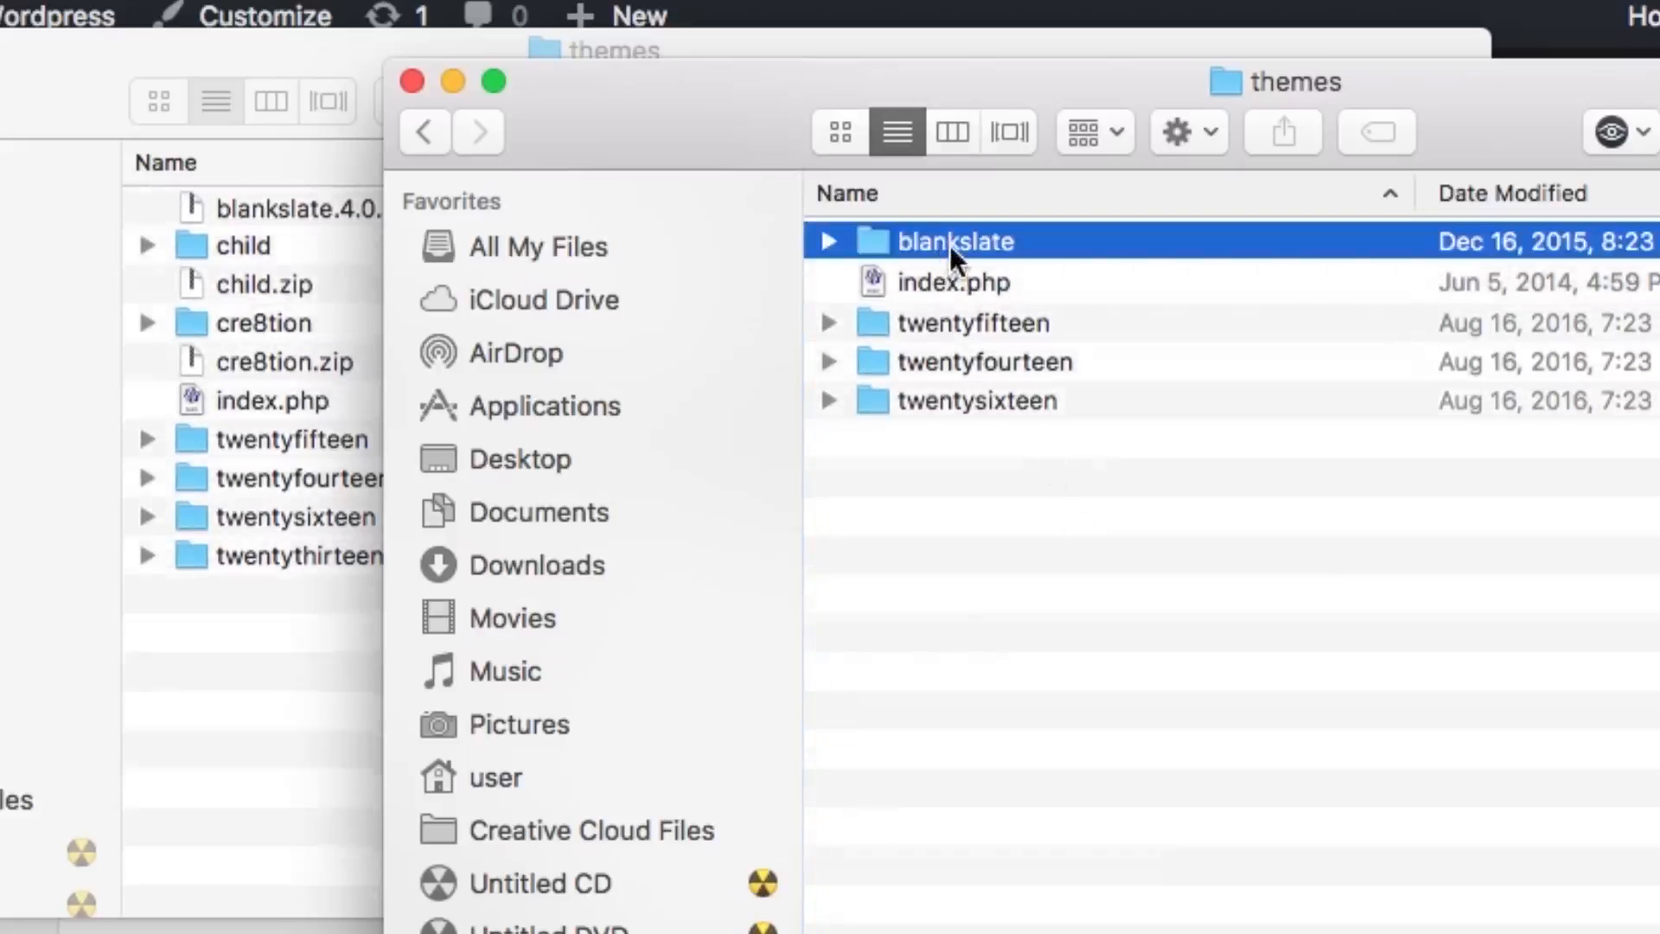
Step: Rename the blankslate theme folder to 'bootstrap'
{"action": "left_click", "coordinate": [956, 241]}
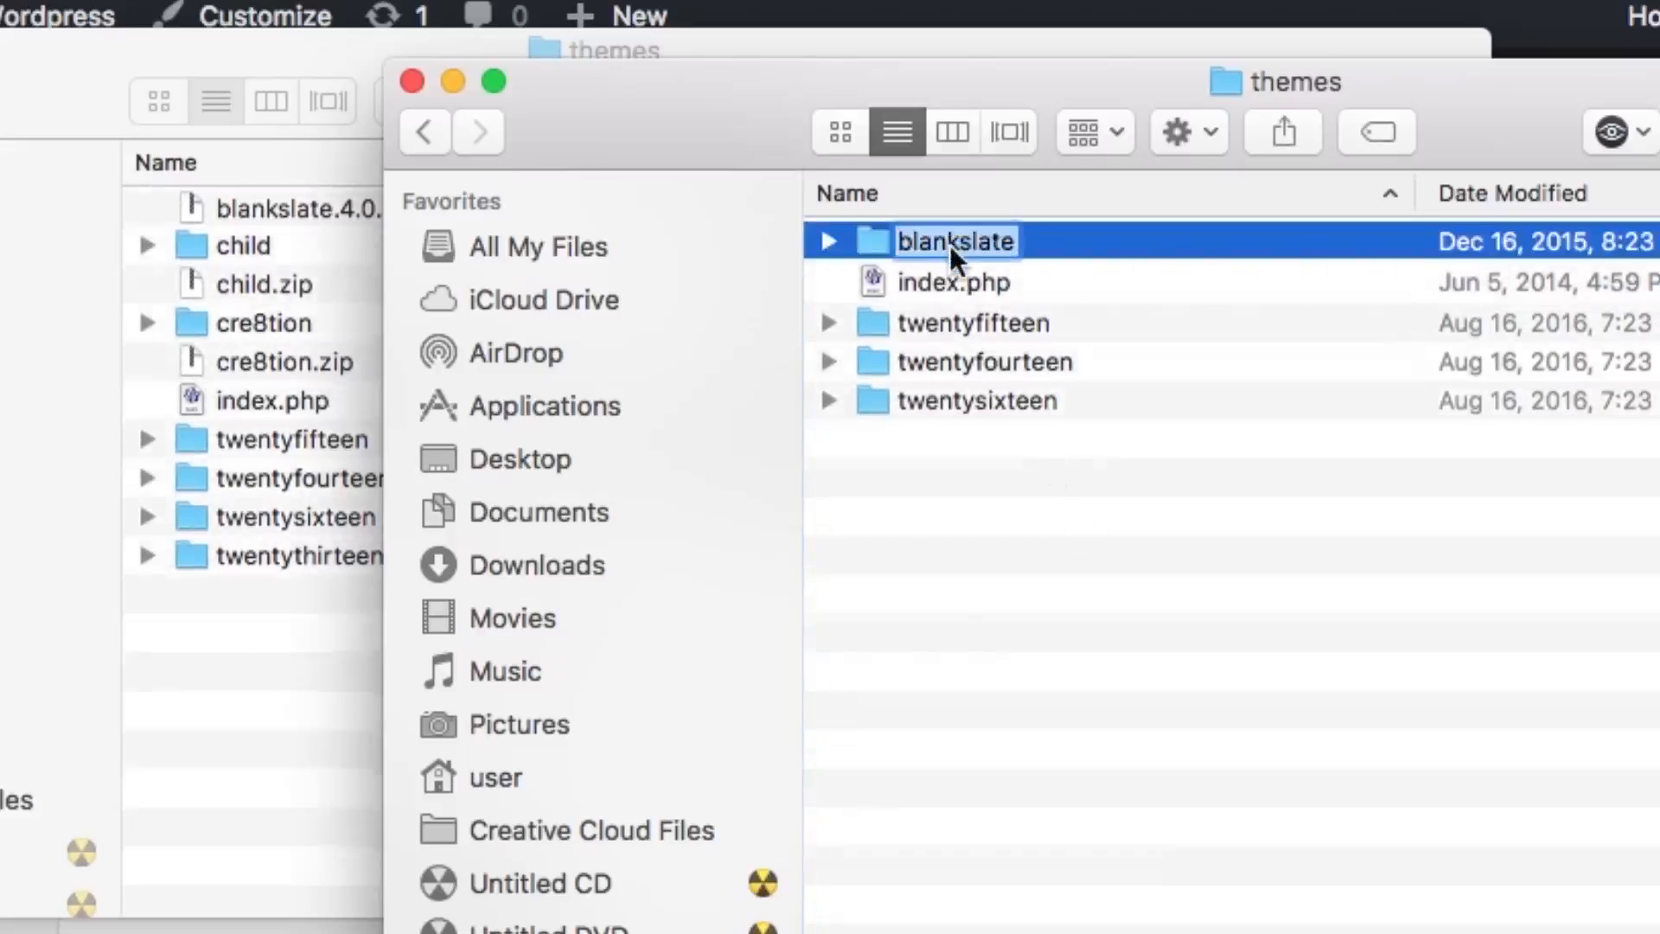
{"action": "type", "text": "bootstrap"}
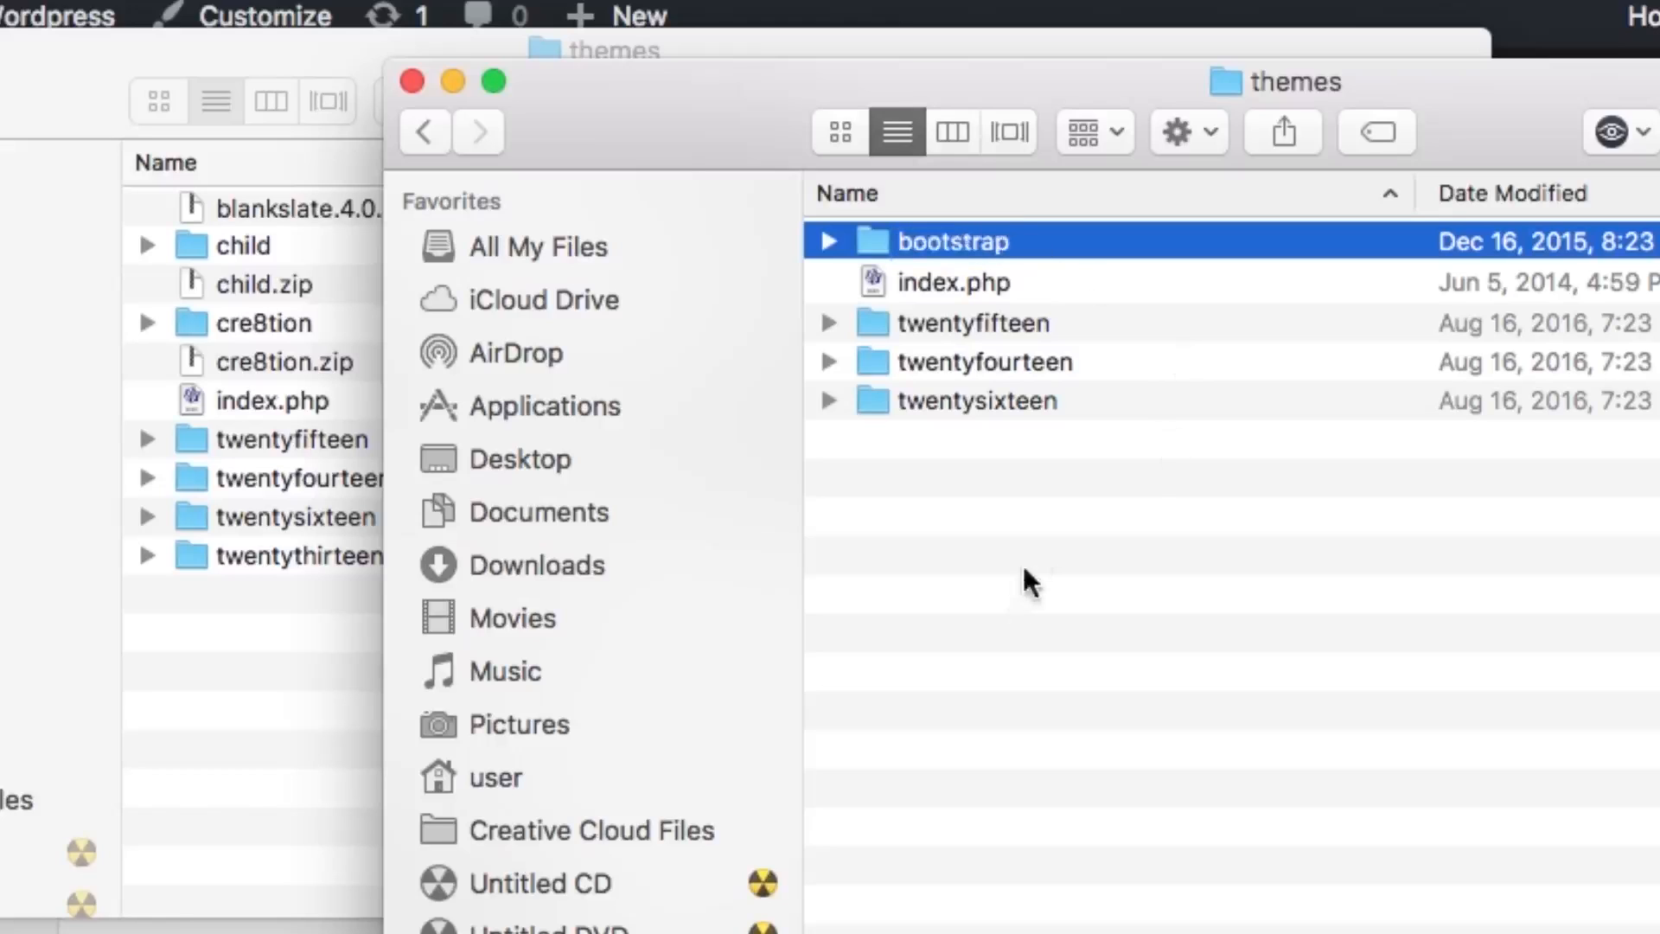
{"action": "mouse_move", "coordinate": [1577, 737]}
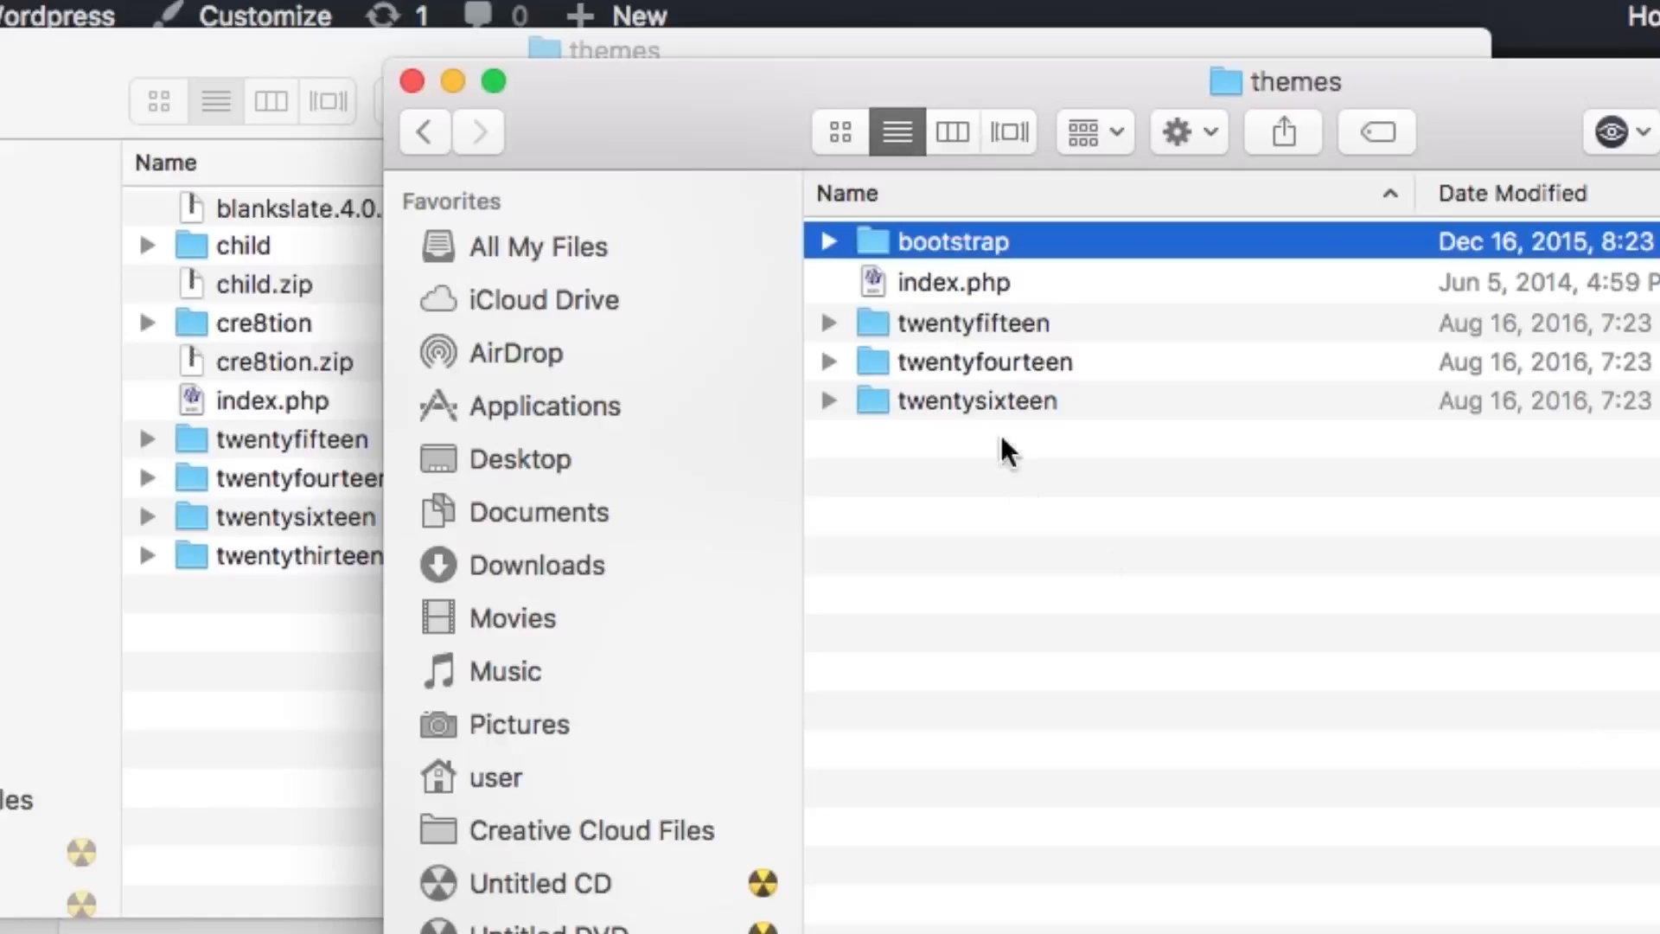
Step: Activate the BlankSlate theme and confirm on the Manage Themes page
{"action": "left_click", "coordinate": [828, 241]}
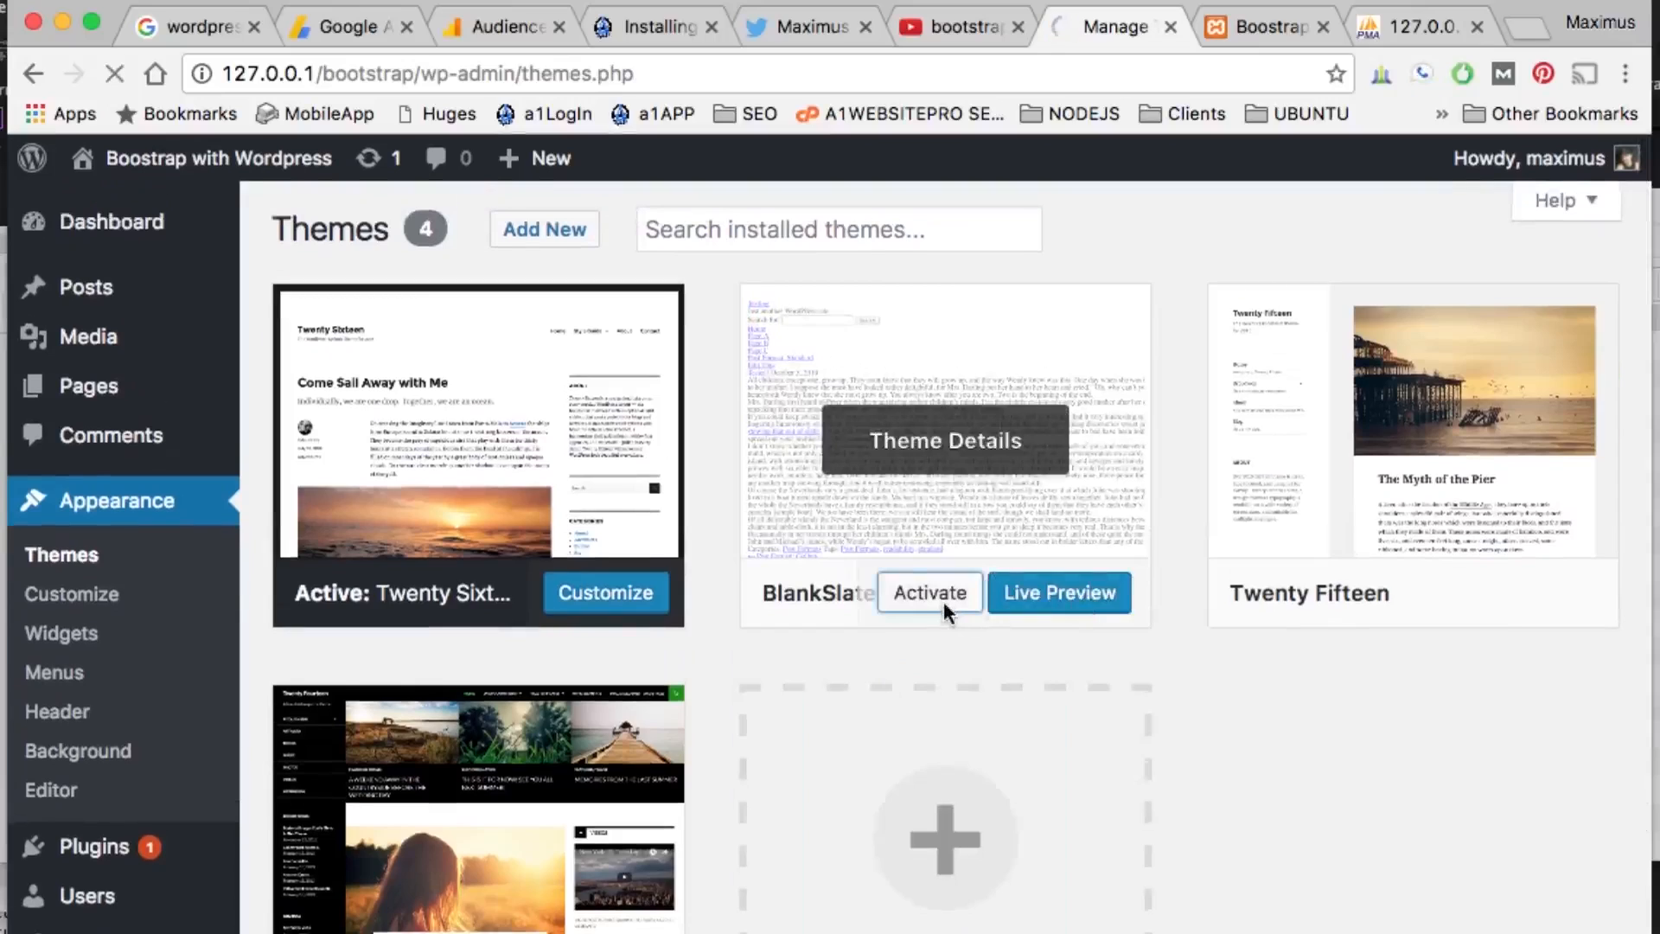
{"action": "left_click", "coordinate": [927, 591]}
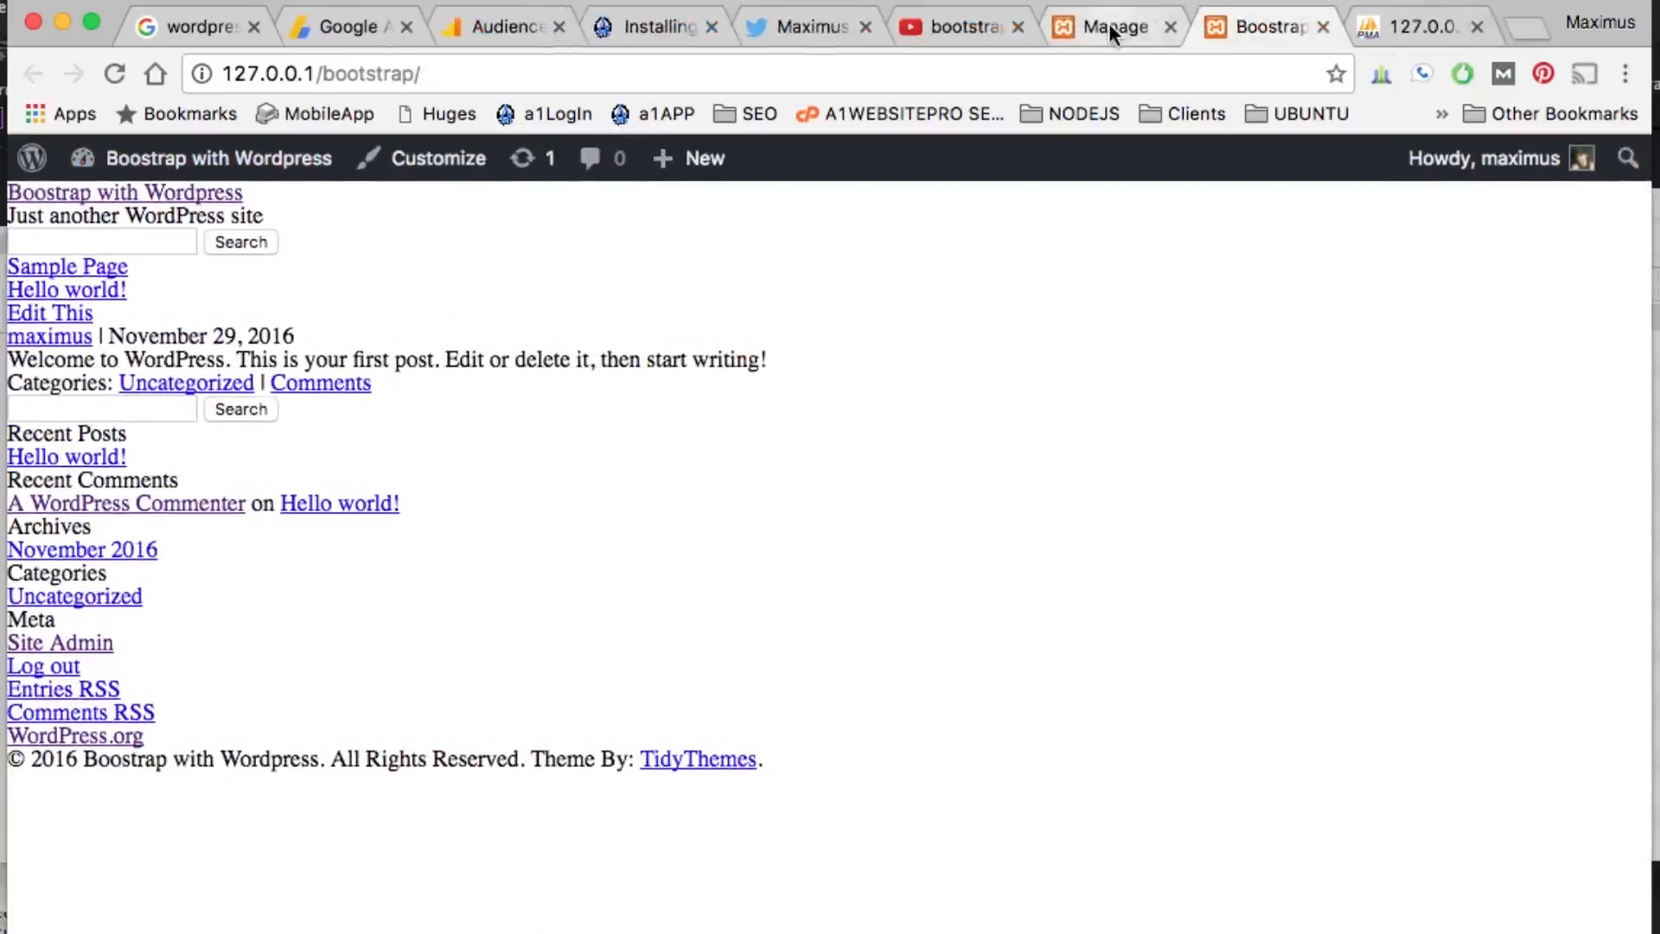
{"action": "left_click", "coordinate": [1112, 26]}
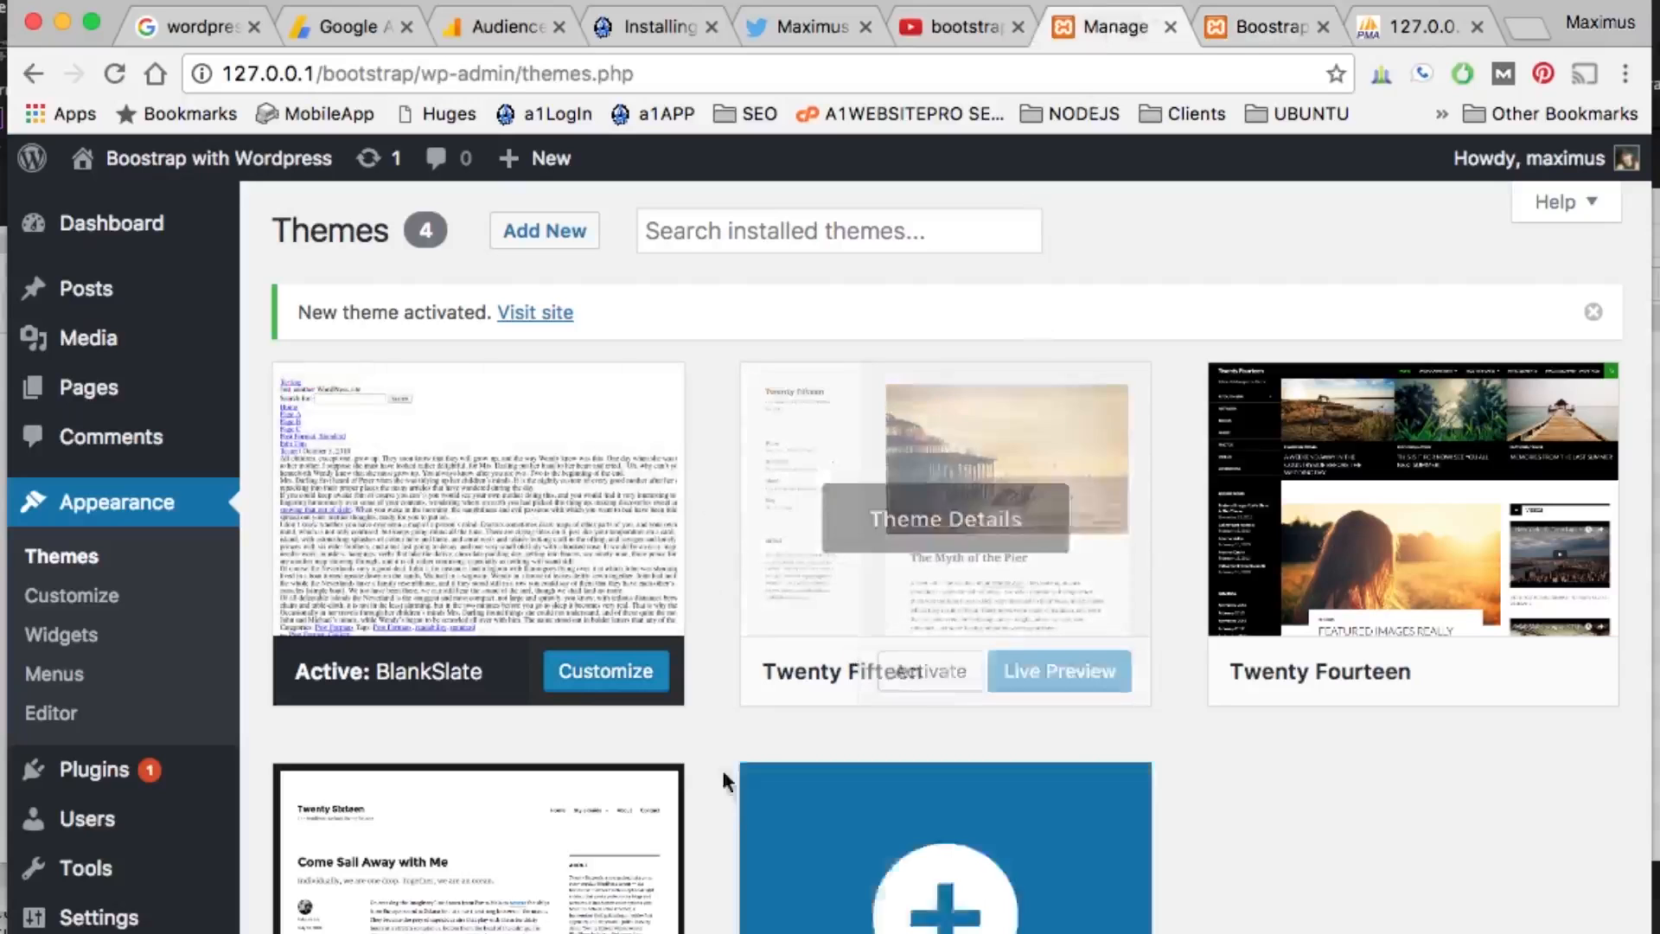
{"action": "mouse_move", "coordinate": [1327, 827]}
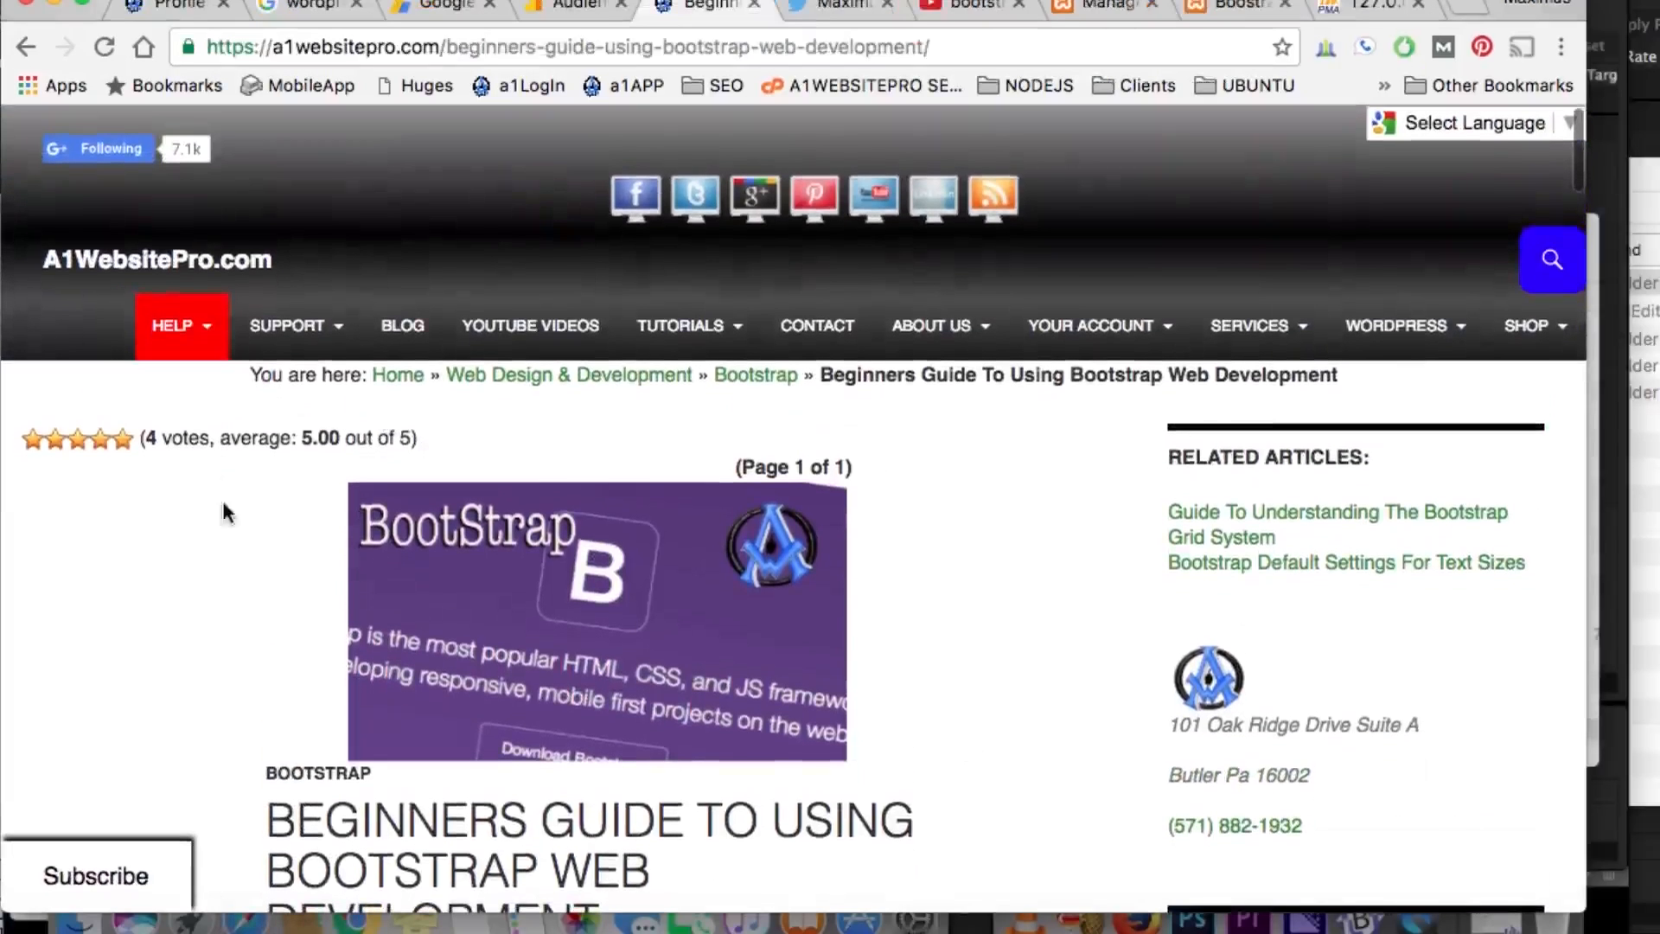
Step: Copy the Bootstrap meta, CDN link and script lines from the guide's head example
{"action": "scroll", "scroll_direction": "down", "scroll_amount": 3}
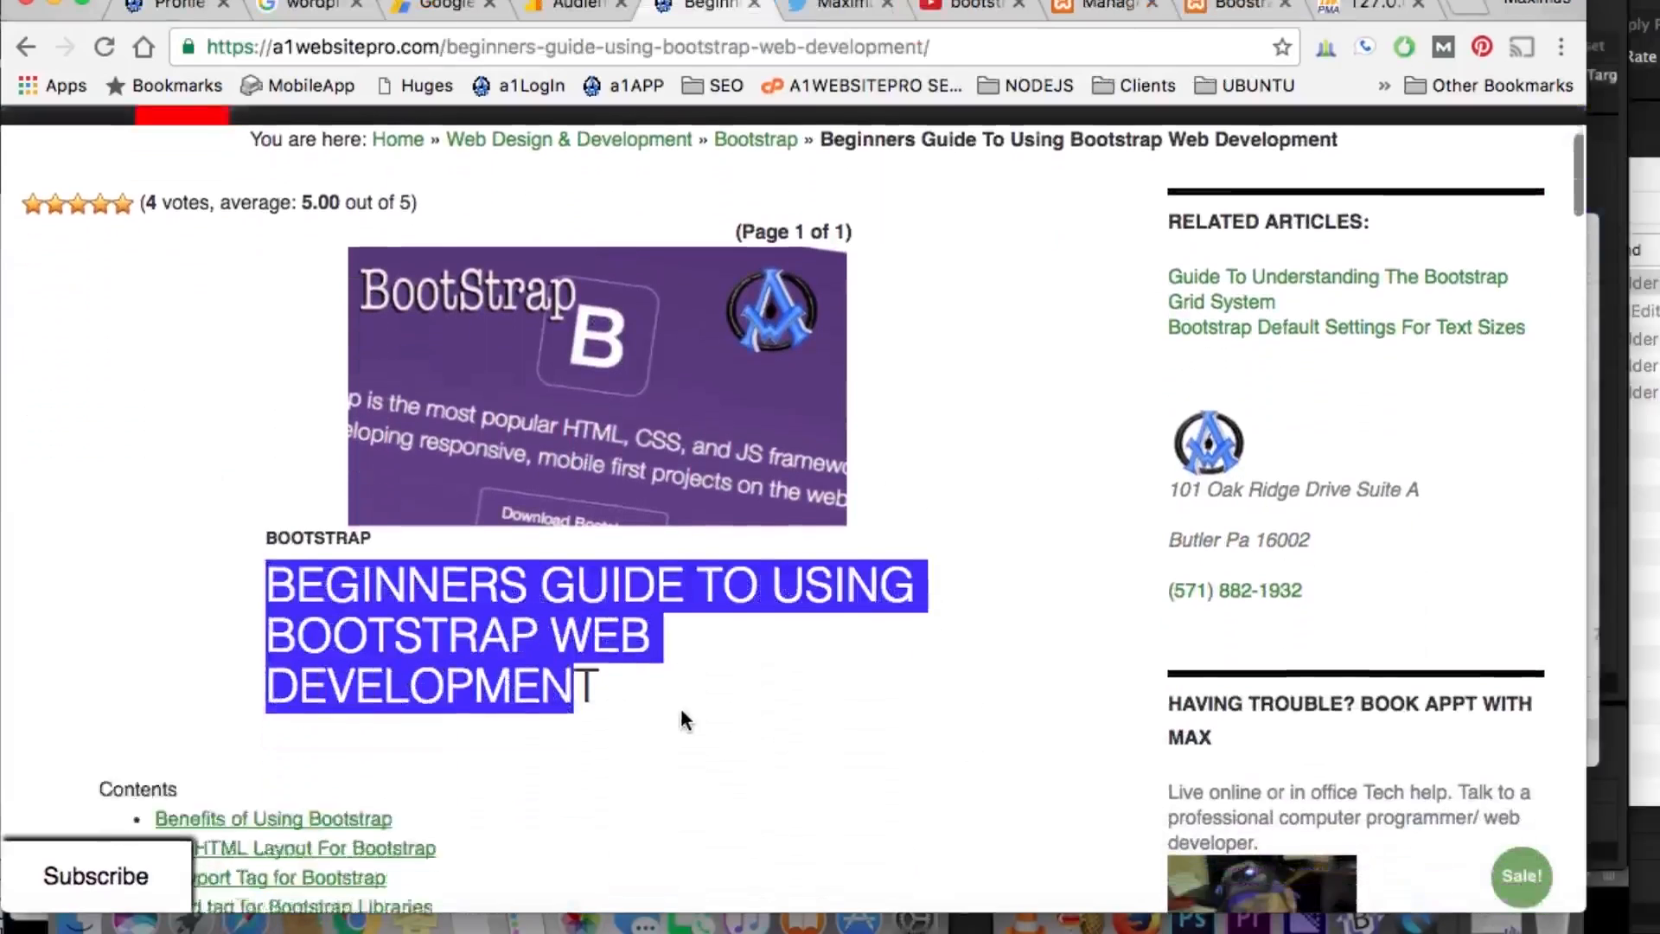
{"action": "scroll", "scroll_direction": "down", "scroll_amount": 3}
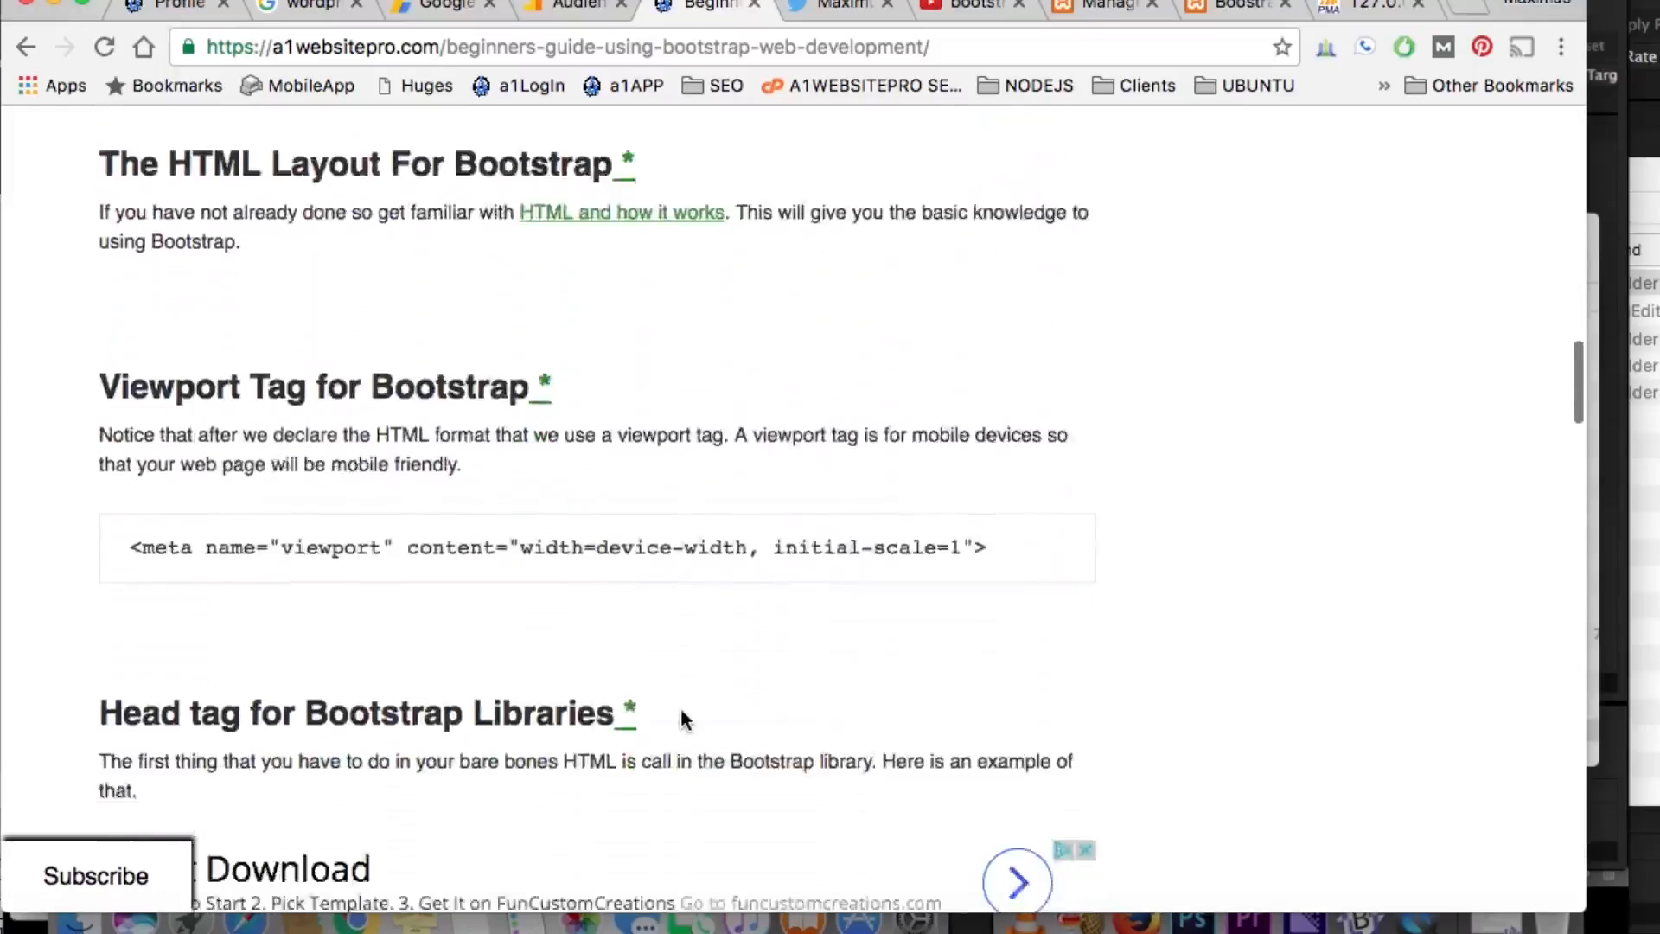
{"action": "scroll", "scroll_direction": "down", "scroll_amount": 3}
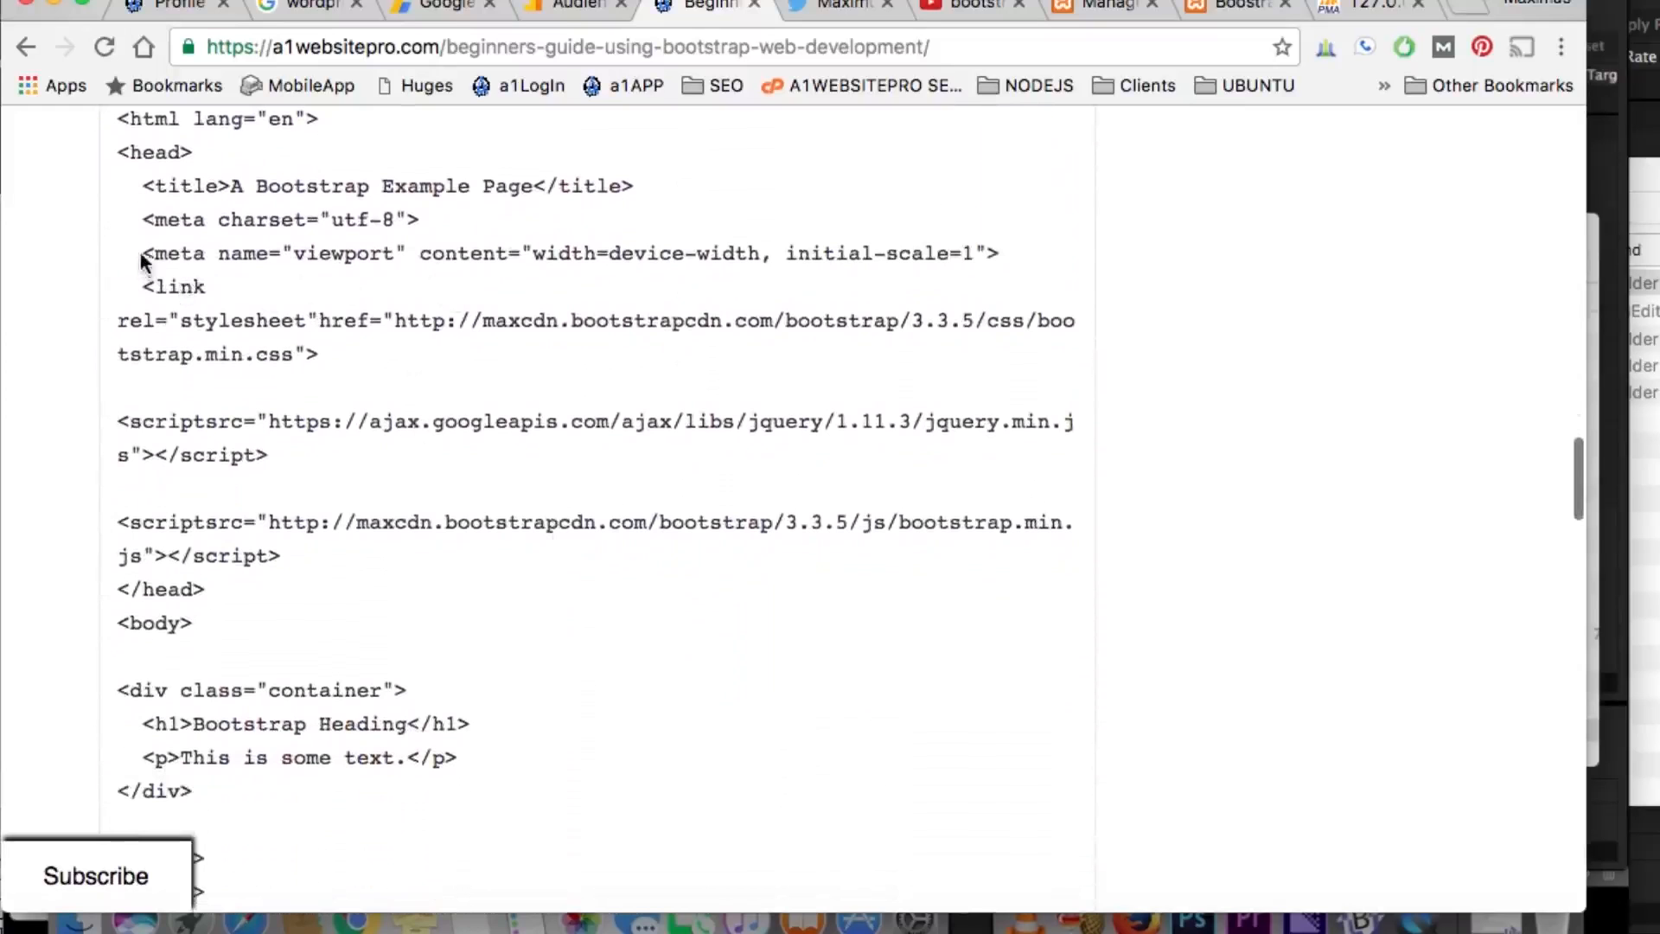
{"action": "mouse_move", "coordinate": [140, 231]}
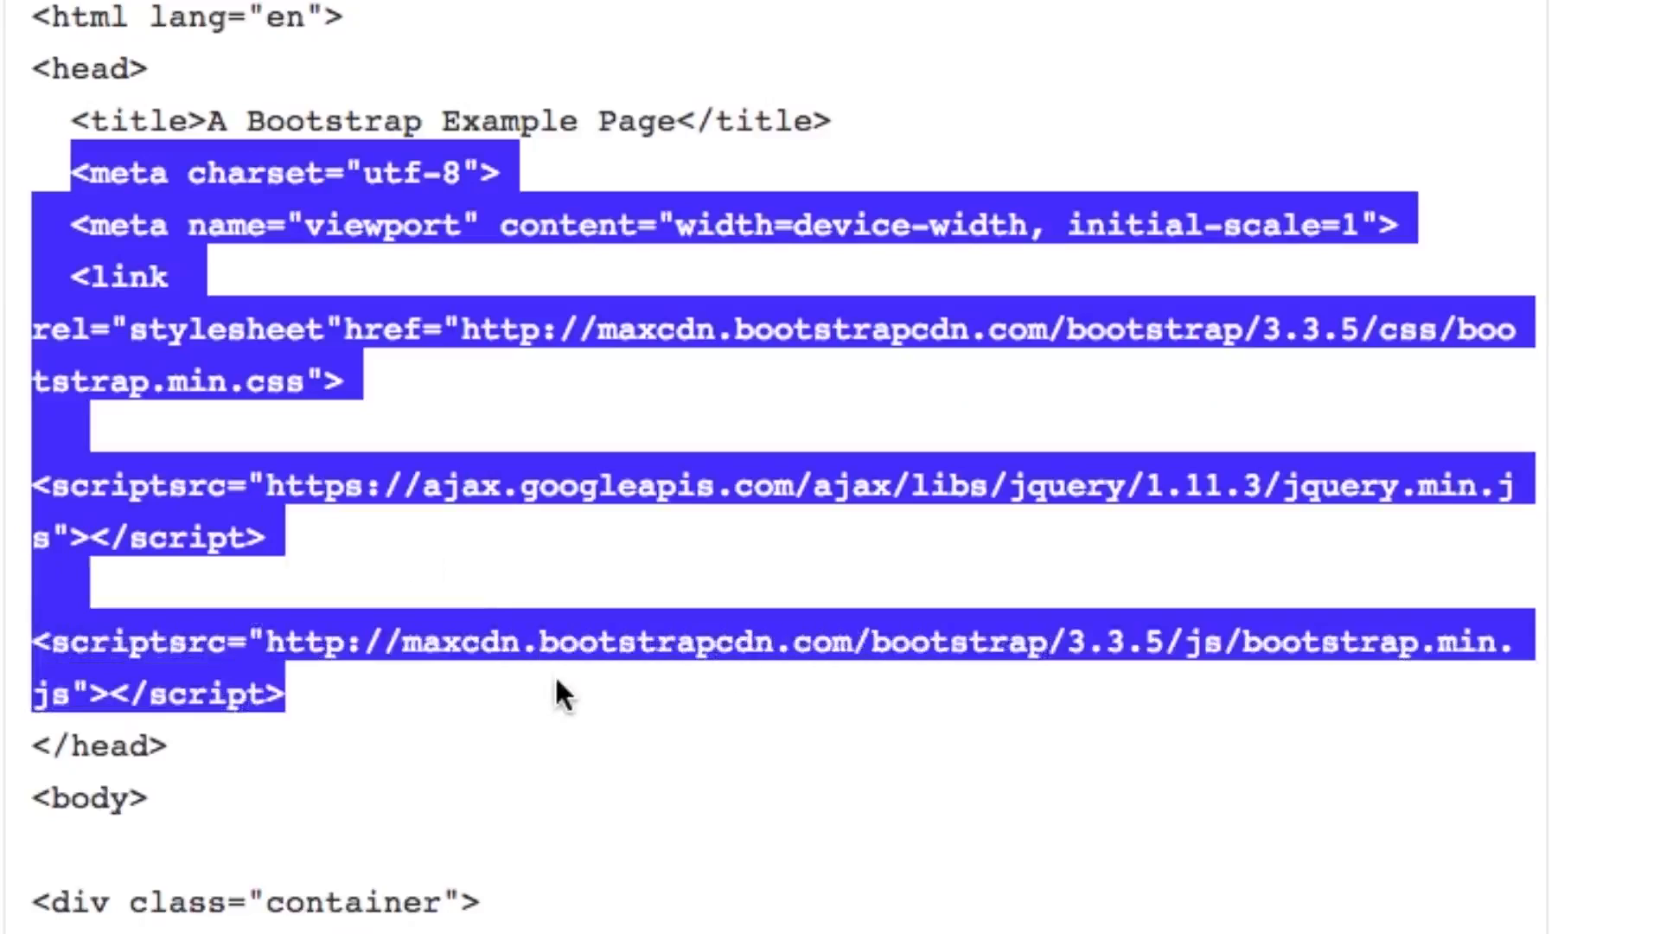
{"action": "mouse_move", "coordinate": [545, 720]}
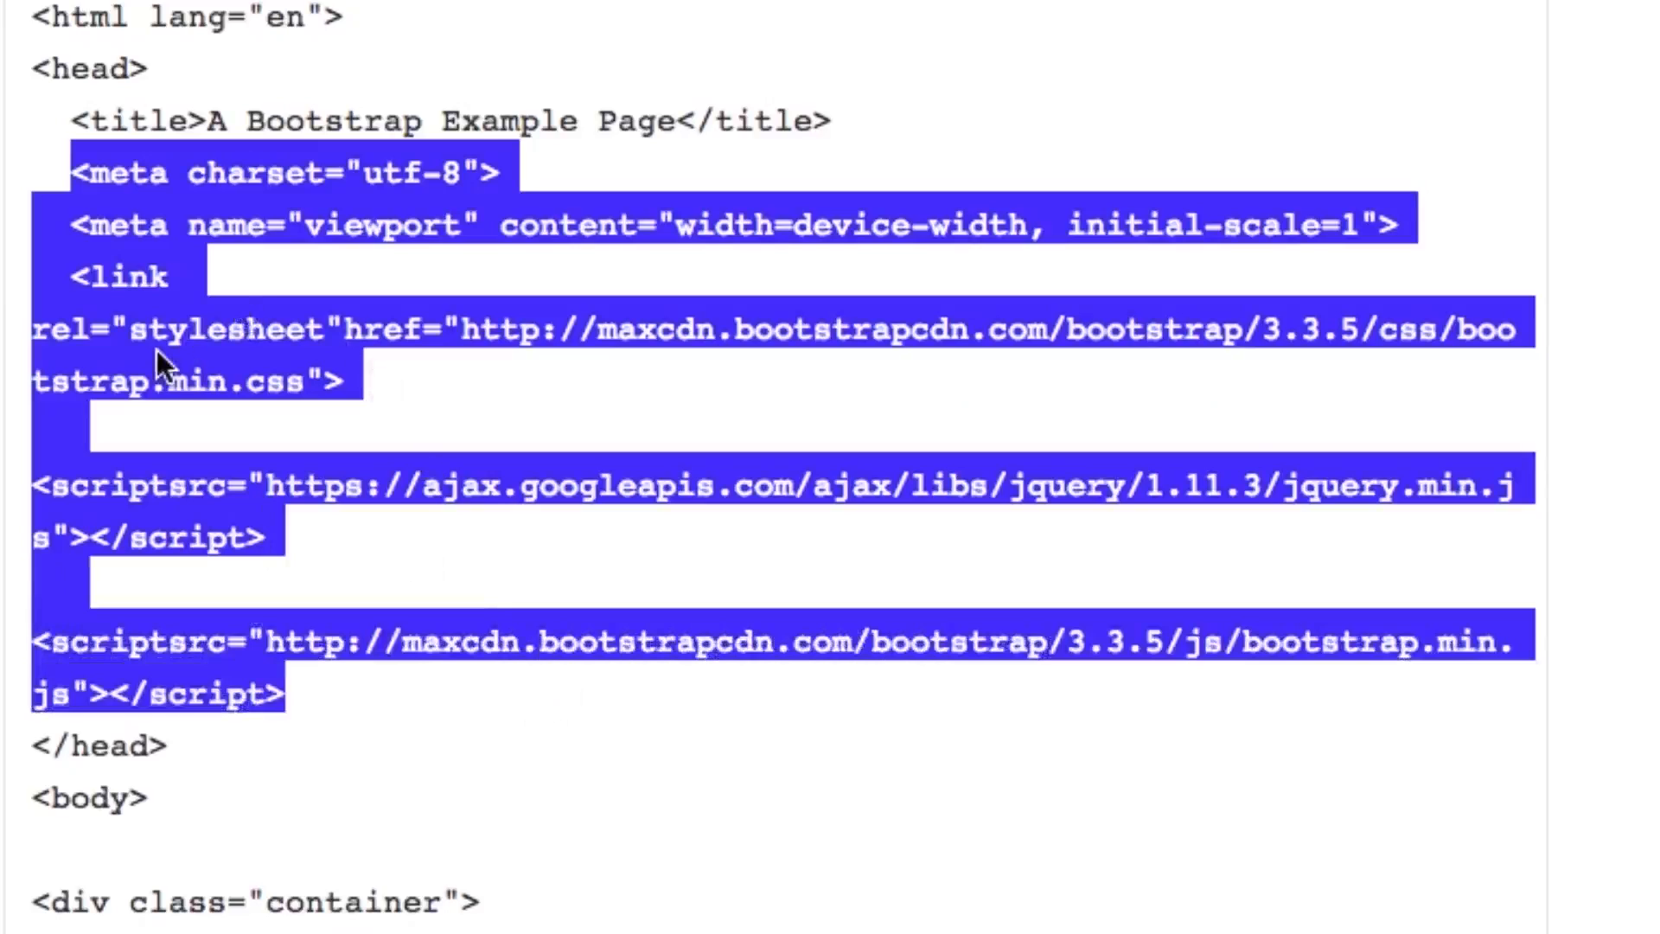
{"action": "right_click", "coordinate": [159, 365]}
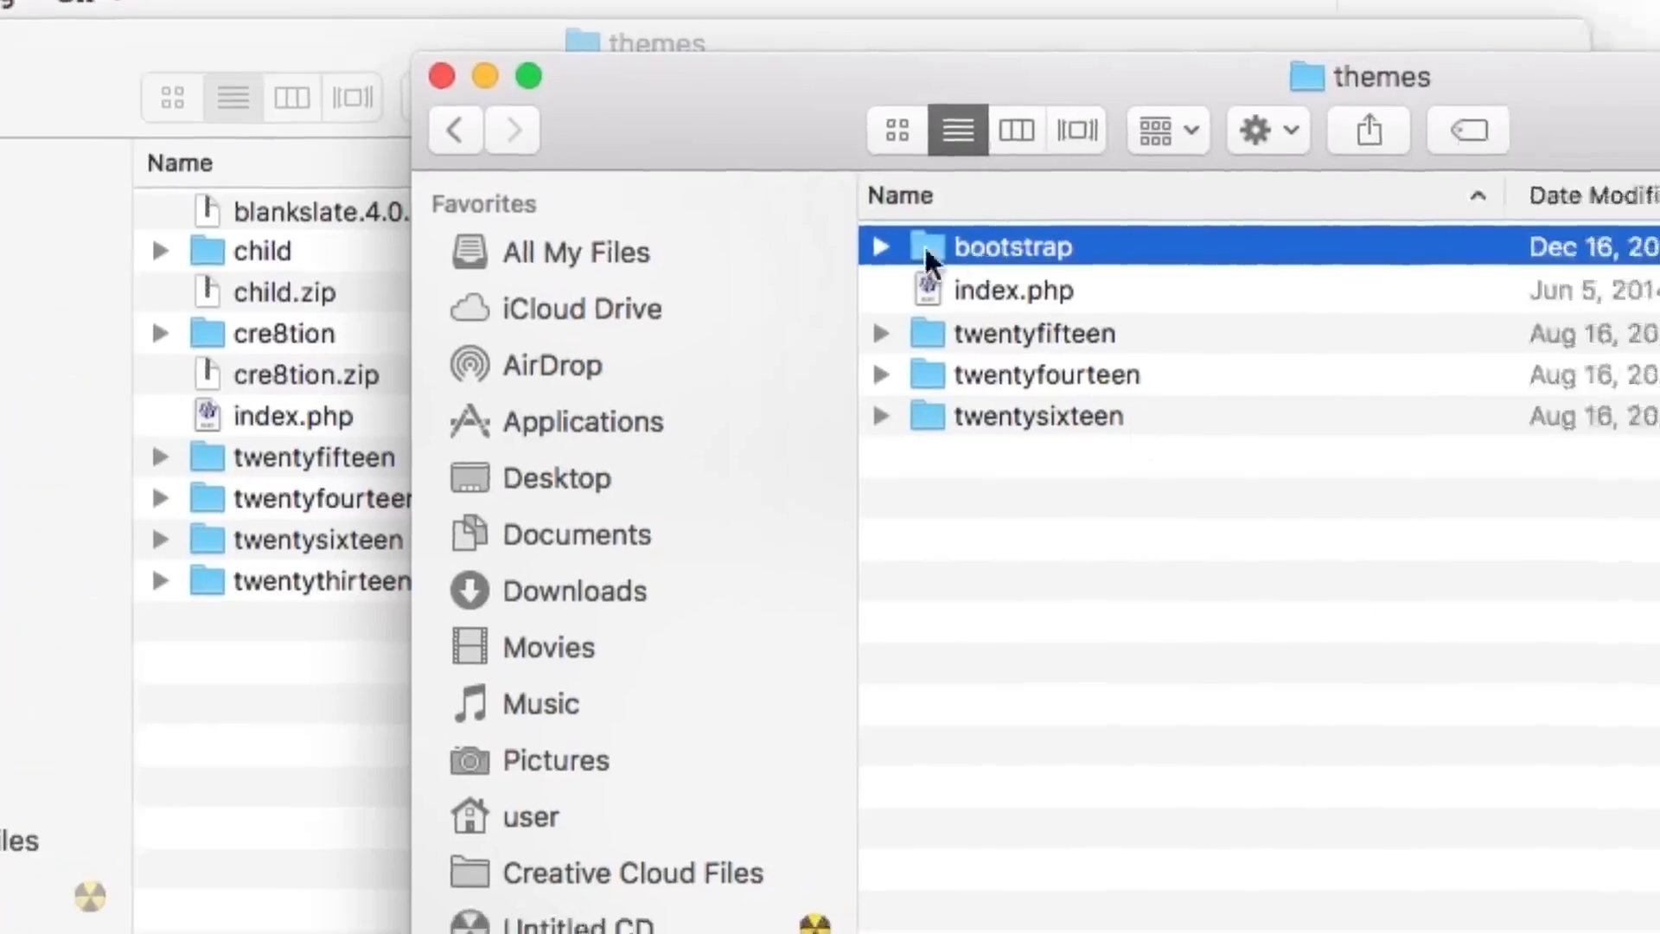
Step: Open header.php from the bootstrap theme folder in the code editor
{"action": "left_click", "coordinate": [881, 244]}
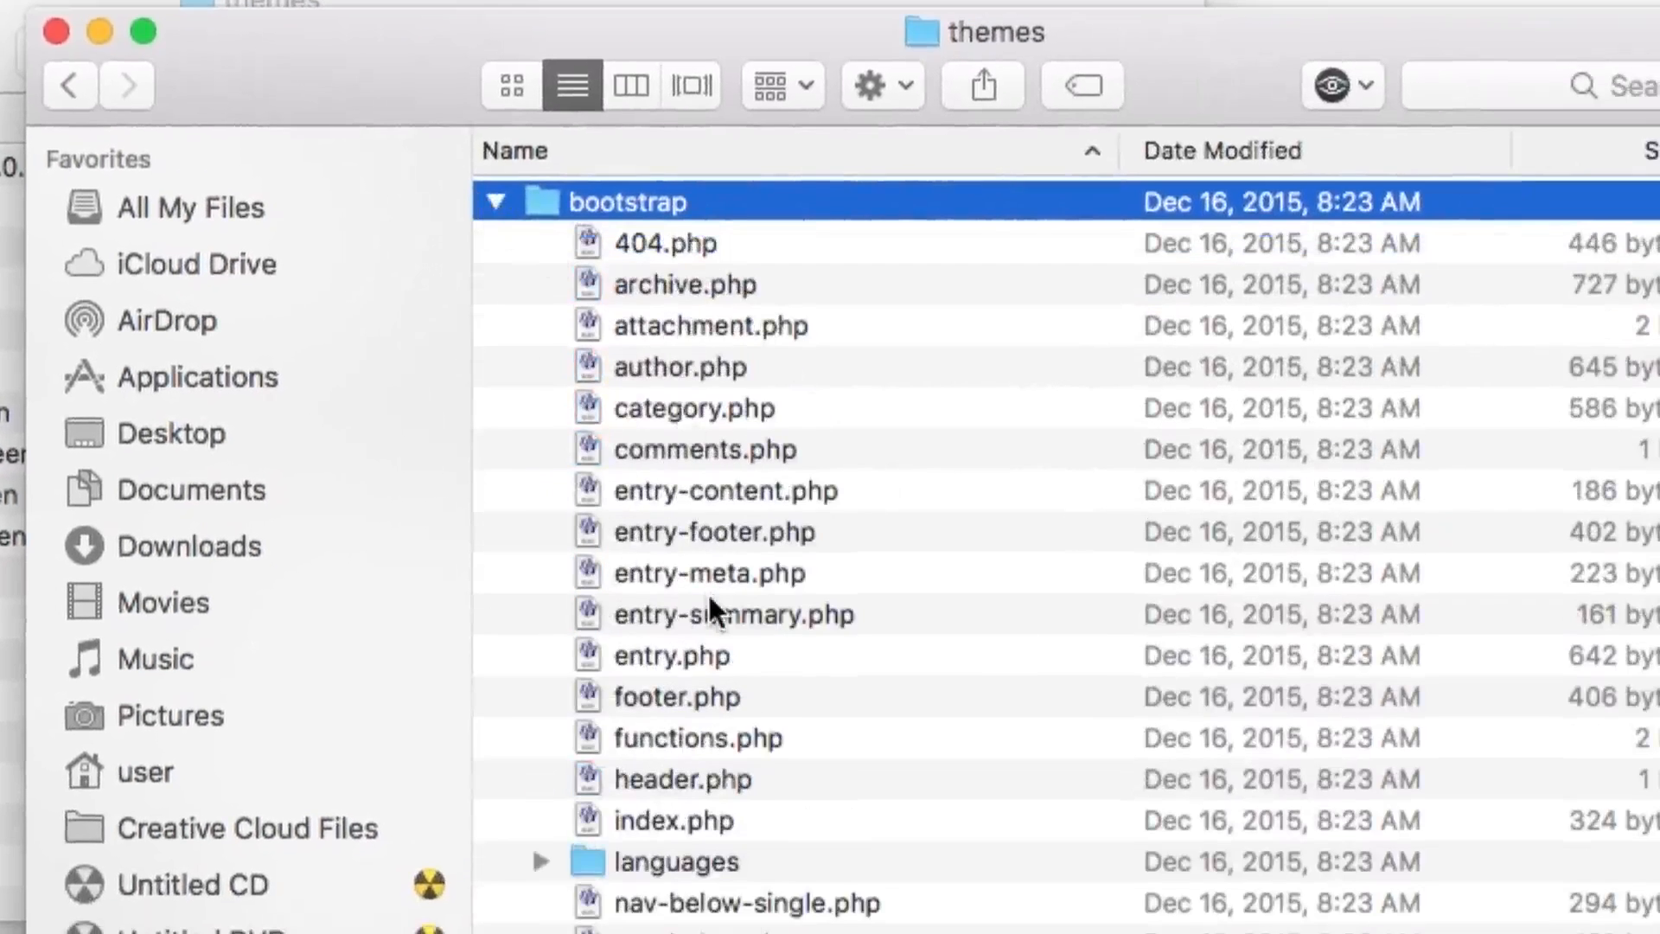
{"action": "scroll", "scroll_direction": "down", "scroll_amount": 3}
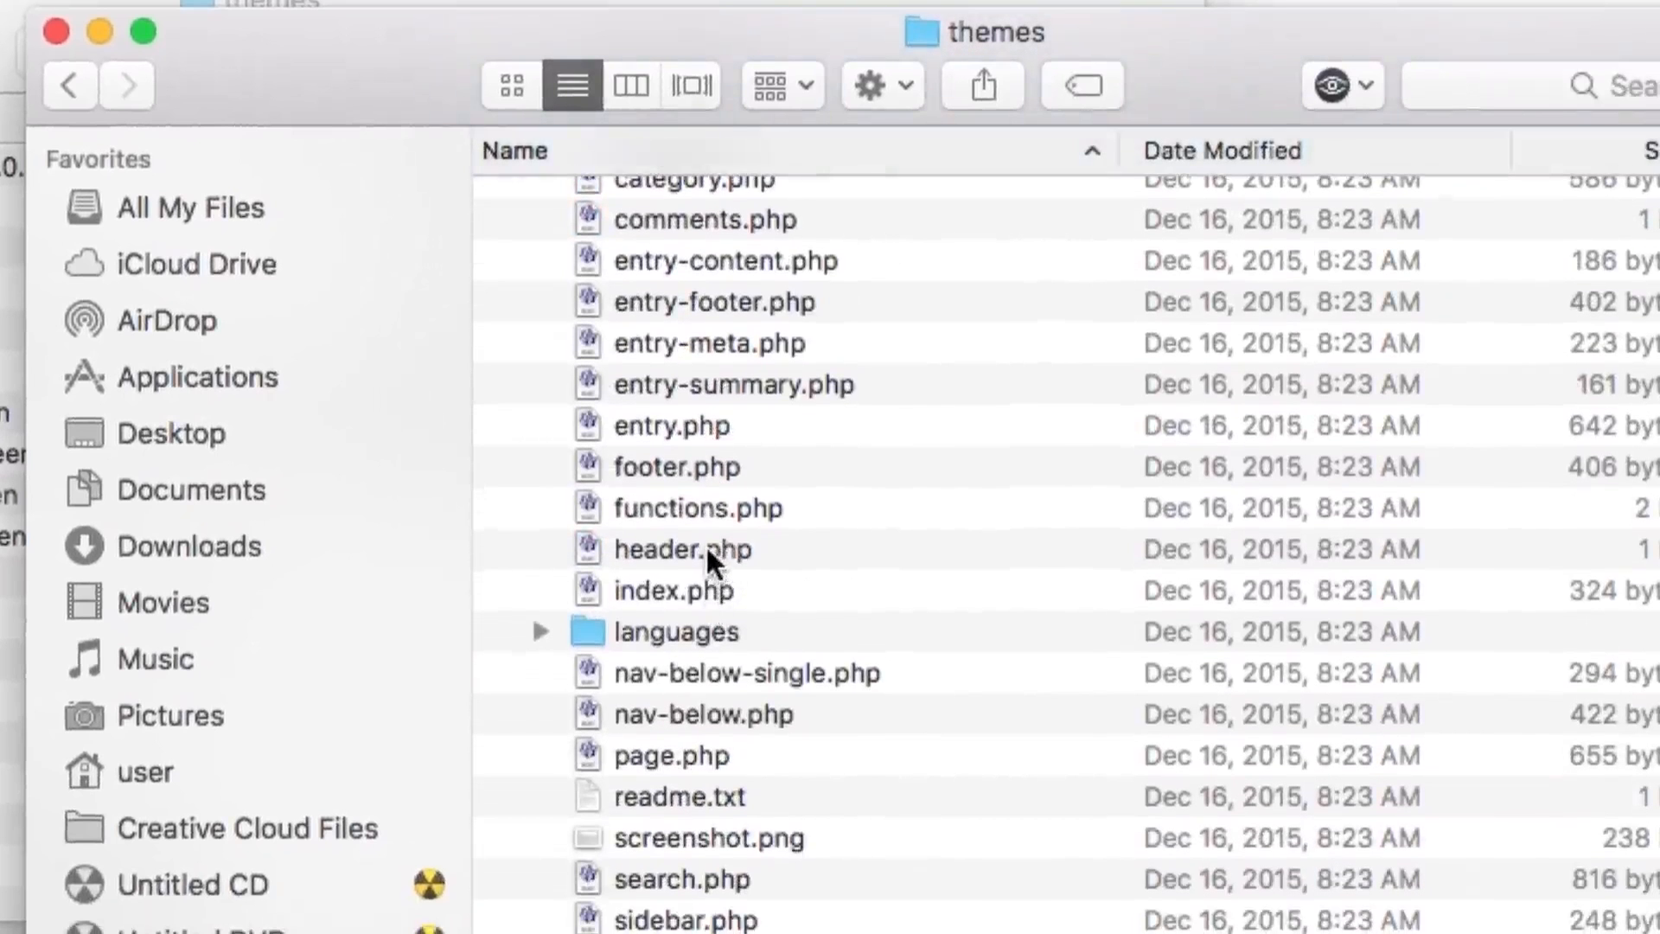
{"action": "left_click", "coordinate": [684, 548]}
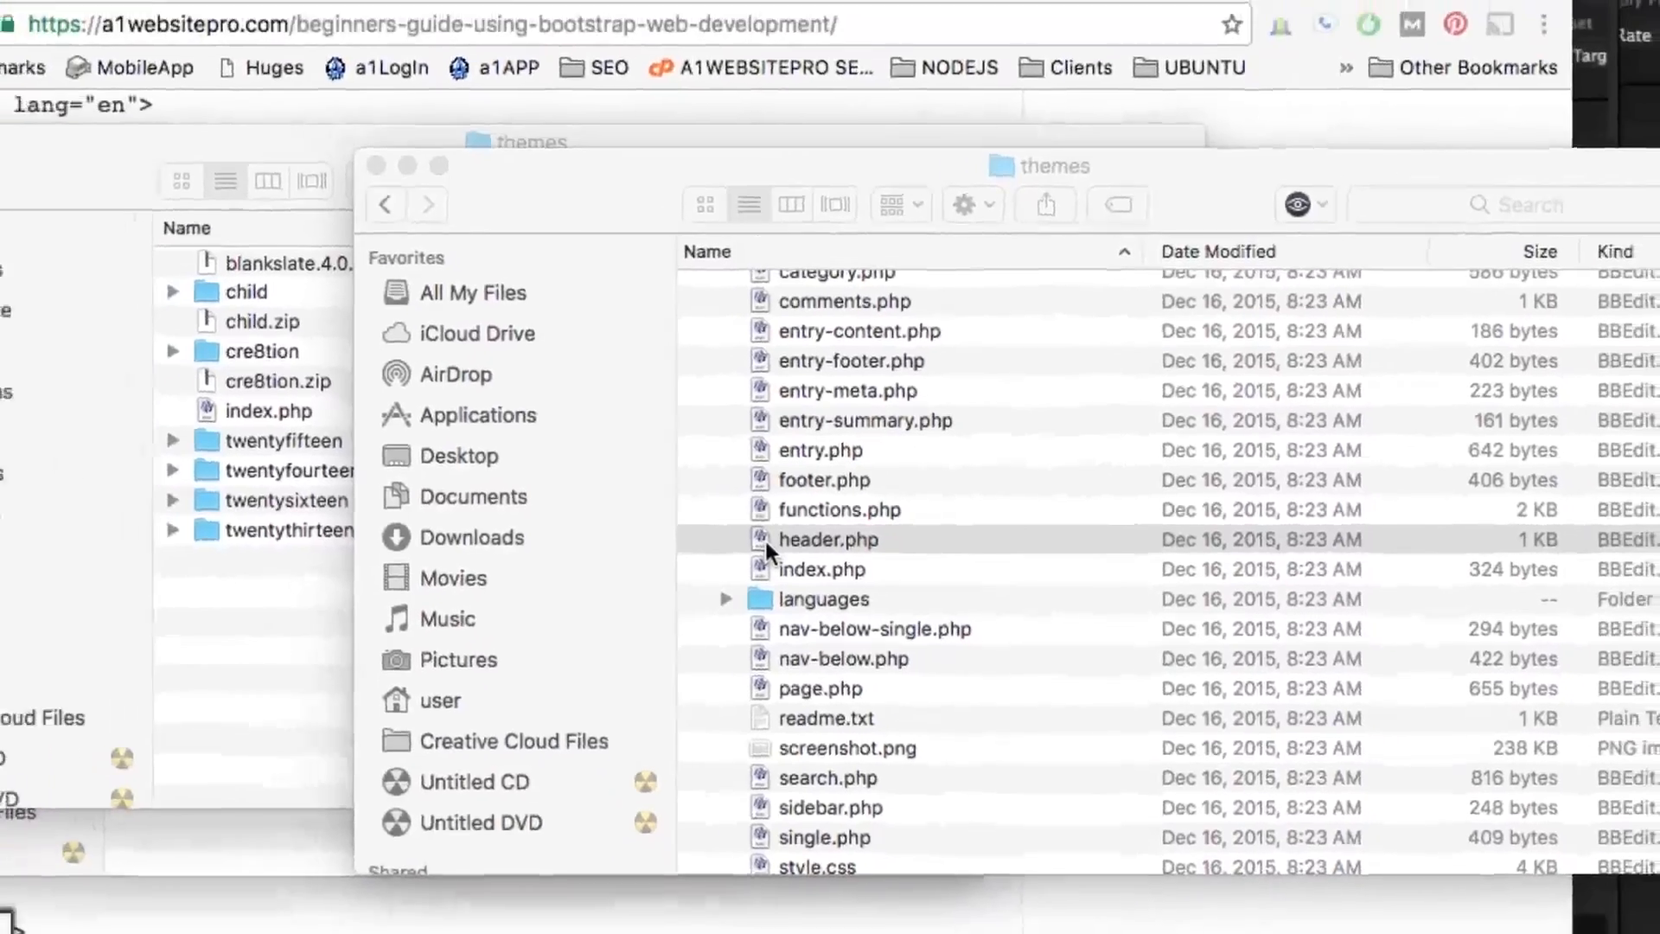
{"action": "double_click", "coordinate": [828, 540]}
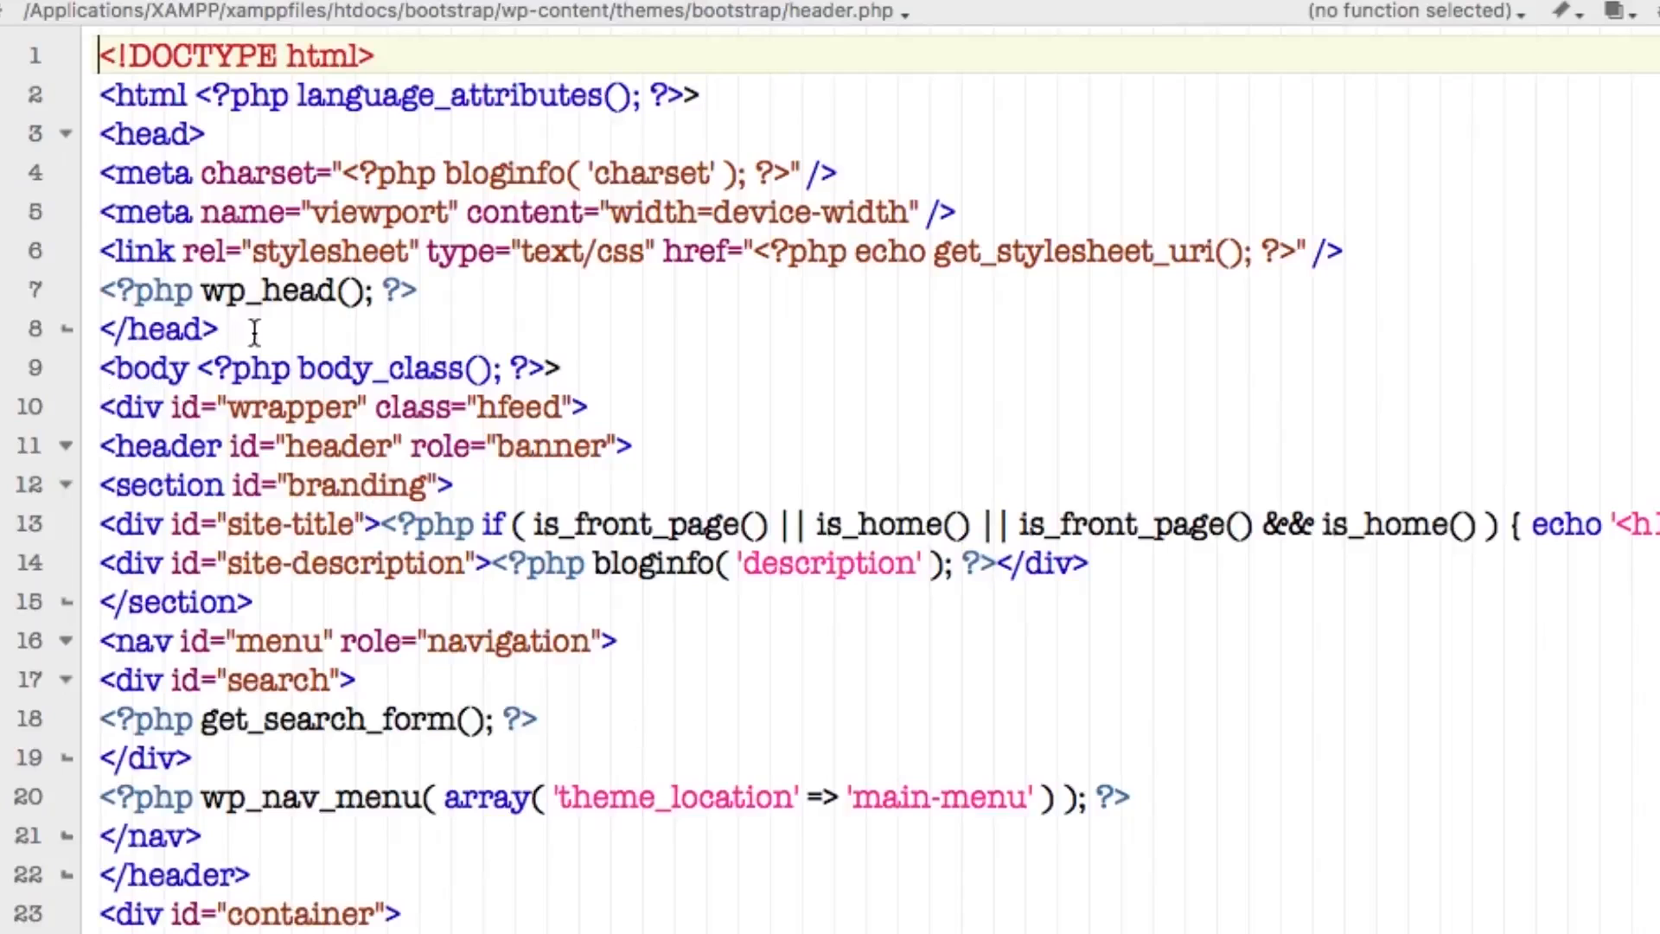
{"action": "mouse_move", "coordinate": [1364, 263]}
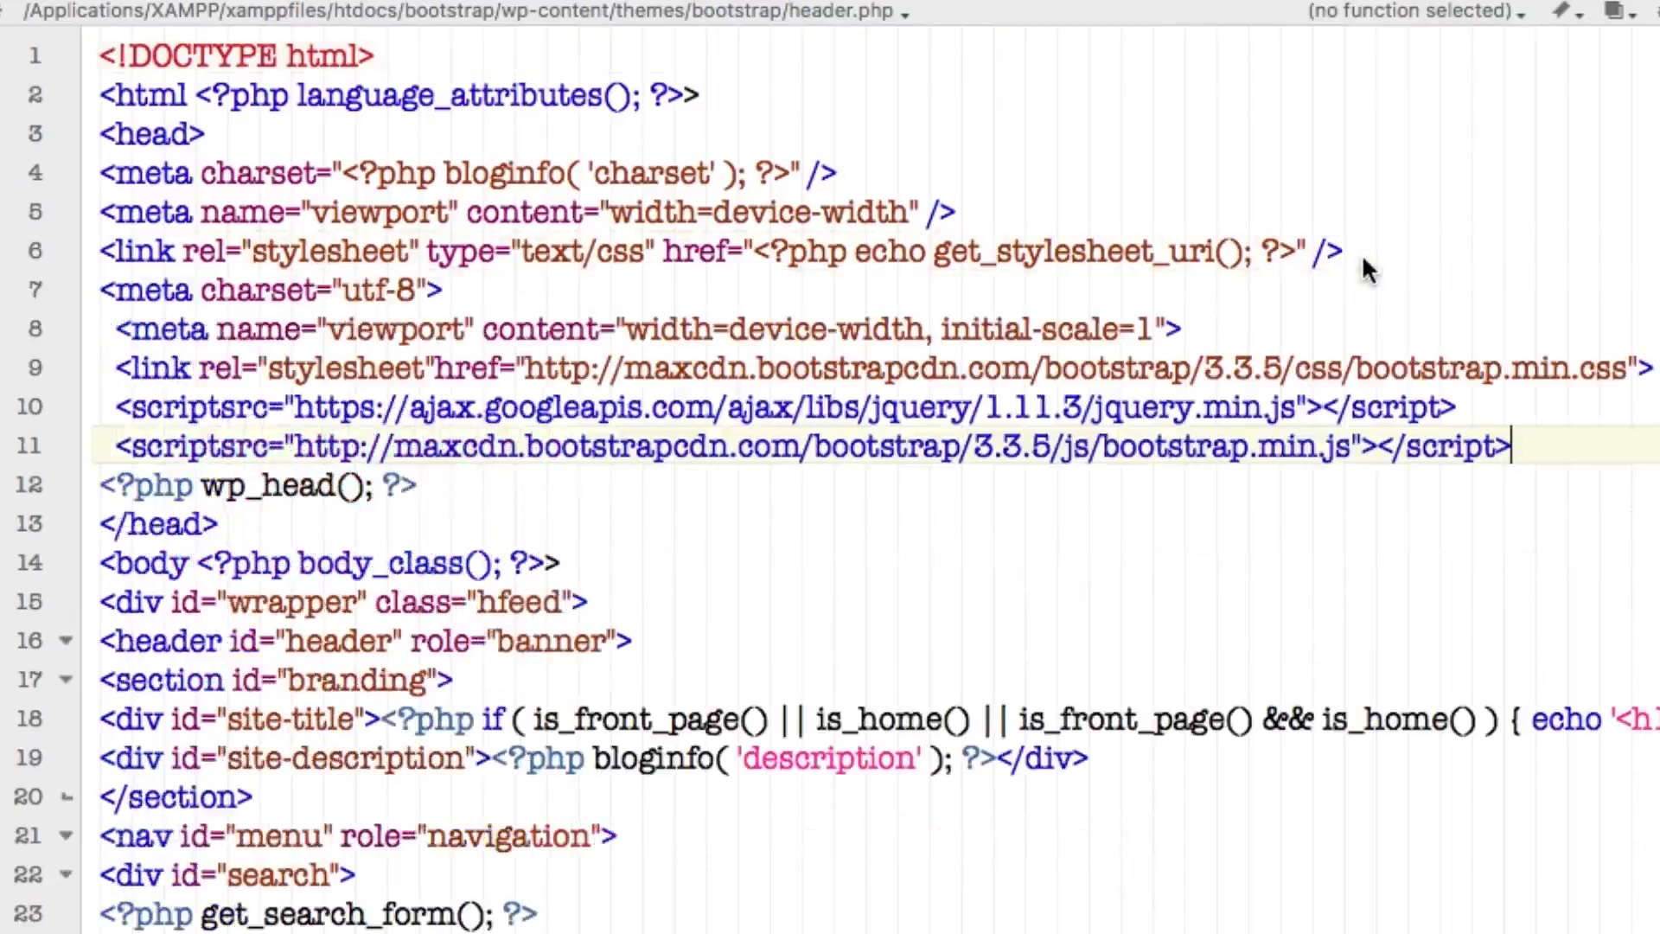
{"action": "mouse_move", "coordinate": [1239, 449]}
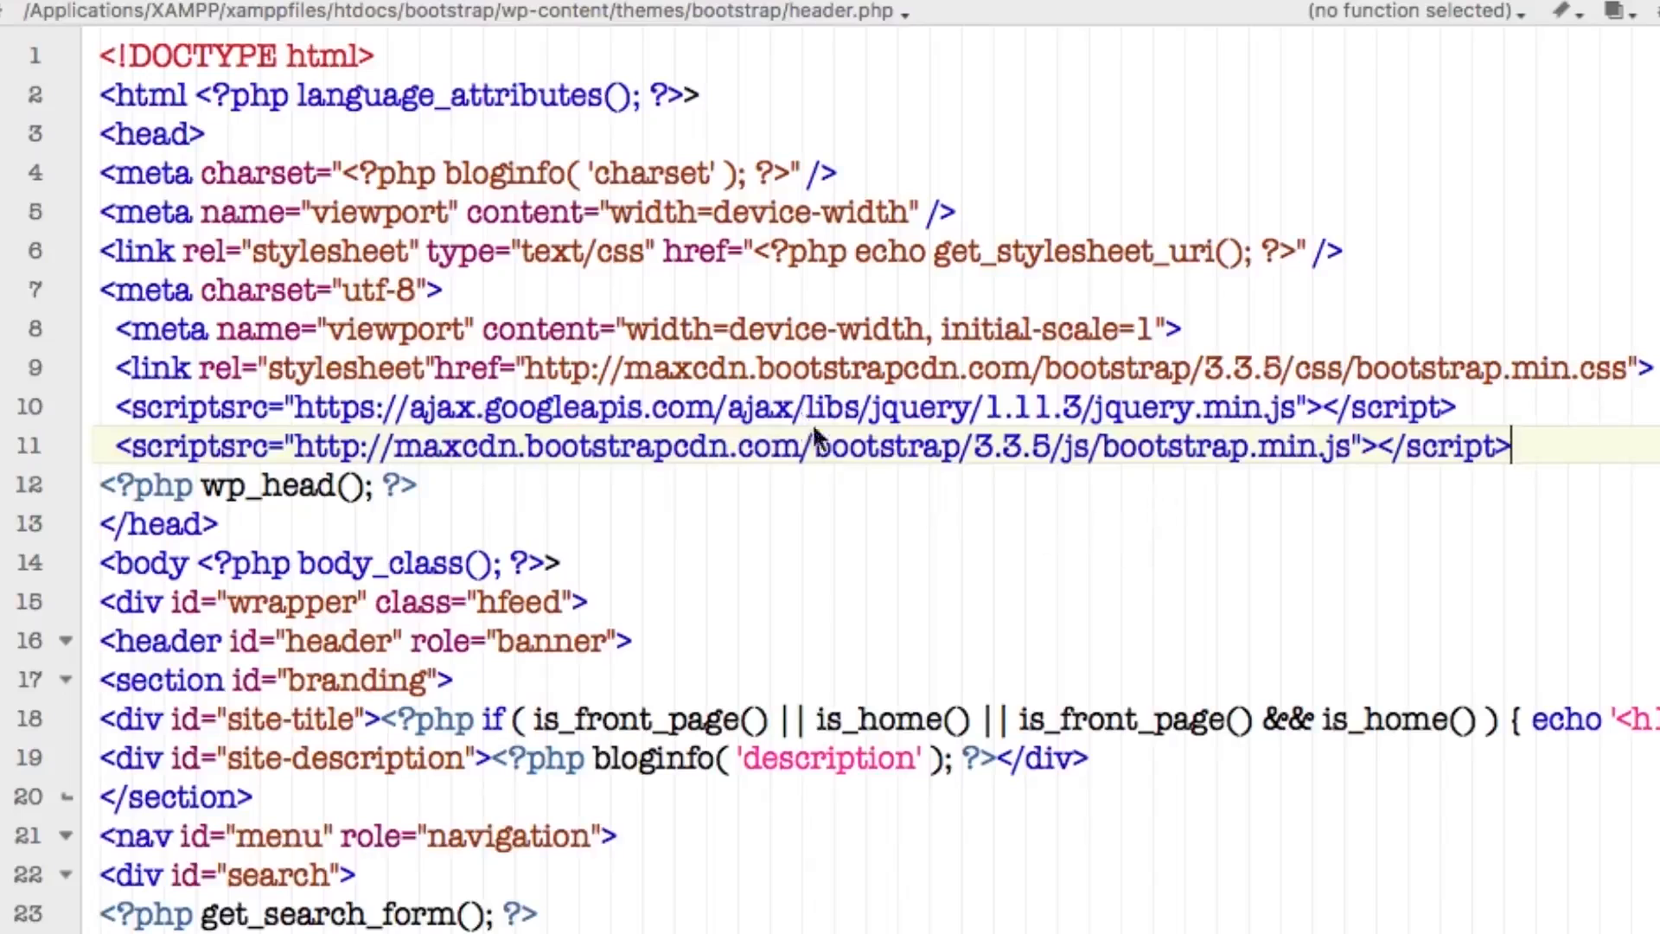
{"action": "mouse_move", "coordinate": [847, 505]}
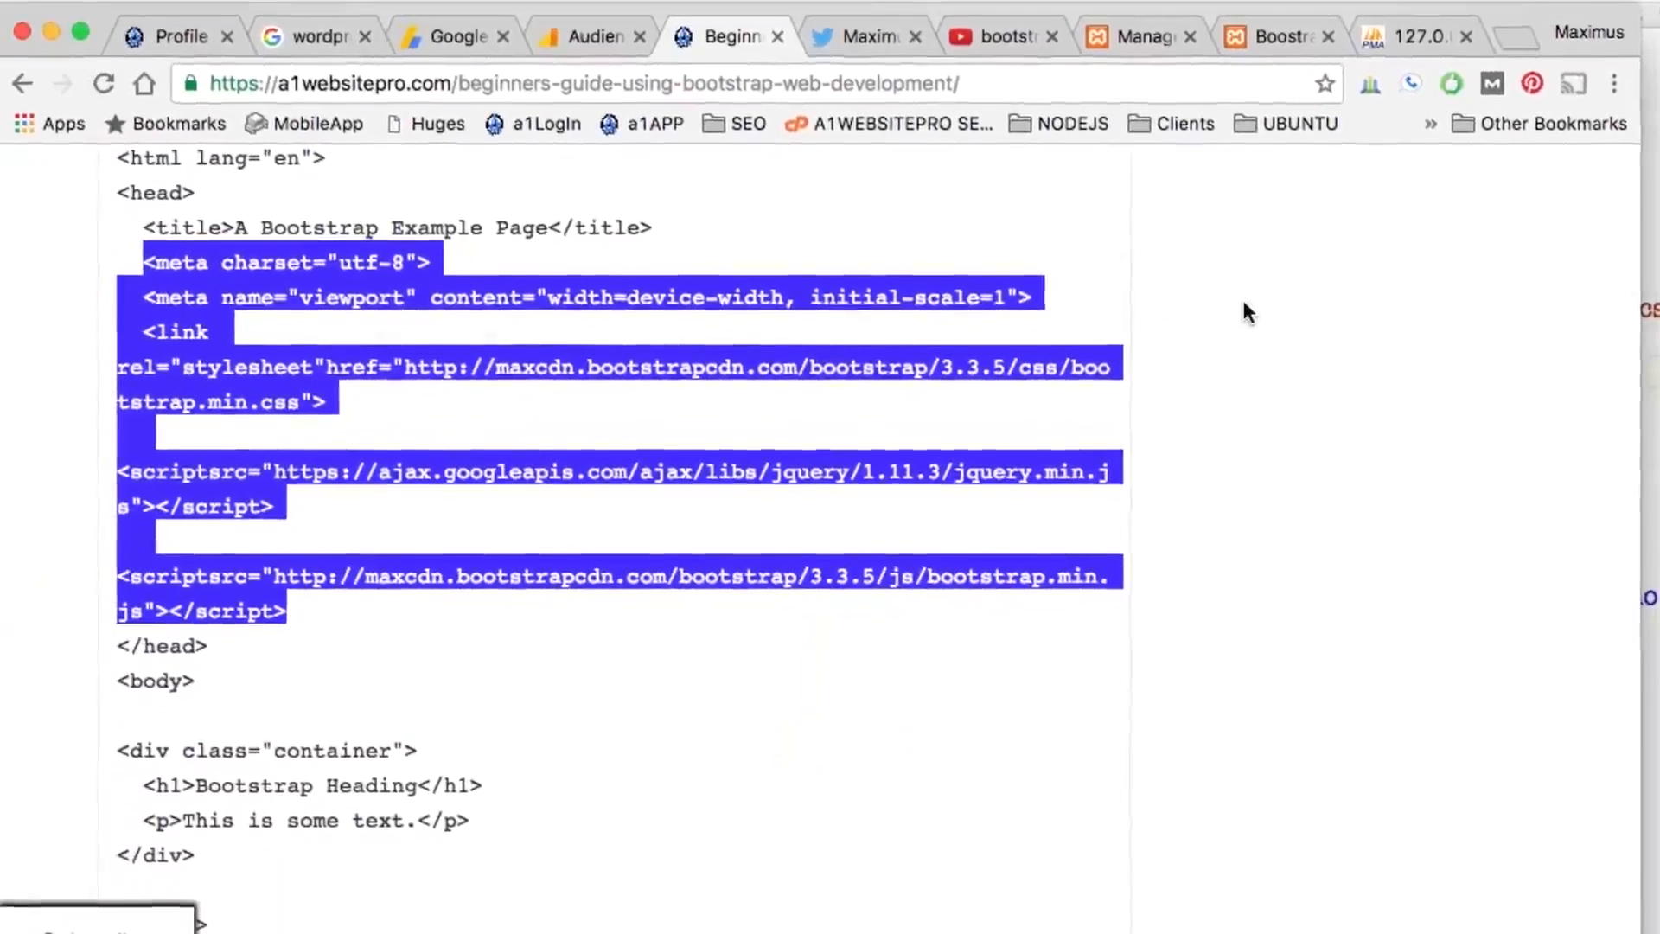
Step: Reload the local site's front page and scroll through the Hello world! post and sidebar
{"action": "left_click", "coordinate": [1279, 30]}
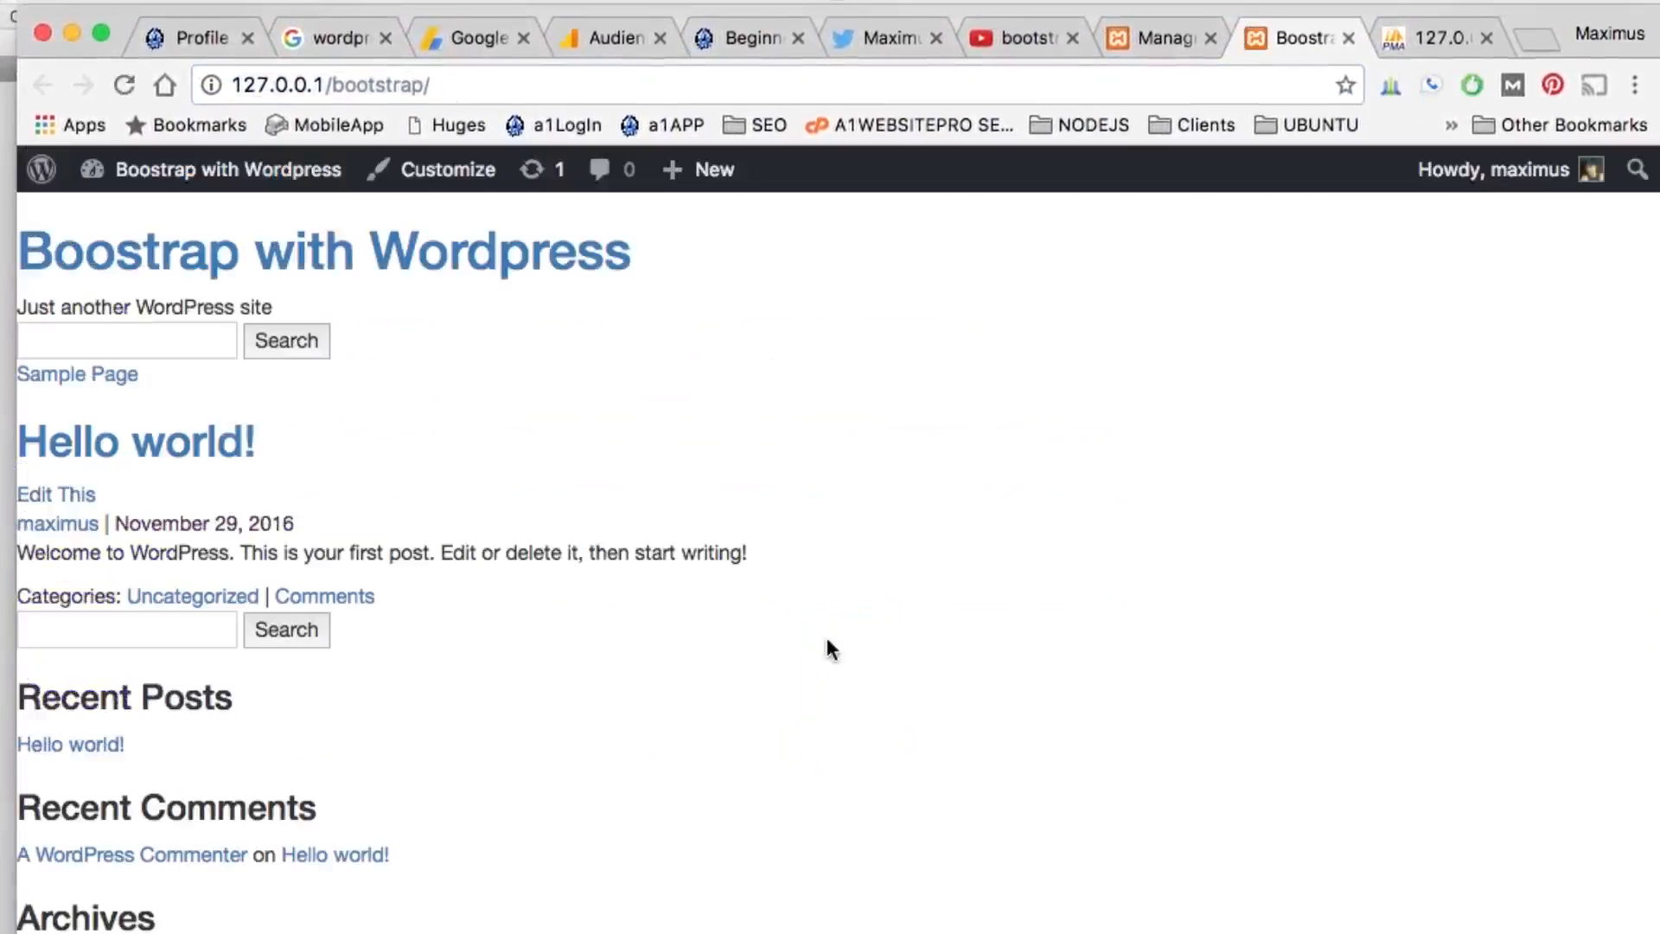
{"action": "scroll", "scroll_direction": "down", "scroll_amount": 3}
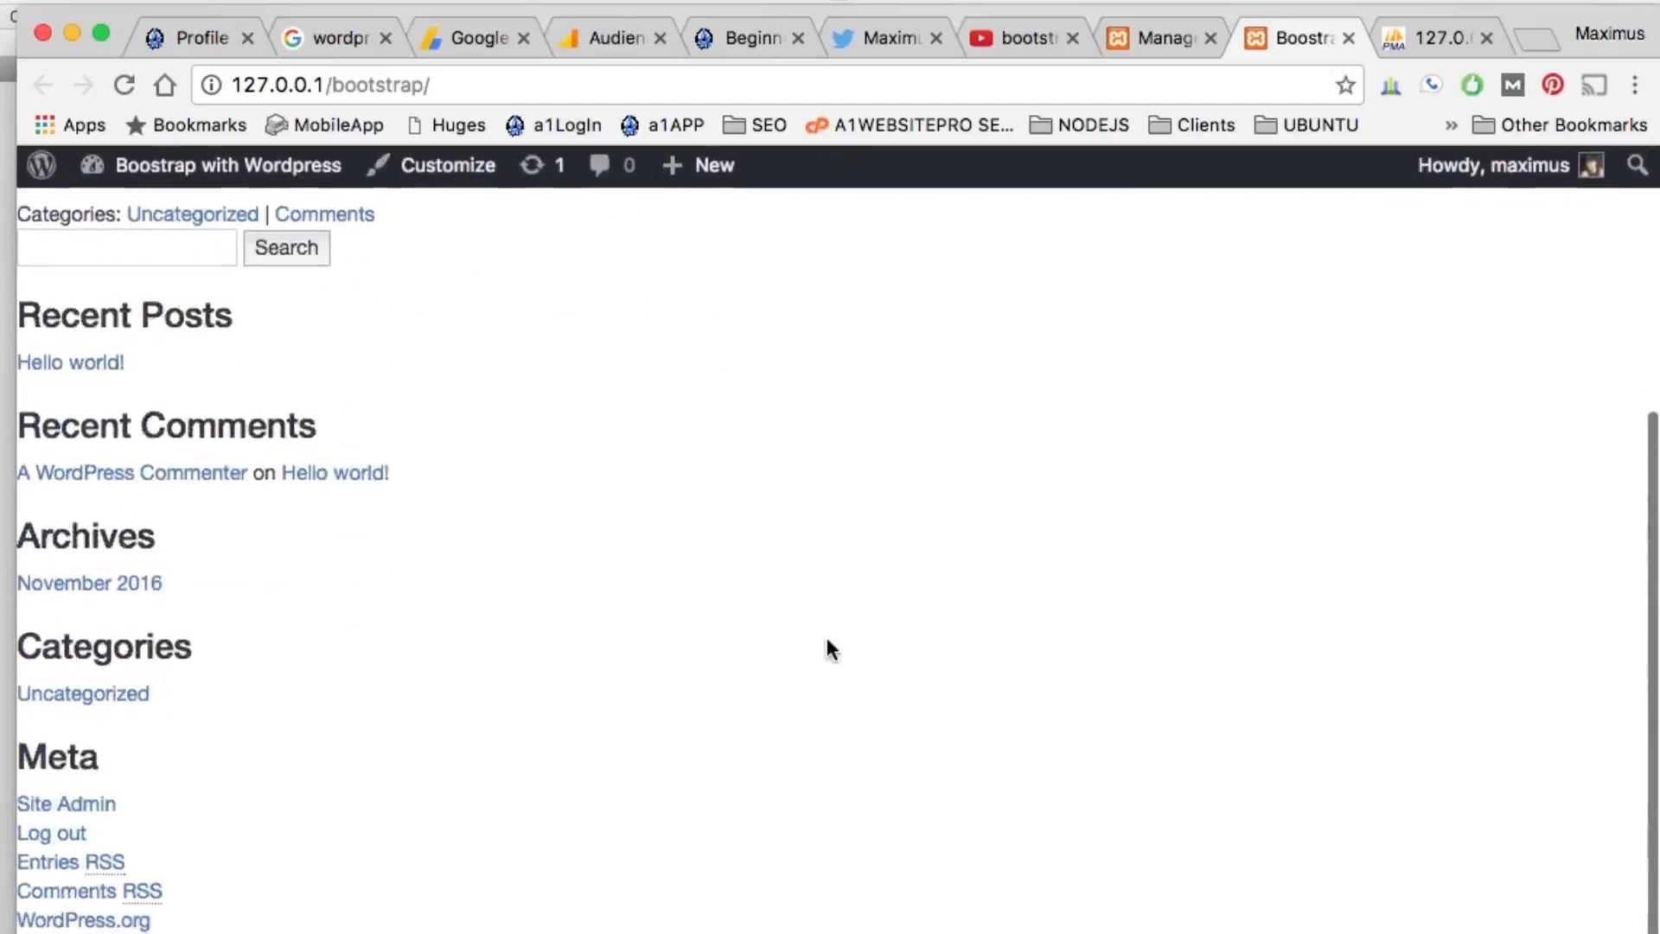
{"action": "scroll", "scroll_direction": "up", "scroll_amount": 3}
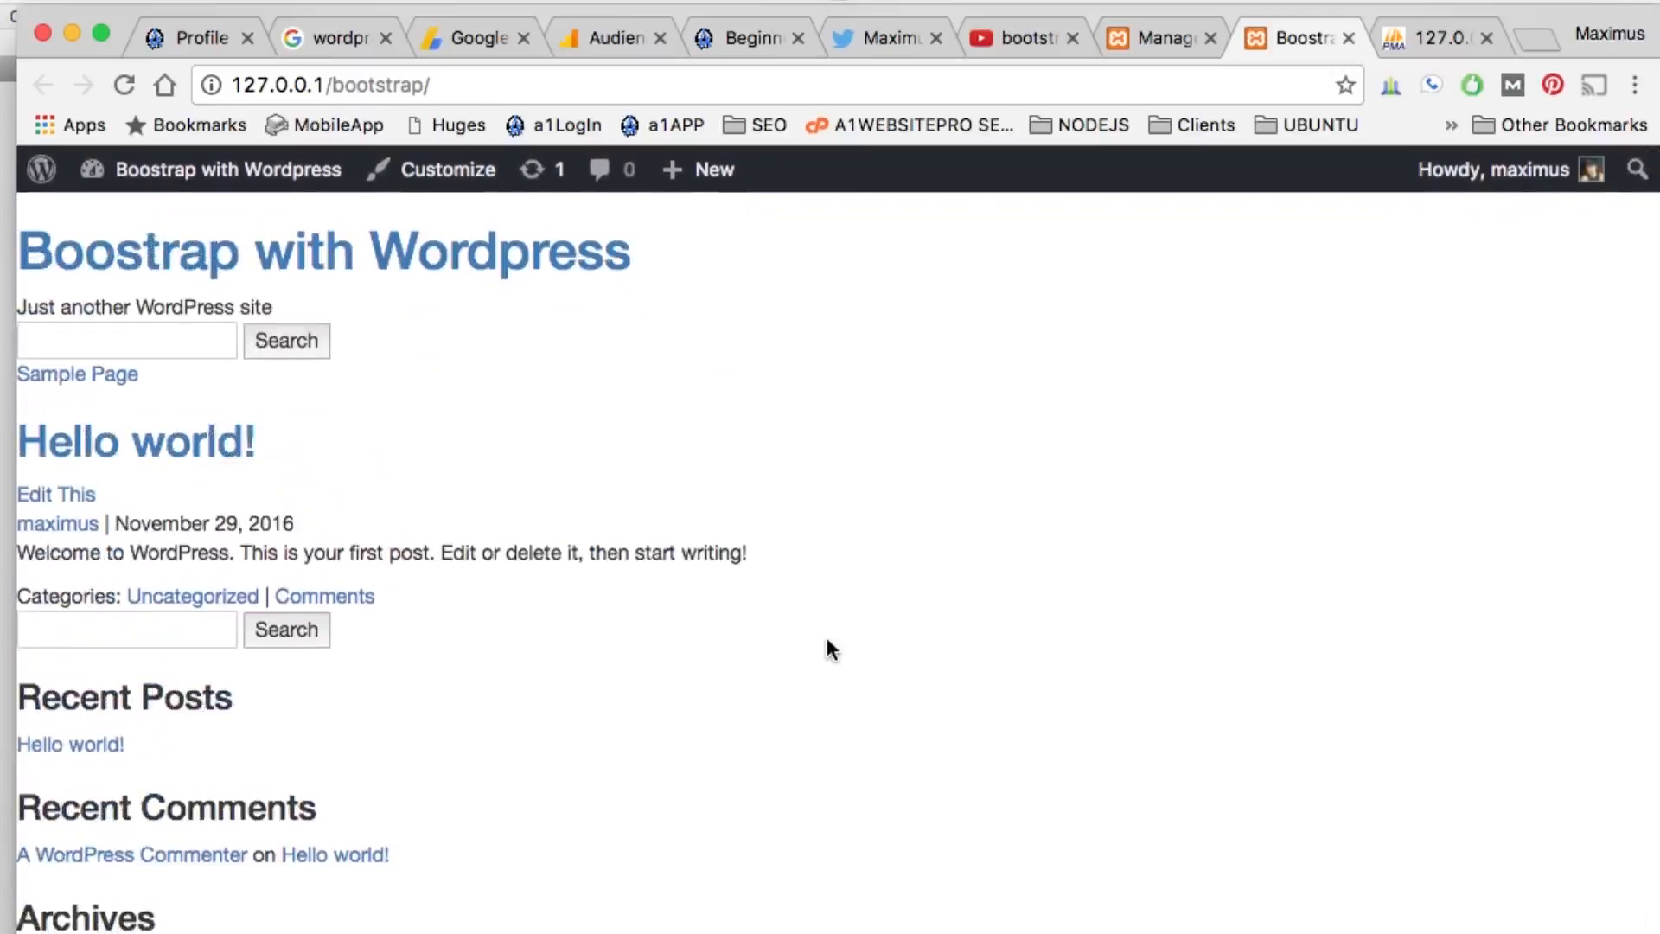
{"action": "scroll", "scroll_direction": "down", "scroll_amount": 3}
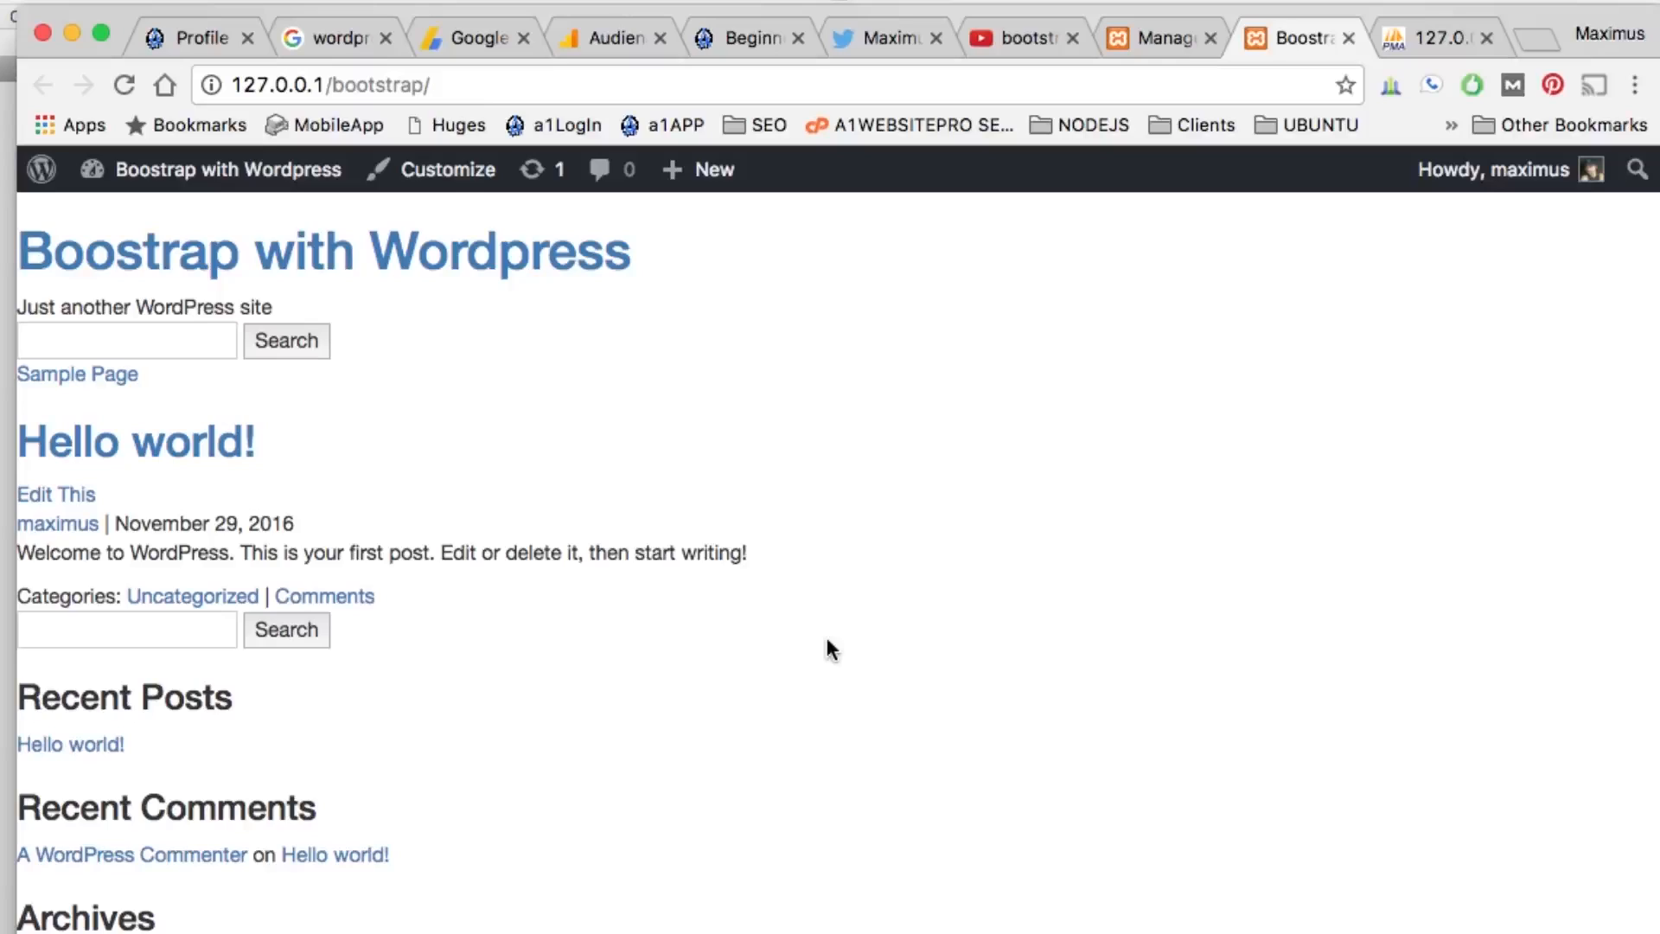
{"action": "mouse_move", "coordinate": [1033, 236]}
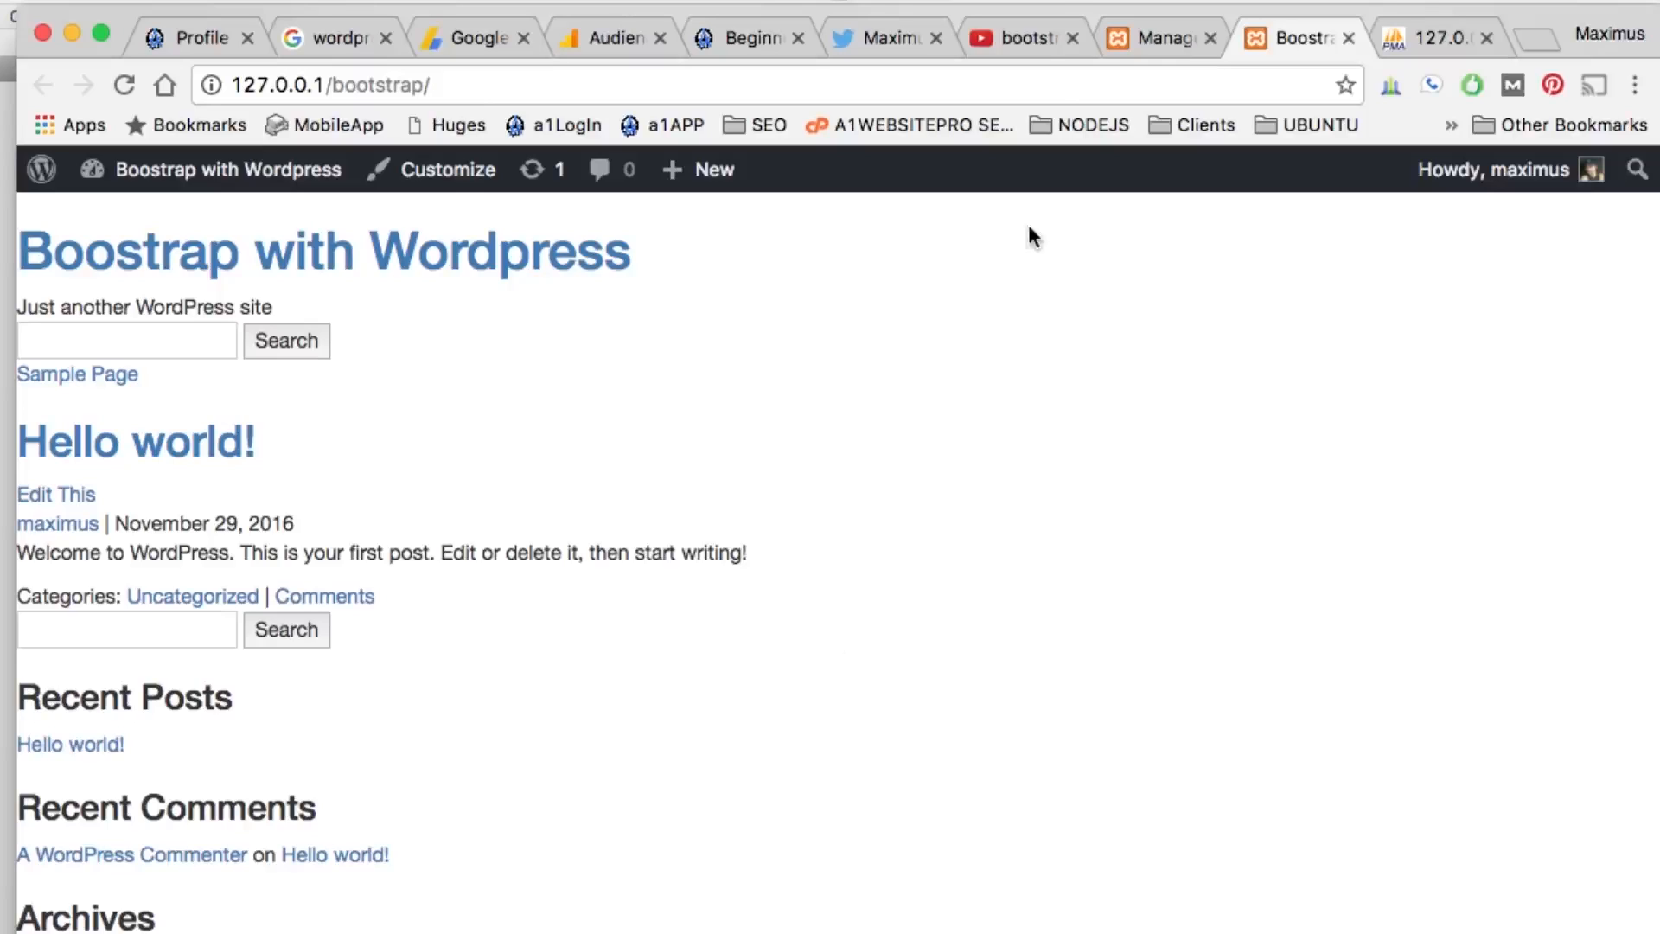